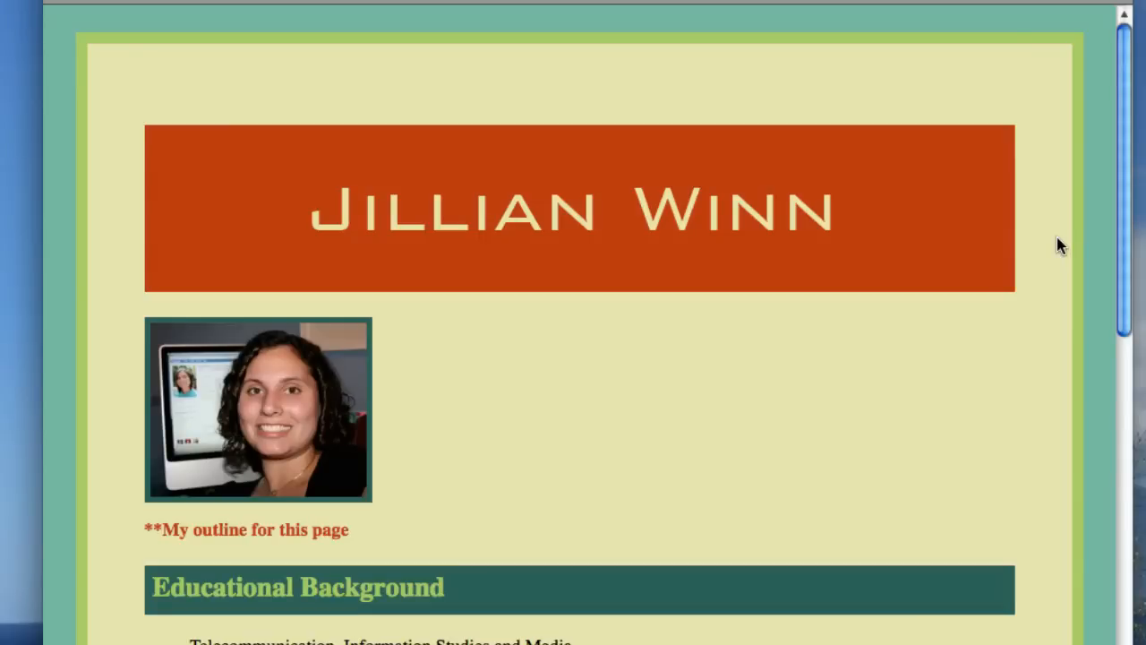
mouse_move(949, 251)
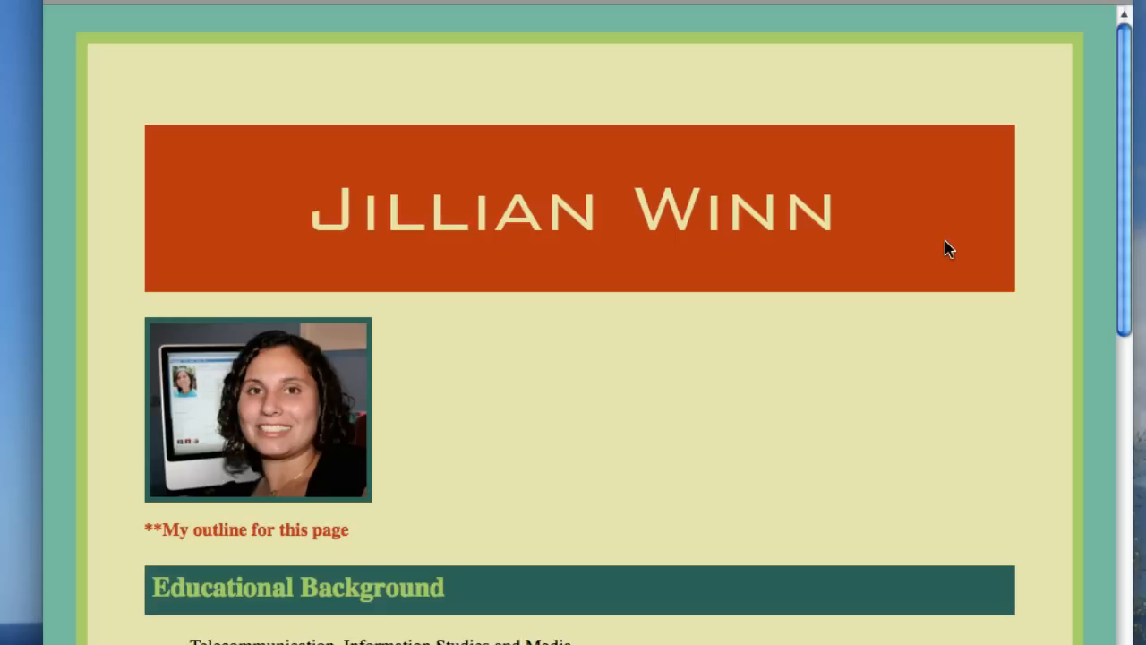
- Start a new blank HTML page with no layout from the New Document dialog
scroll(down, 3)
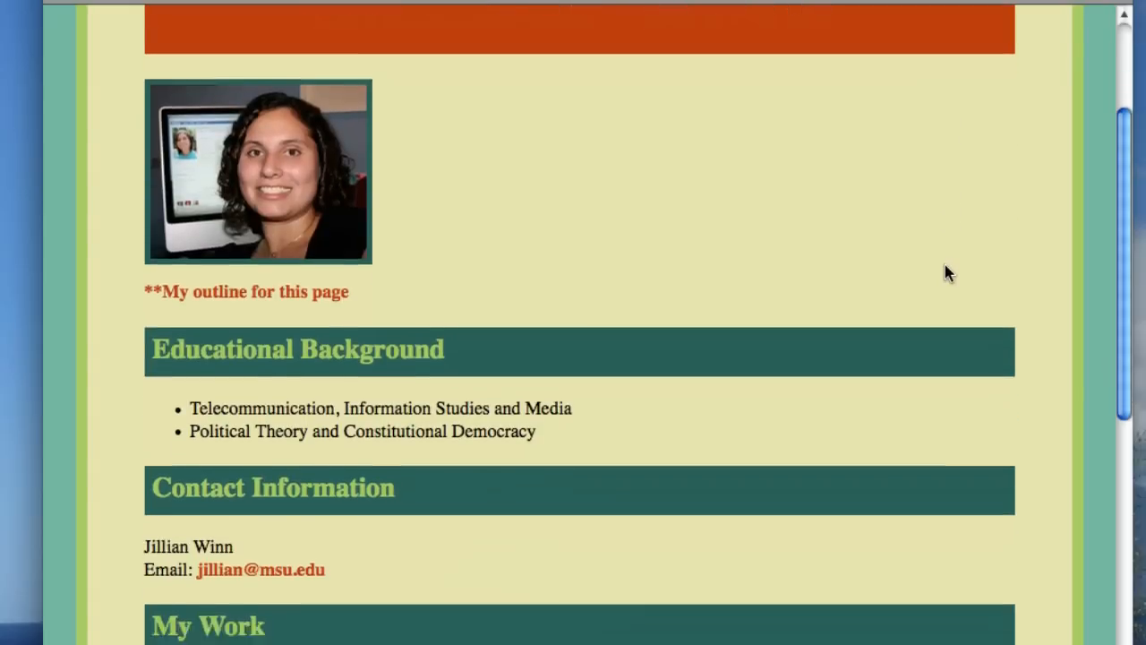
scroll(down, 3)
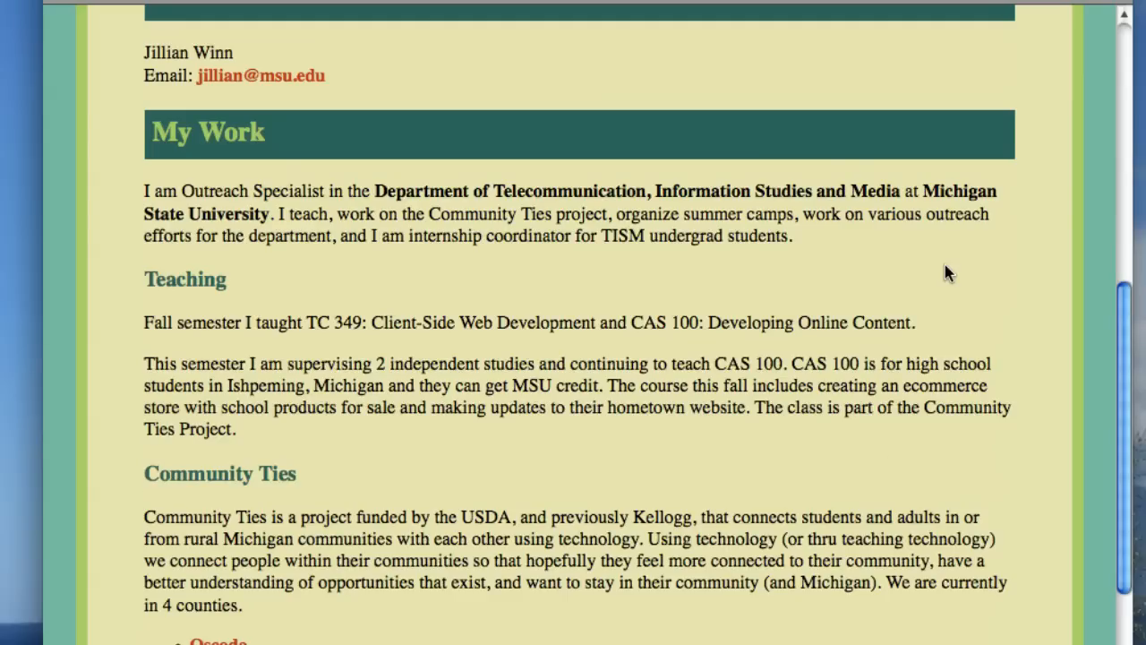
scroll(down, 3)
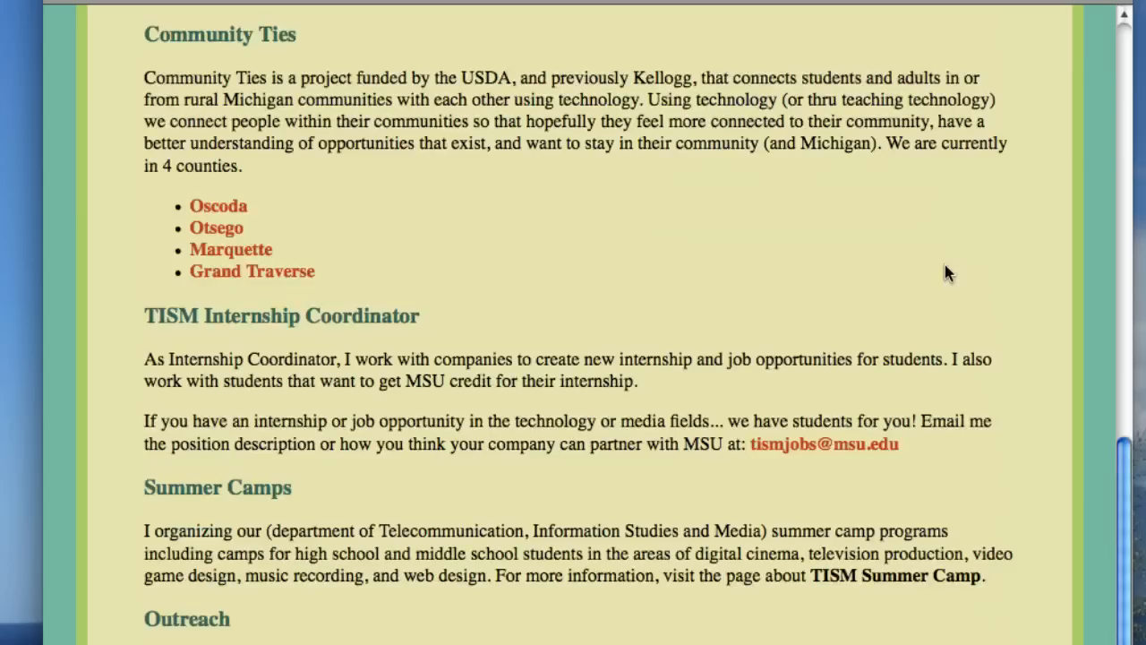
scroll(up, 3)
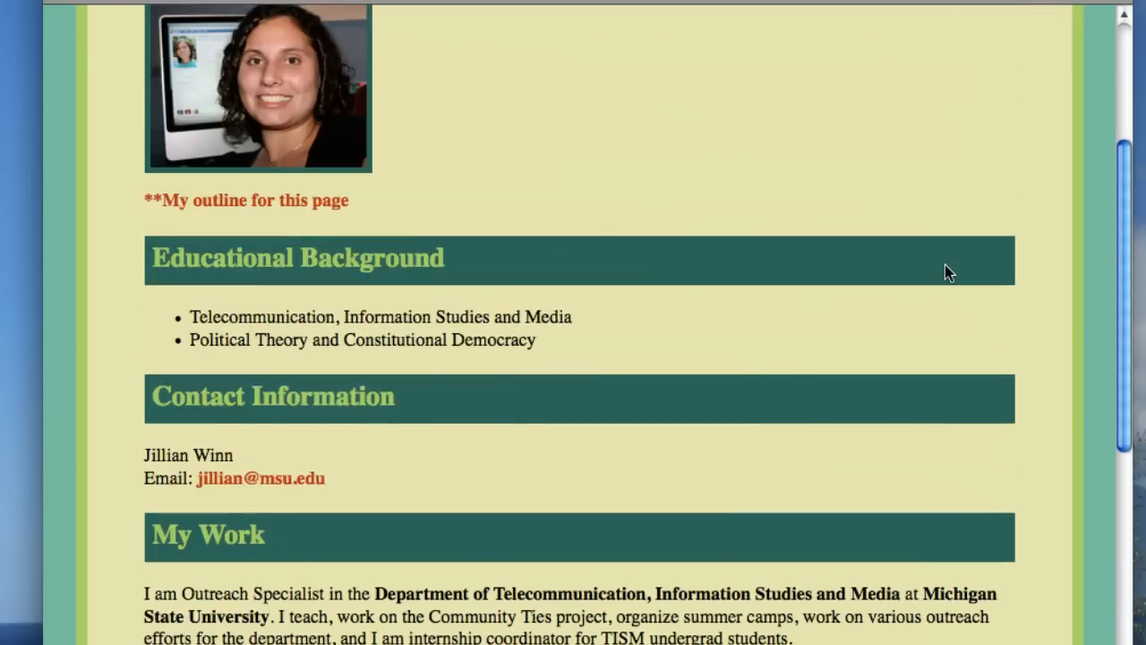
scroll(up, 3)
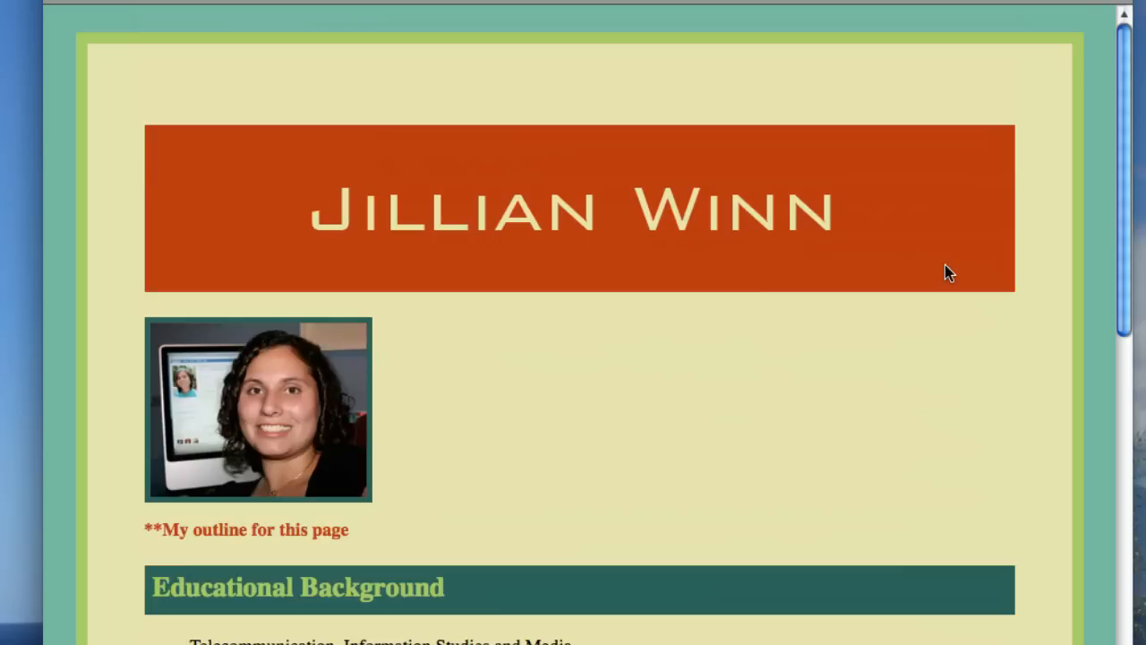
scroll(down, 3)
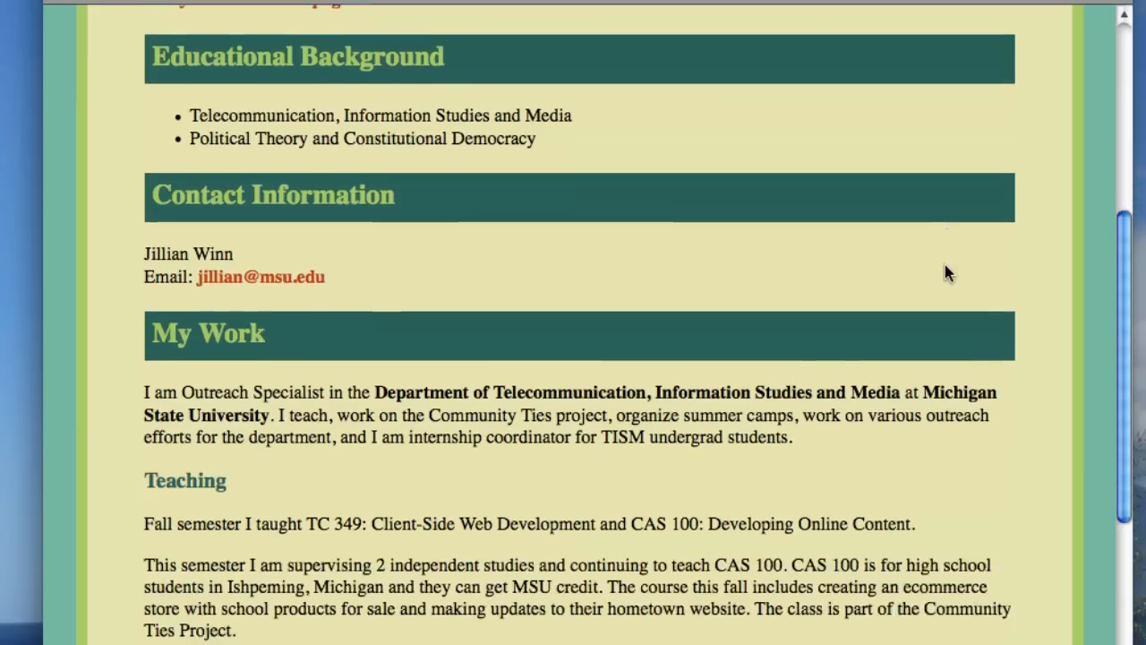
scroll(down, 3)
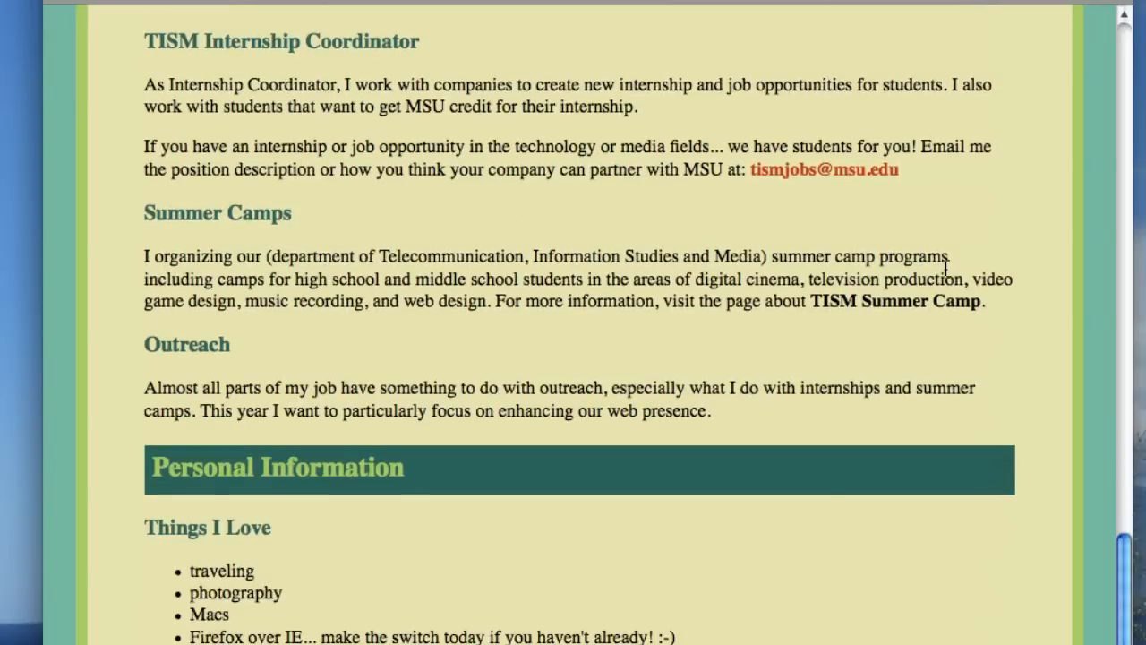
scroll(up, 3)
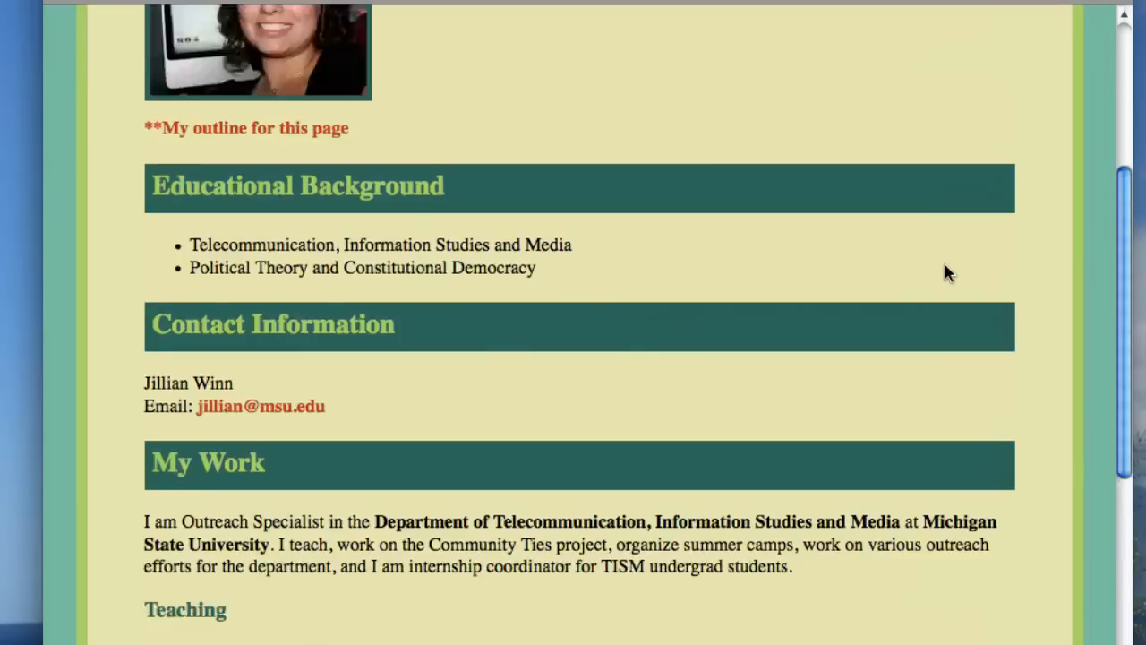
scroll(up, 3)
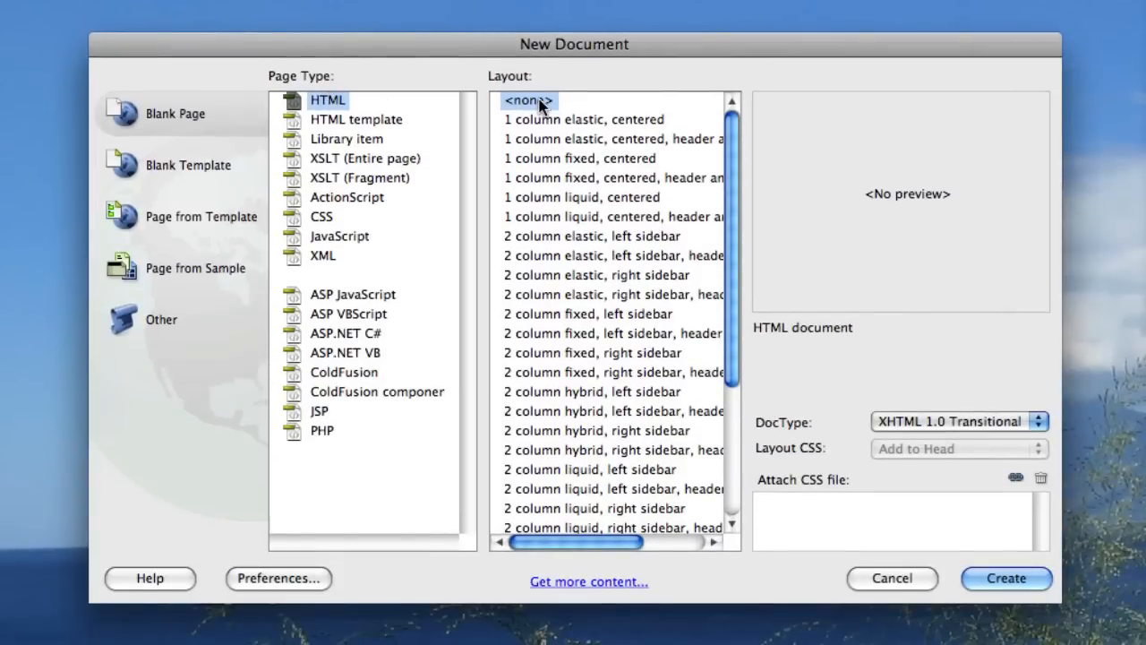
click(1005, 577)
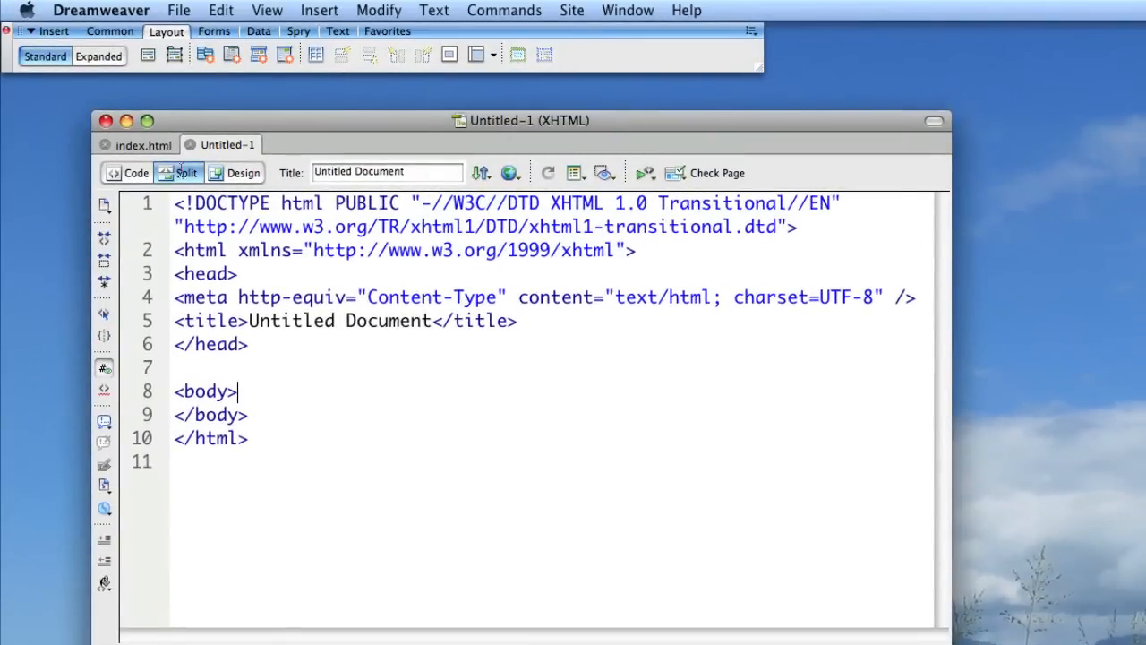
- Save the new page into the lab4-2 folder on the Desktop as education.html
click(179, 10)
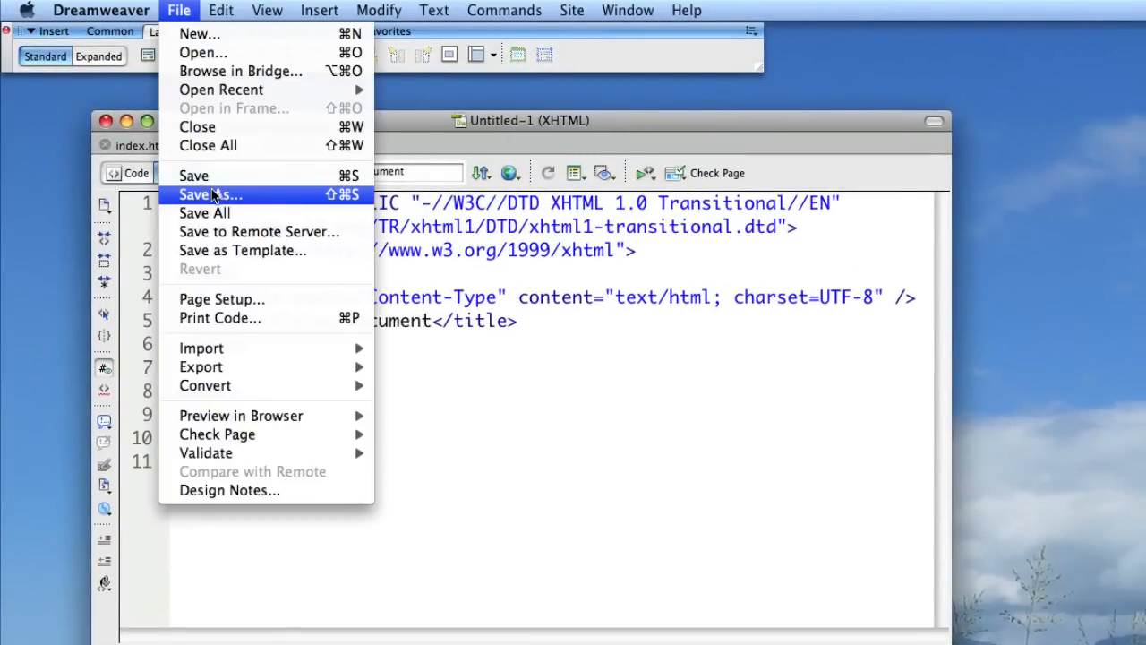
click(210, 194)
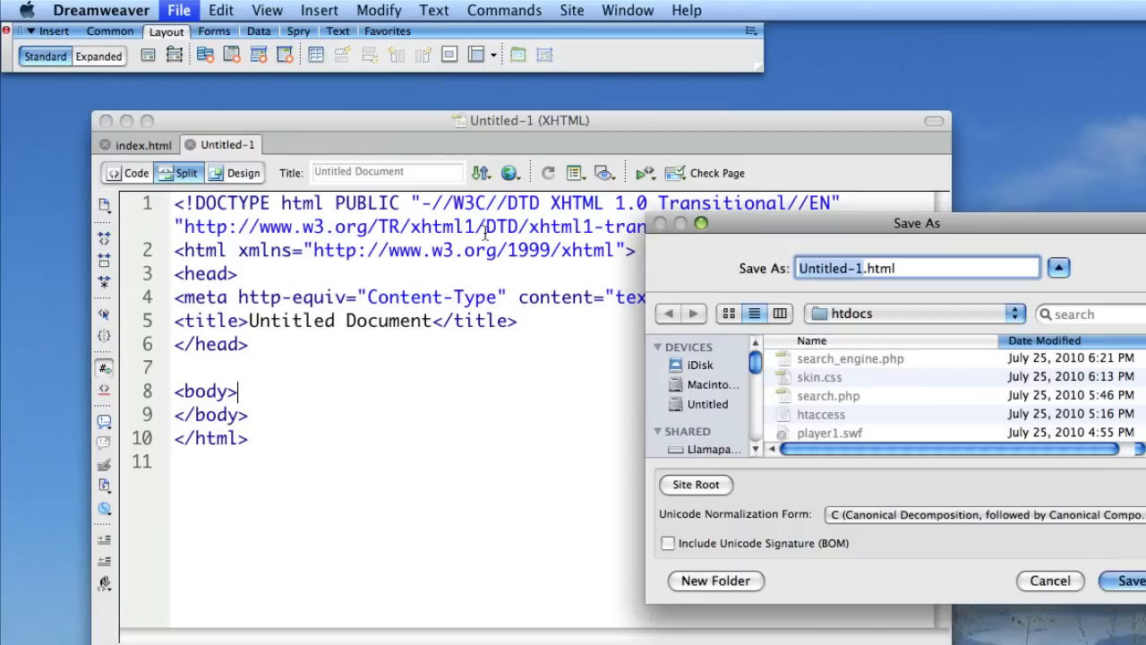
scroll(down, 3)
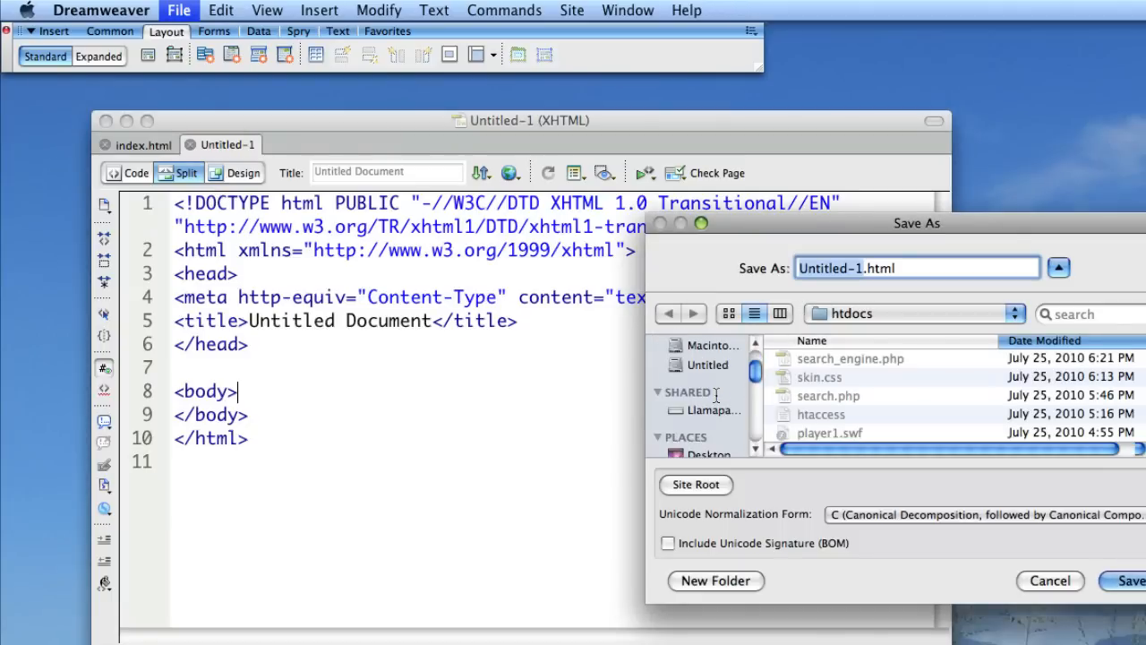
click(711, 405)
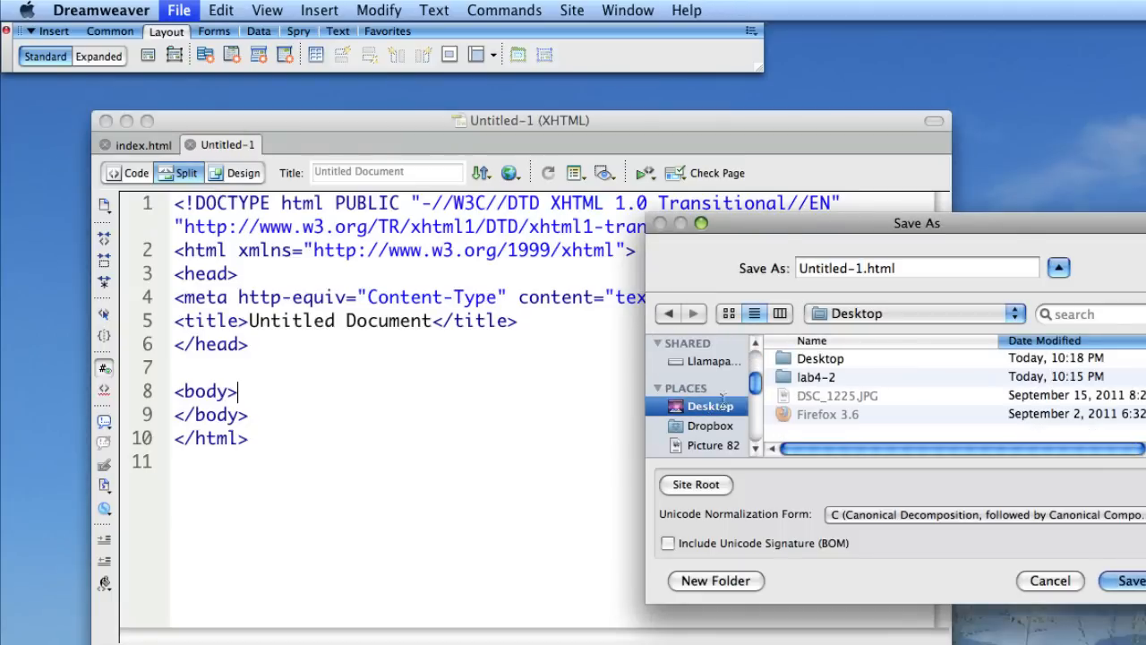
double_click(817, 376)
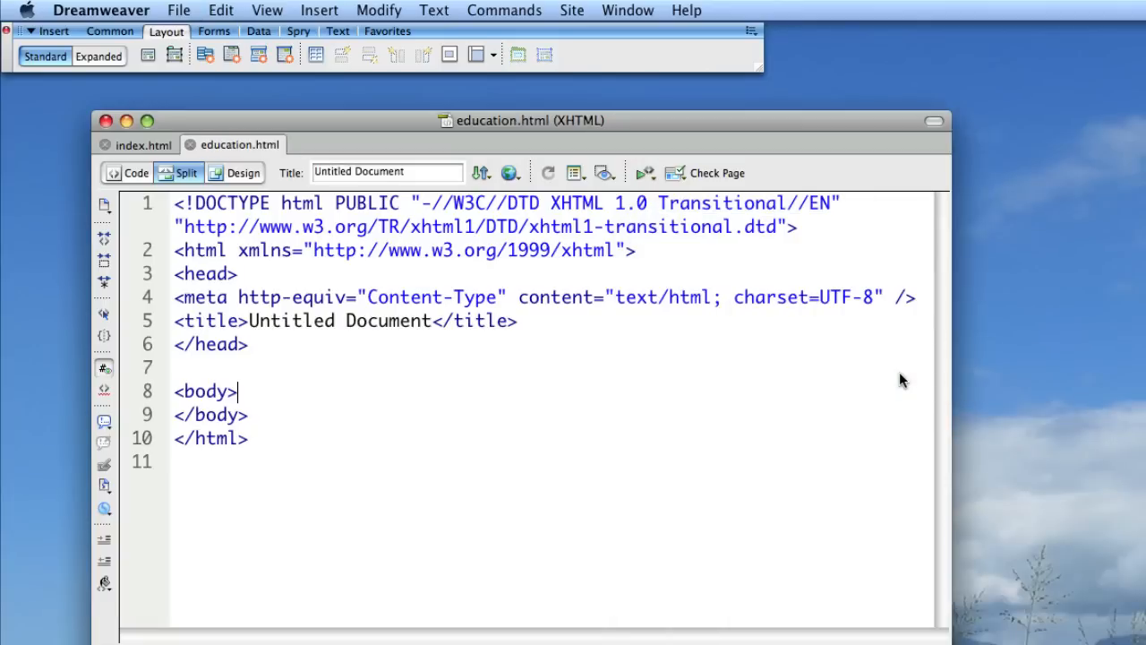
click(387, 172)
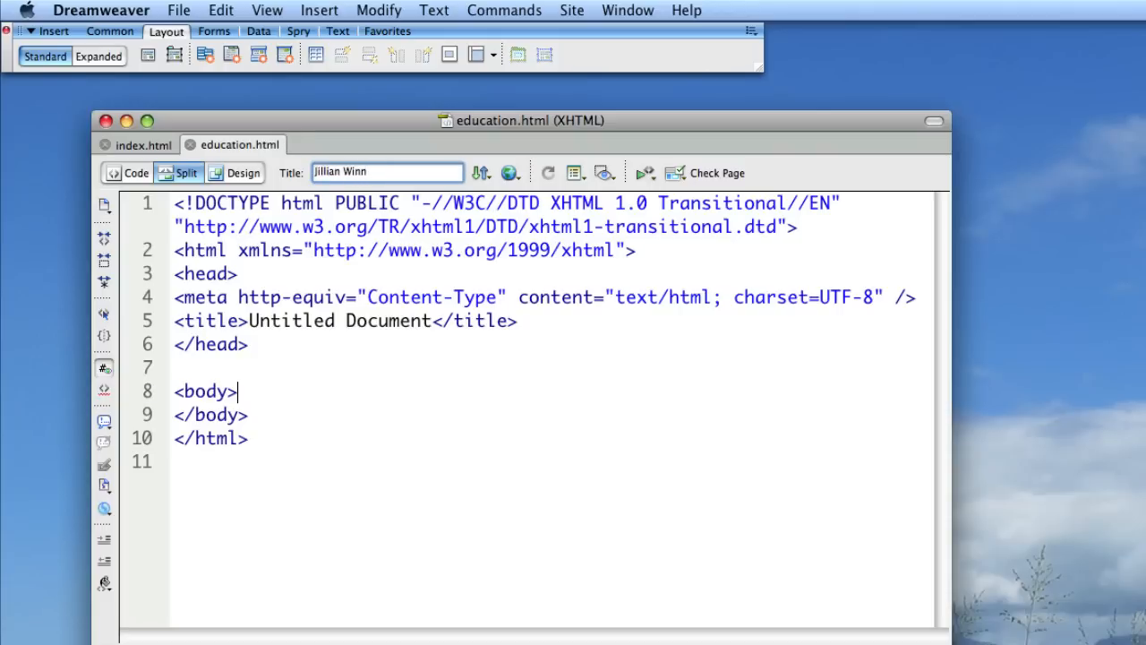
text('s Educ)
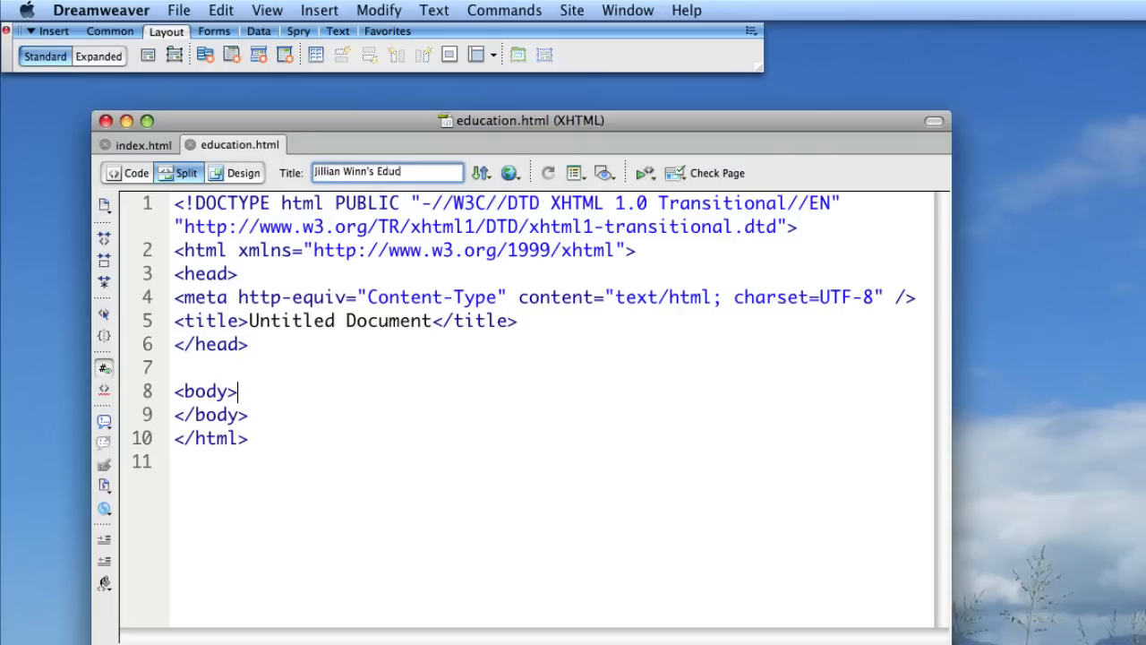
text(ation)
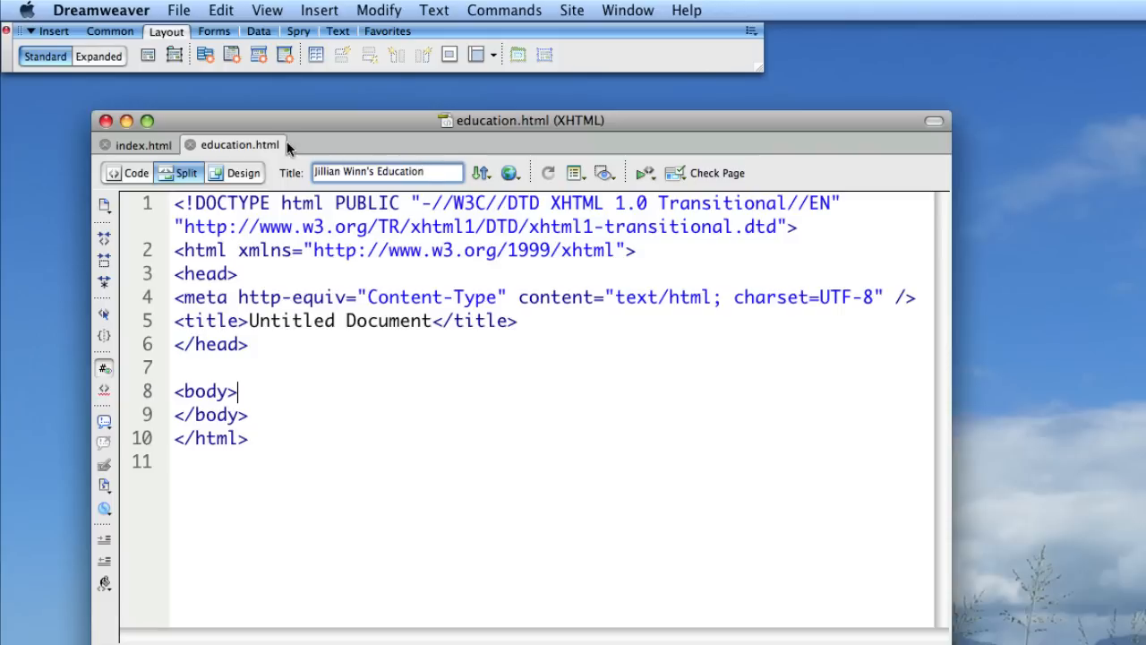
text(Jillian Winn's Education)
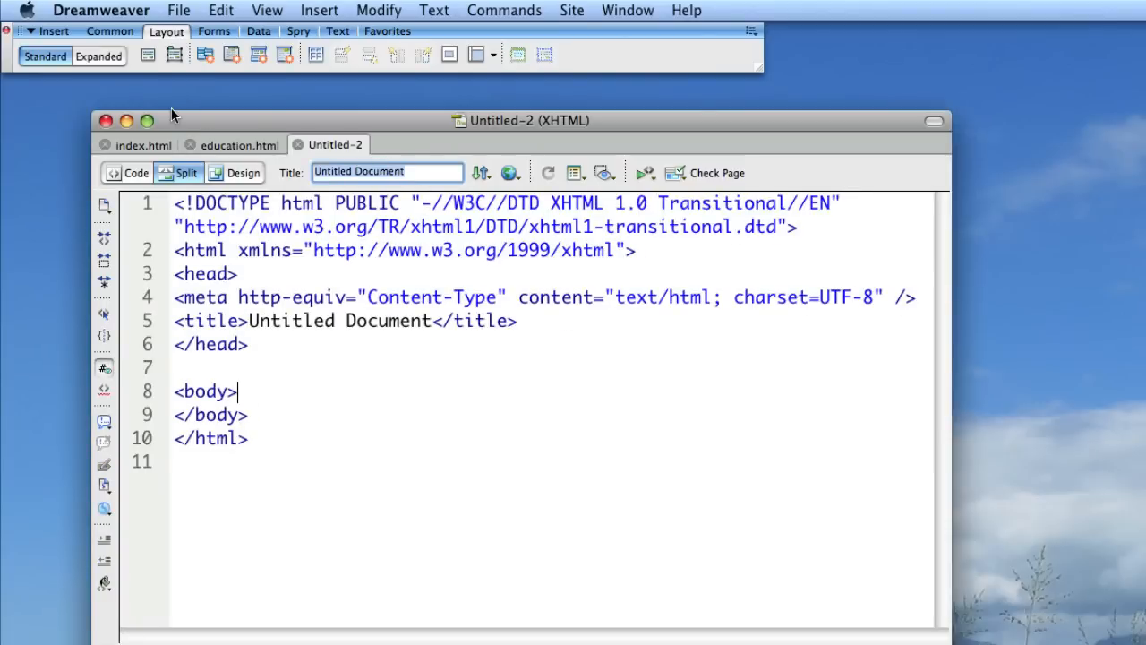
- Title the new page "Jillian Winn's Work"
text(Work)
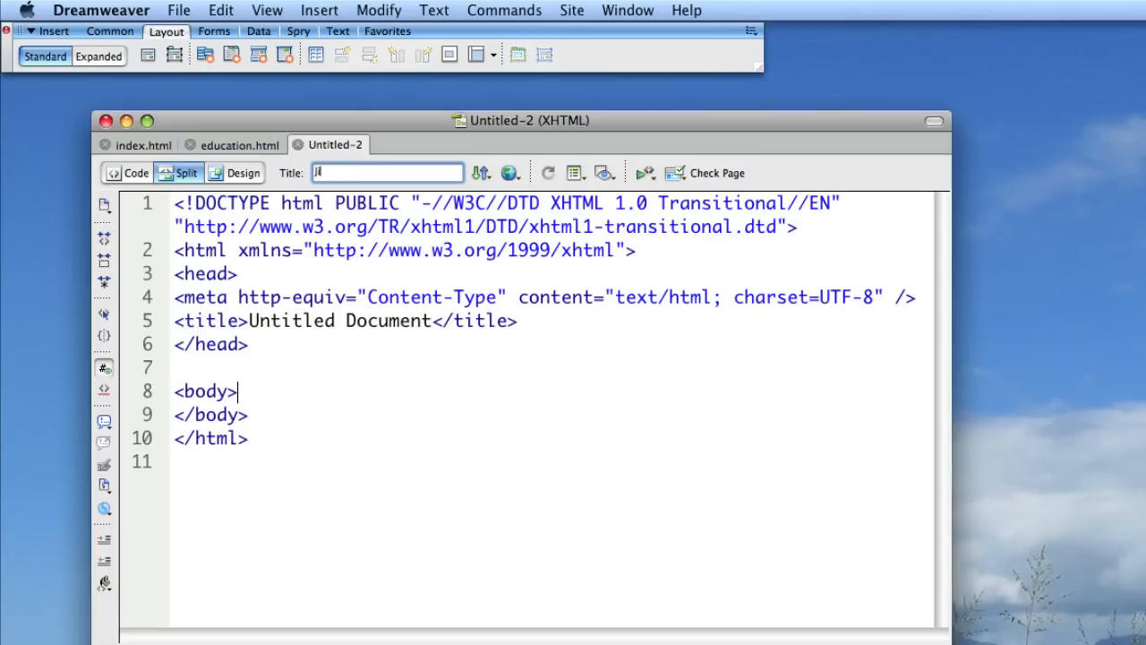
text(Jillian Winn)
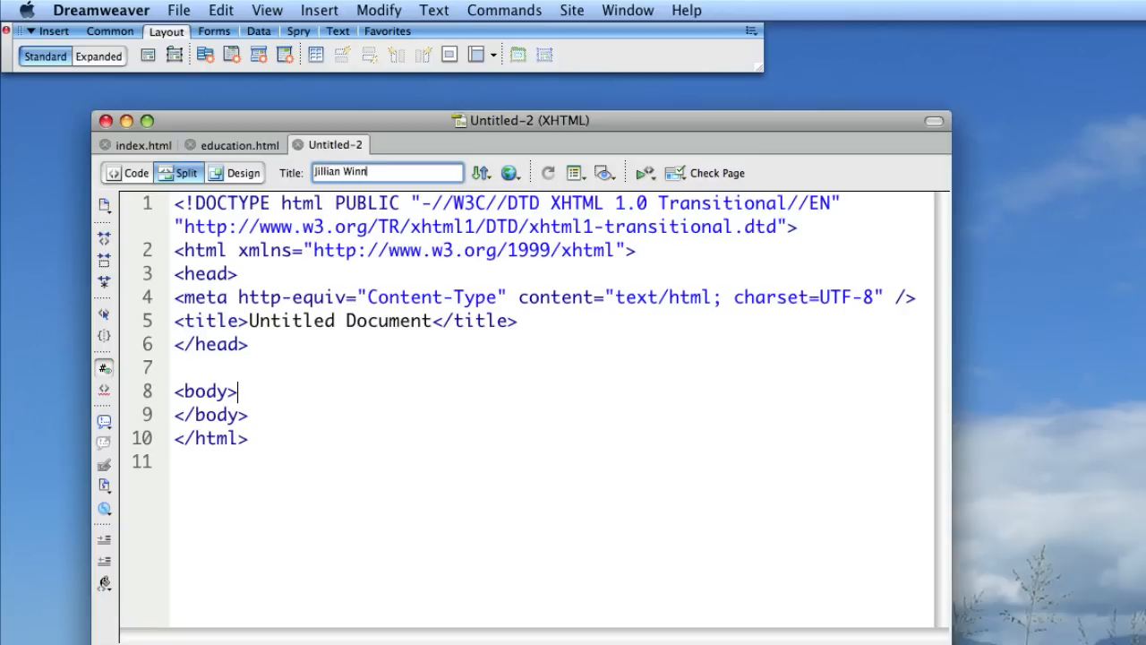
text('s Word)
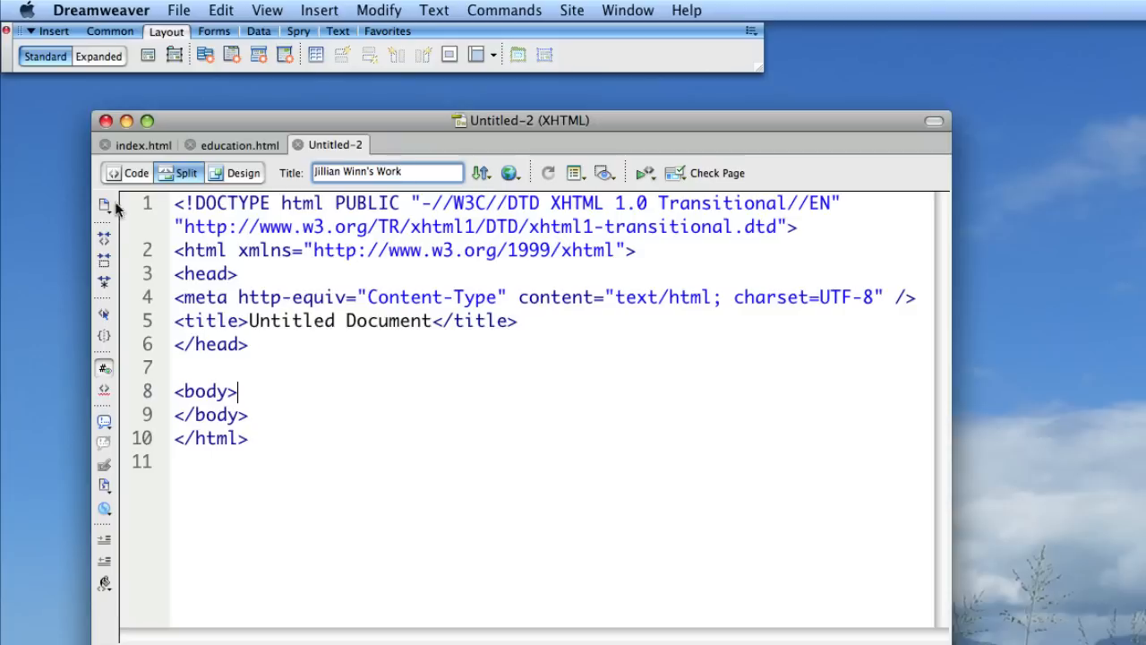
click(179, 11)
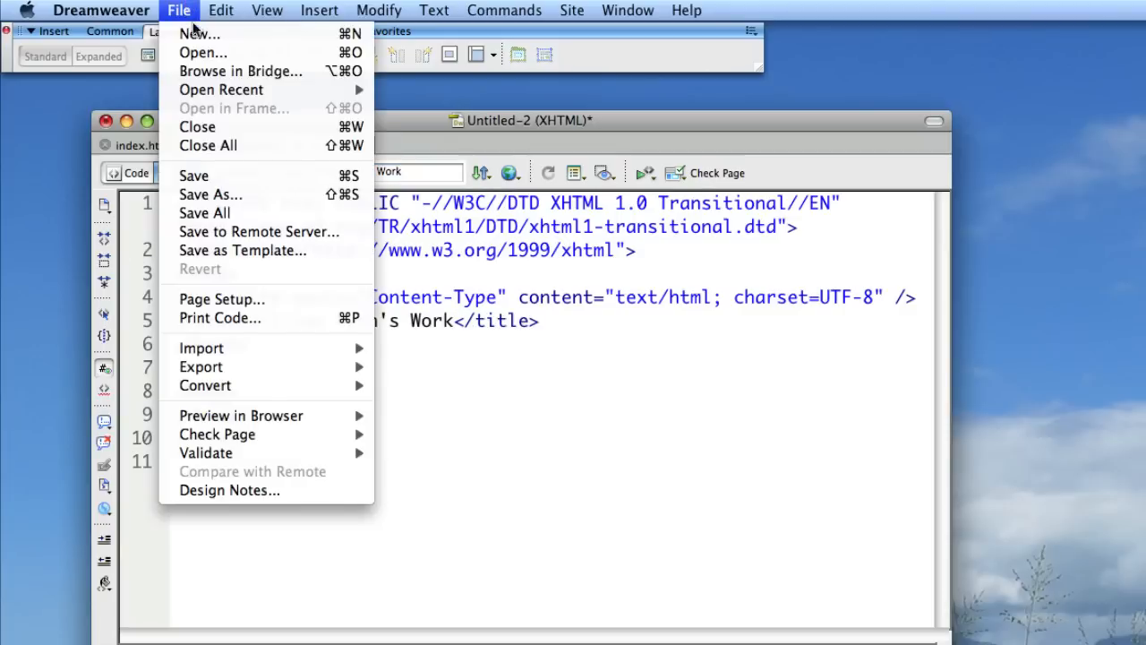
- Save the page as work.html and start another new blank page
click(211, 193)
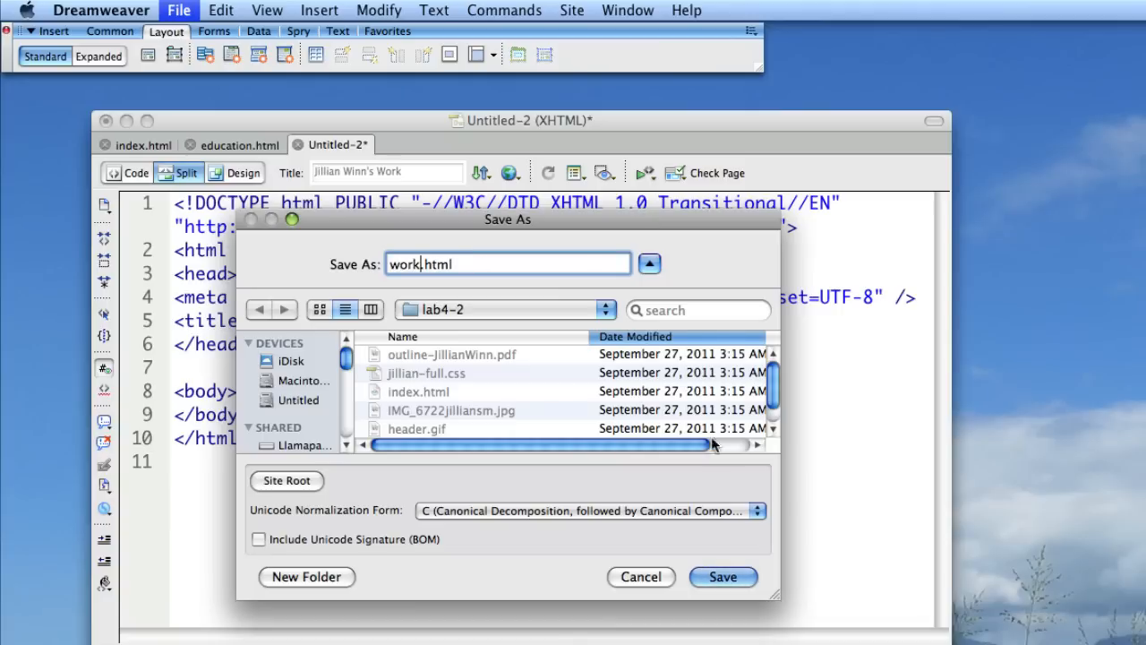
click(724, 577)
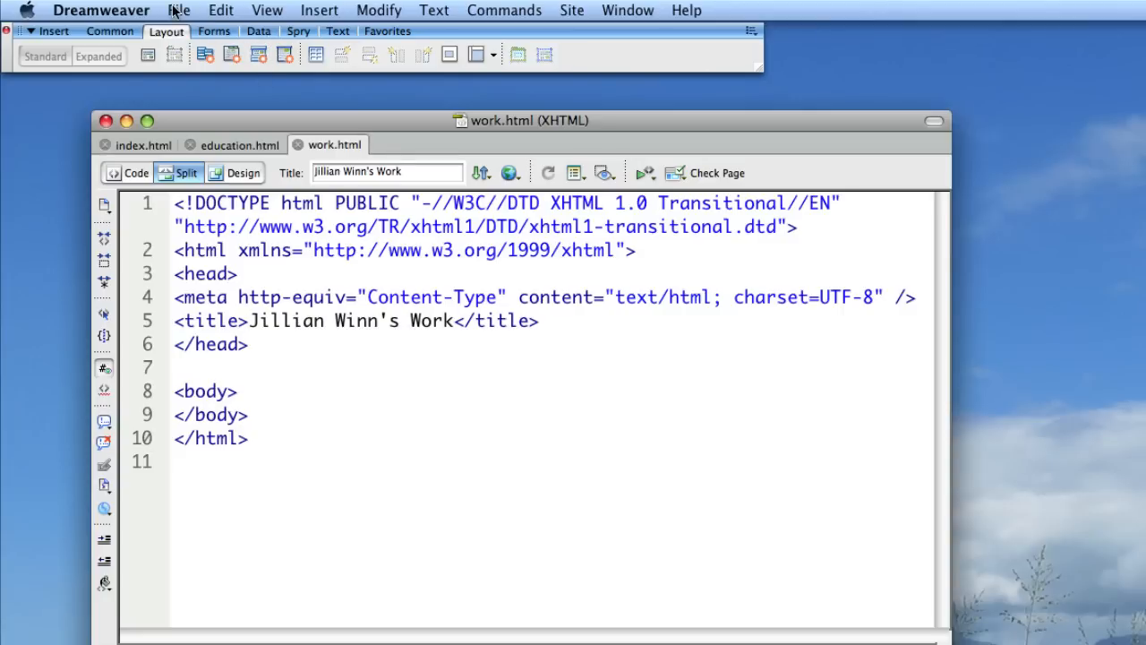
click(179, 11)
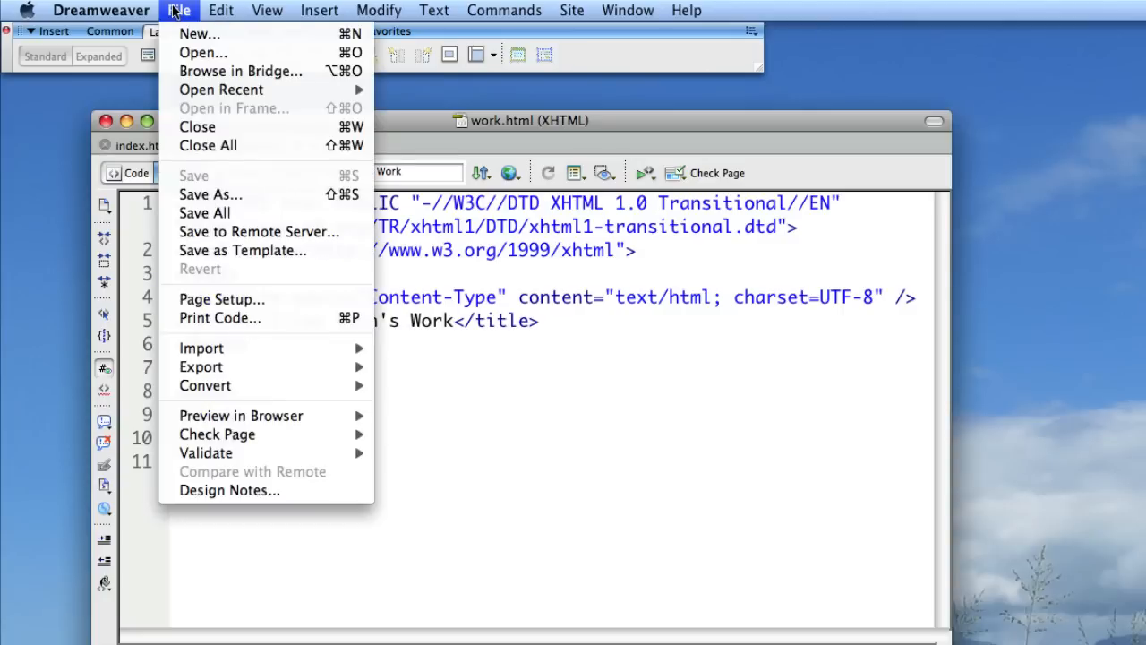
click(201, 32)
text(Jillian Winn's Personal)
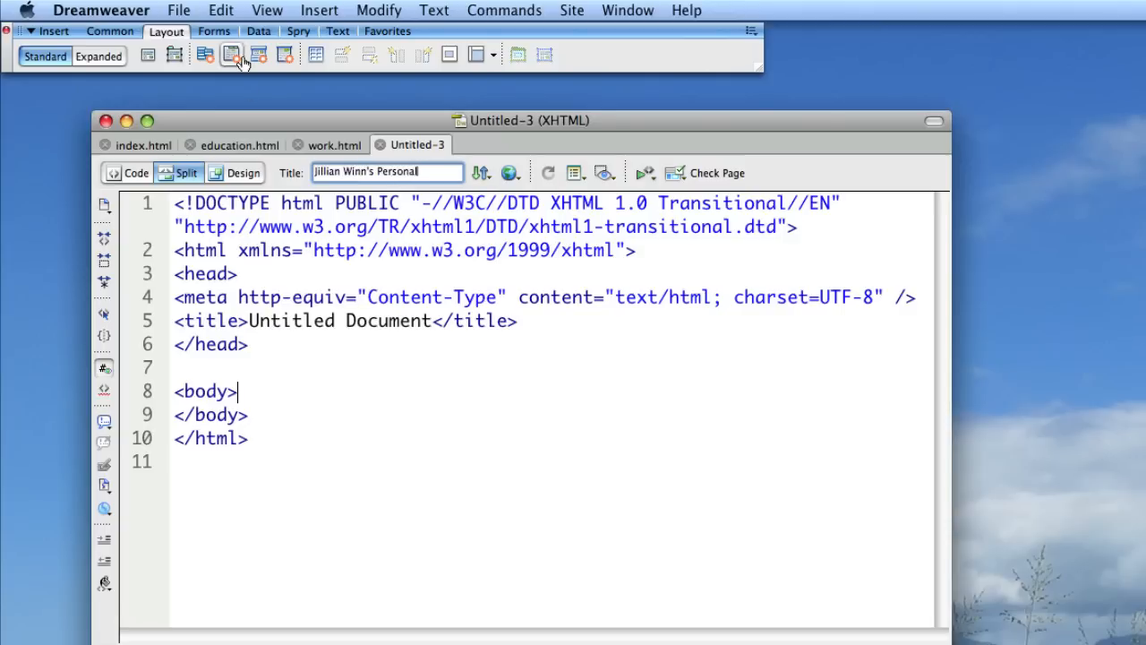
- Save the Jillian Winn's Personal page as personal.html in the lab4-2 folder
click(179, 11)
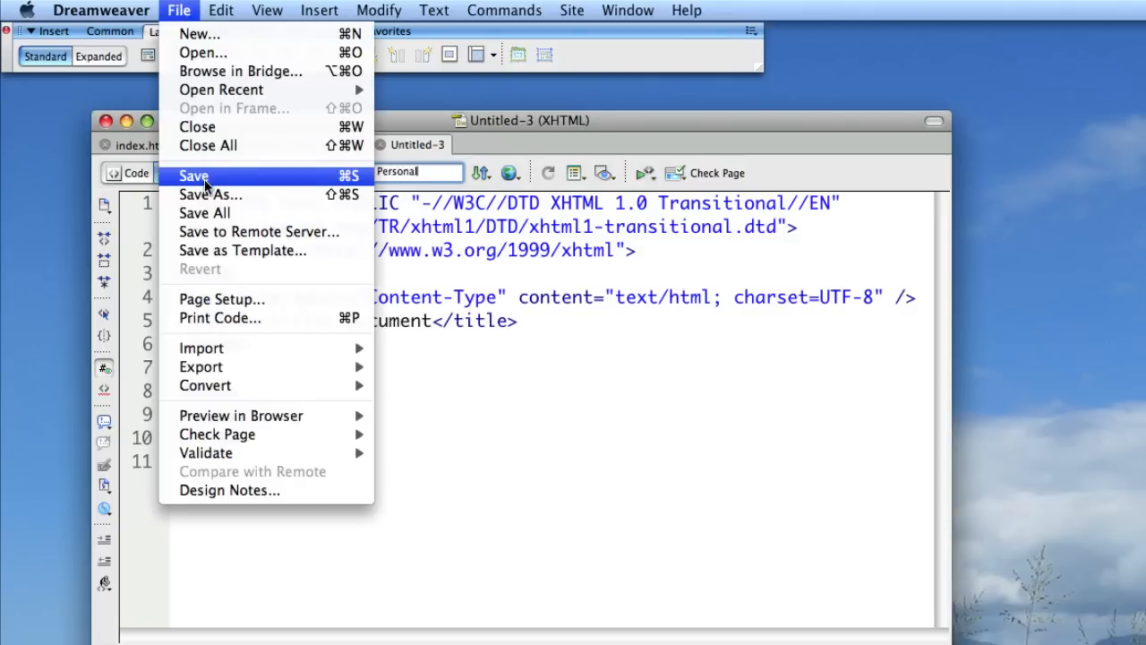
click(212, 193)
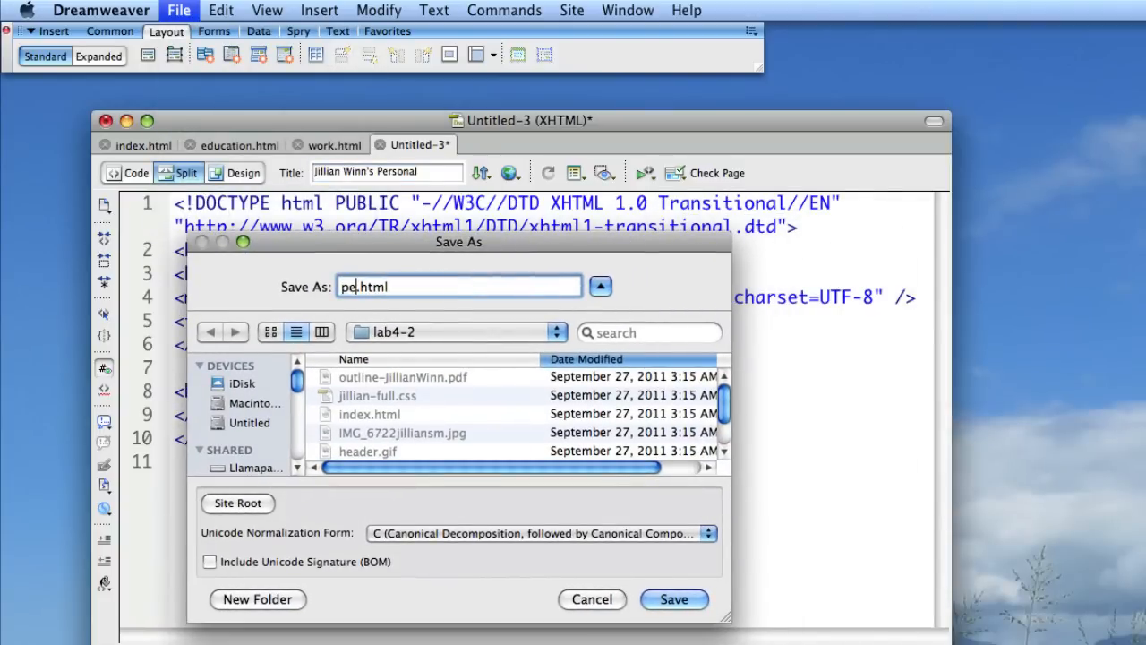
text(rsonal)
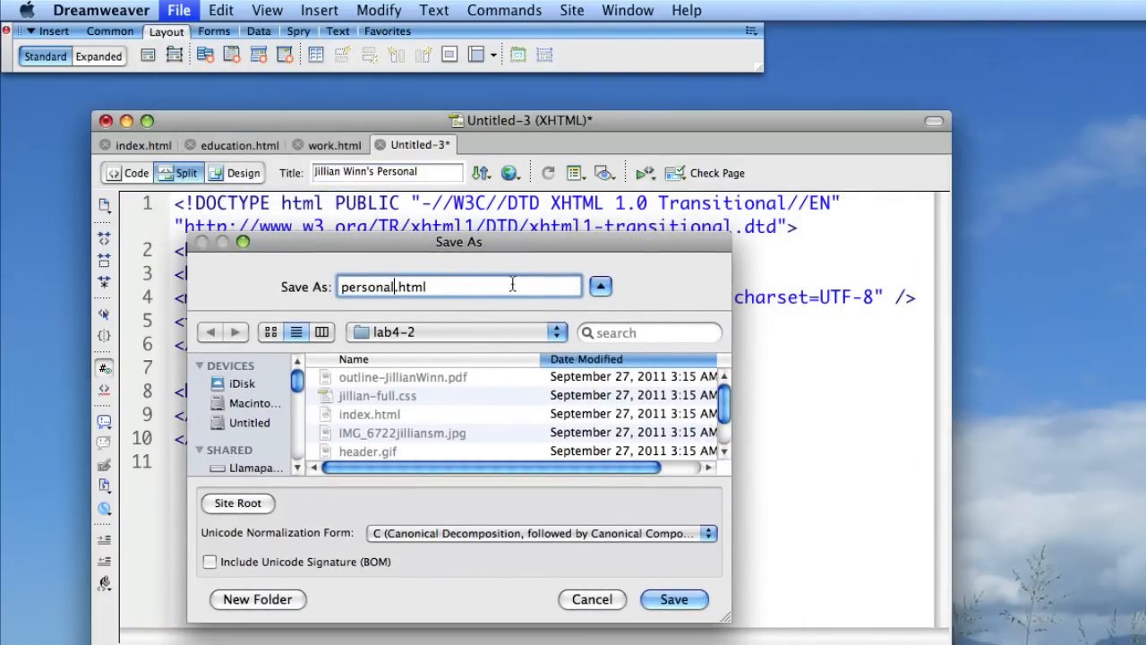
click(674, 598)
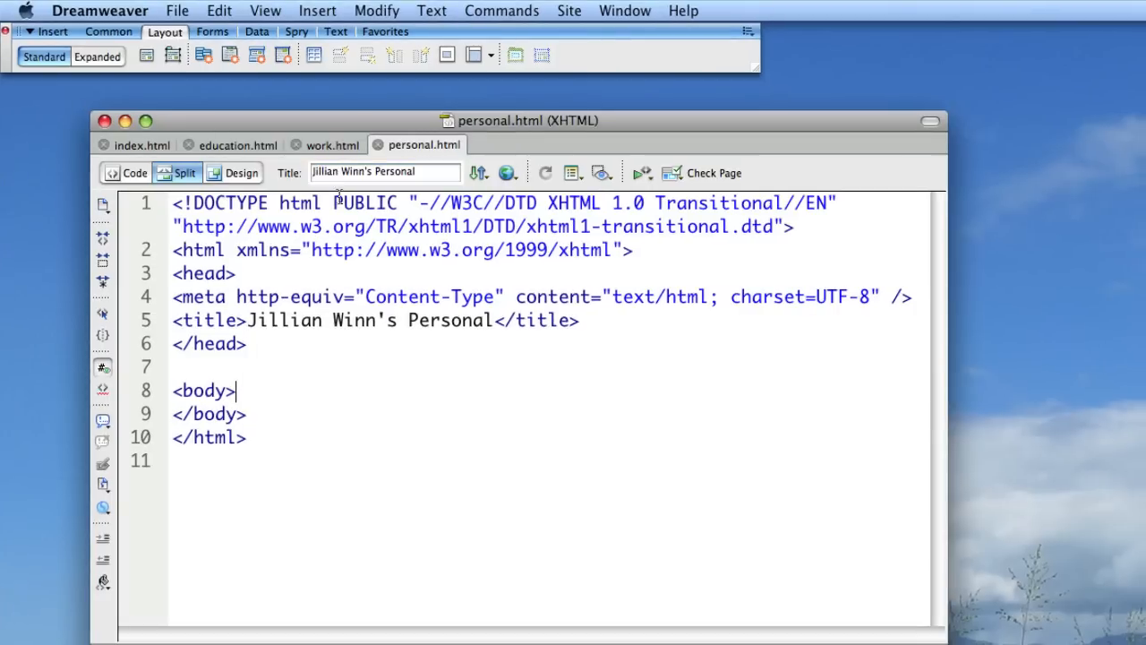
mouse_move(348, 159)
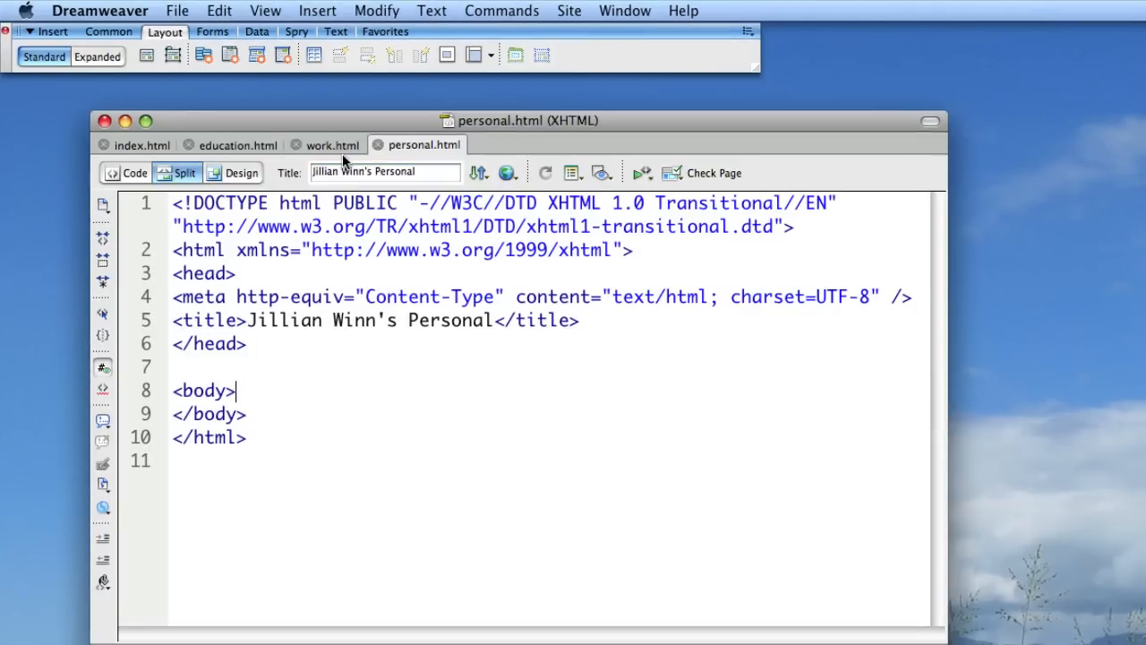
- Switch to index.html and review its code, including the jillian-full.css stylesheet link
click(236, 143)
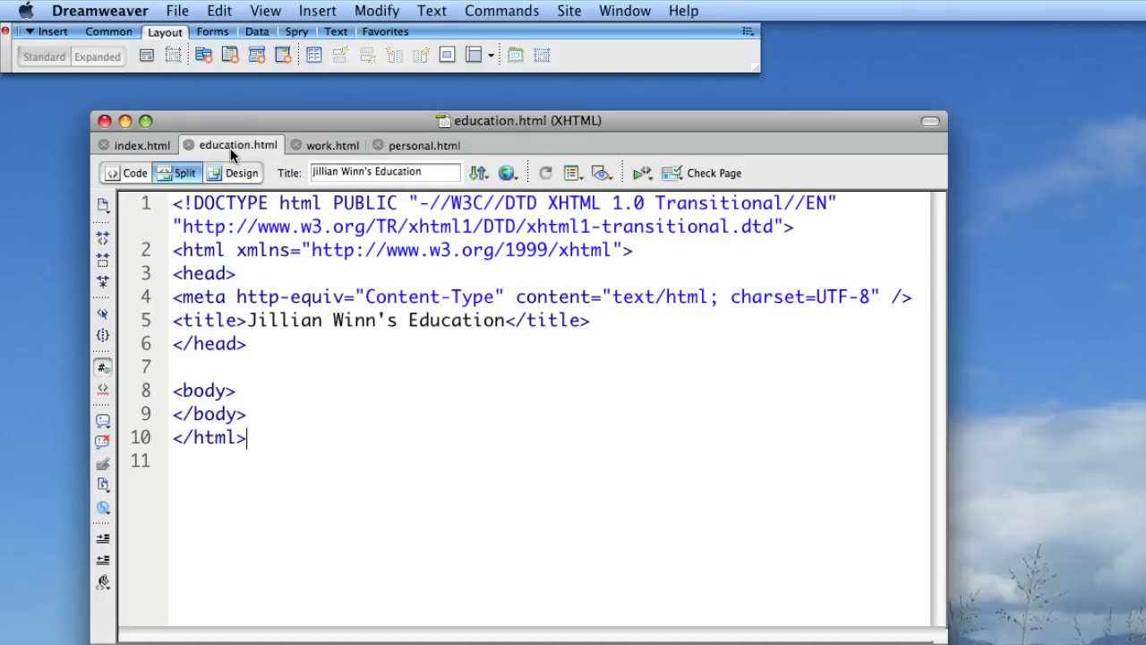
click(140, 143)
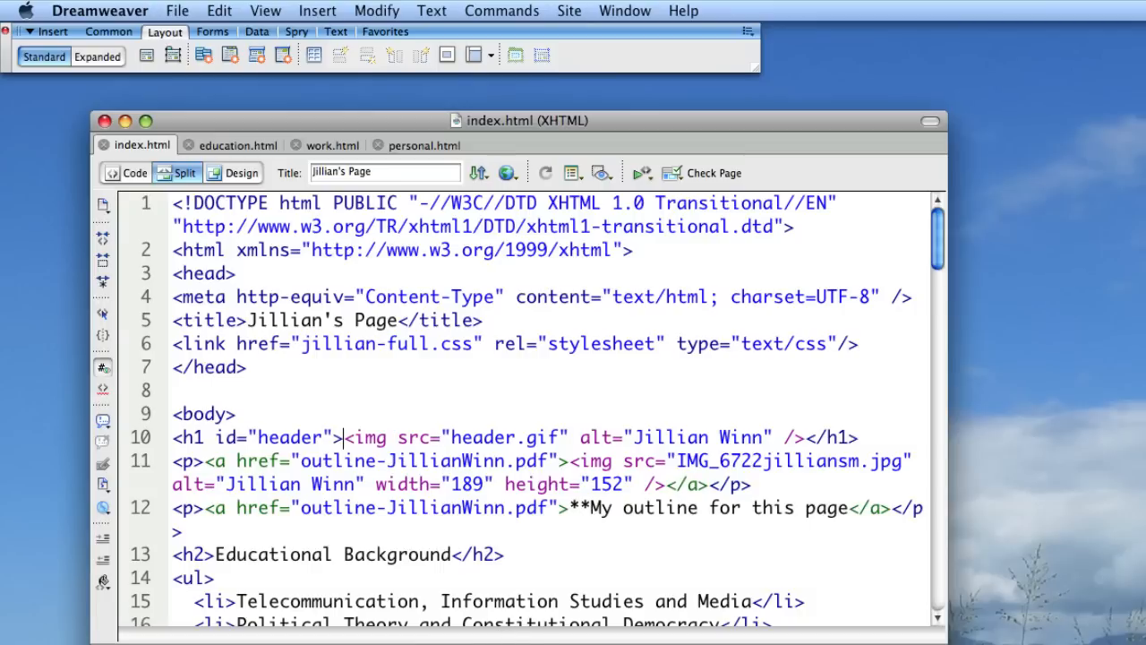
scroll(down, 3)
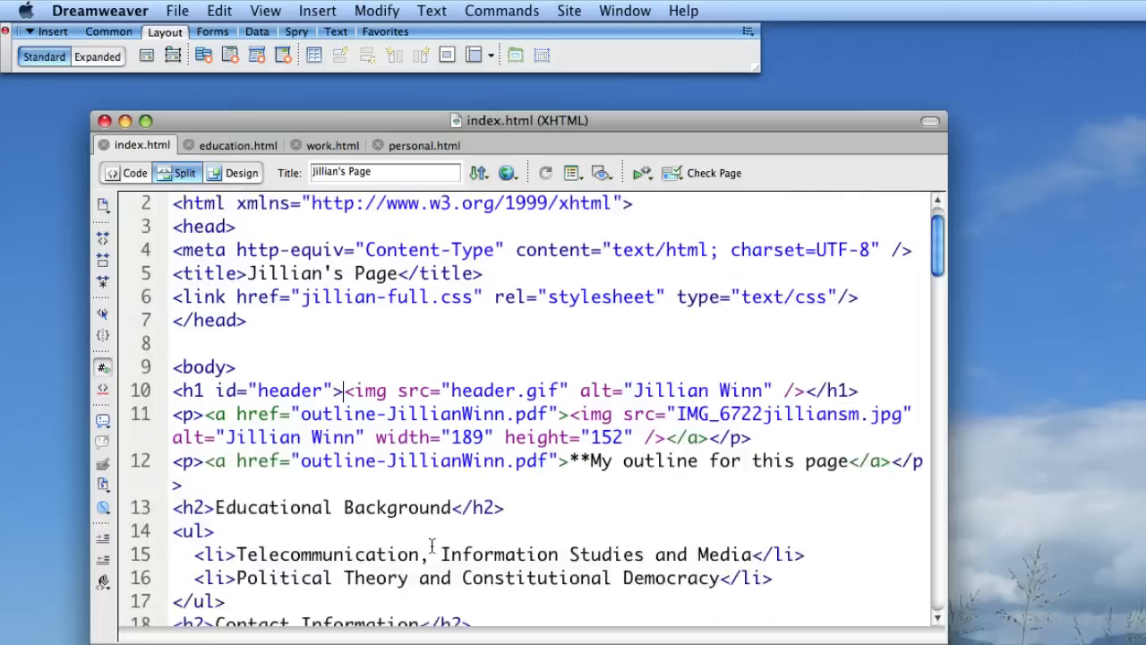
scroll(down, 3)
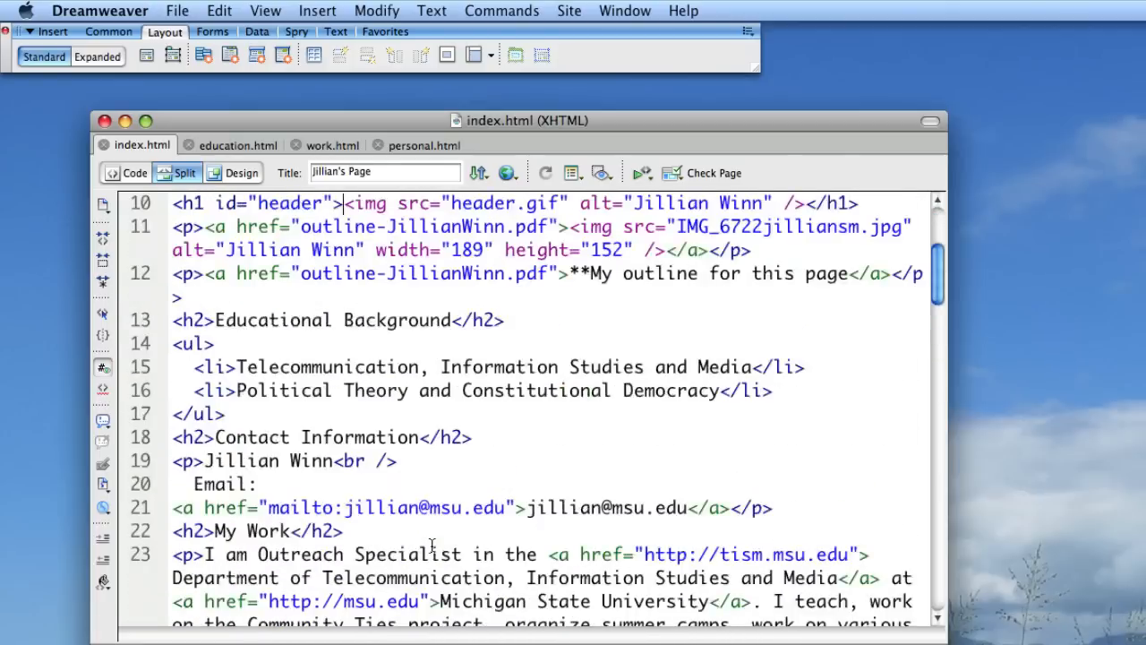
scroll(up, 3)
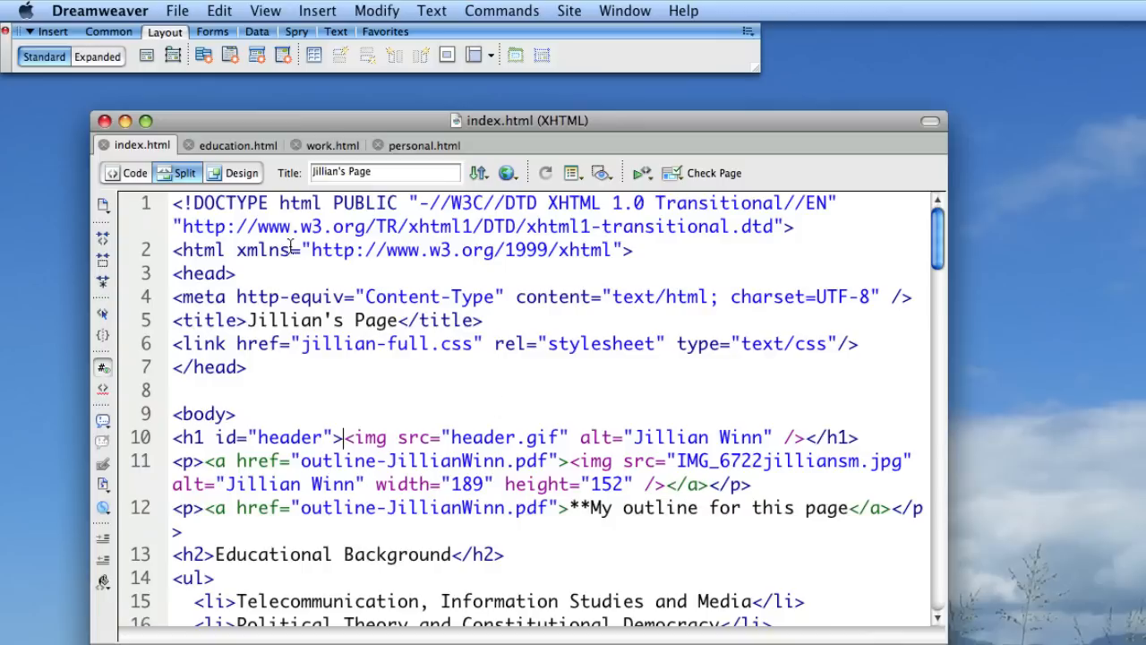
mouse_move(276, 331)
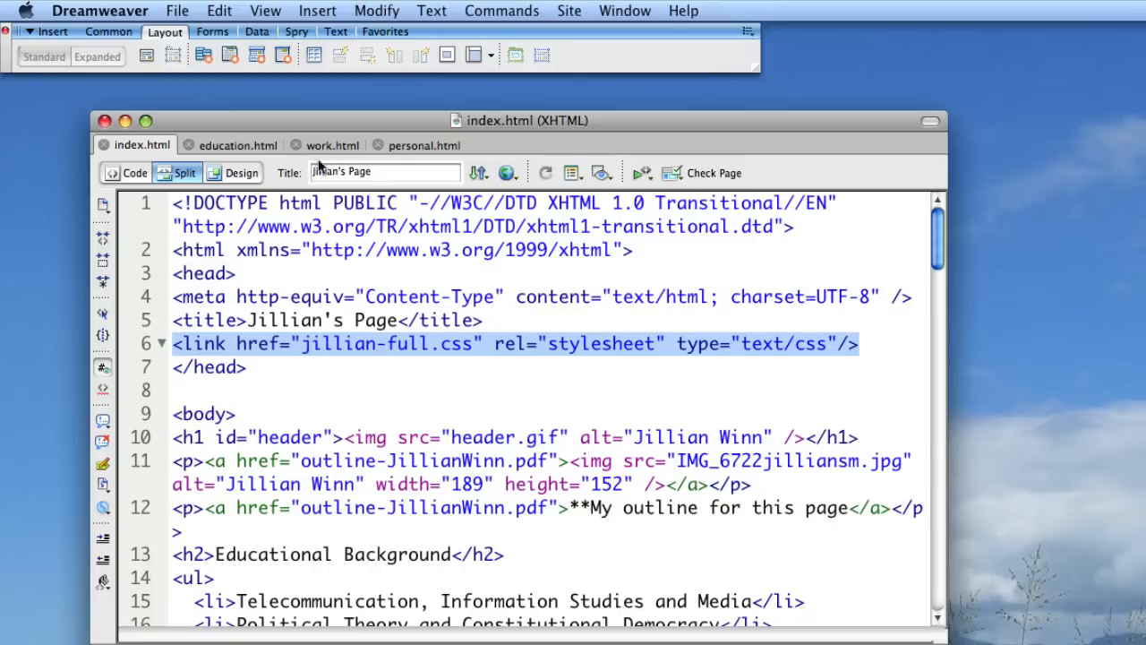
- Add the jillian-full.css stylesheet link inside education.html's head
click(237, 143)
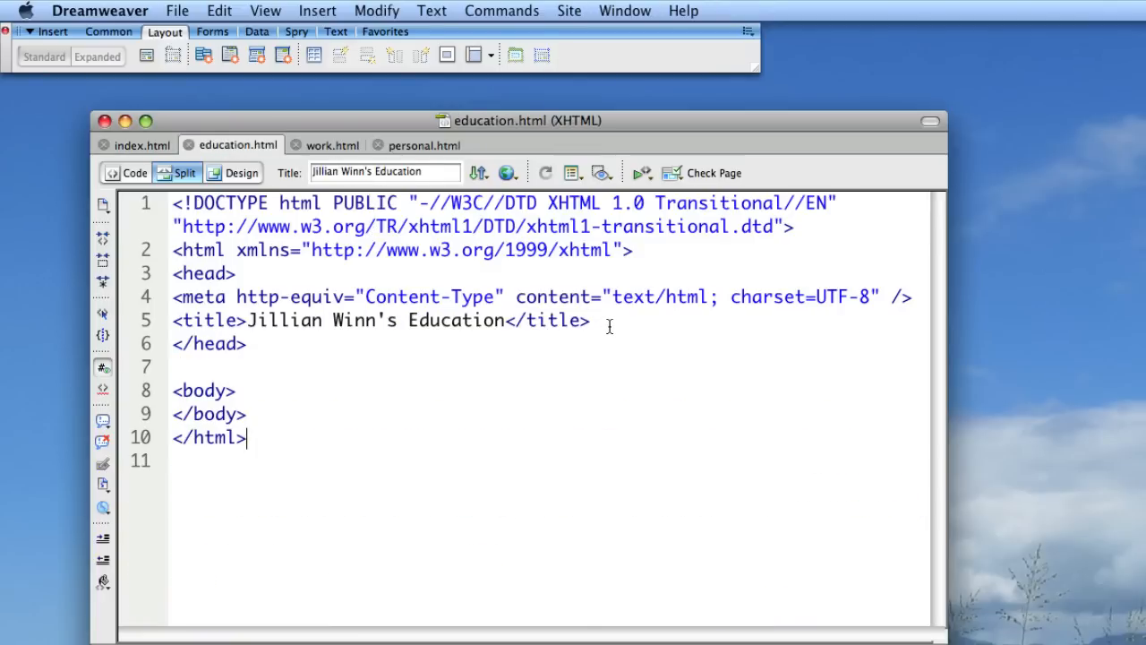
text(<link href="jillian-full.css" rel="stylesheet" type="text/css"/>)
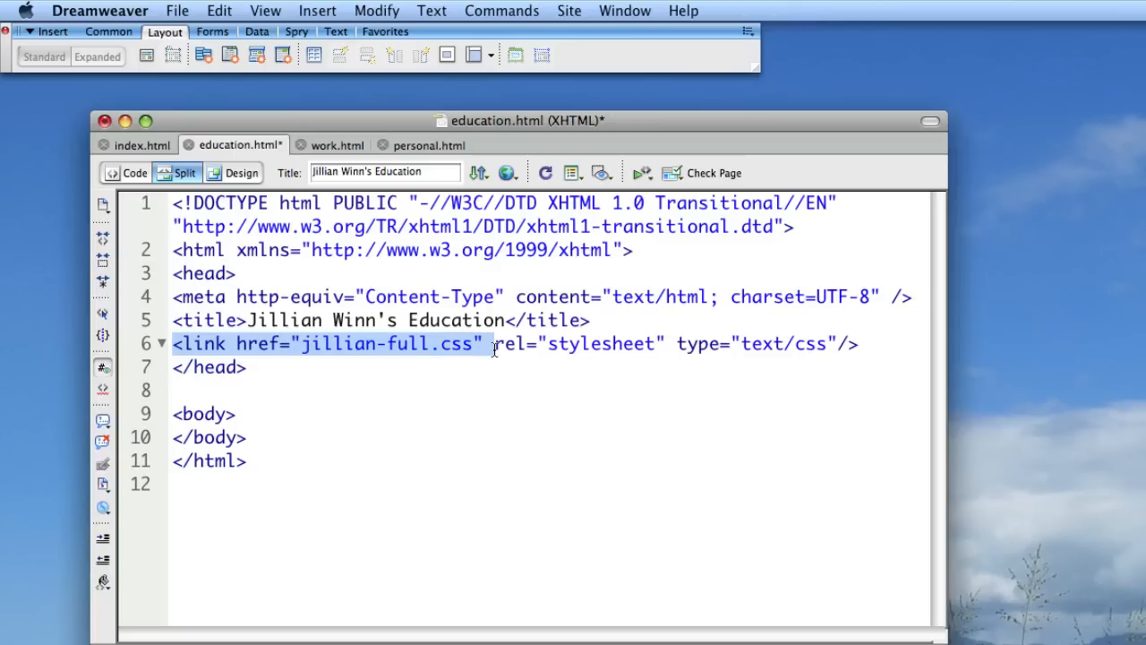
click(250, 344)
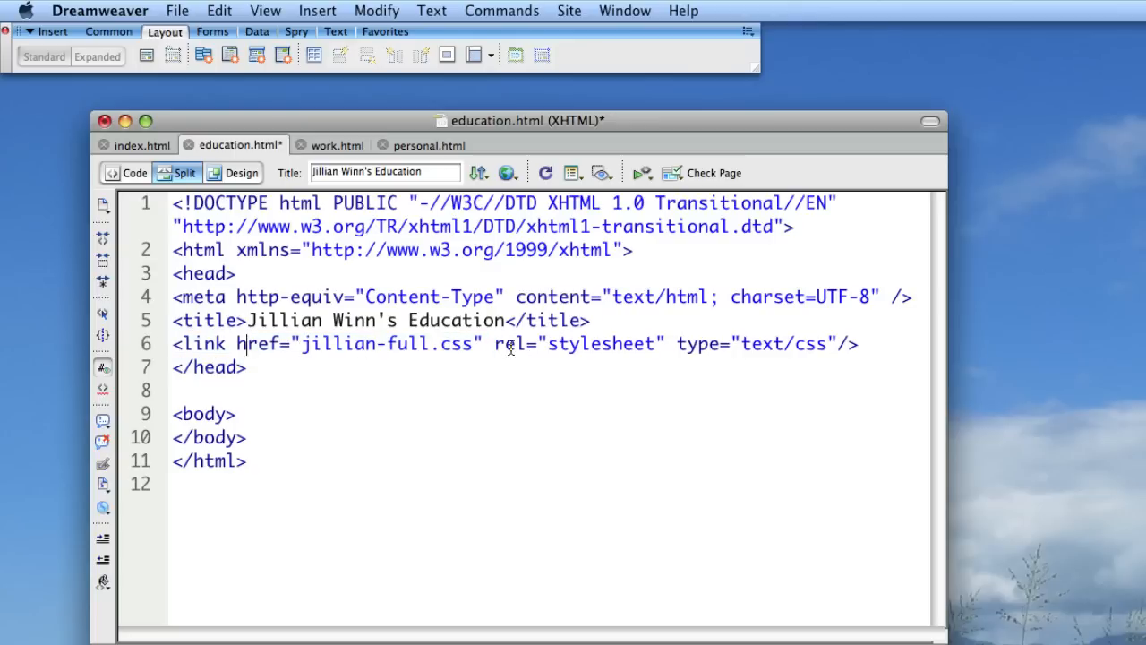
double_click(509, 344)
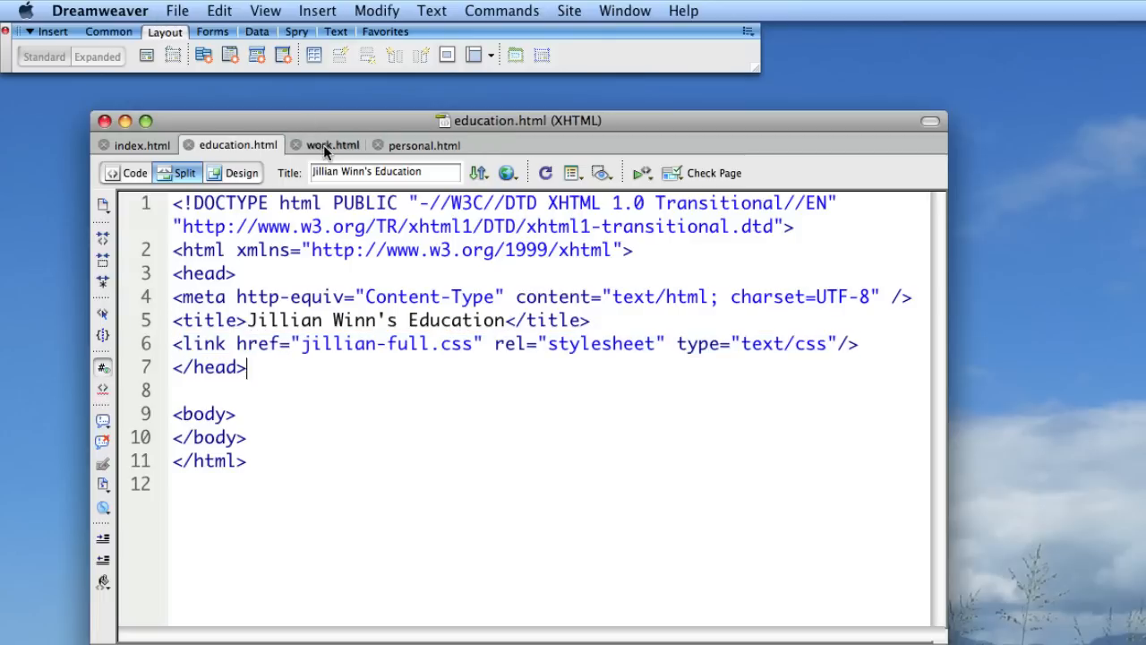
- Add the jillian-full.css stylesheet link to work.html's head
click(330, 144)
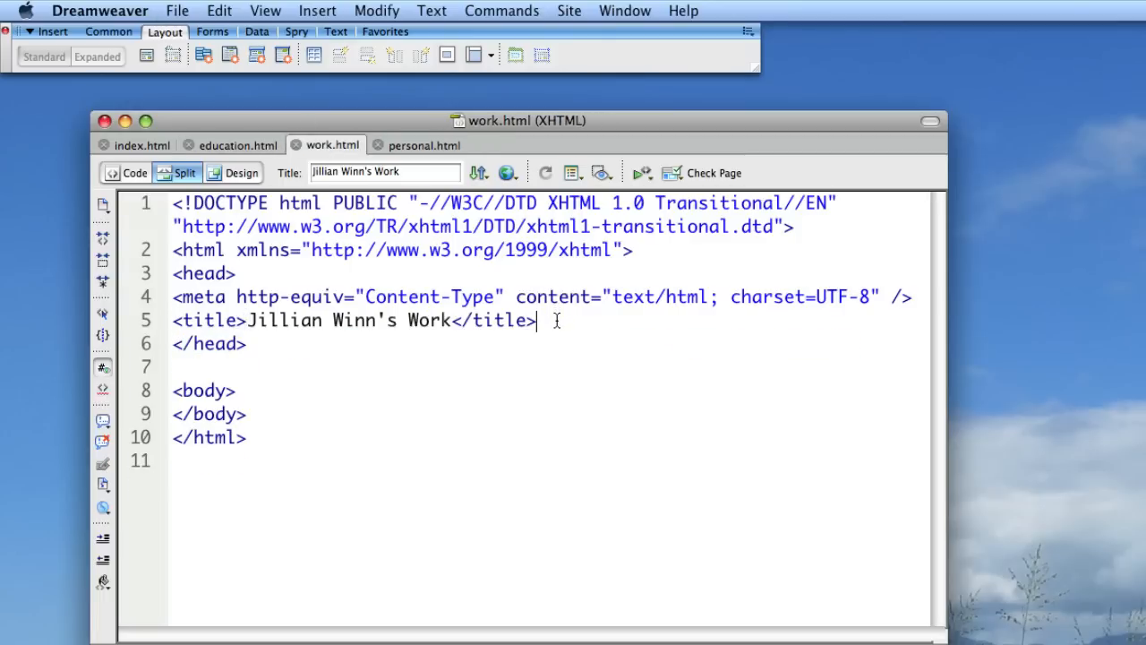
text(<link href="jillian-full.css" rel="stylesheet" type="text/css"/>)
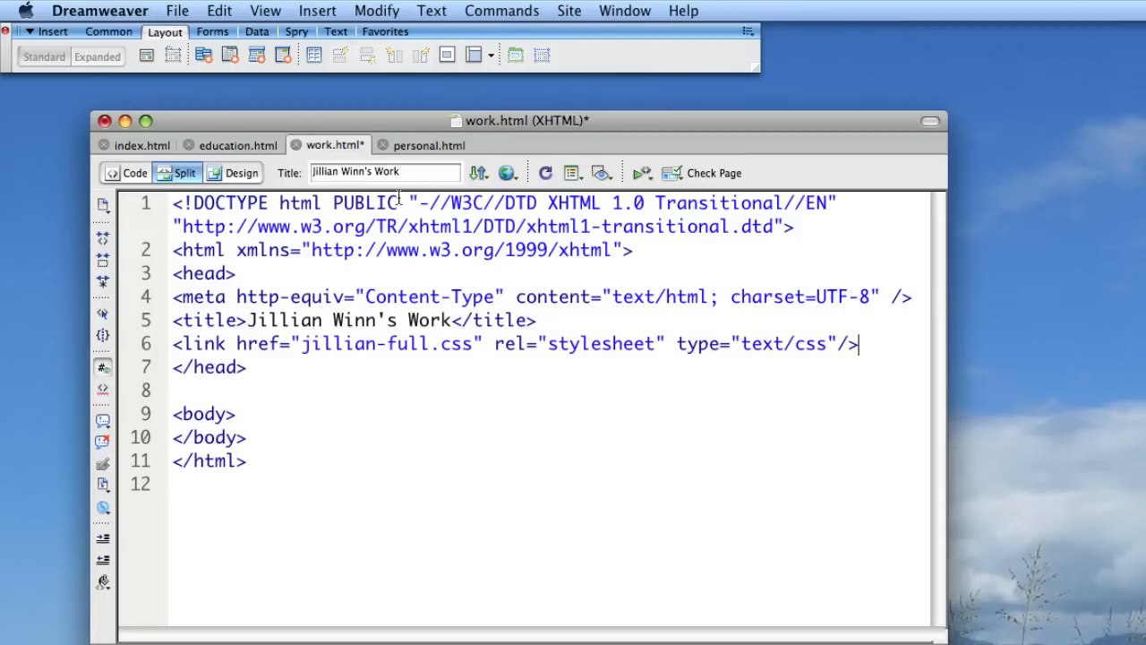
- Add the jillian-full.css stylesheet link after the title line in personal.html
click(425, 143)
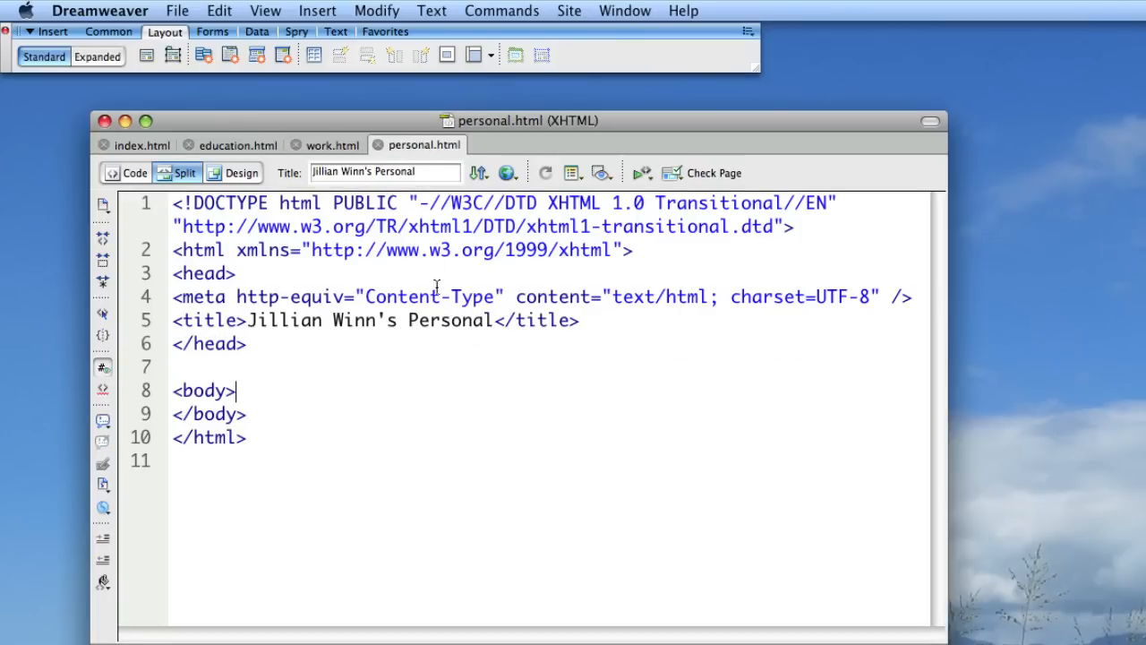
click(581, 320)
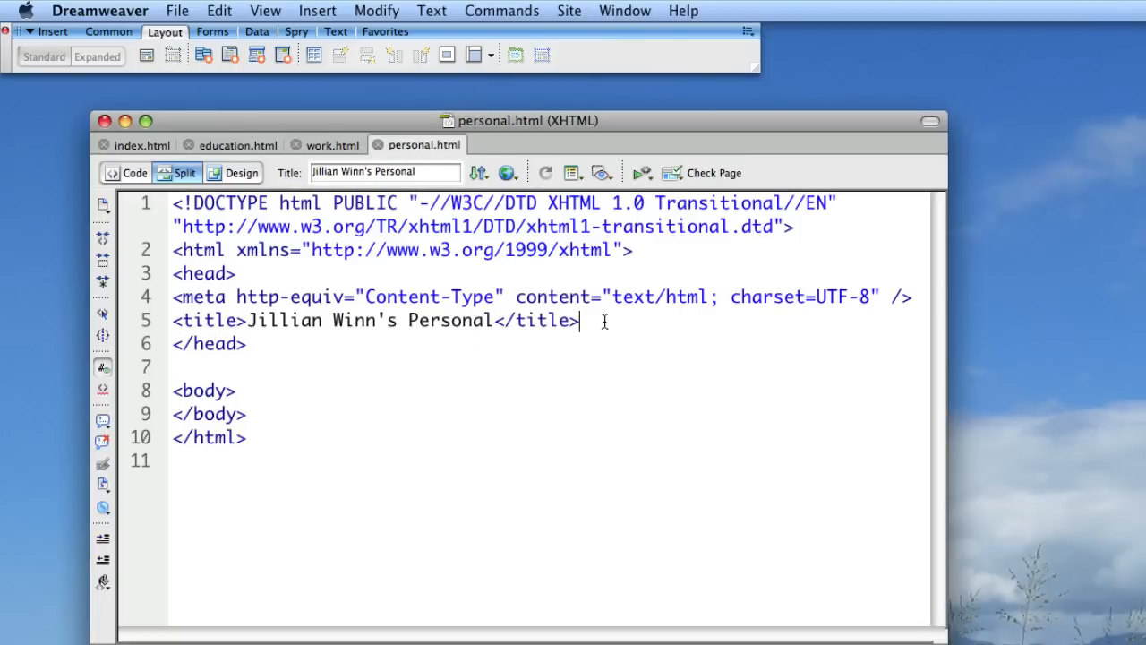
text(<link href="jillian-full.css" rel="stylesheet" type="text/css"/>)
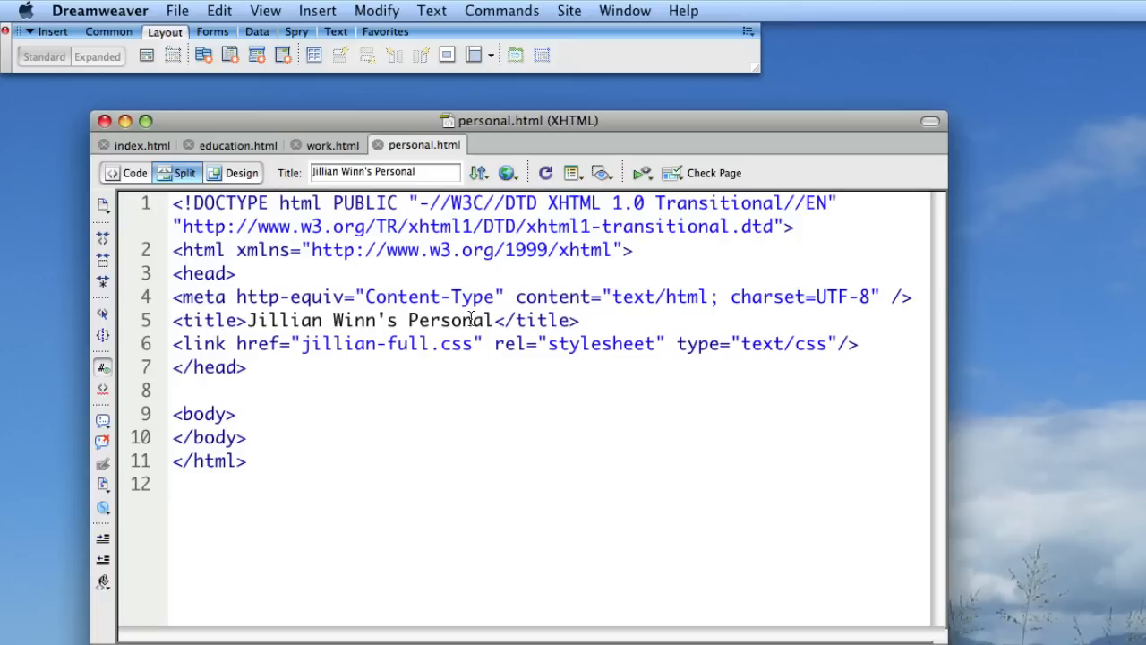
click(858, 344)
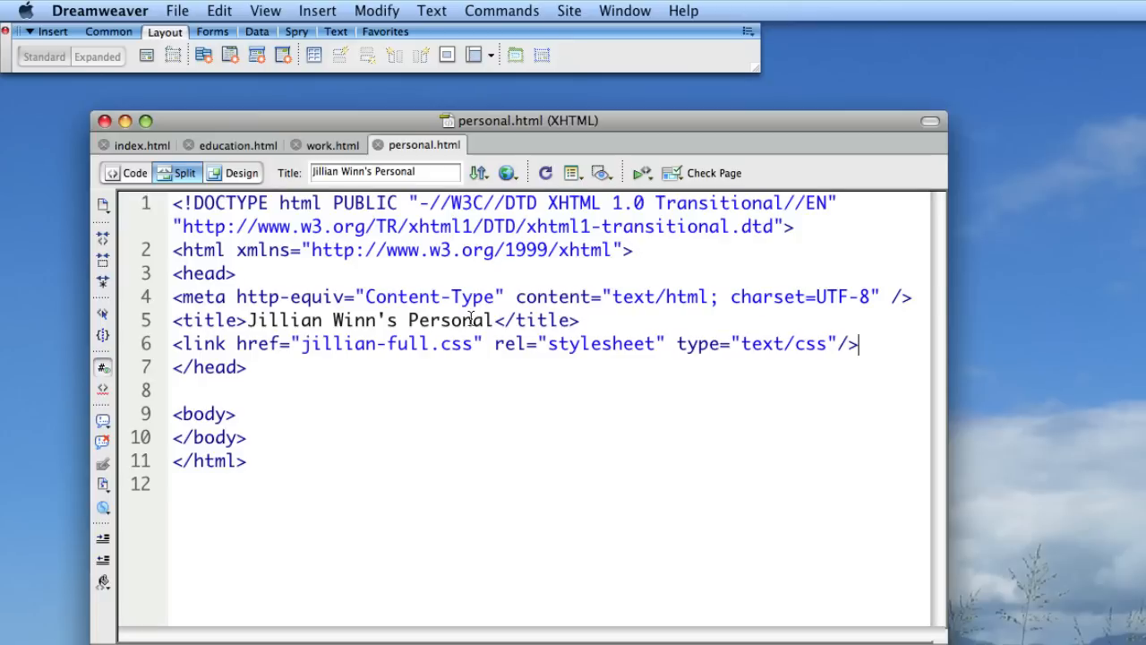
mouse_move(254, 272)
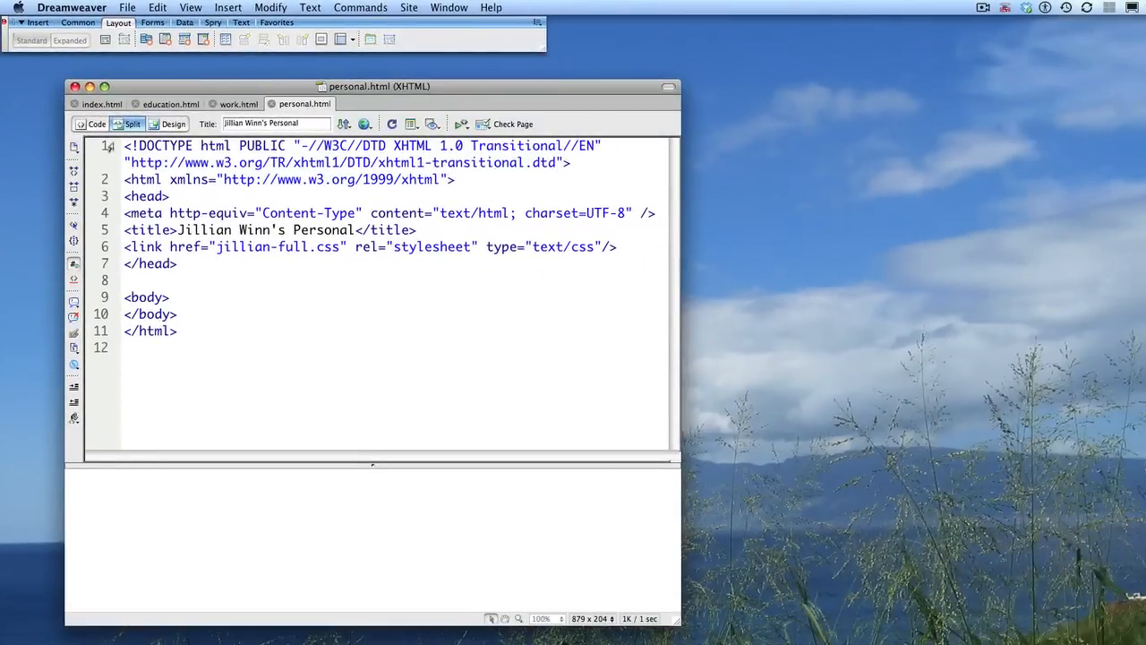
- Return to index.html in Split view and look through its code
click(100, 104)
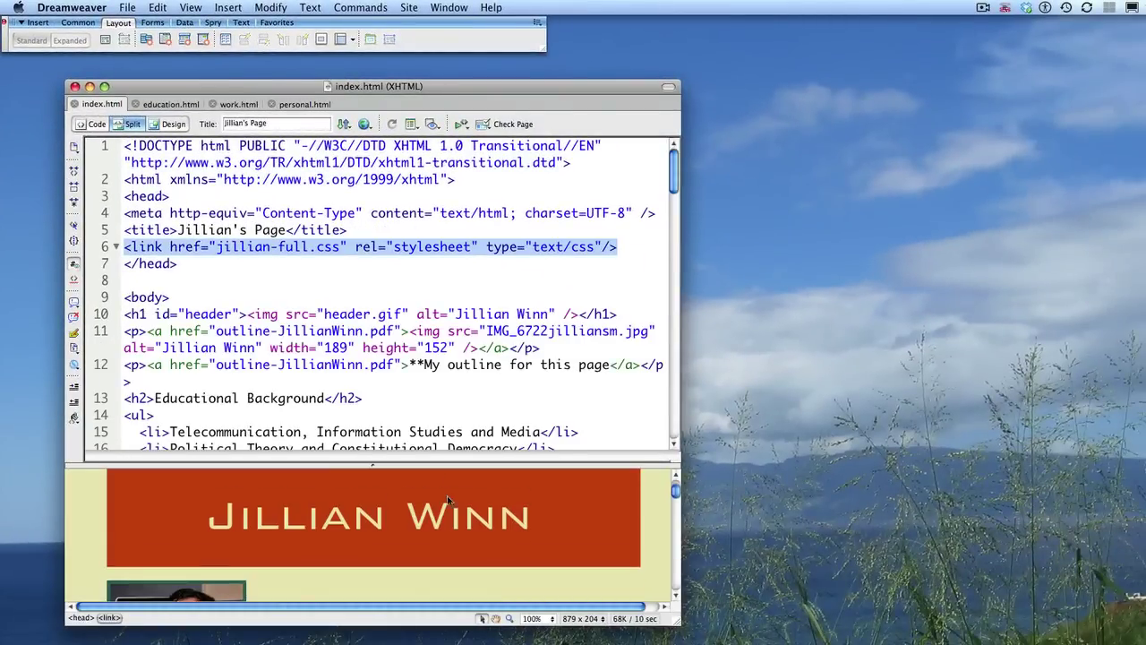
scroll(down, 3)
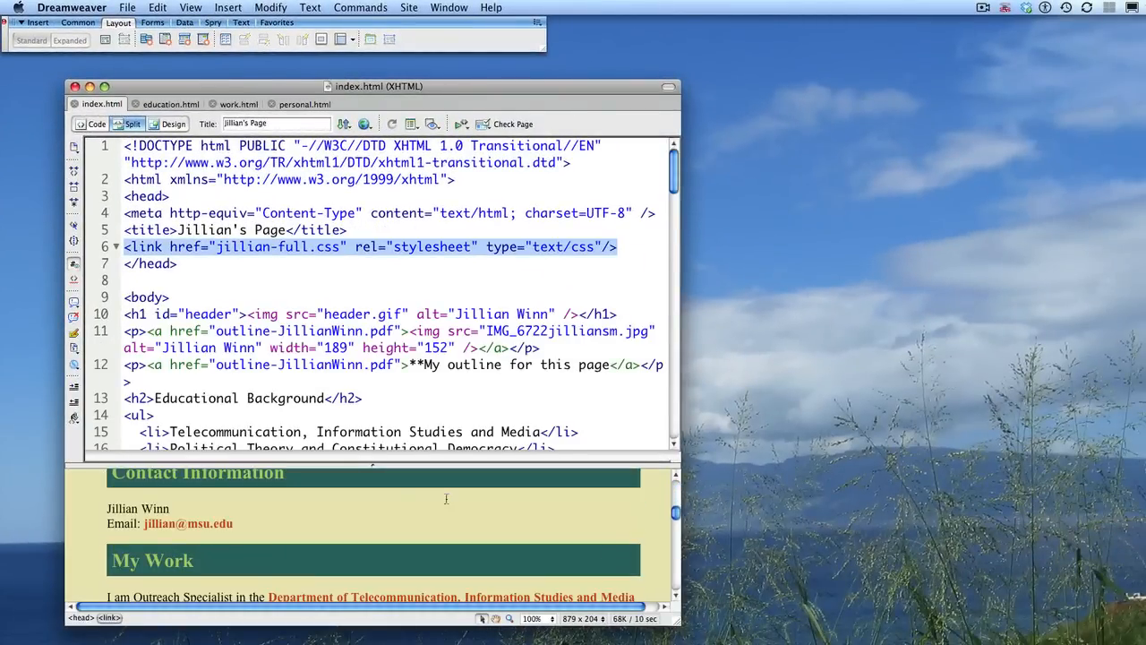
scroll(down, 3)
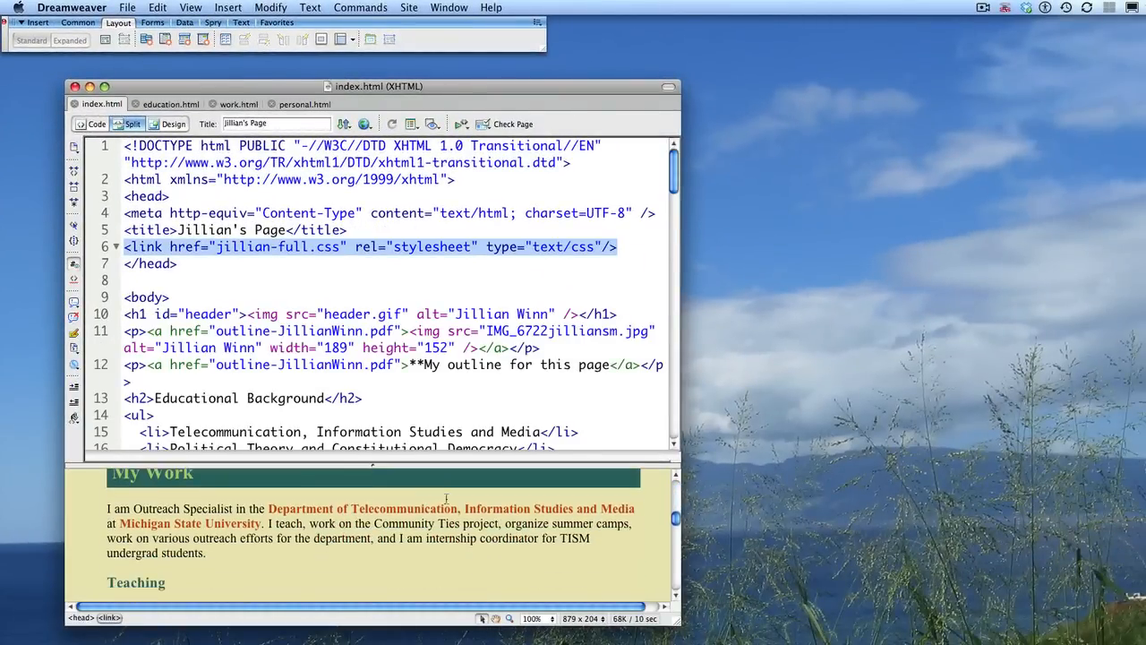
scroll(up, 3)
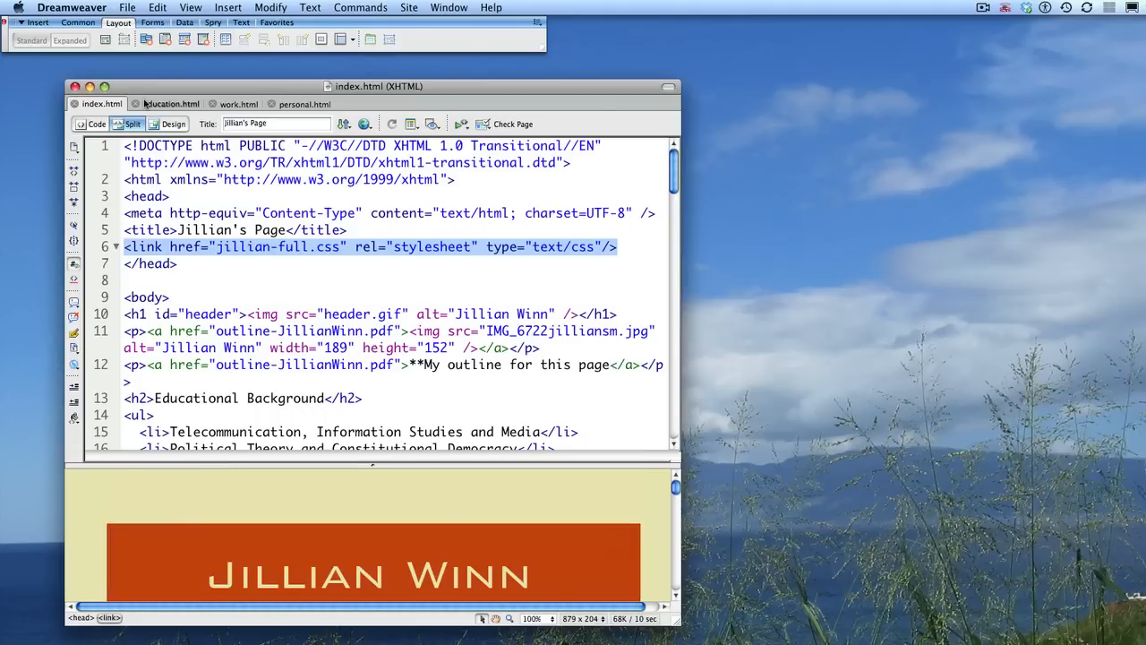
- Glance at education.html's body, then come back to the home page
click(170, 104)
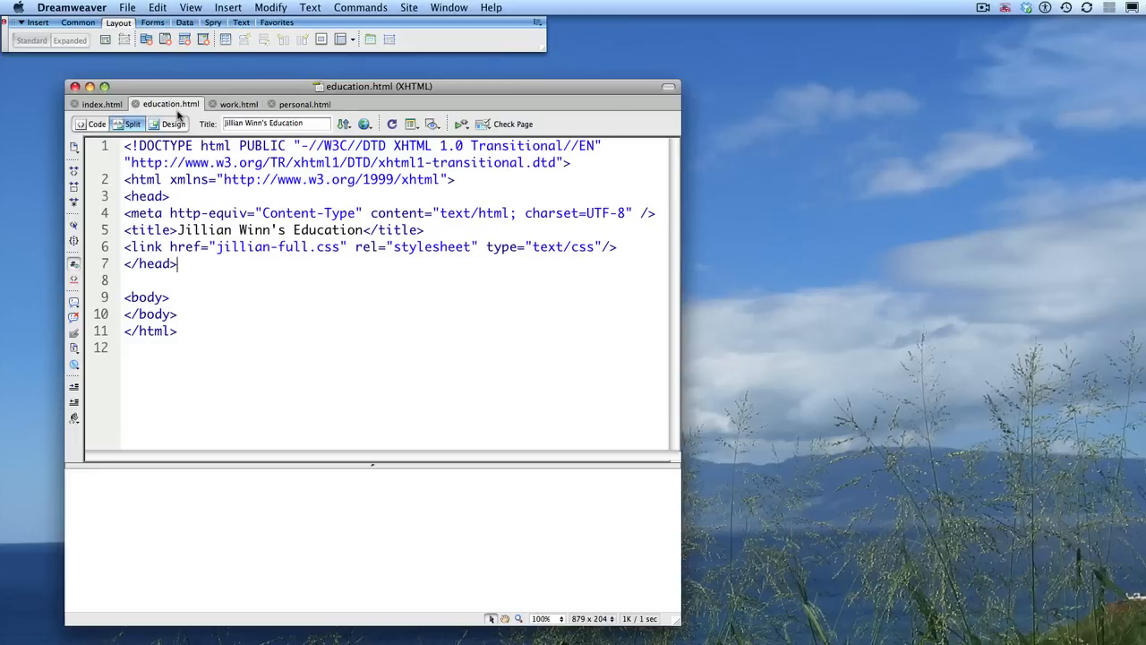
mouse_move(238, 104)
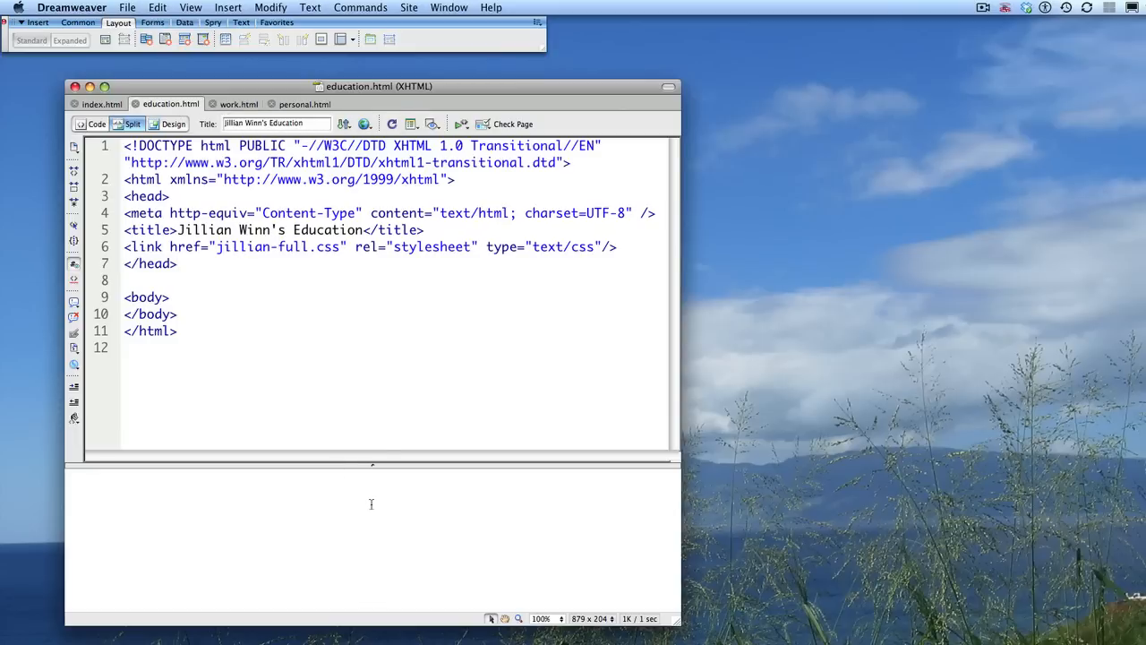
click(177, 263)
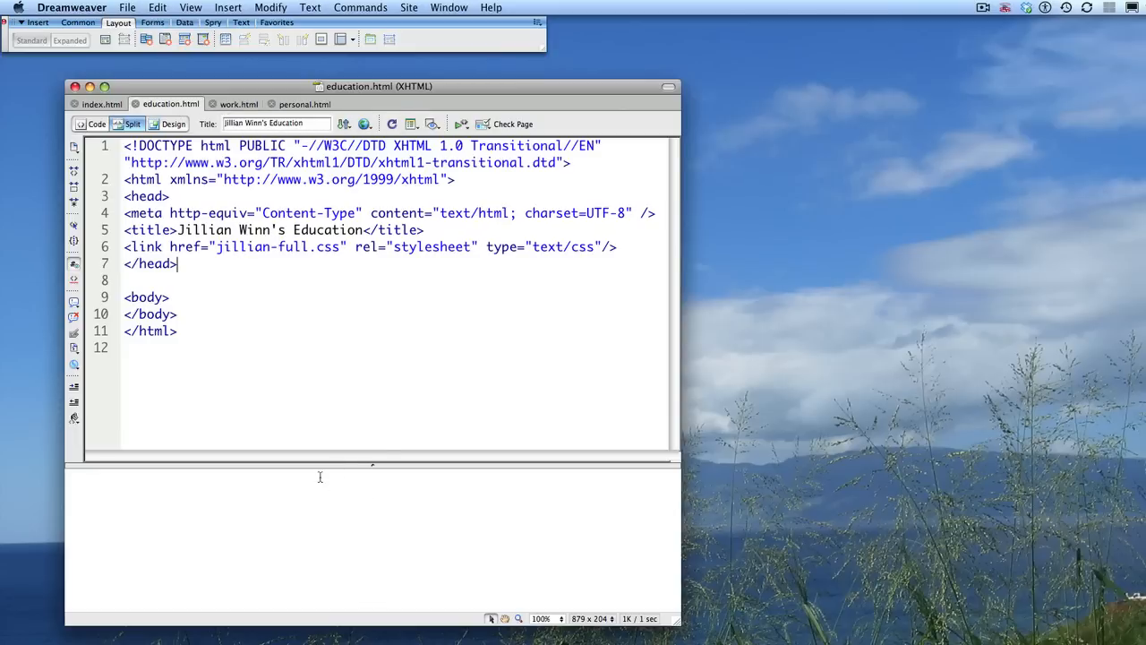
click(101, 104)
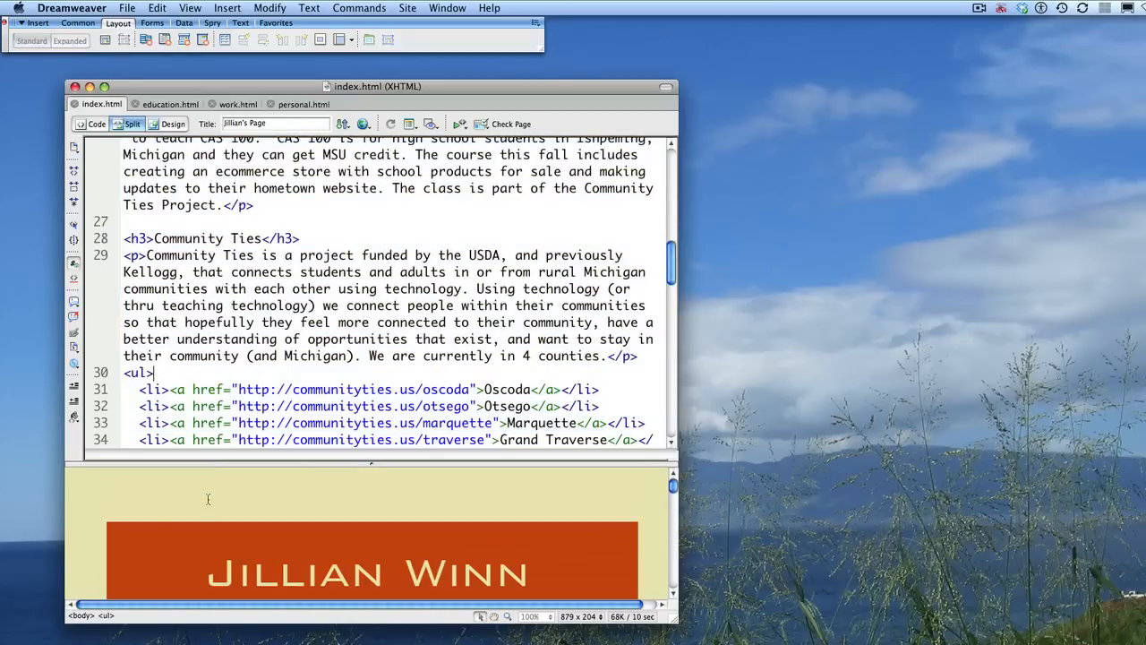
- Compare the Educational Background section in index.html with education.html, then return home
scroll(up, 3)
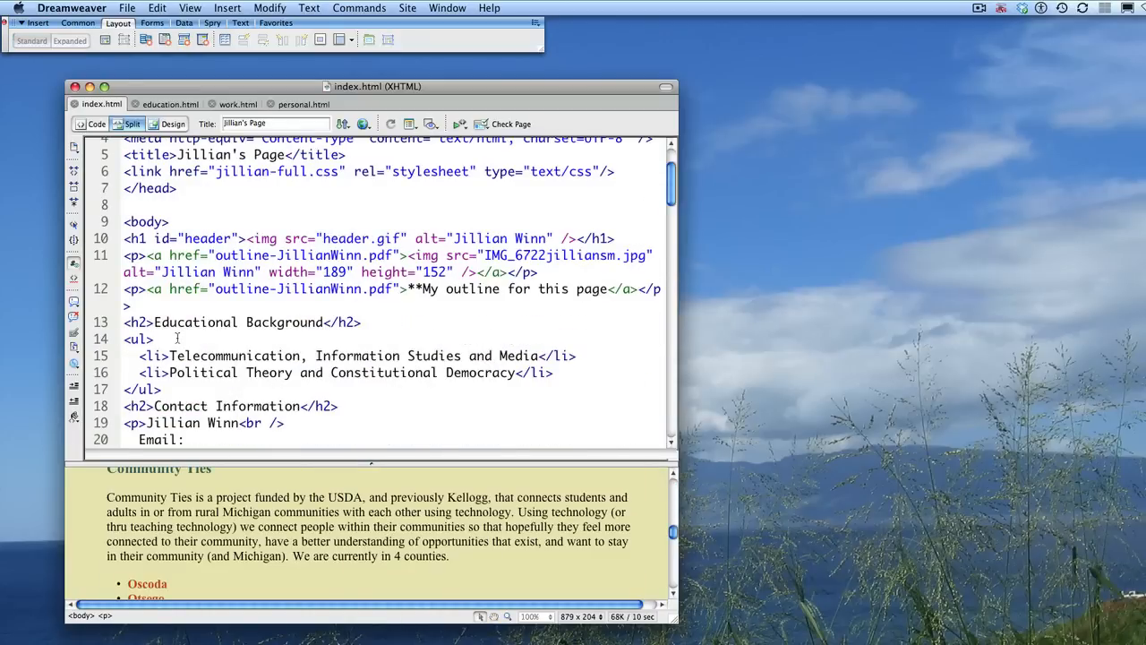
scroll(down, 3)
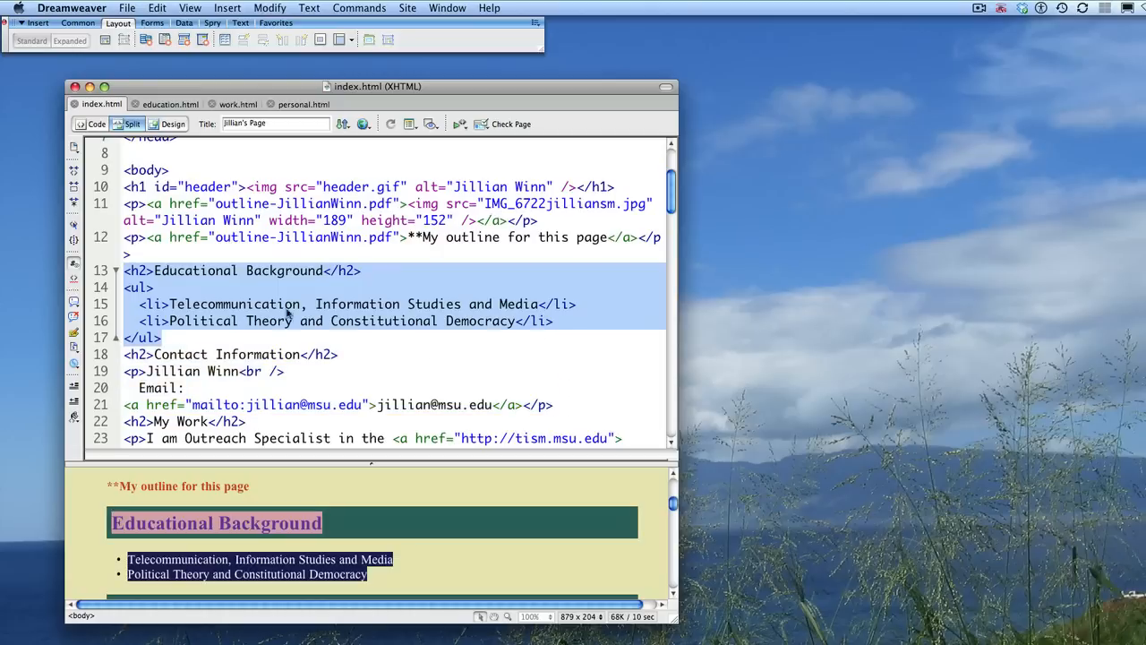
mouse_move(190, 122)
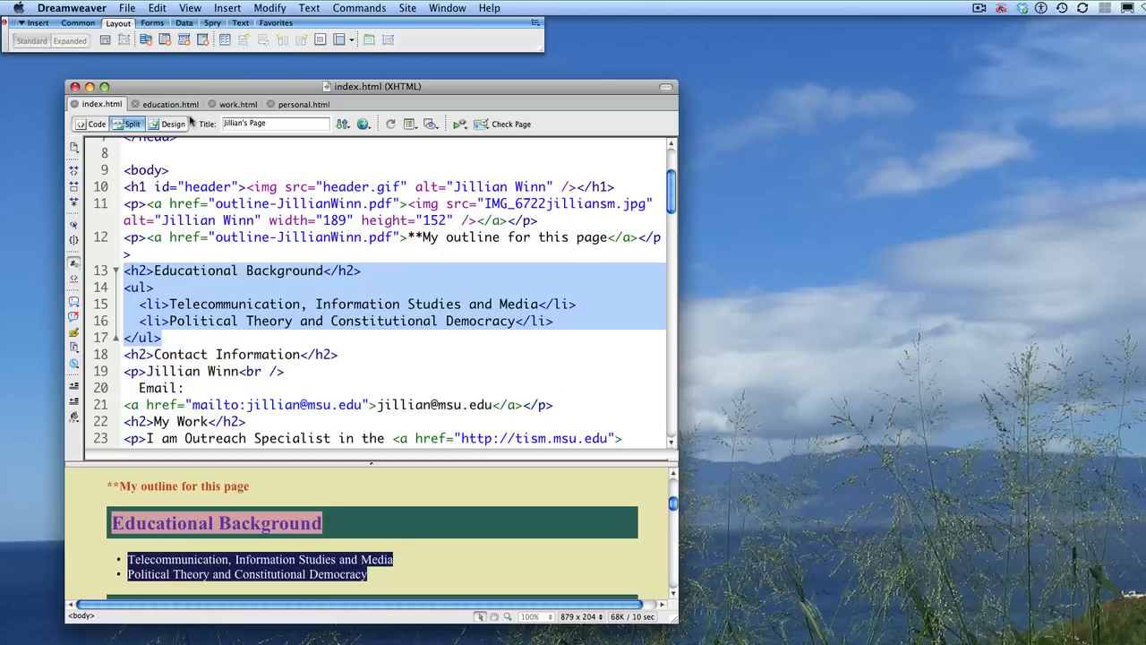
click(170, 104)
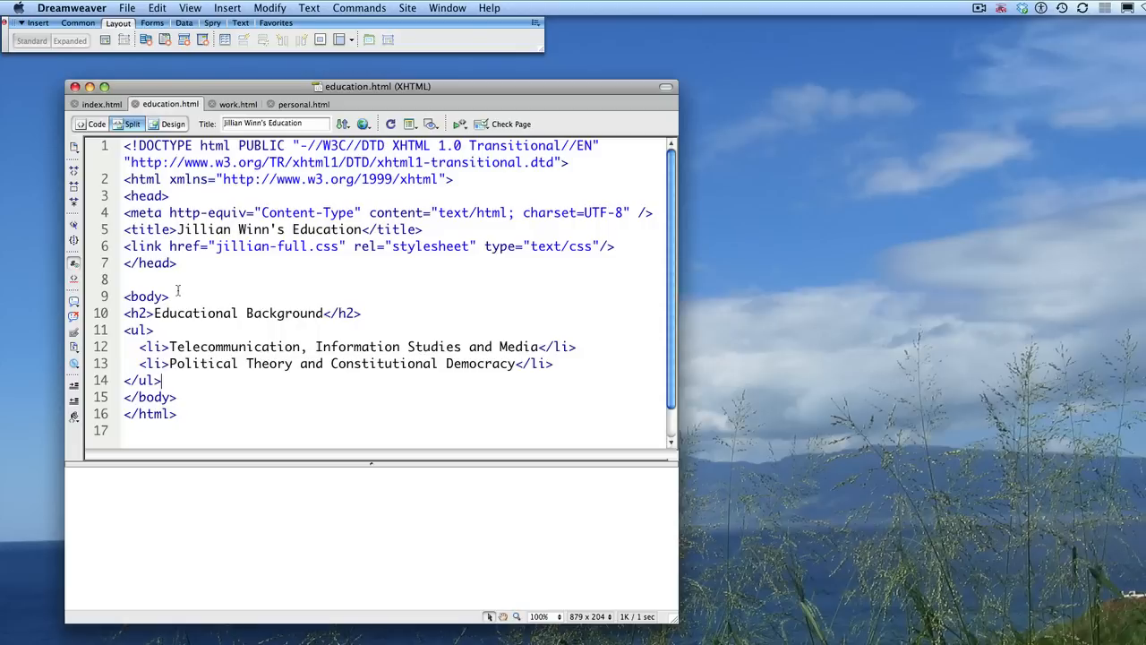
click(100, 104)
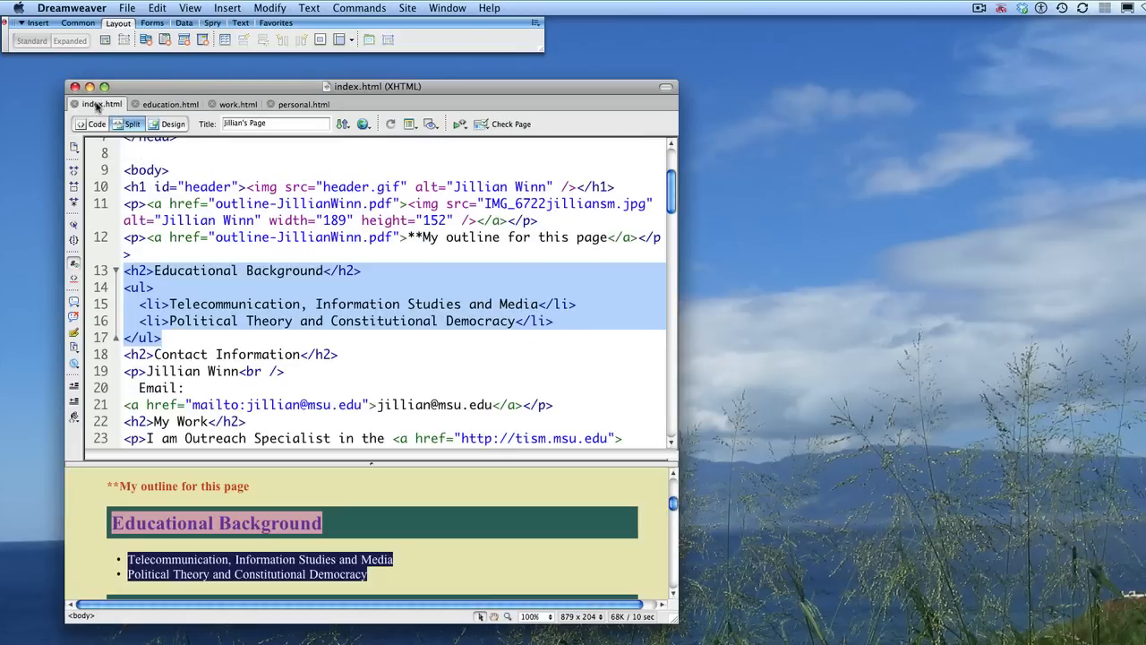
- Select index.html's My Work section through the Outreach paragraph
scroll(down, 3)
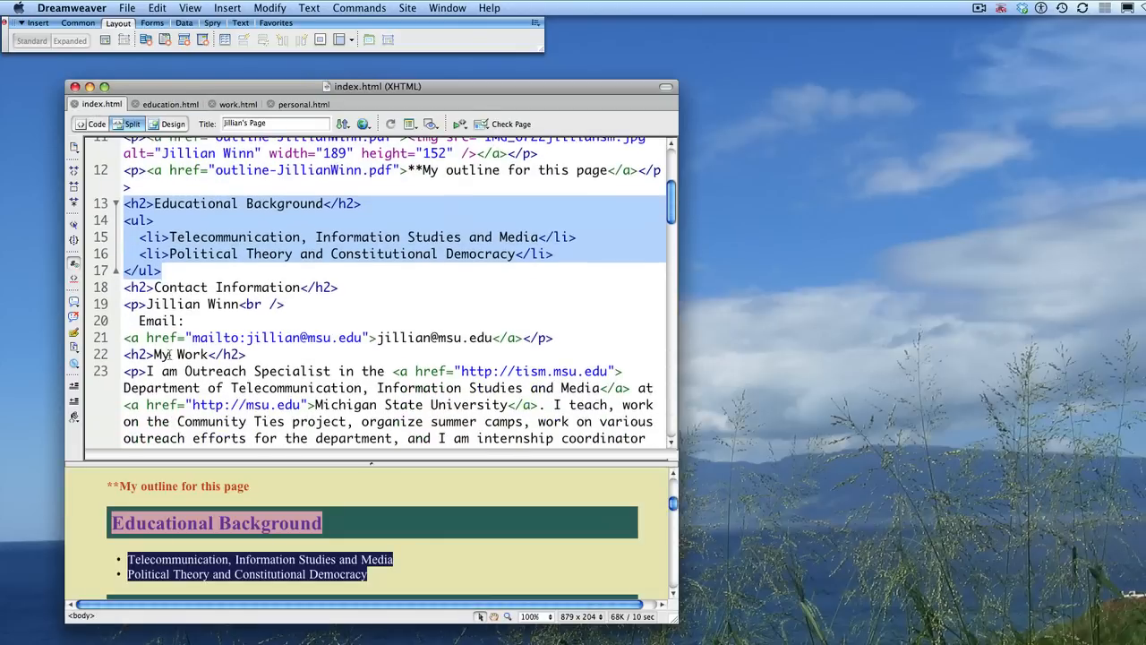
scroll(down, 3)
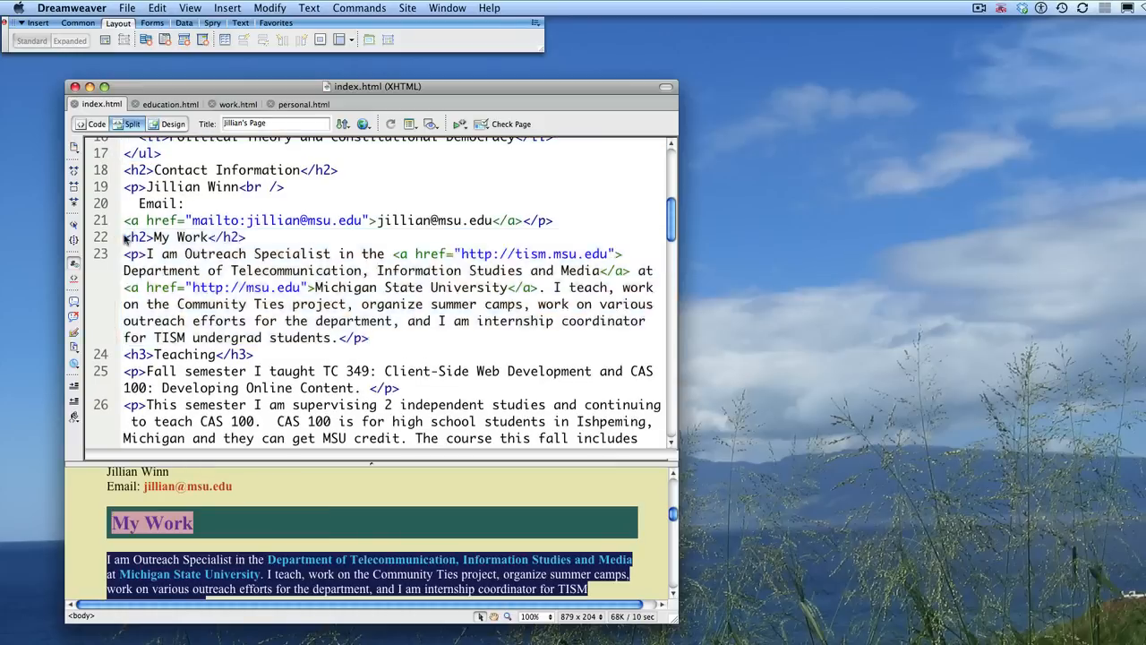
scroll(down, 3)
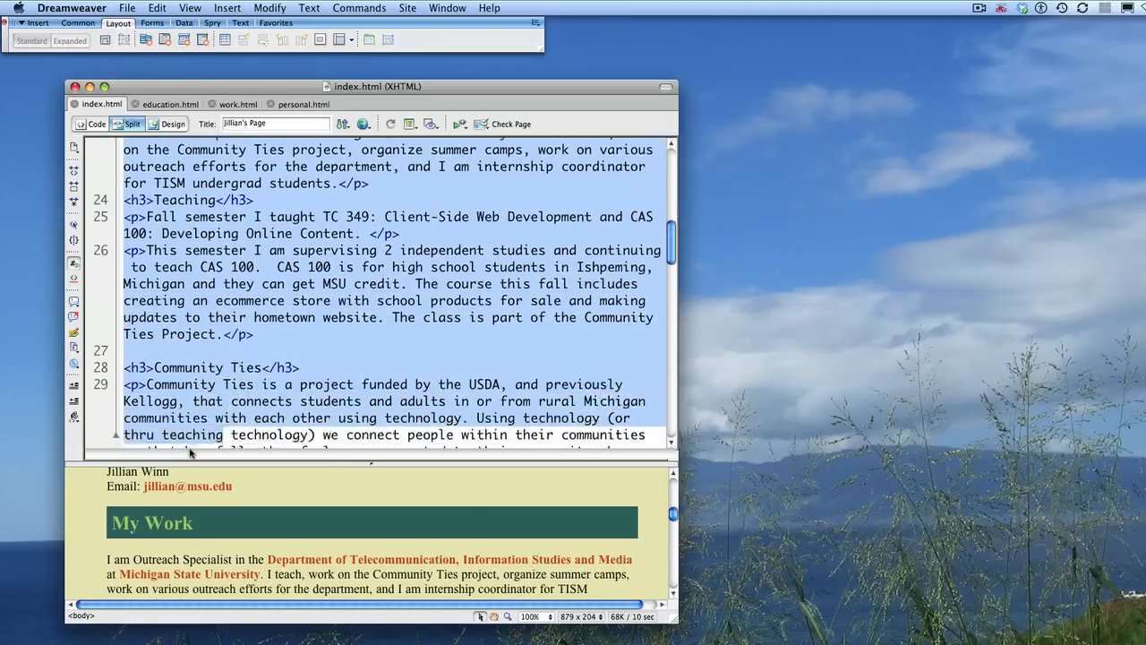
scroll(down, 3)
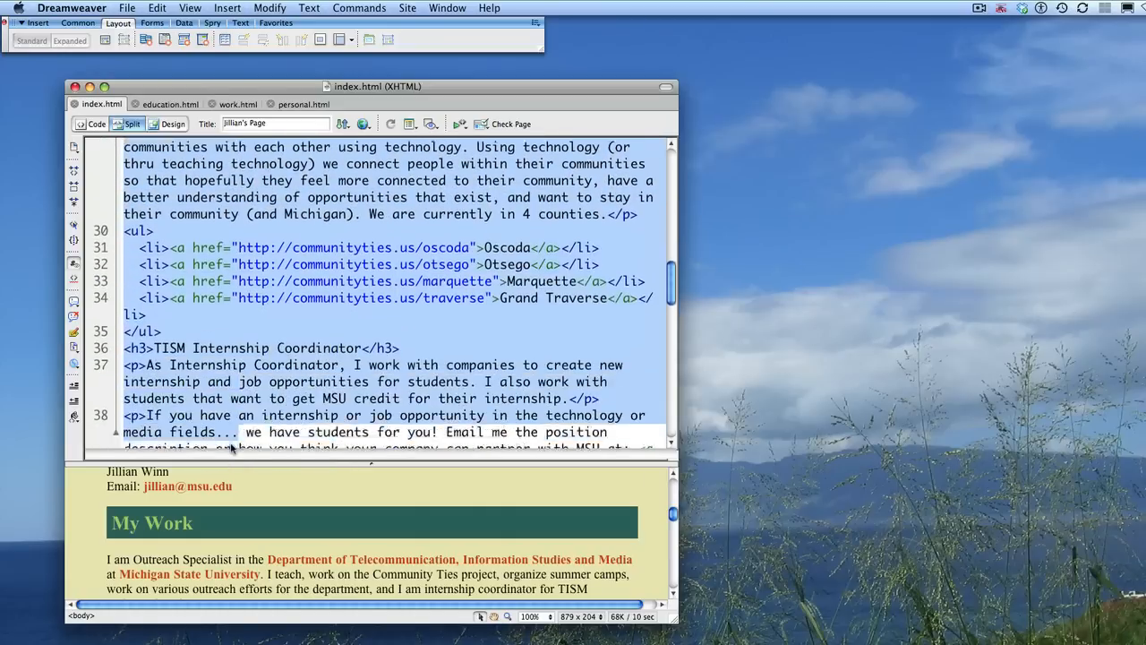
scroll(down, 3)
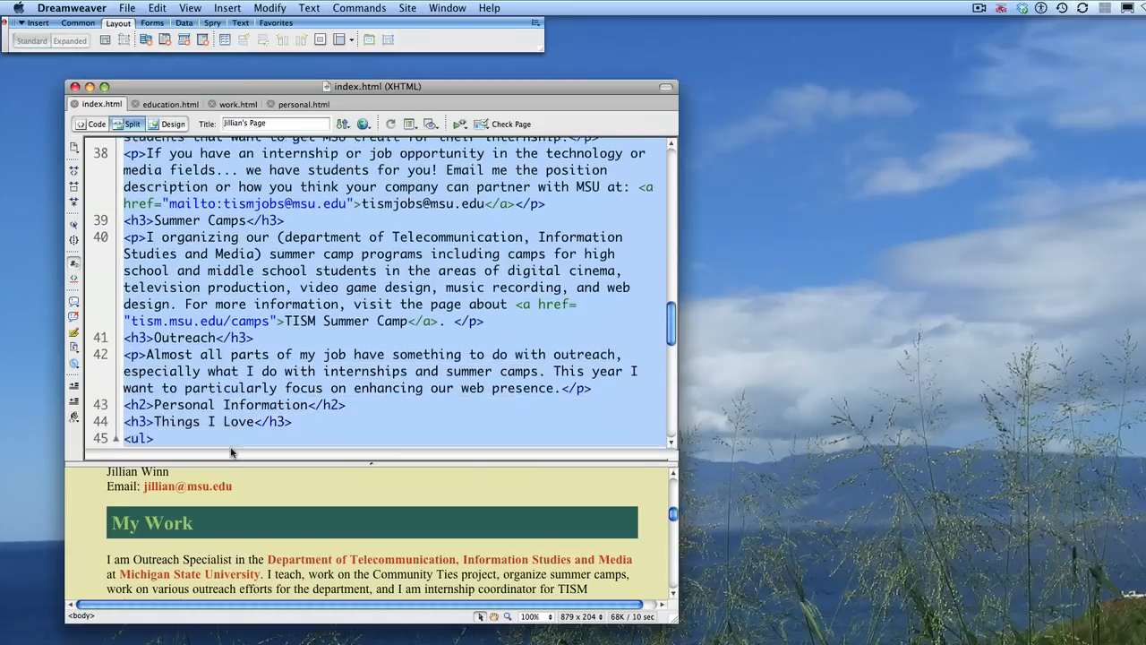
scroll(down, 3)
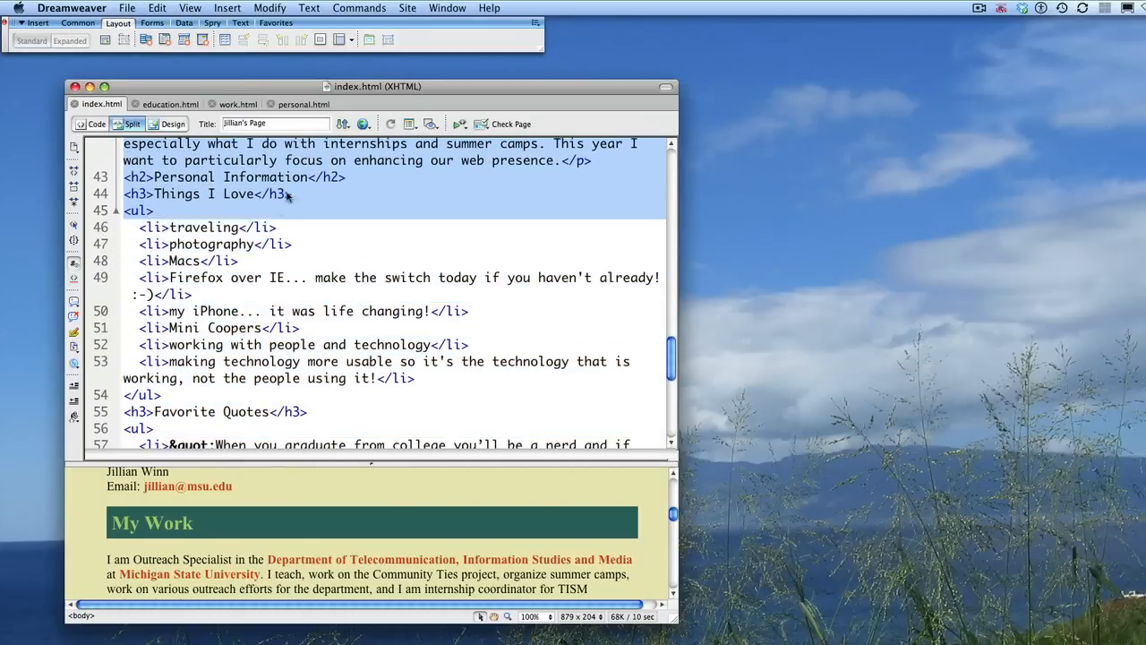
click(592, 162)
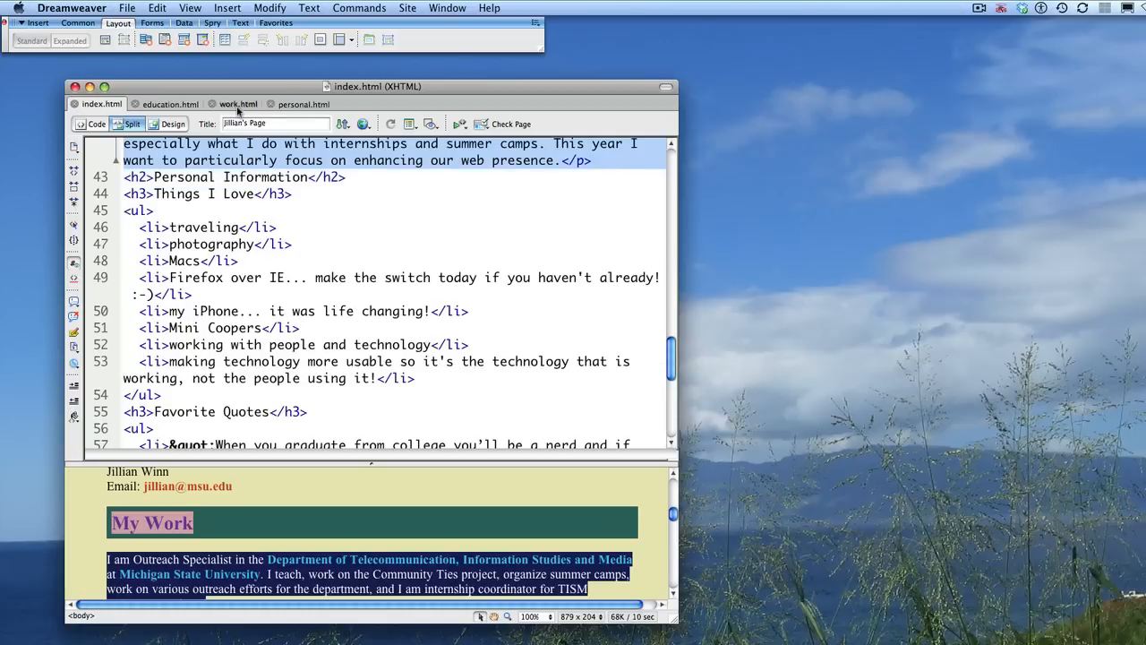
- Check work.html holds the My Work section, then return to index.html
click(238, 102)
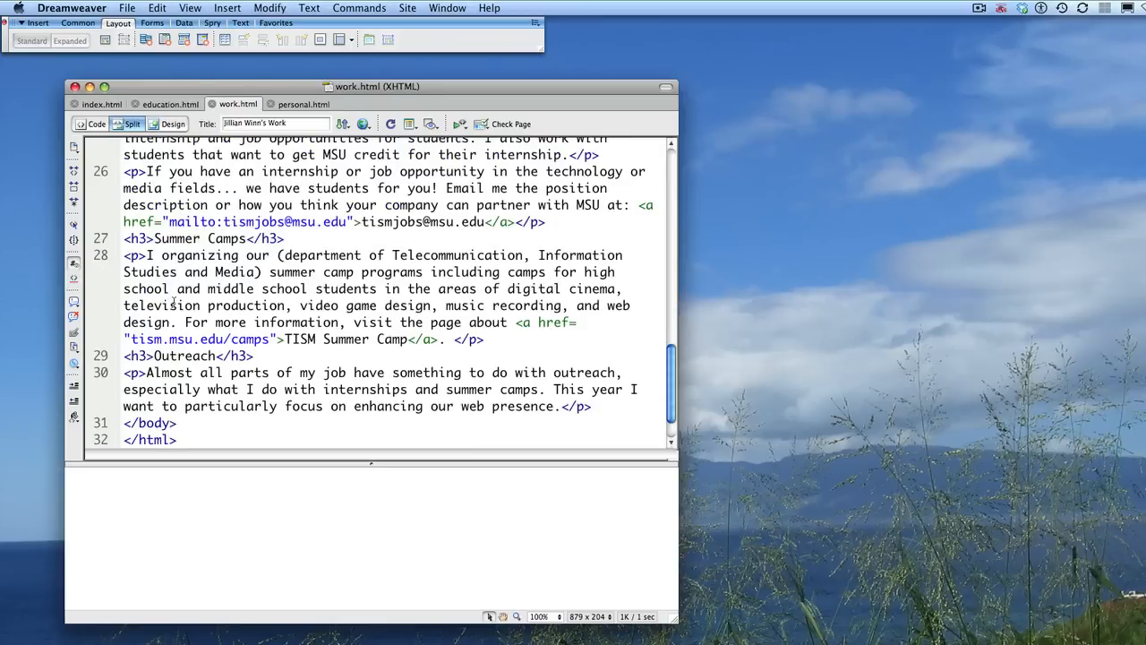
click(100, 104)
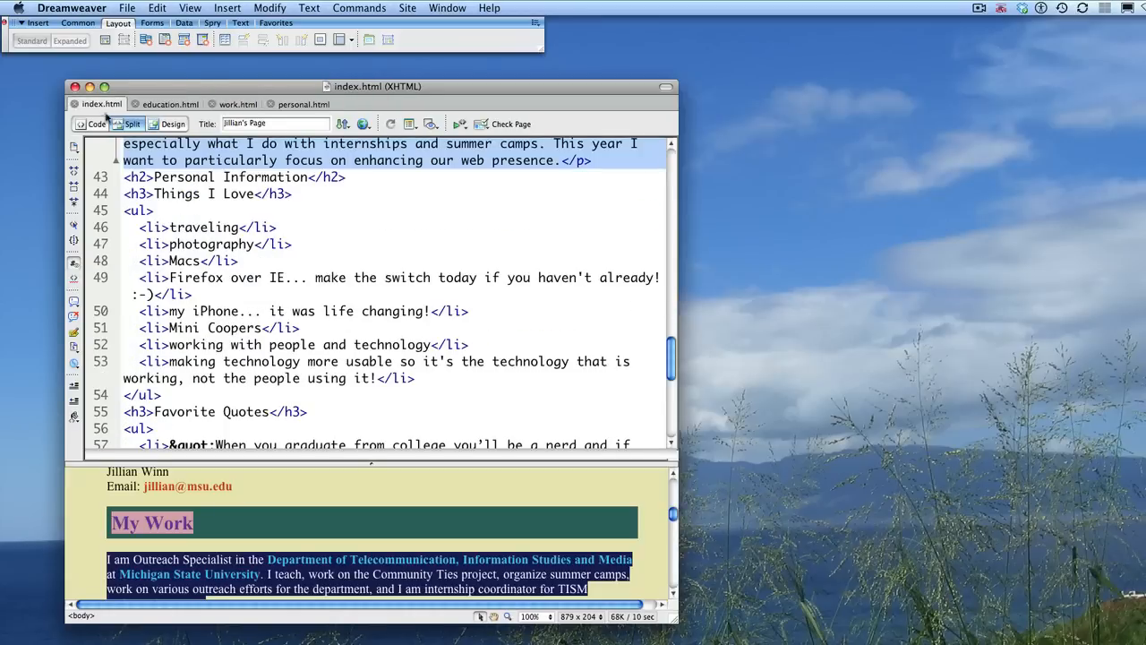
- Select Personal Information through Favorite Quotes, check personal.html, and return to index.html
scroll(down, 3)
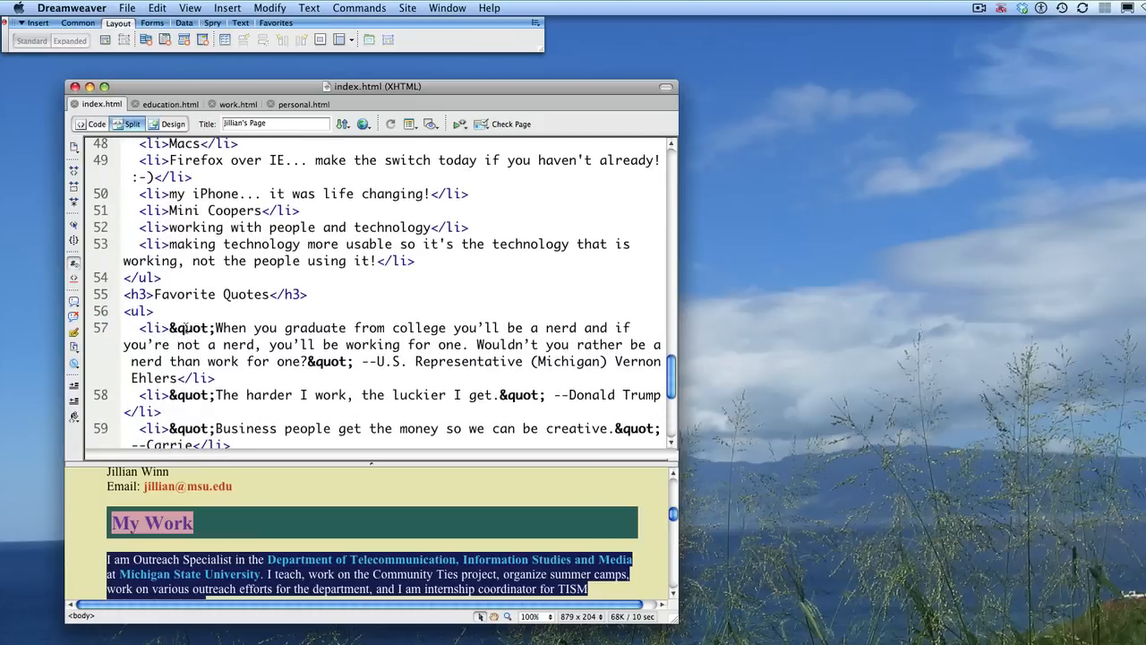
scroll(up, 3)
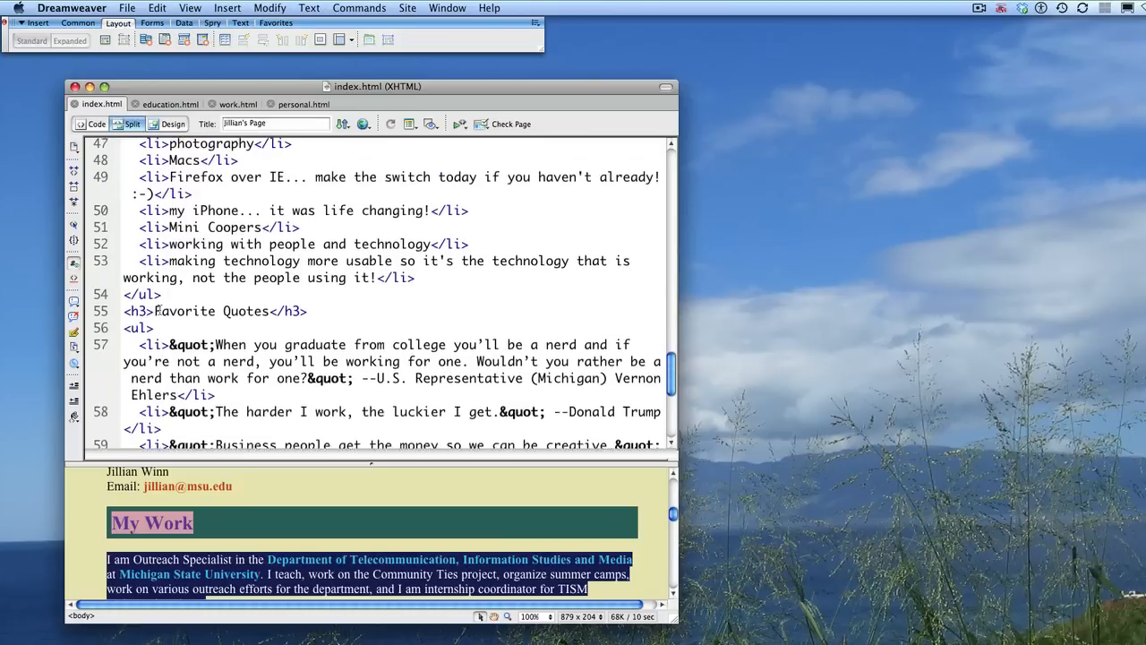
scroll(up, 3)
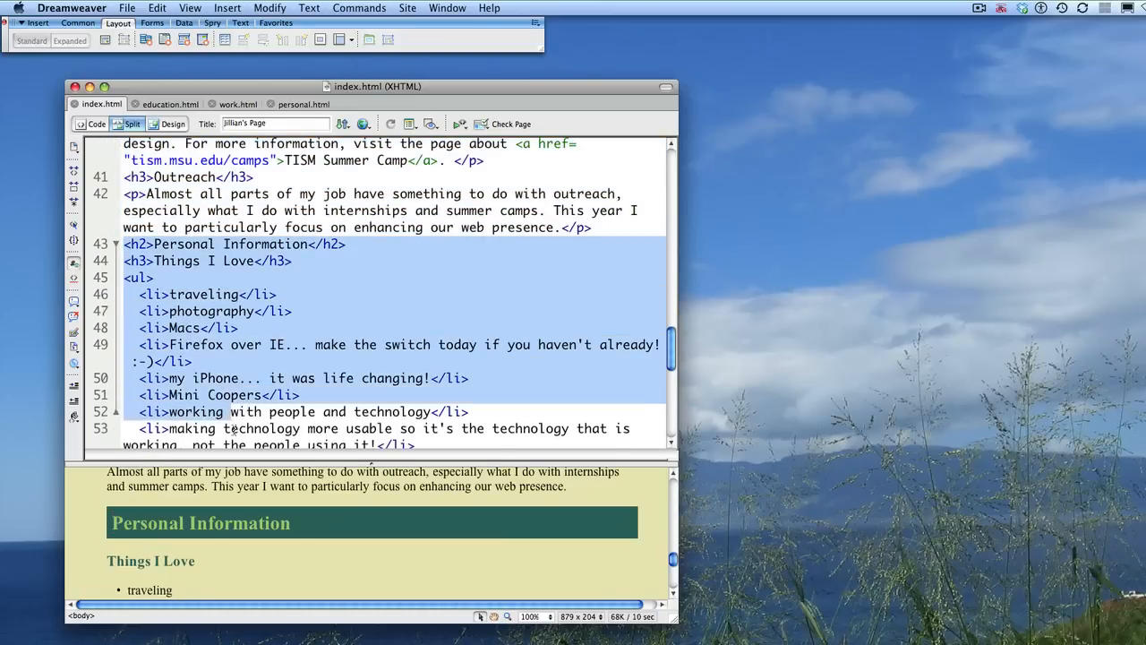
scroll(down, 3)
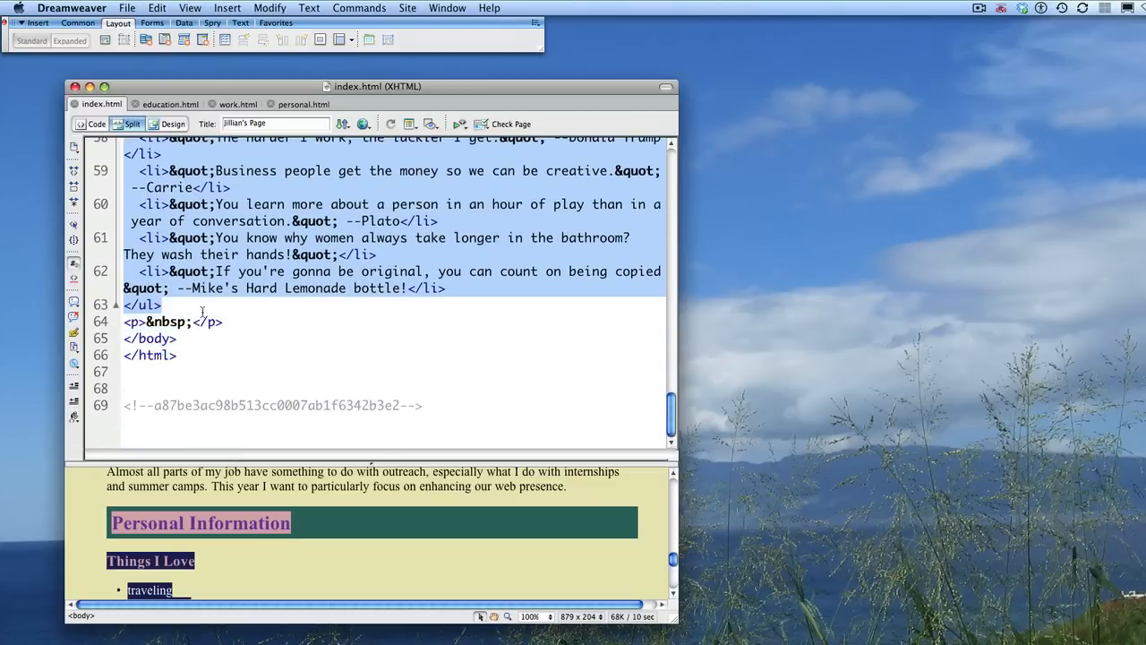
click(303, 104)
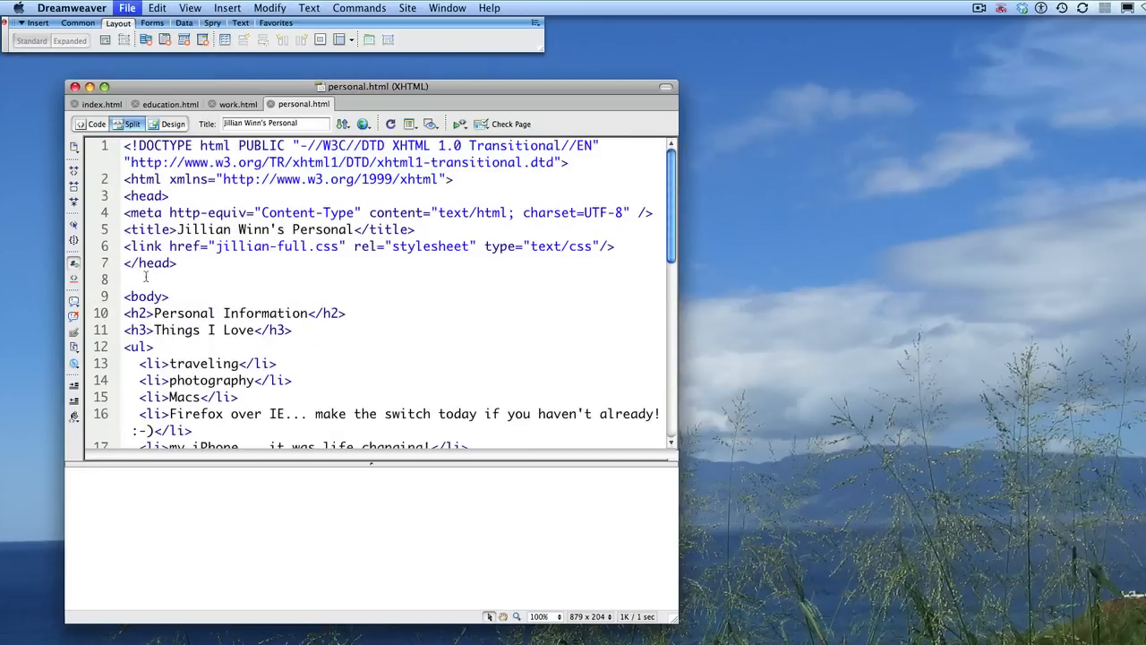
click(101, 104)
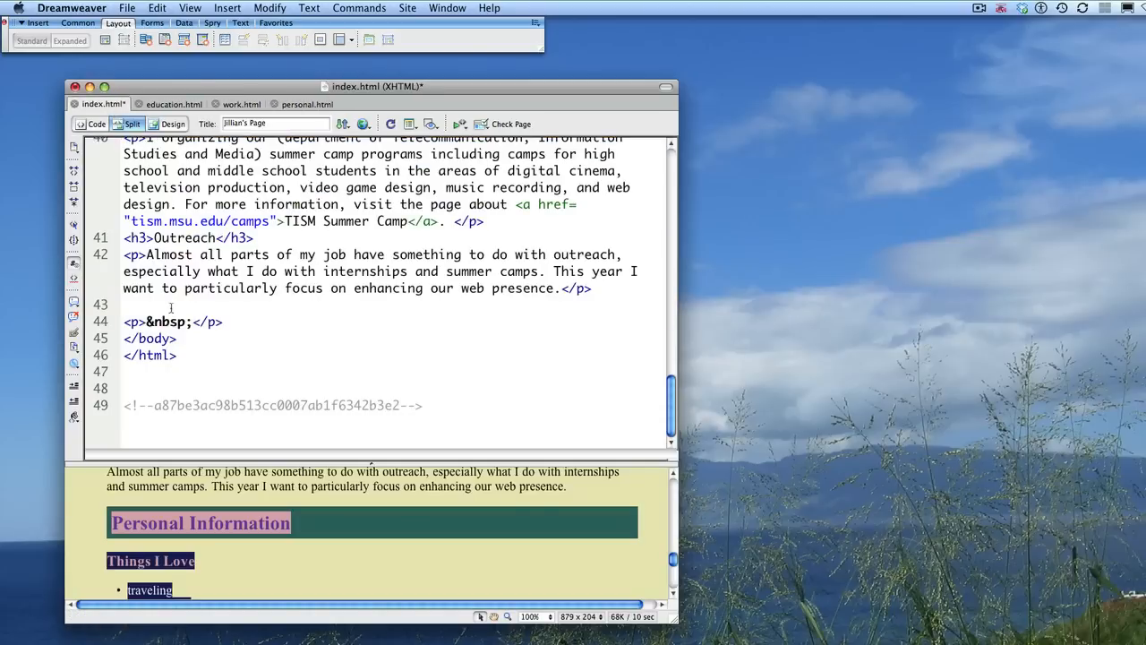
mouse_move(598, 289)
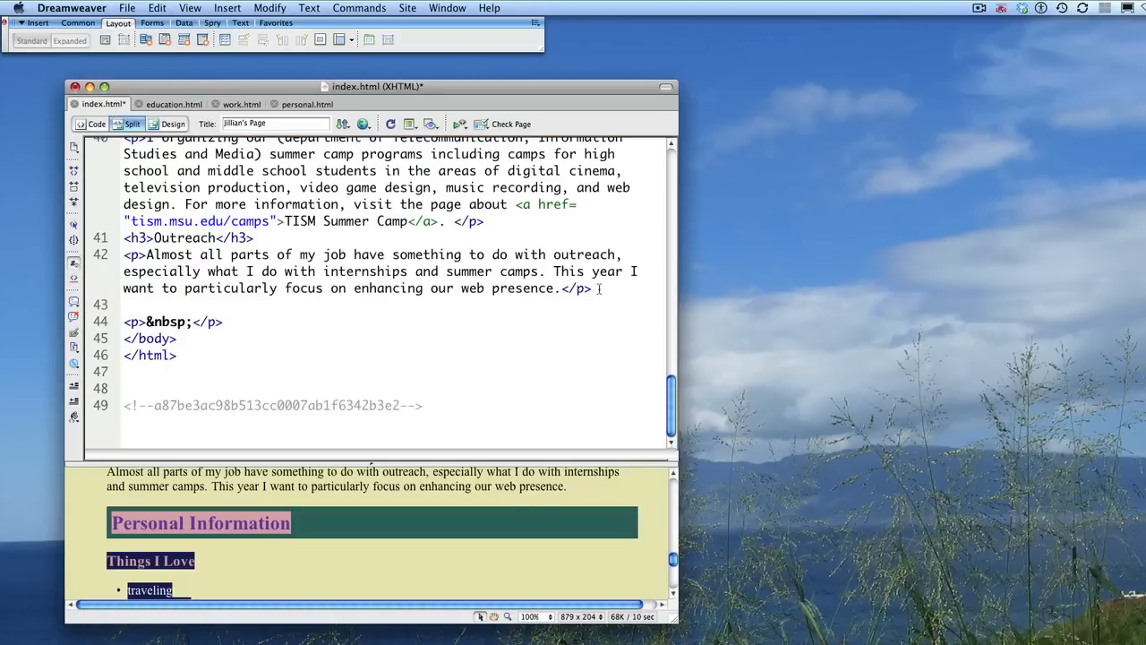
- Delete the Personal Information block so index.html ends after Outreach, and review the top code
scroll(up, 3)
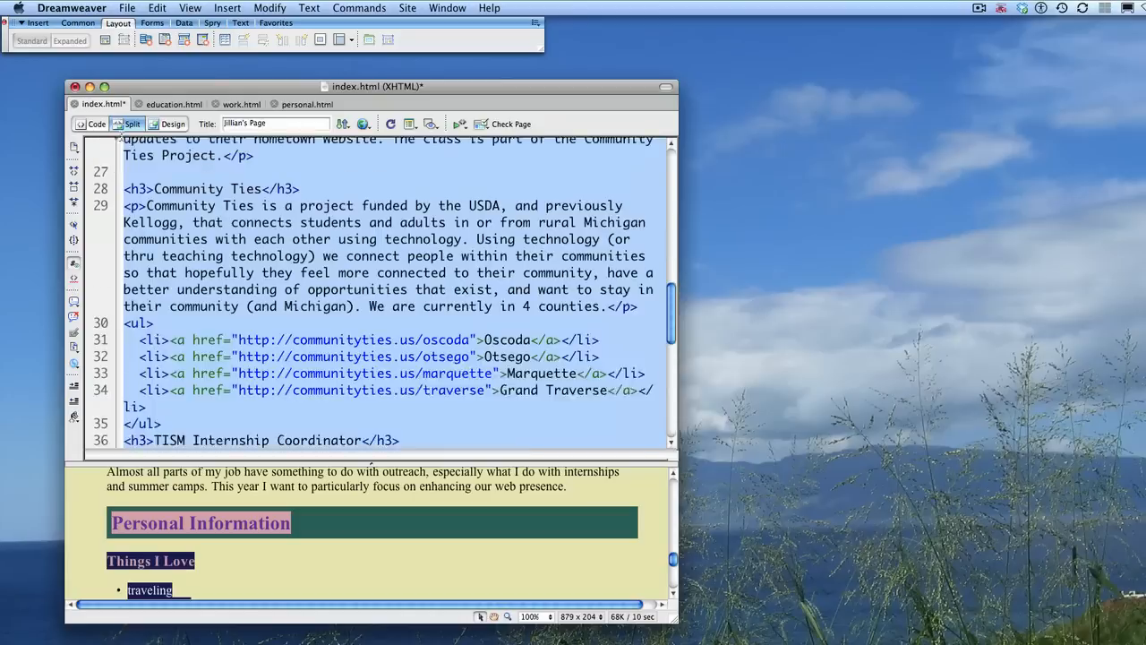
scroll(up, 3)
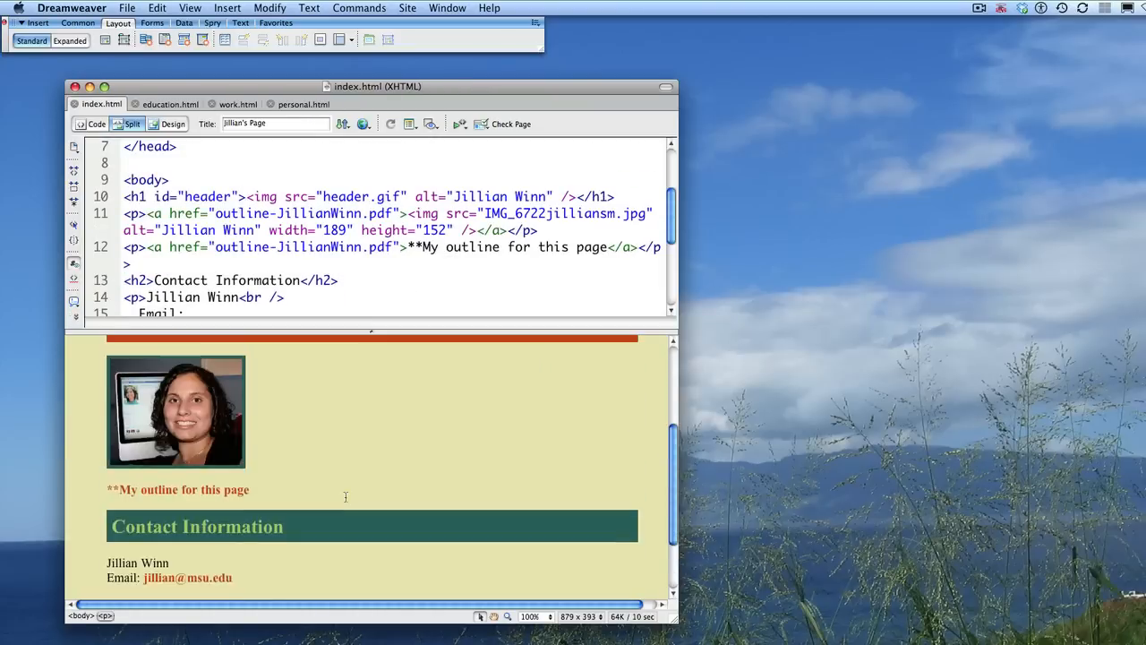
scroll(up, 3)
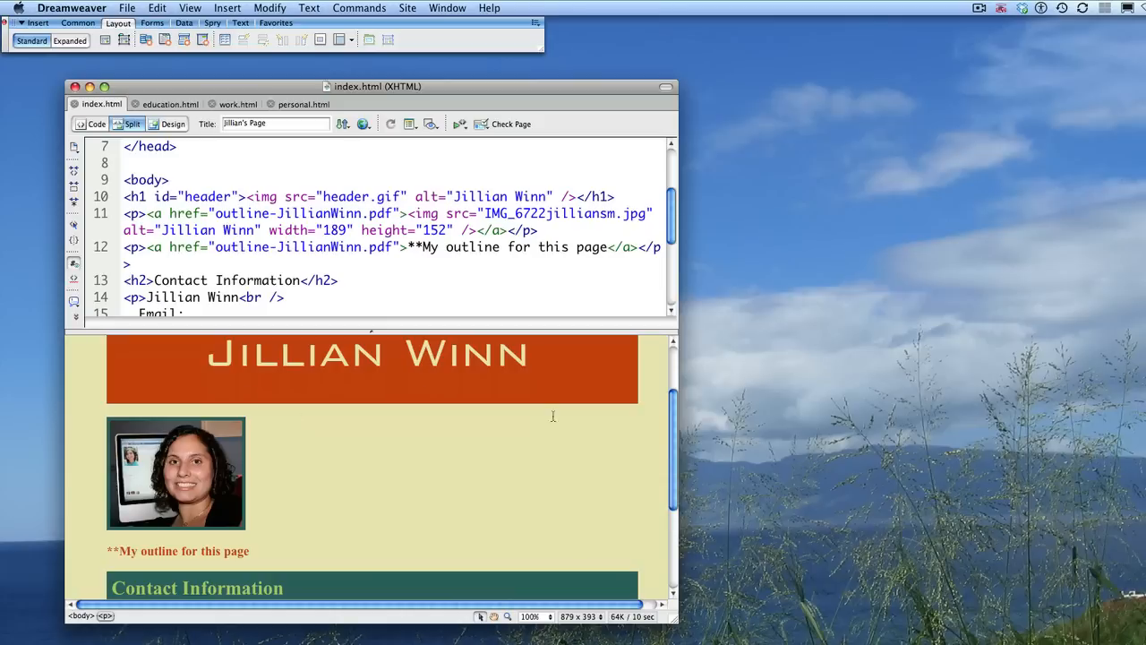
scroll(down, 3)
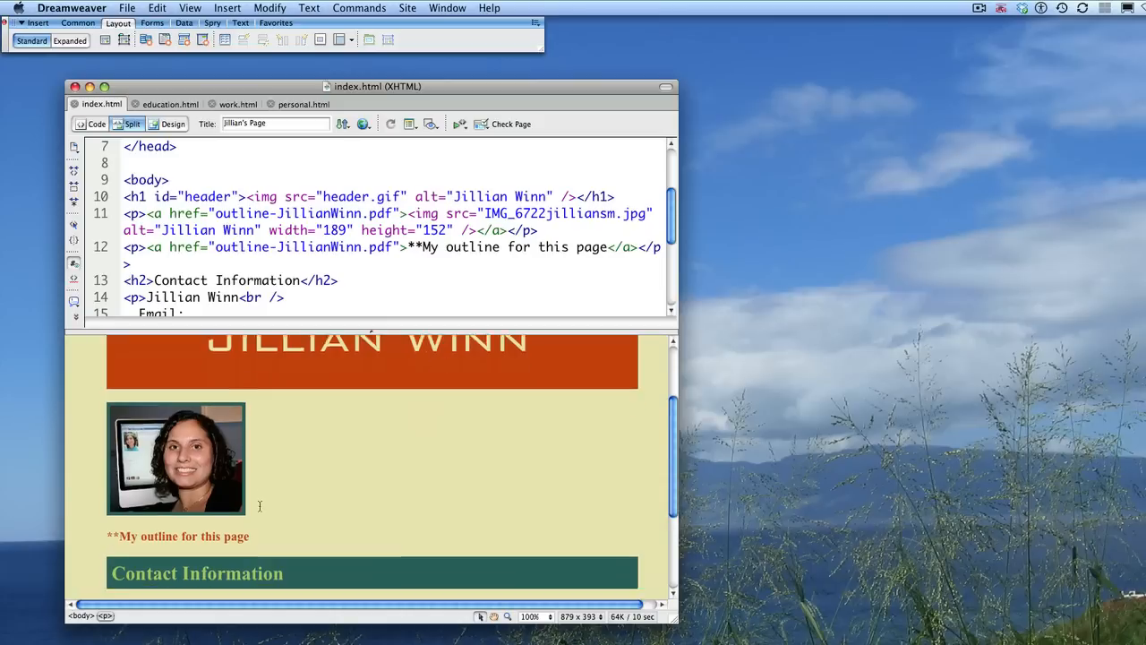
scroll(down, 3)
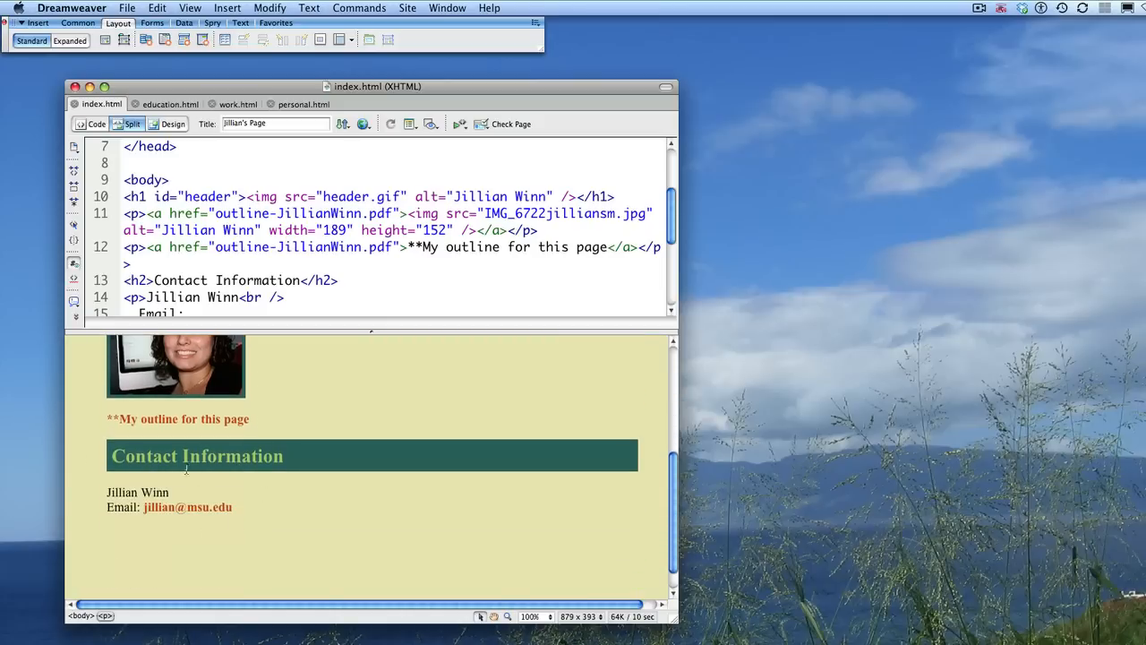
scroll(up, 3)
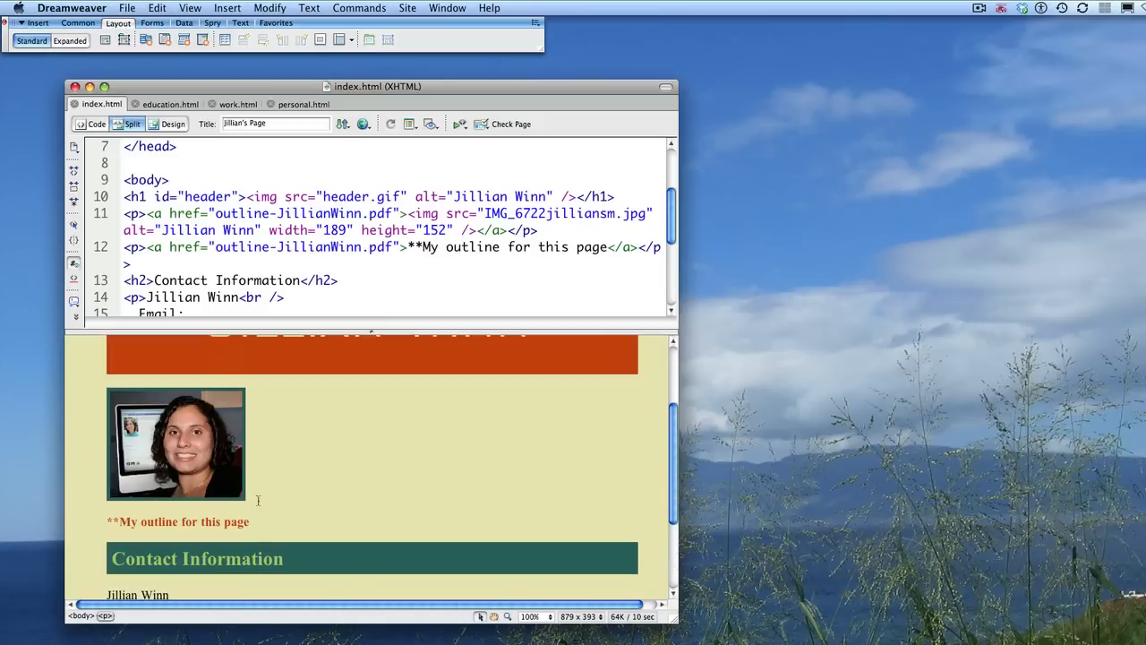
scroll(down, 3)
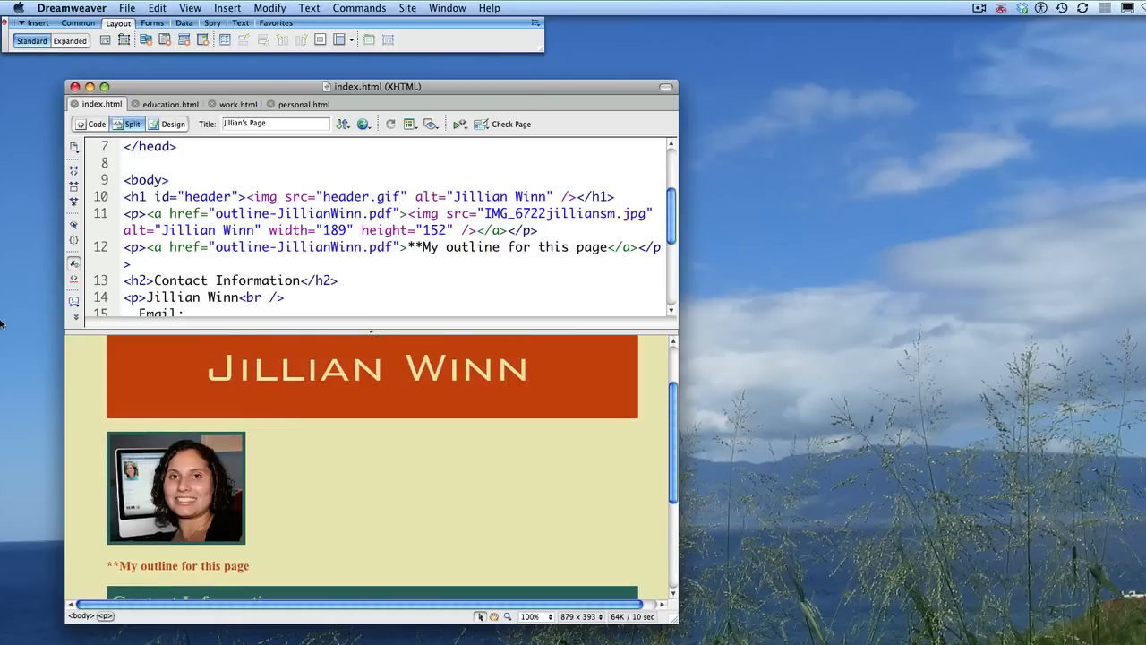
mouse_move(135, 349)
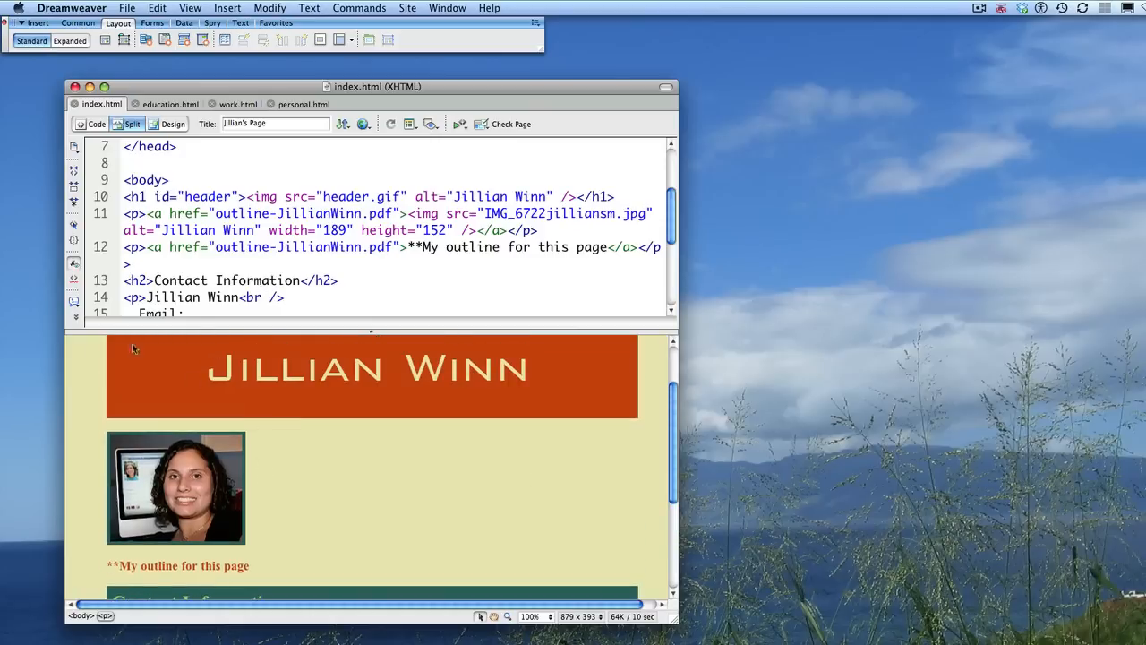
scroll(down, 3)
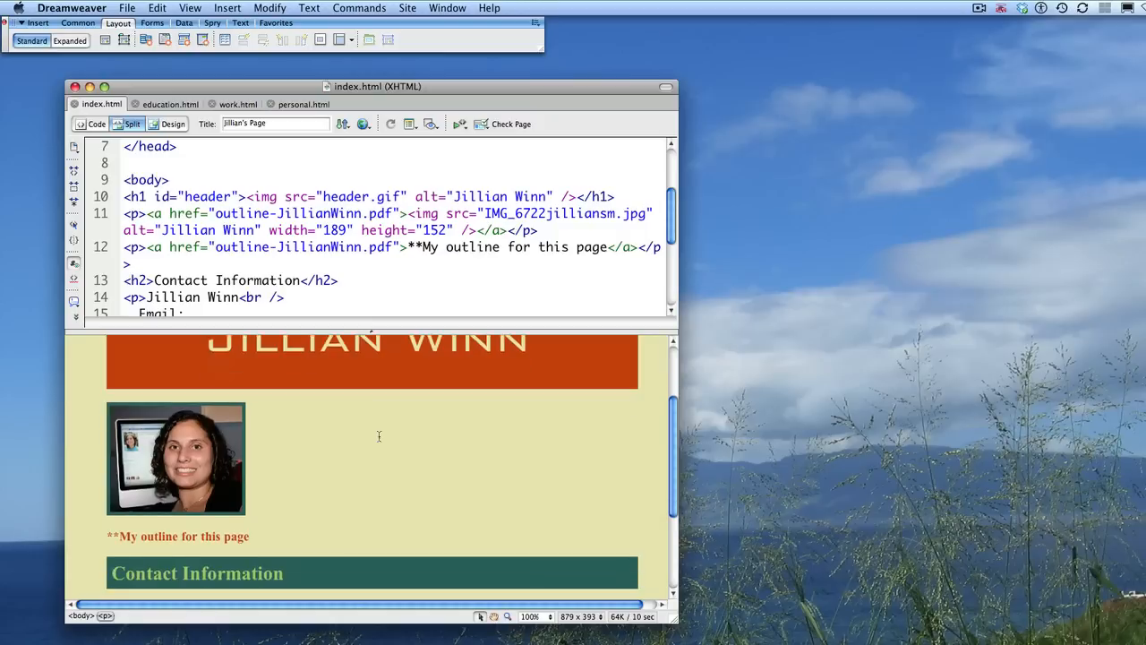
mouse_move(353, 430)
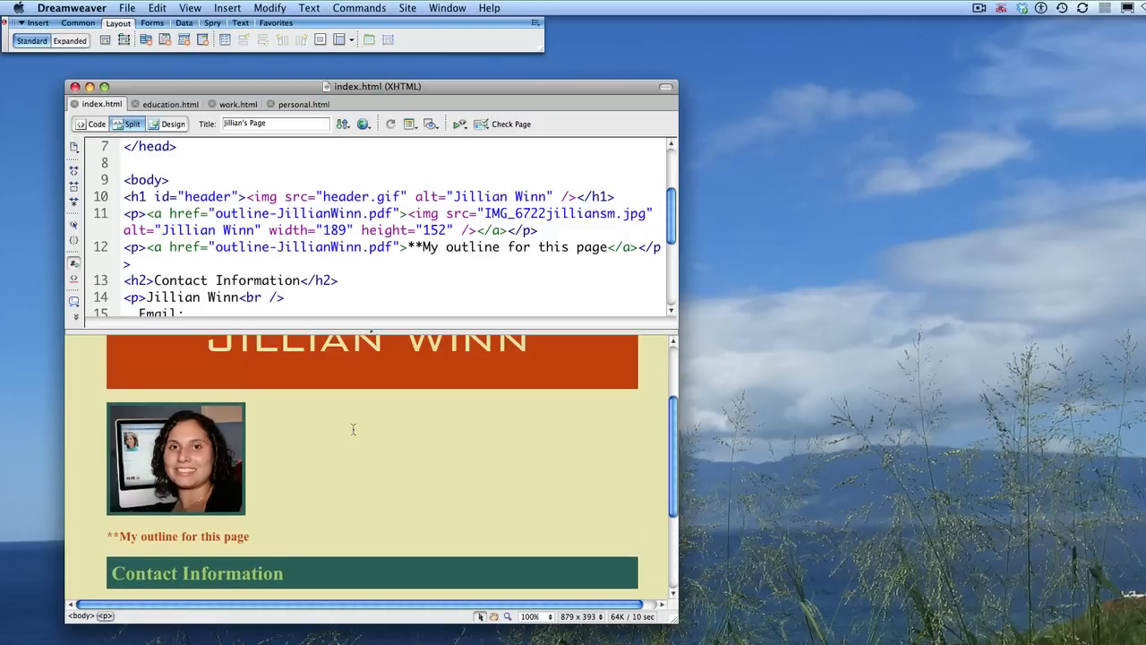
scroll(down, 3)
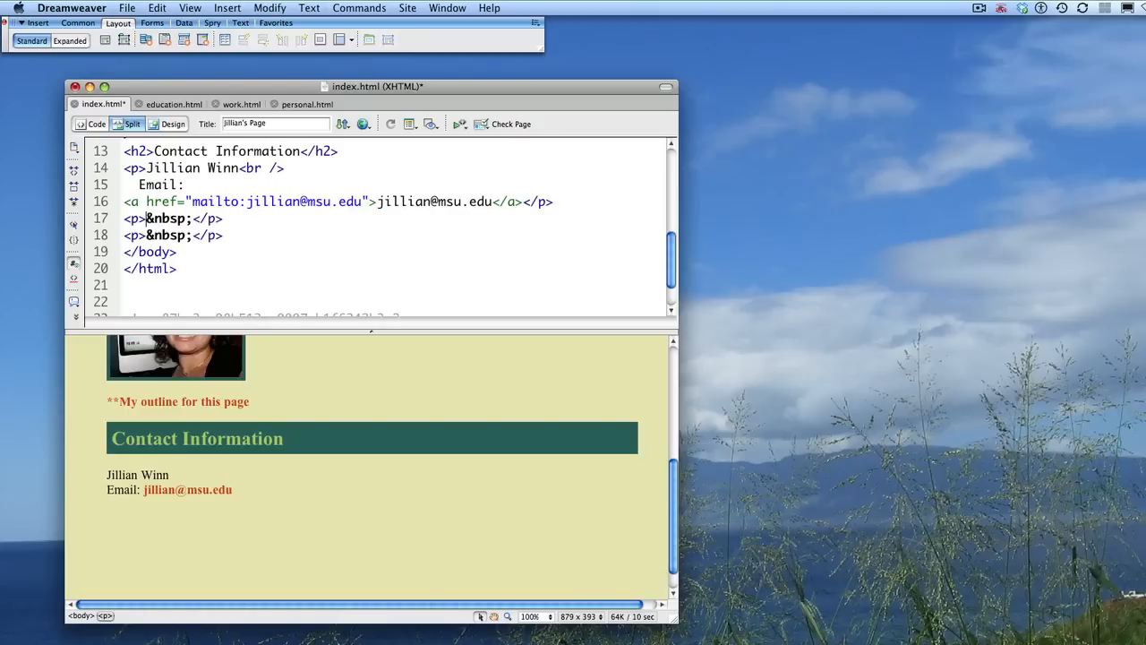
- Add a 'More About Me' Heading 2 below the email line on index.html
text(Fin)
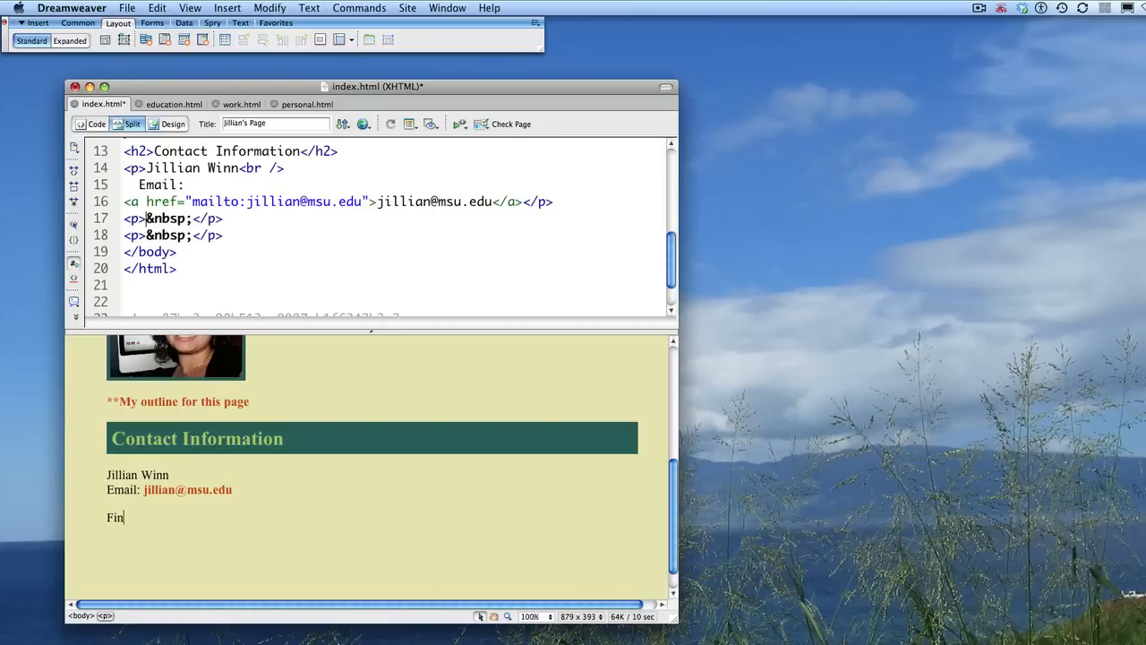
text(d ou)
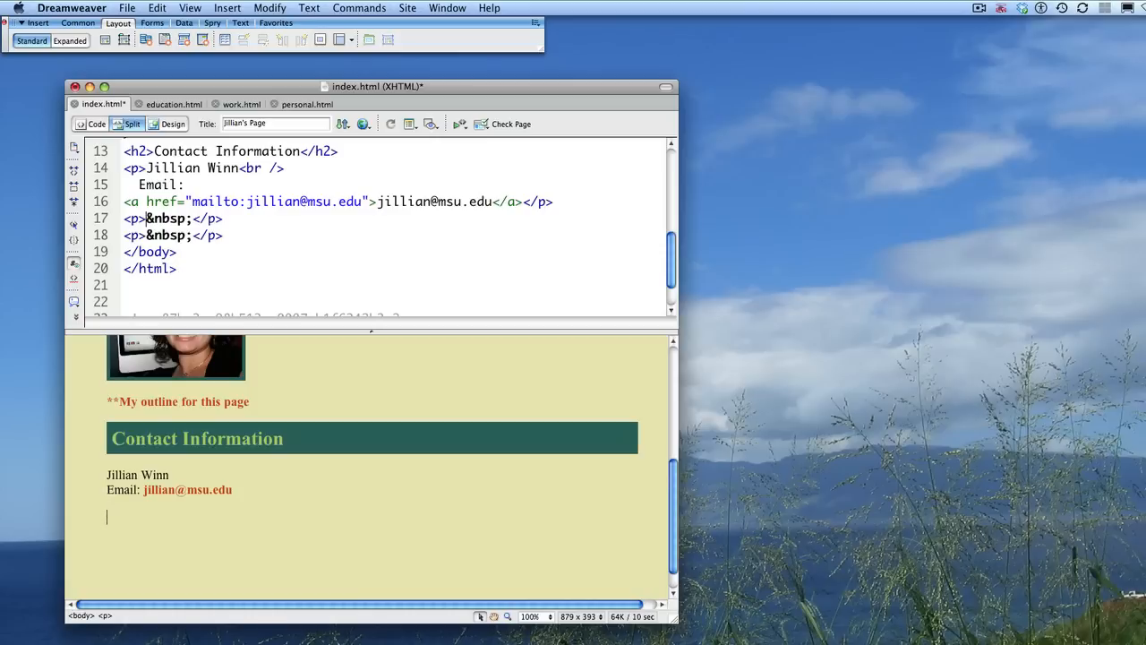
text(More)
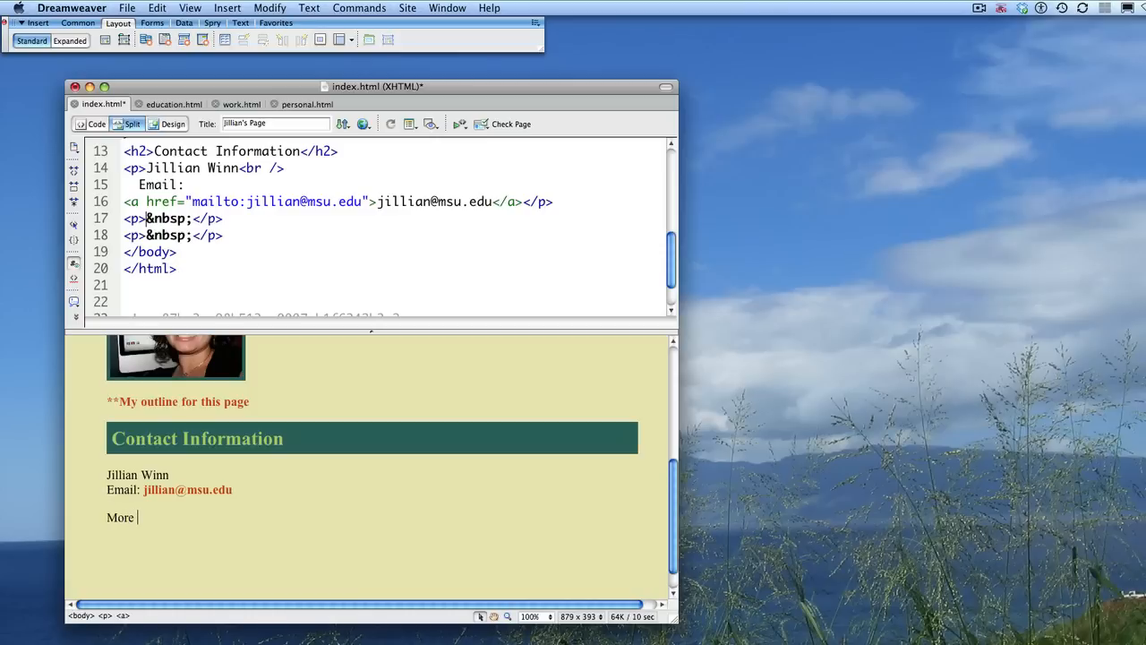
text(More about me)
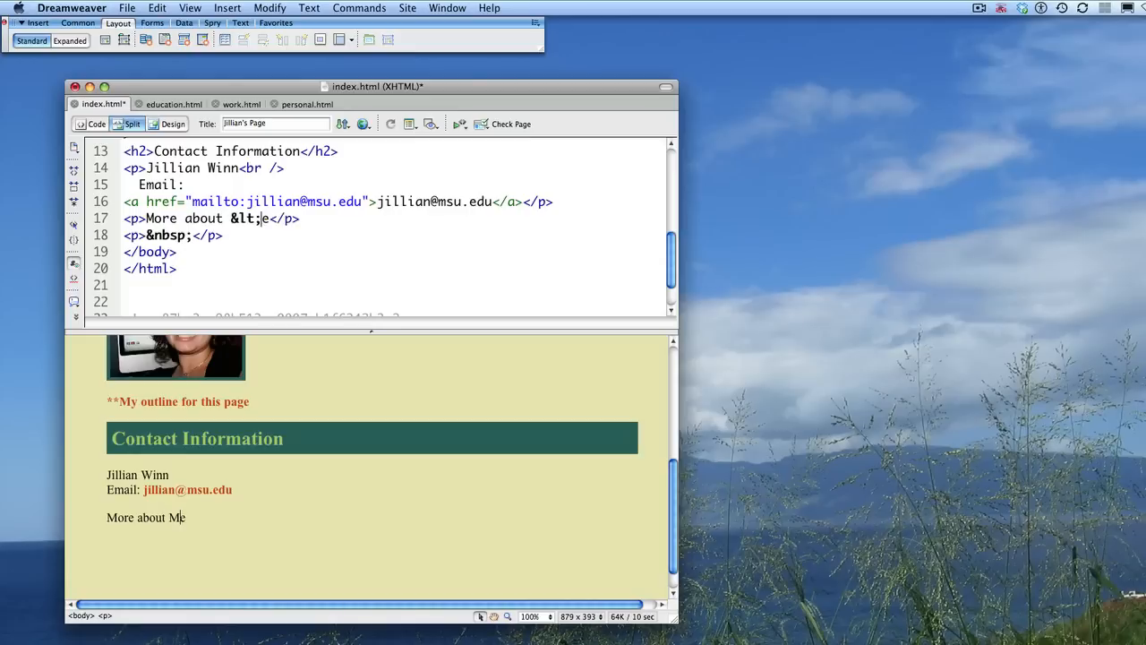
text(Me)
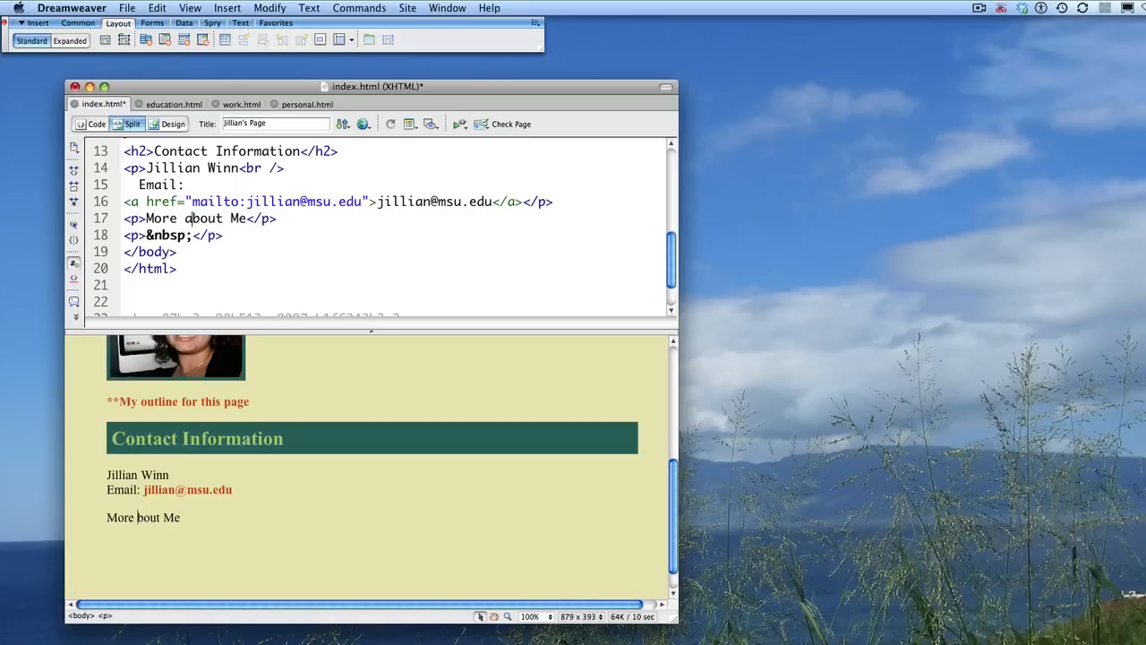
text(About)
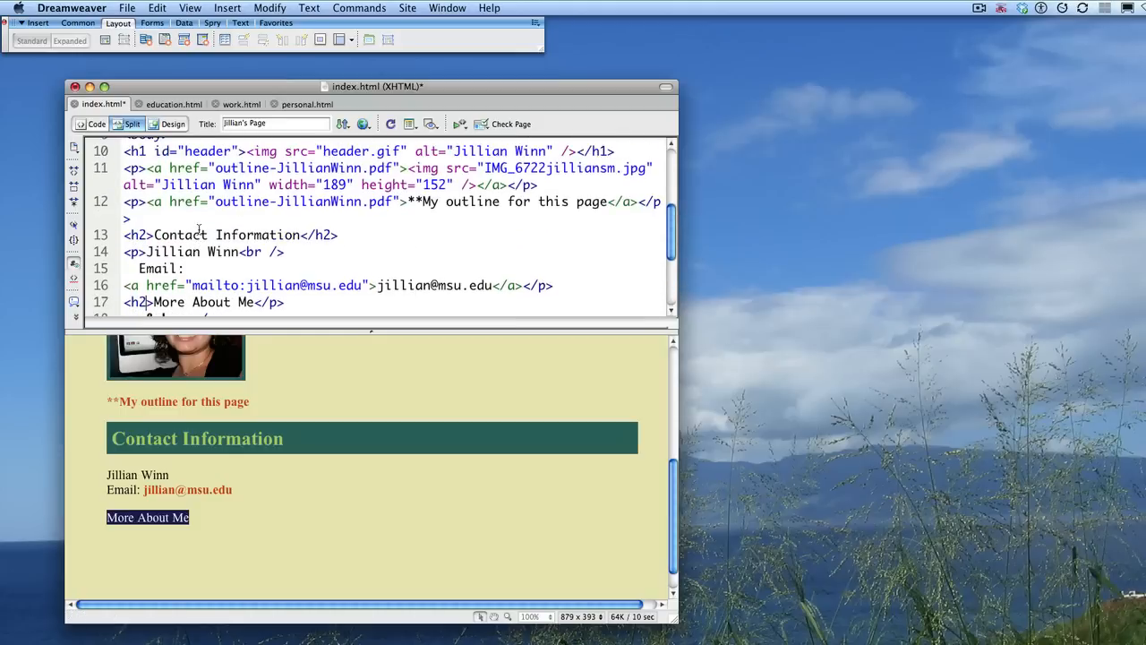
scroll(down, 3)
text(h2)
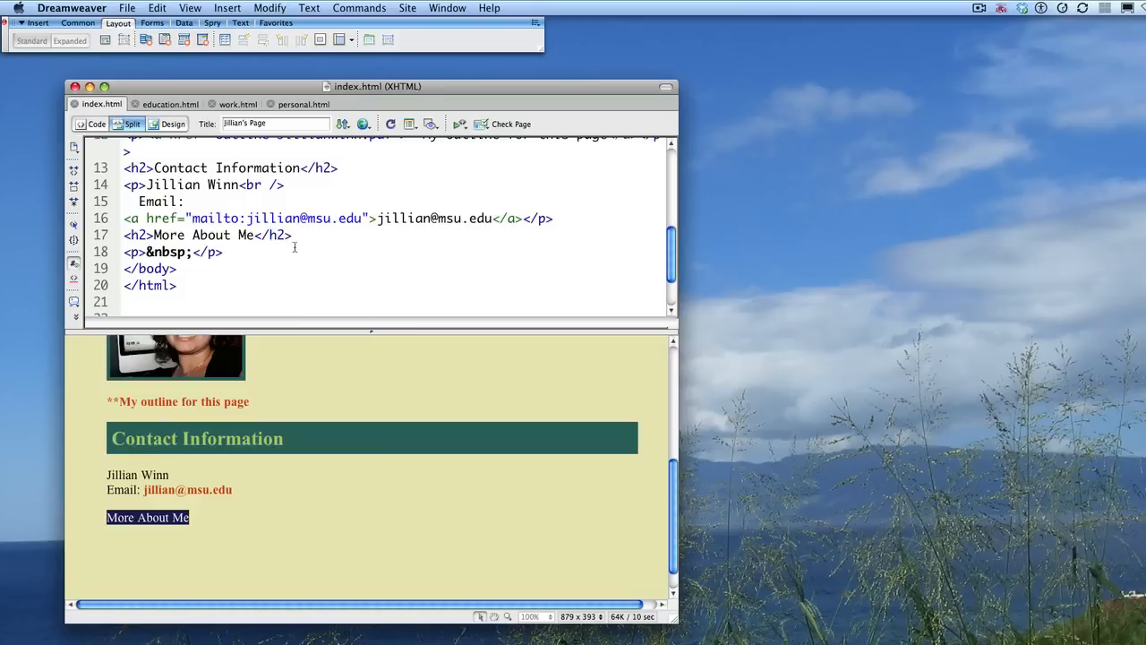
- Add the paragraph 'To find out more about me, visit one of these other sections:' under the heading
key(Return)
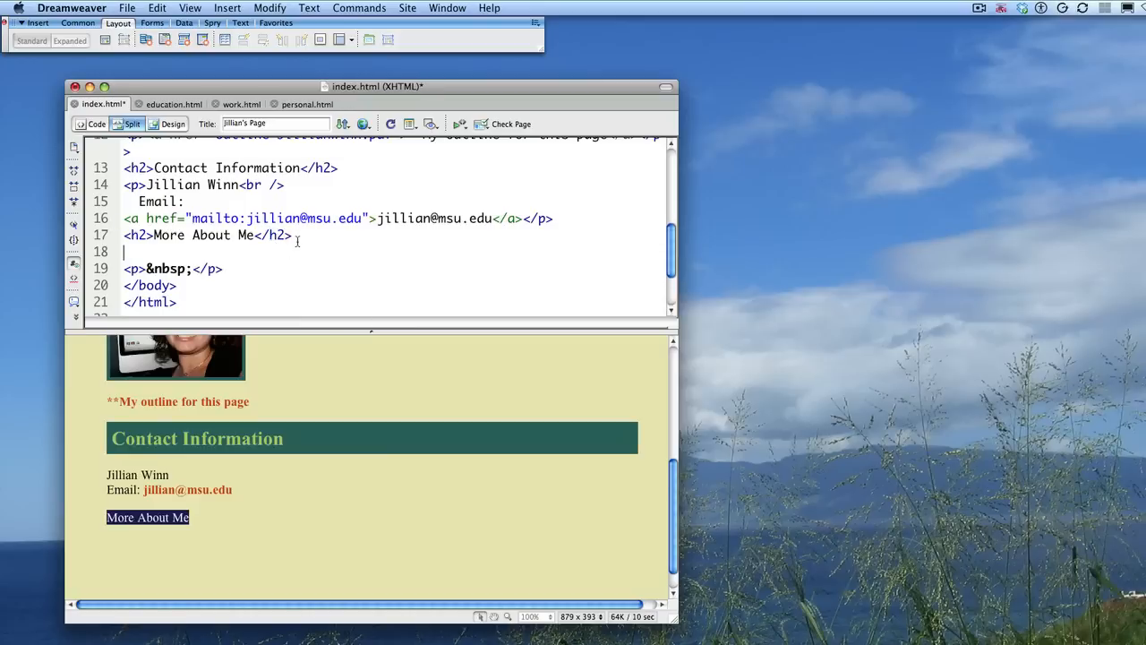
key(Backspace)
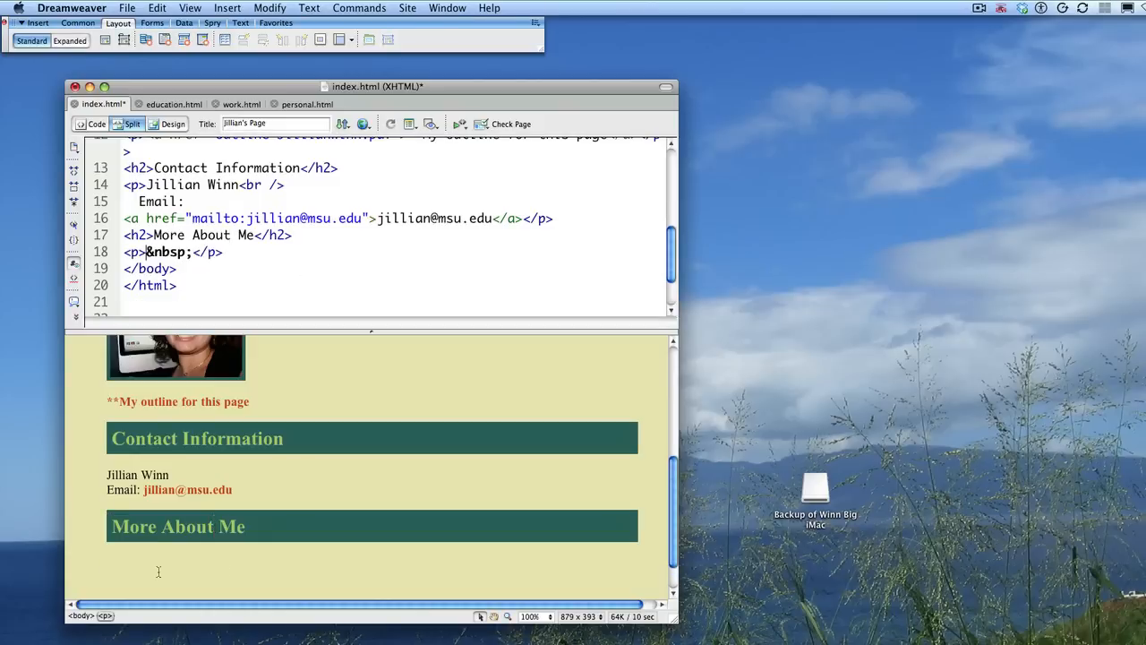
text(To find)
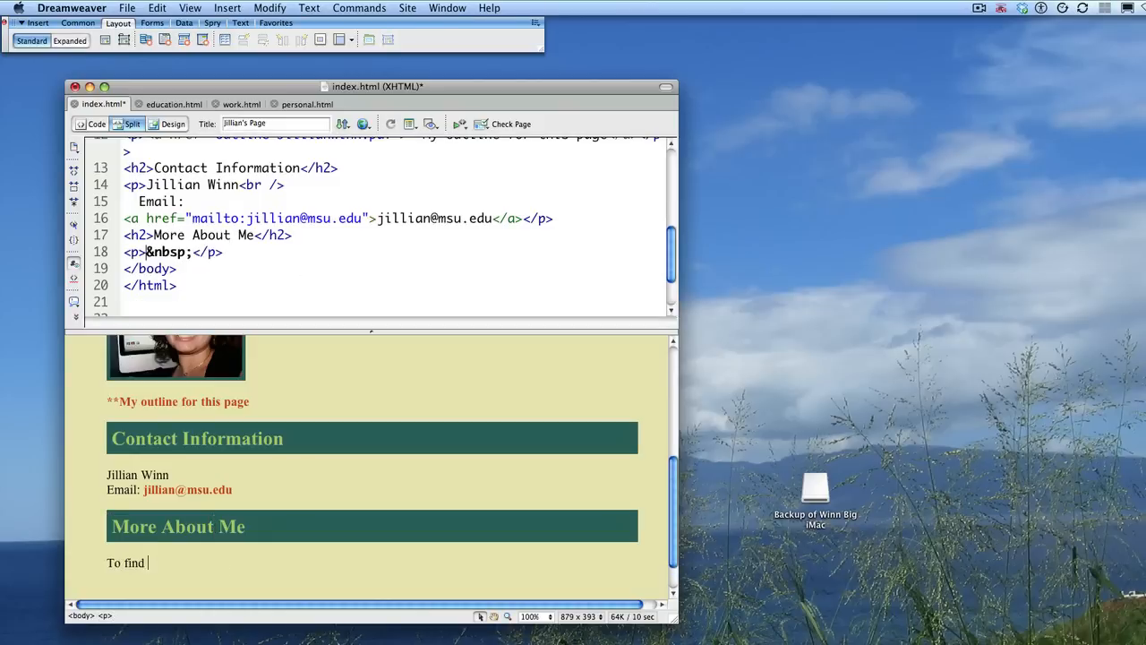
text(out more about me, visit one of these other sections:)
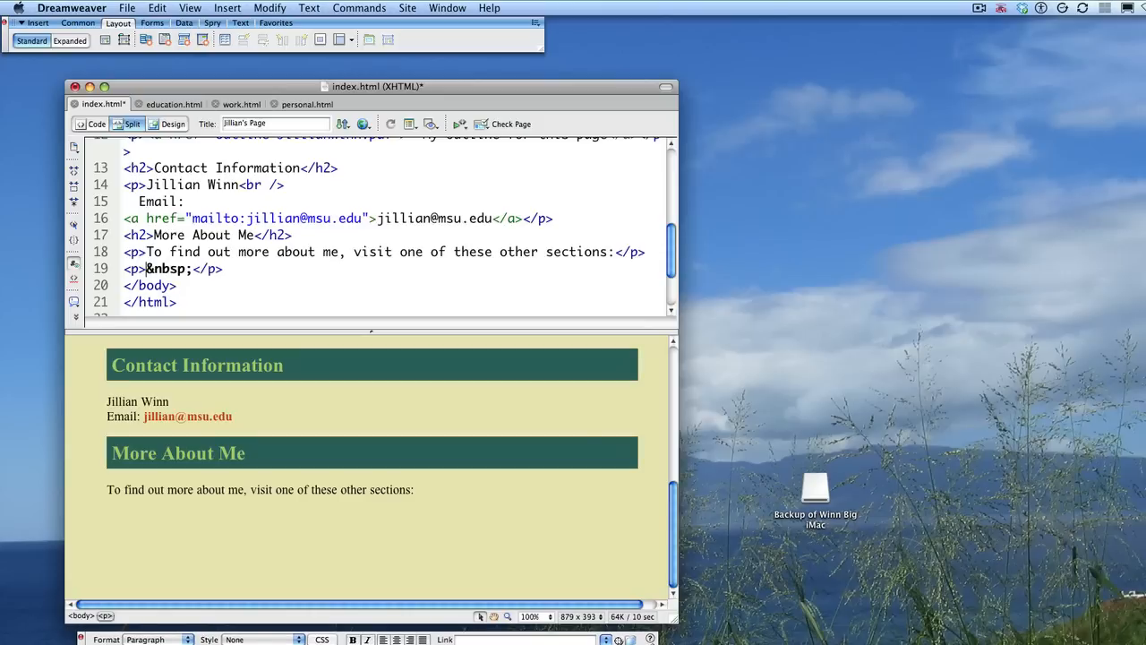
mouse_move(222, 523)
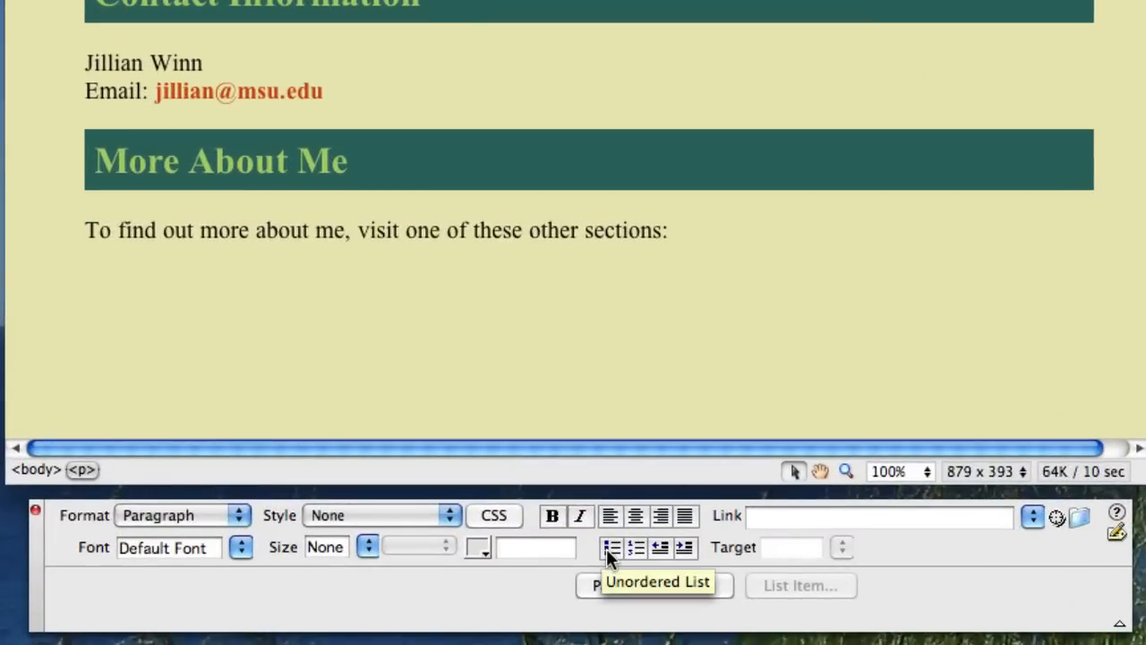
- Make the next line an unordered list with Education, Work and Personal items
click(613, 548)
text(Education)
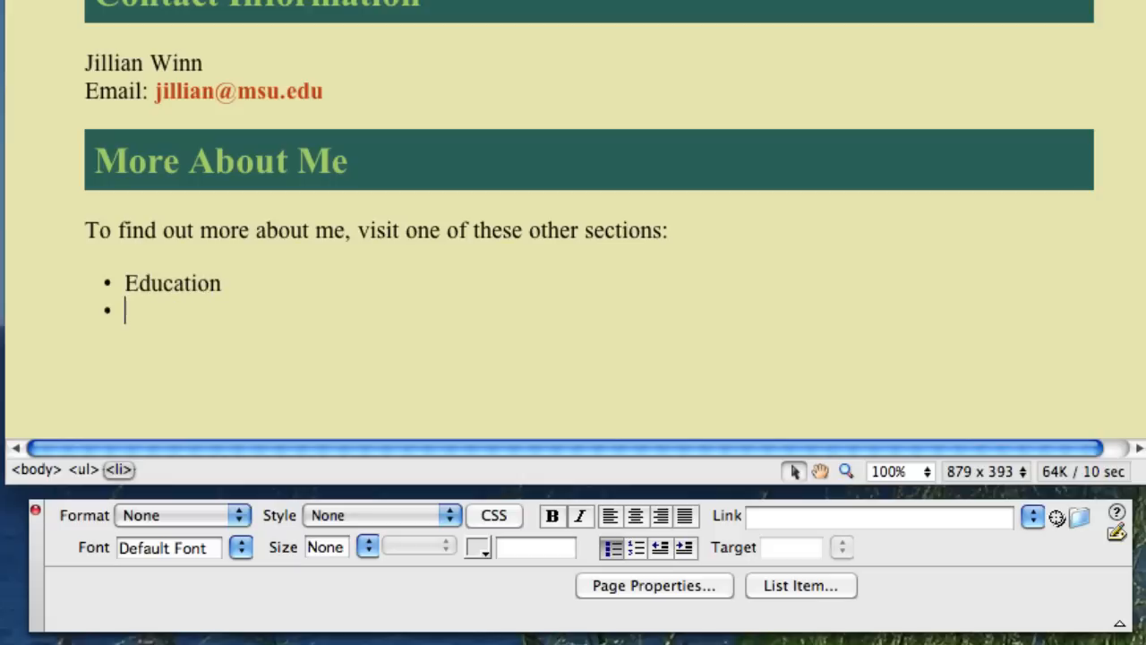
text(Work)
text(Personal)
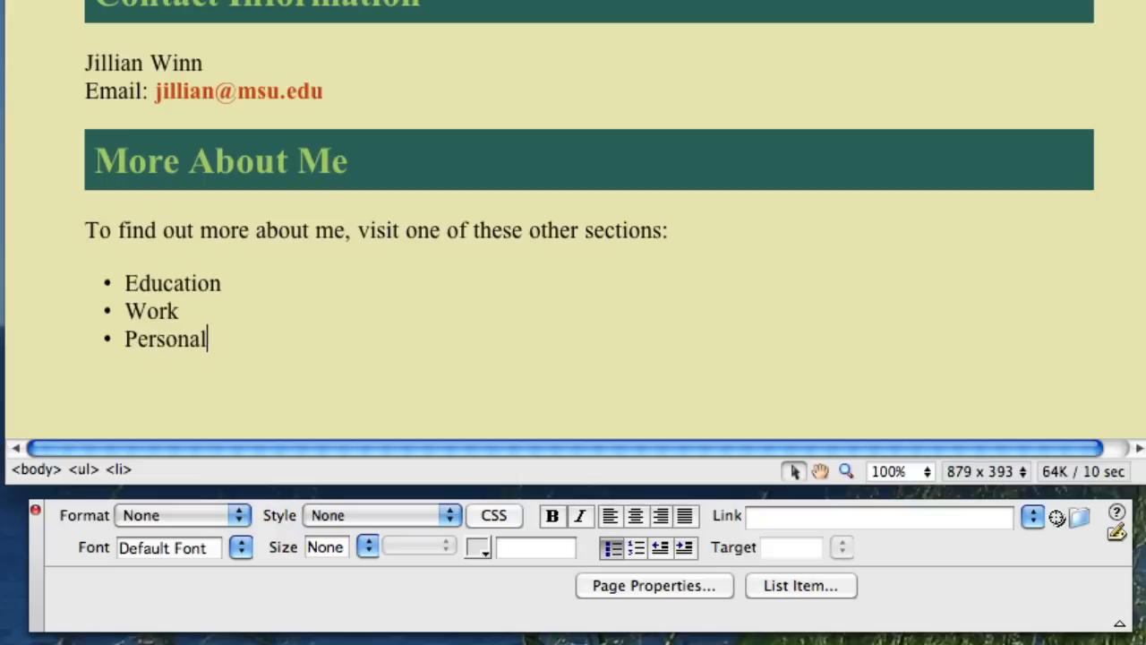
click(230, 229)
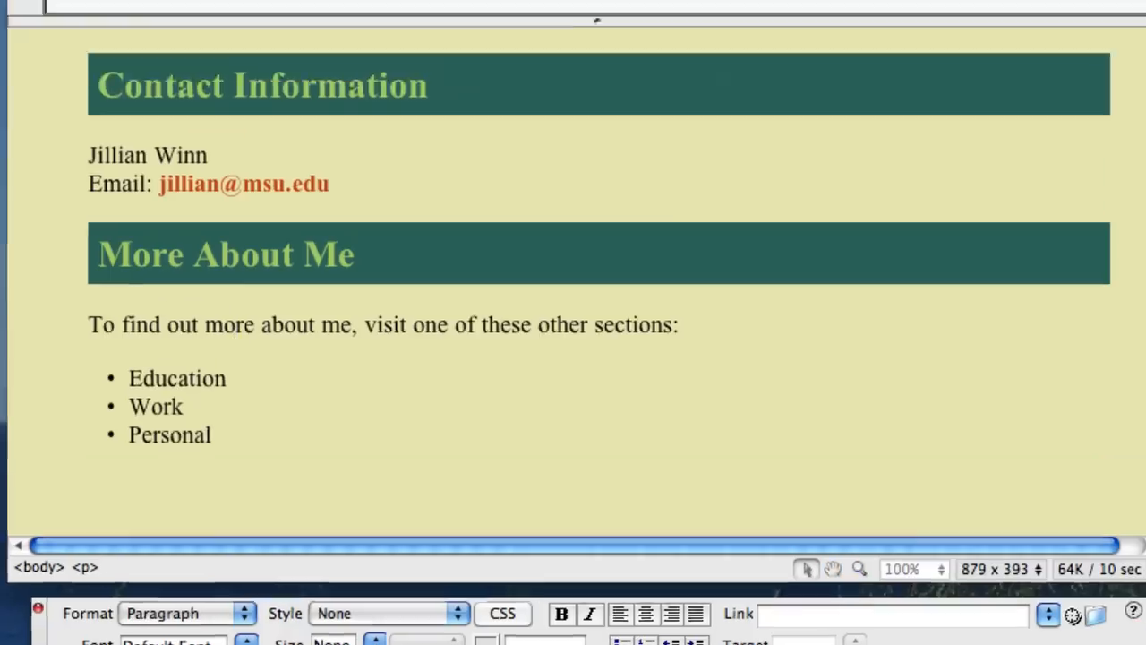
click(160, 98)
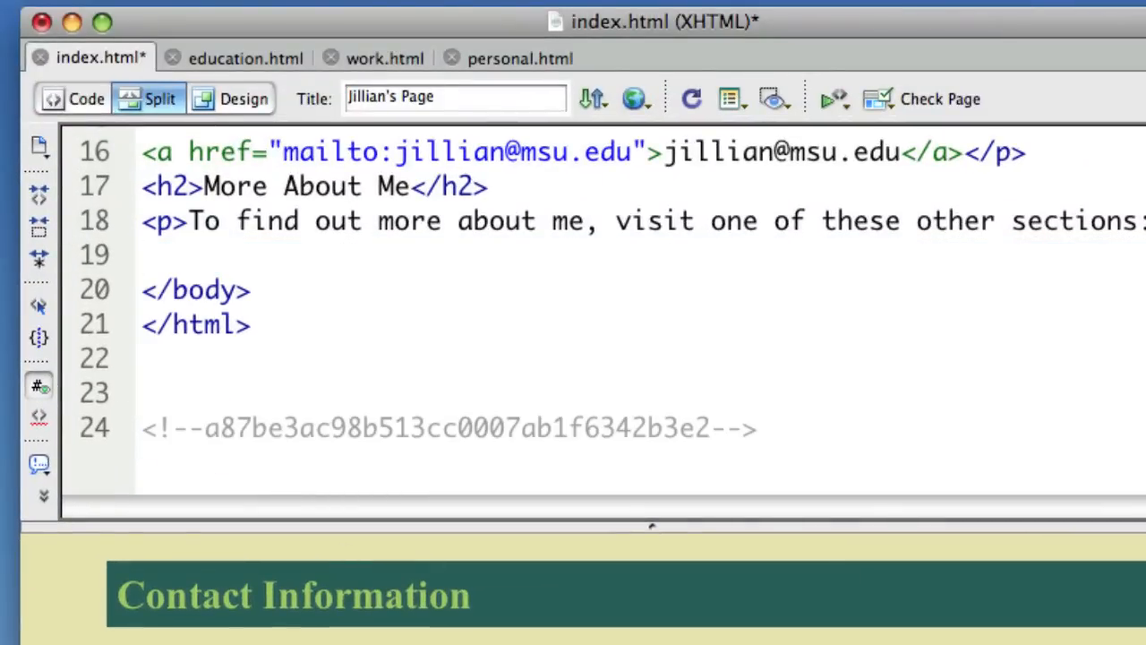
- Write a <ul> in Code view with <li> items Education, Work and Personal
scroll(up, 3)
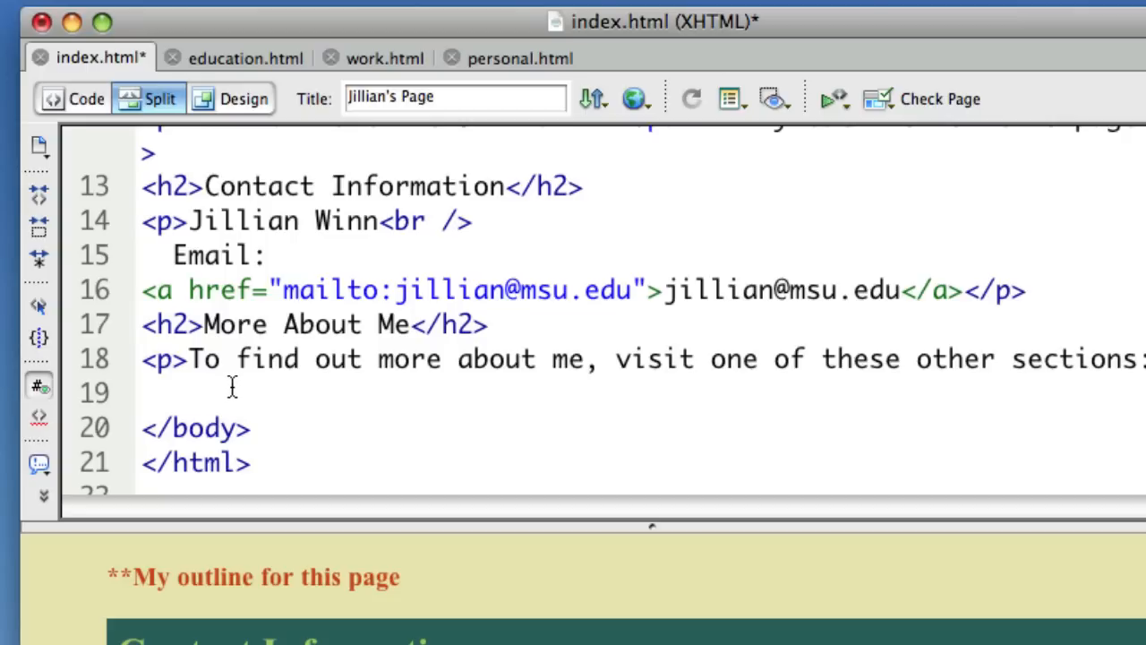
text(<ul>)
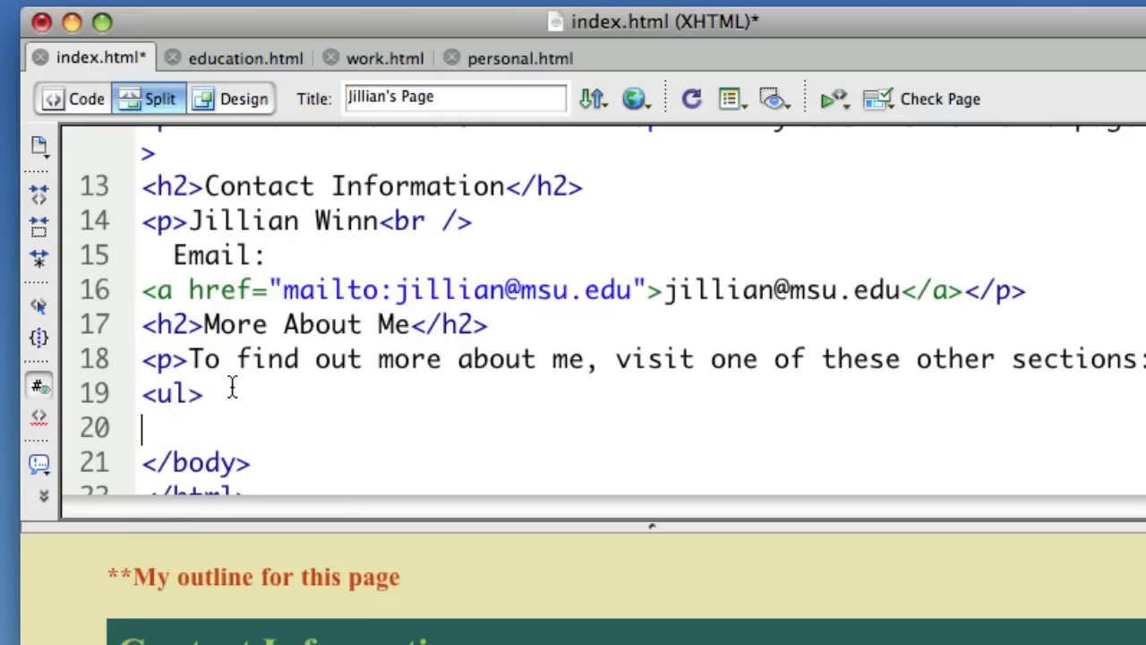
text(</ul>)
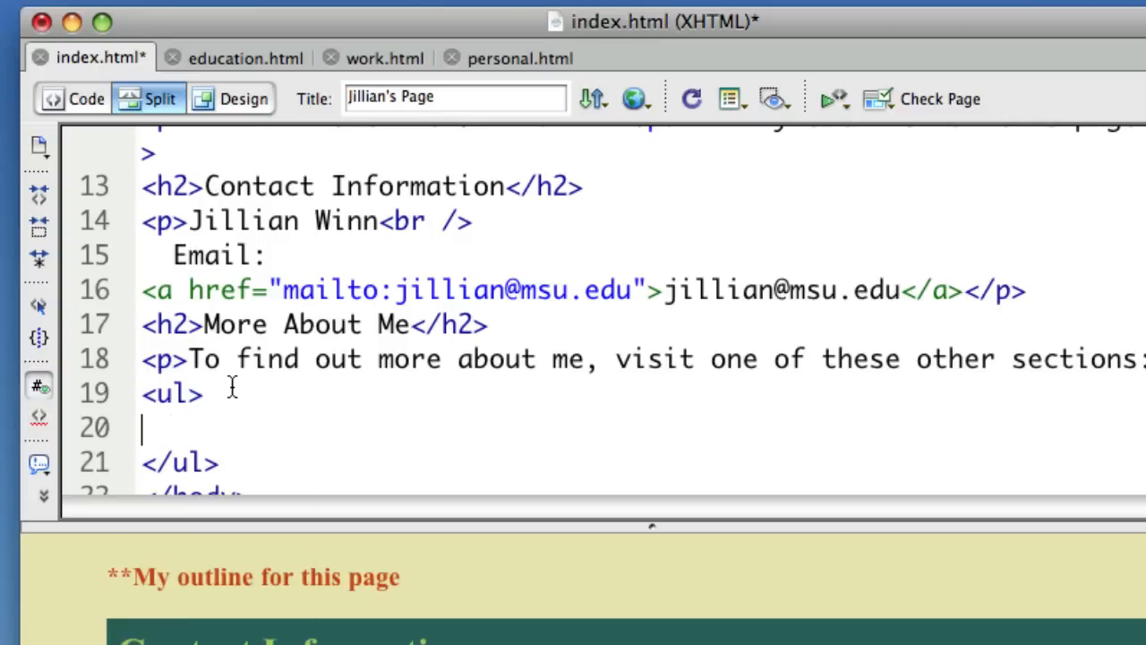
text(<)
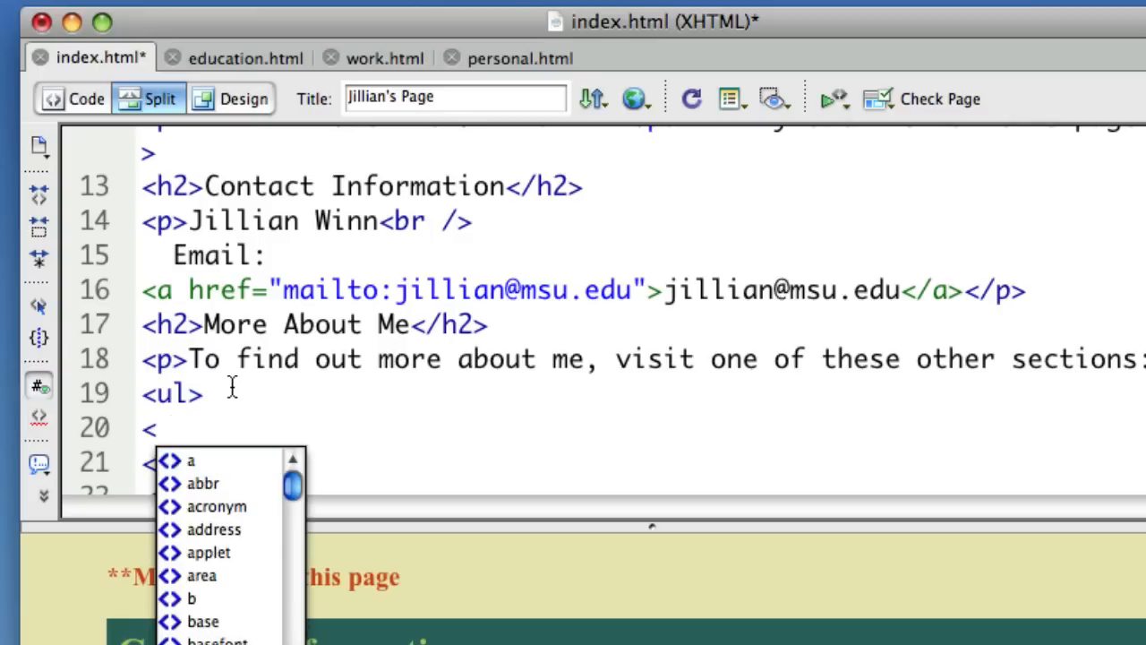
text(li)
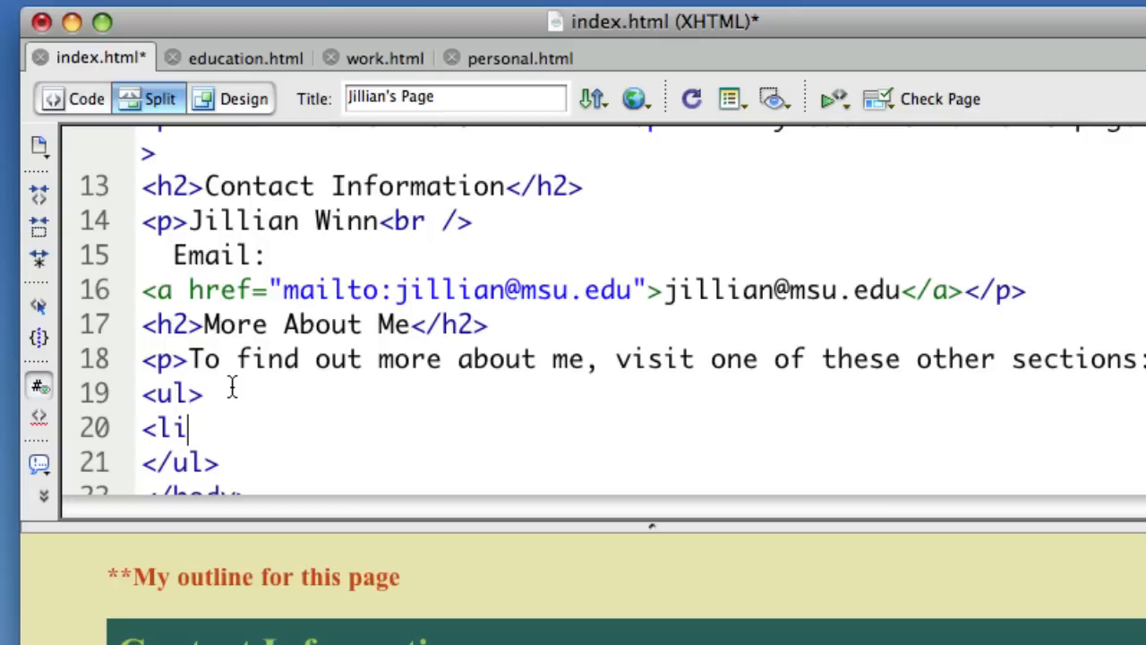
text(></li>)
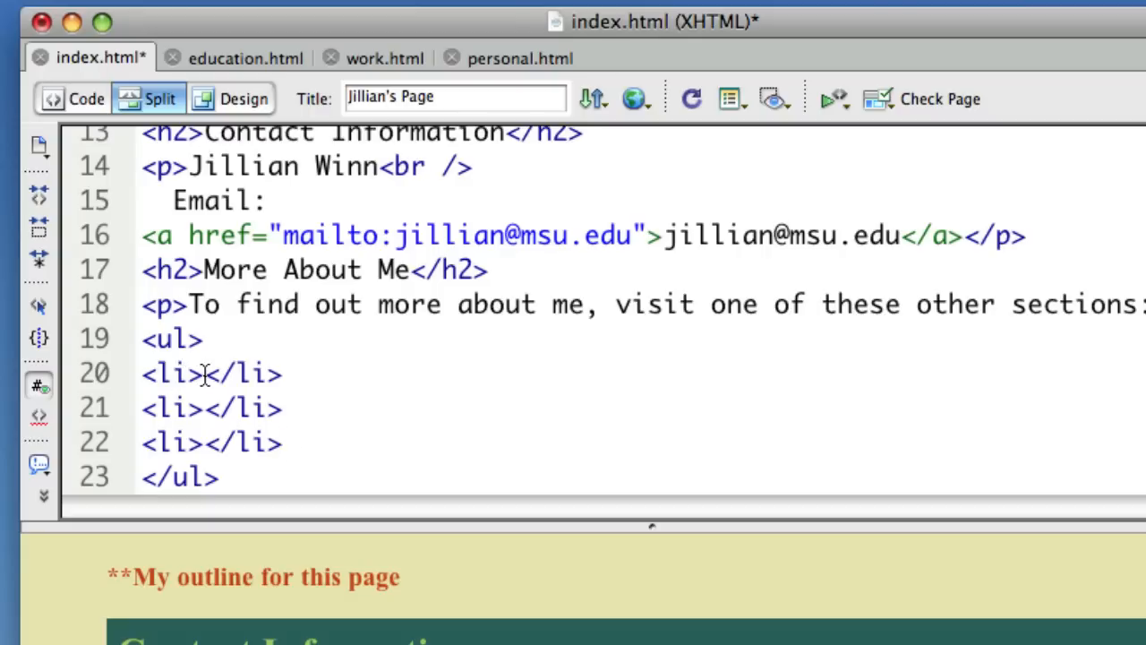
text(Education)
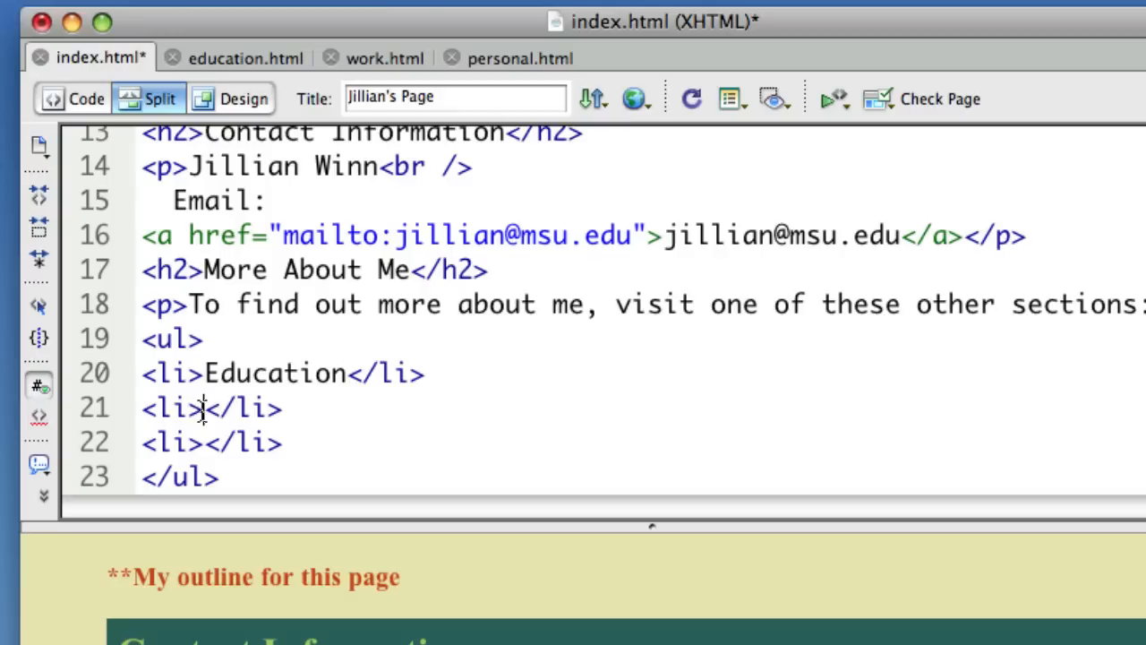
text(Work)
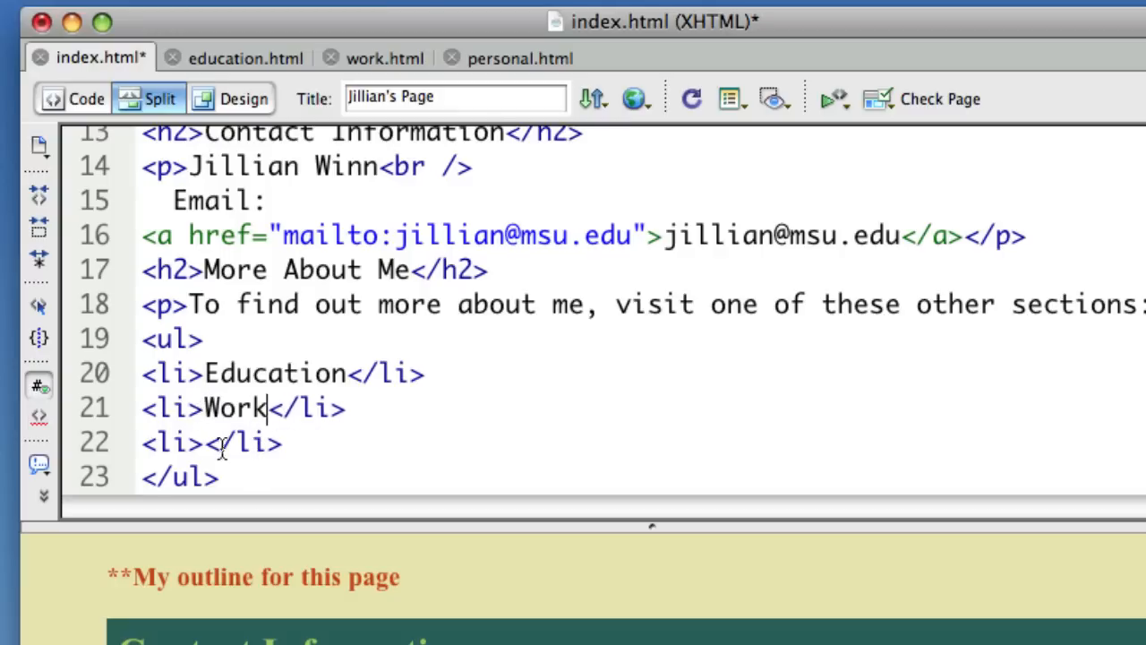
text(Per)
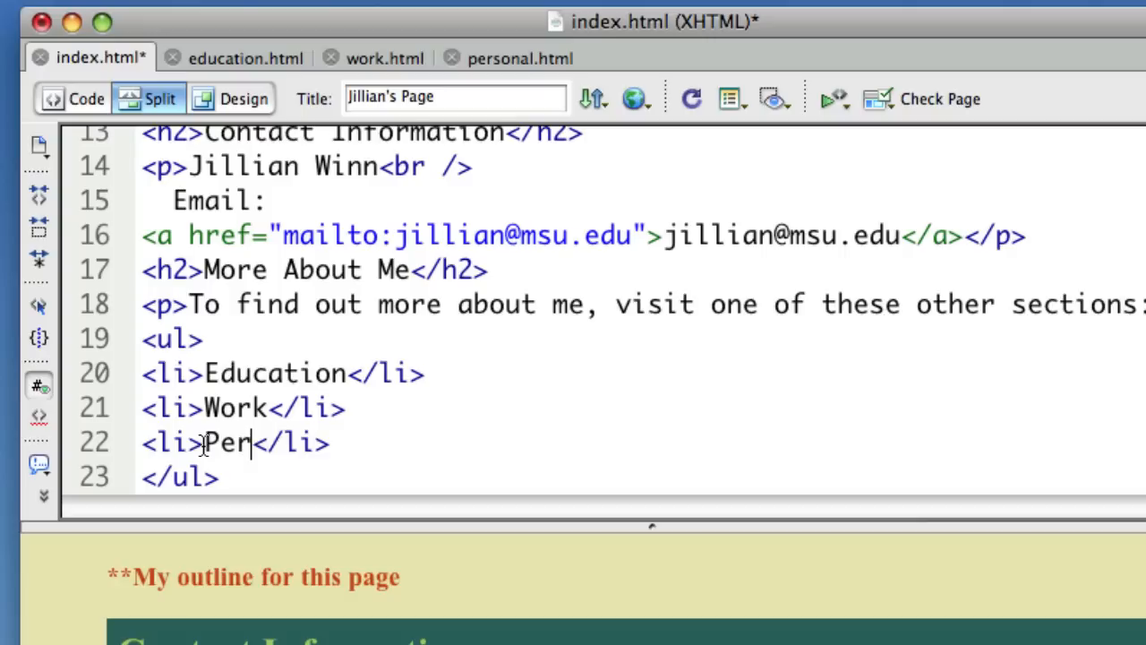
text(sonal)
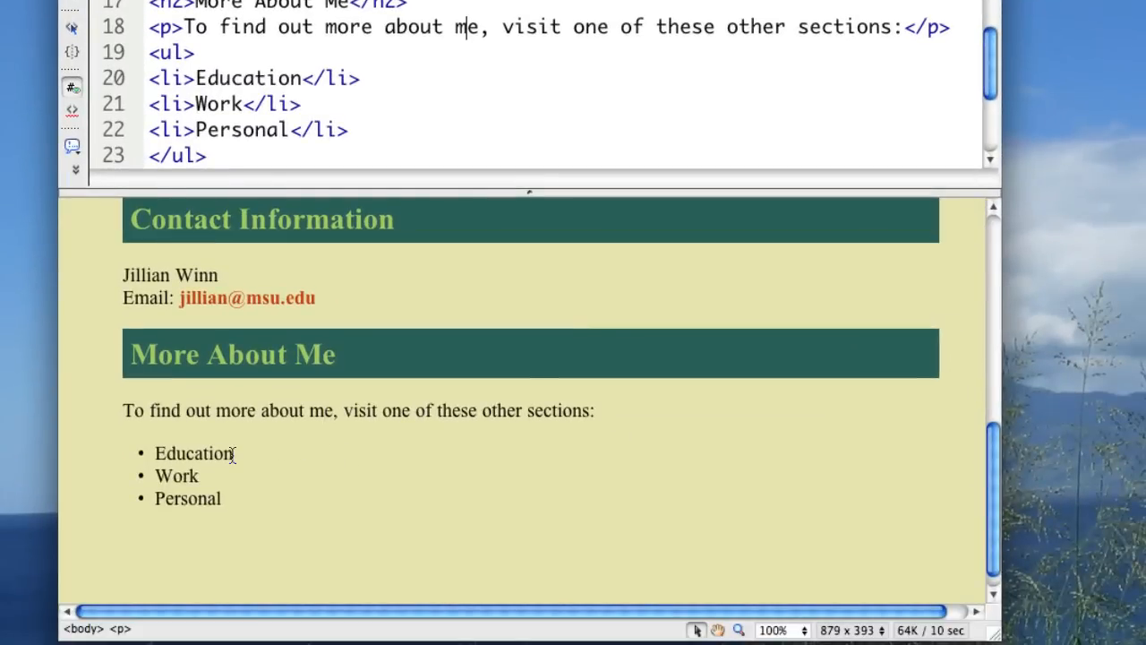
- Wrap the Education item in <a href="education.html"></a> using code hinting
double_click(194, 453)
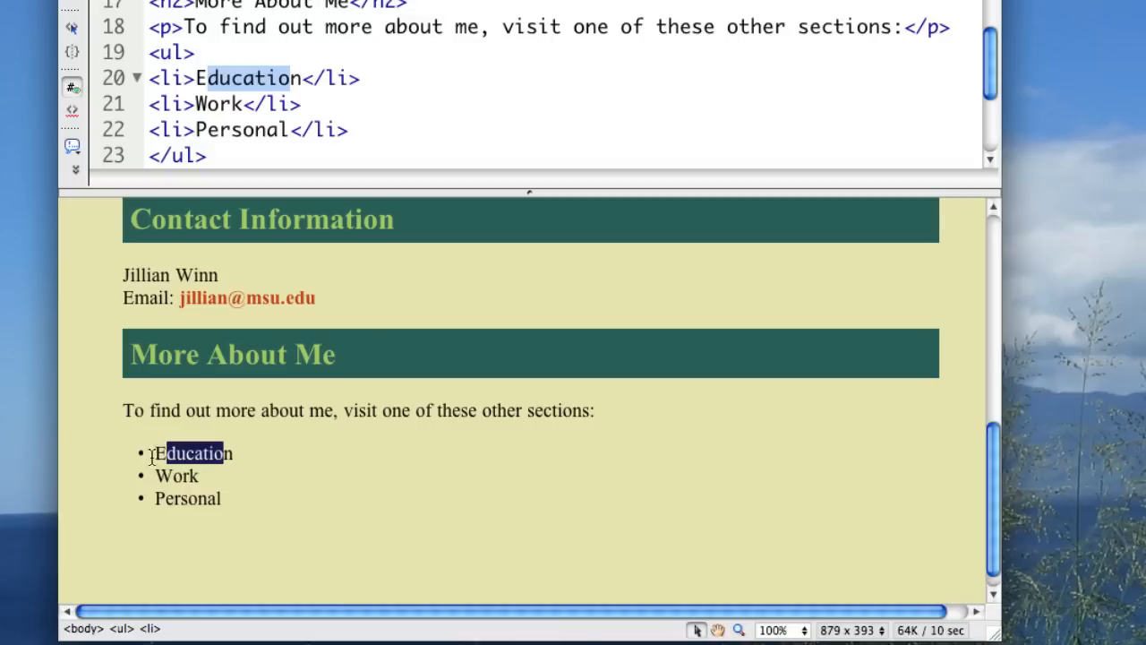
double_click(193, 452)
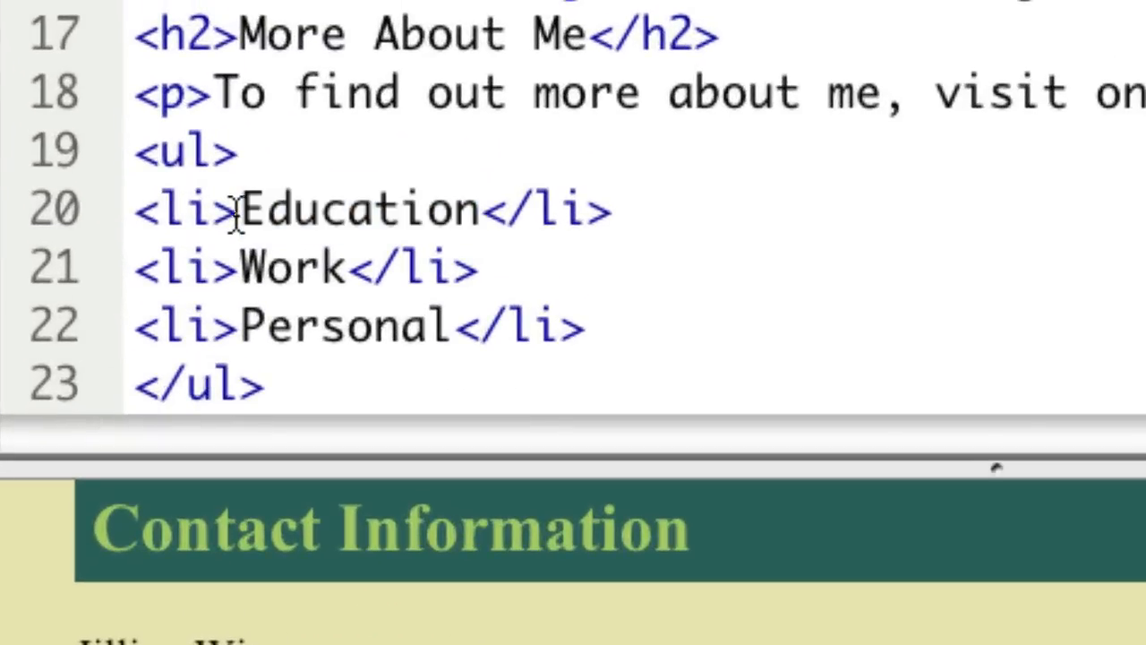
text(<a href=")
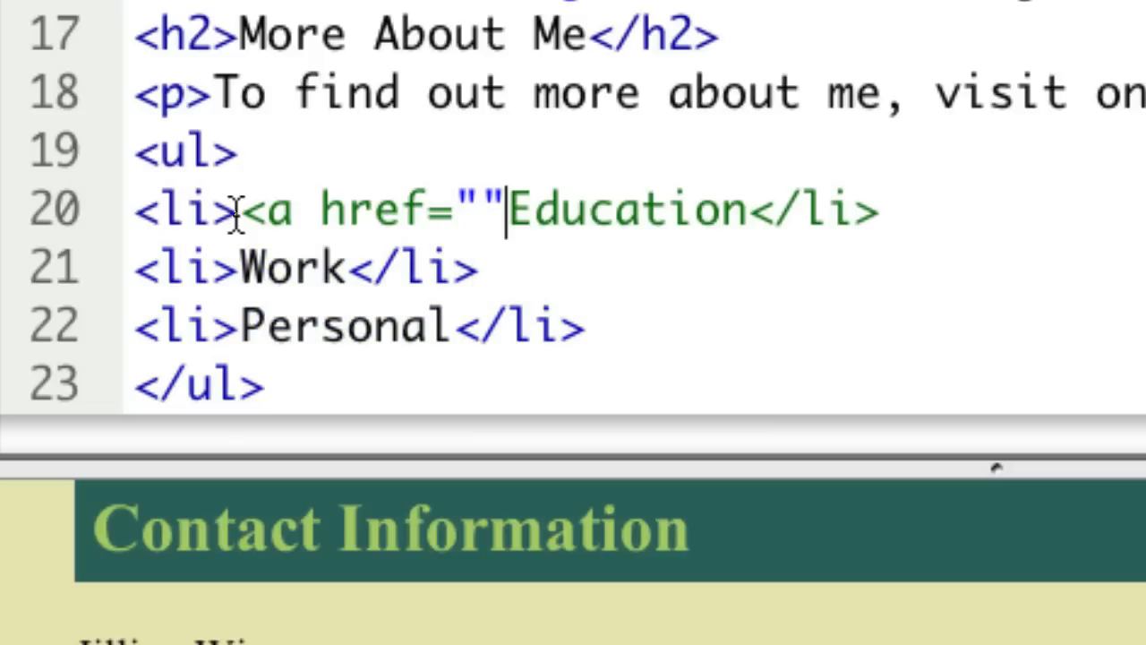
text(>)
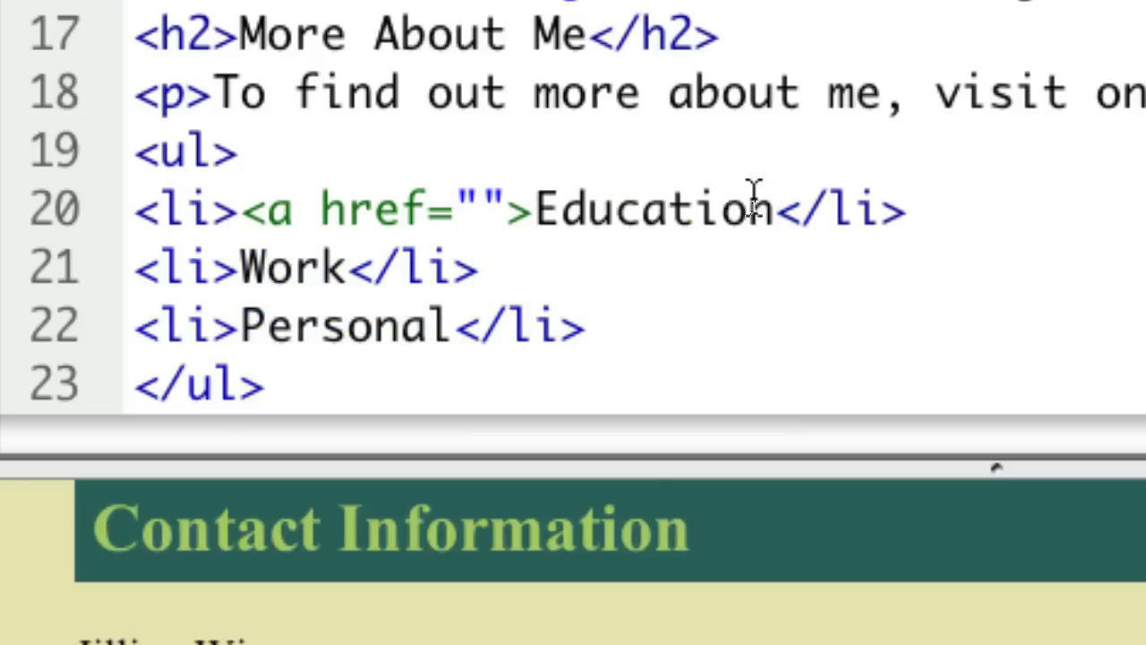
text(<a<)
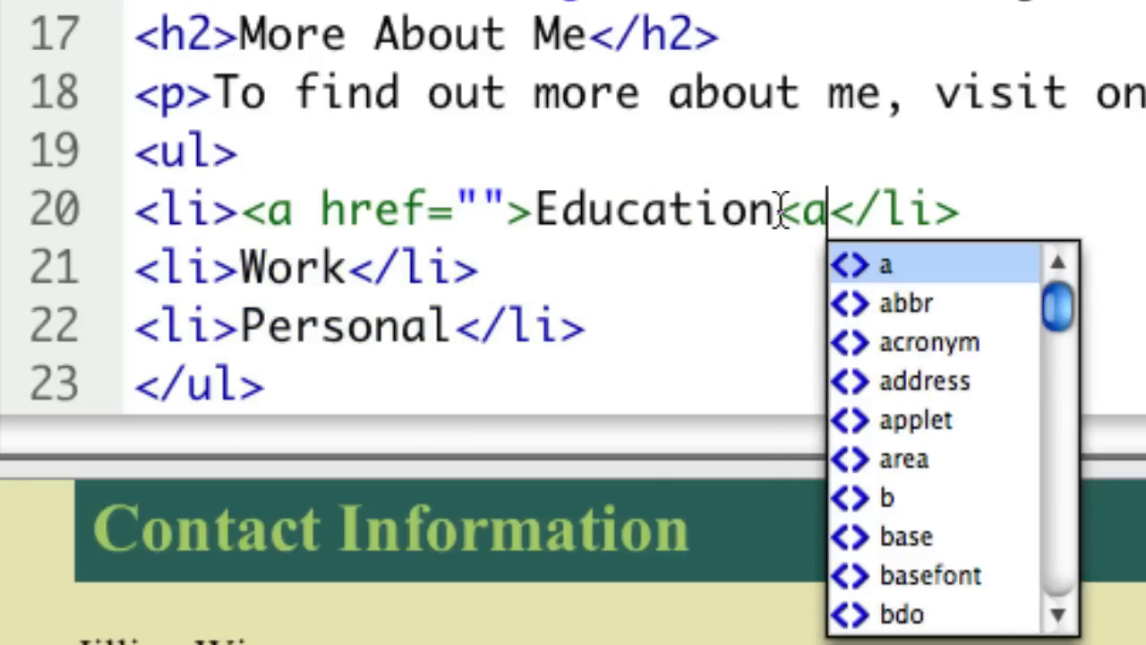
click(885, 263)
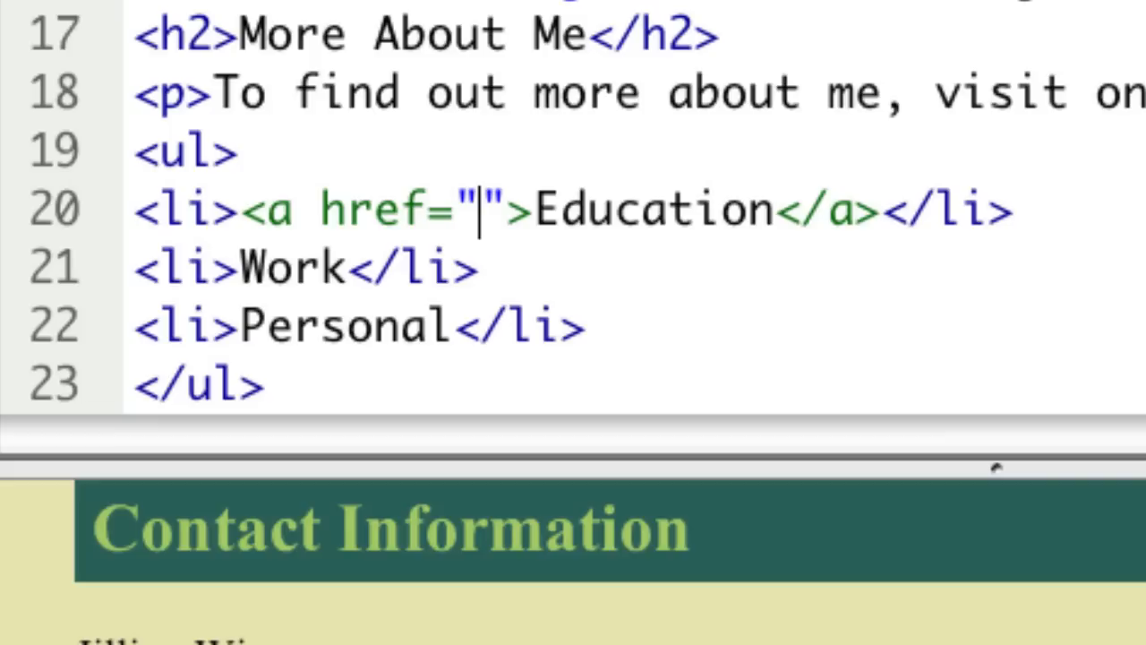
text(e)
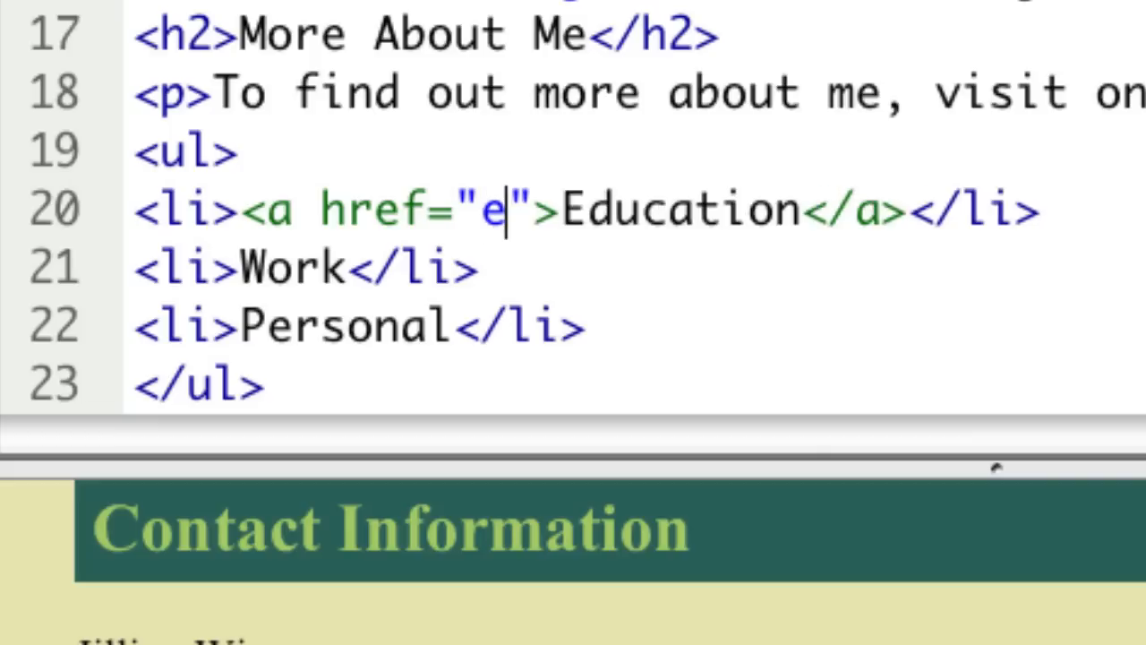
text(ducation.html)
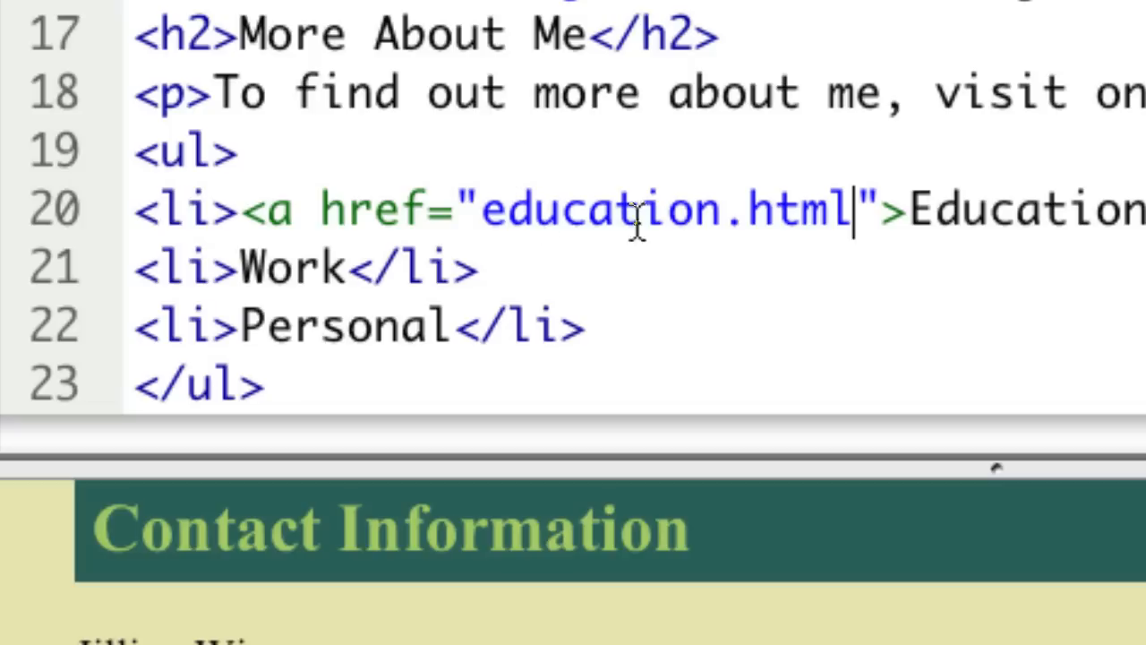
mouse_move(237, 277)
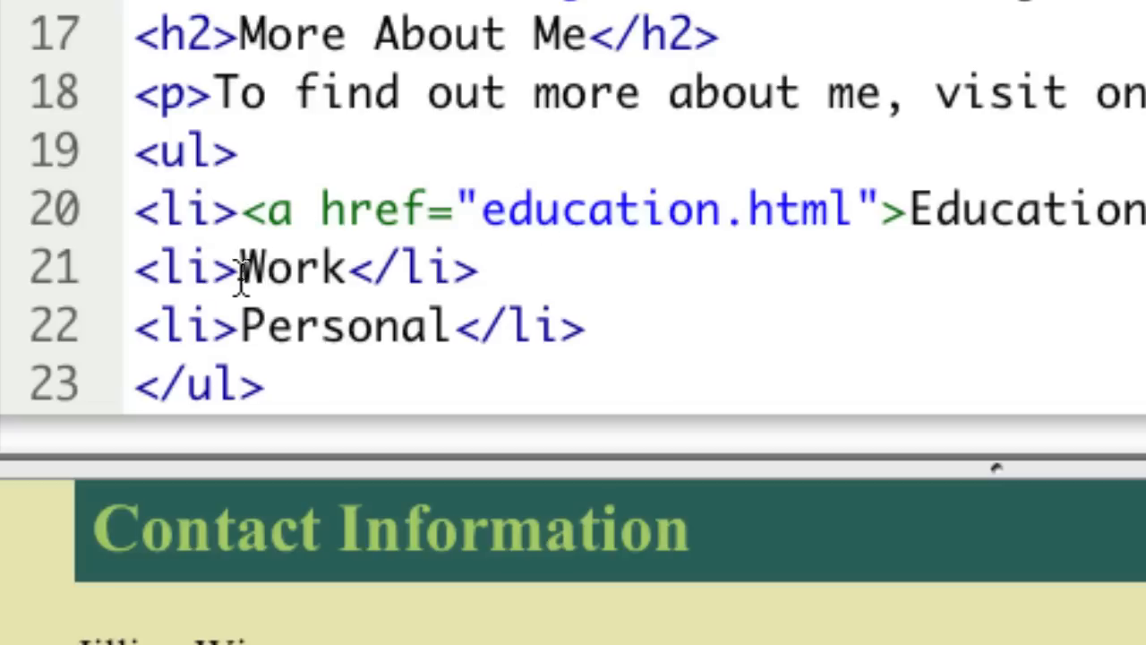
- Wrap Work in a link to work.html and Personal in a link to personal.html
text(a href=")
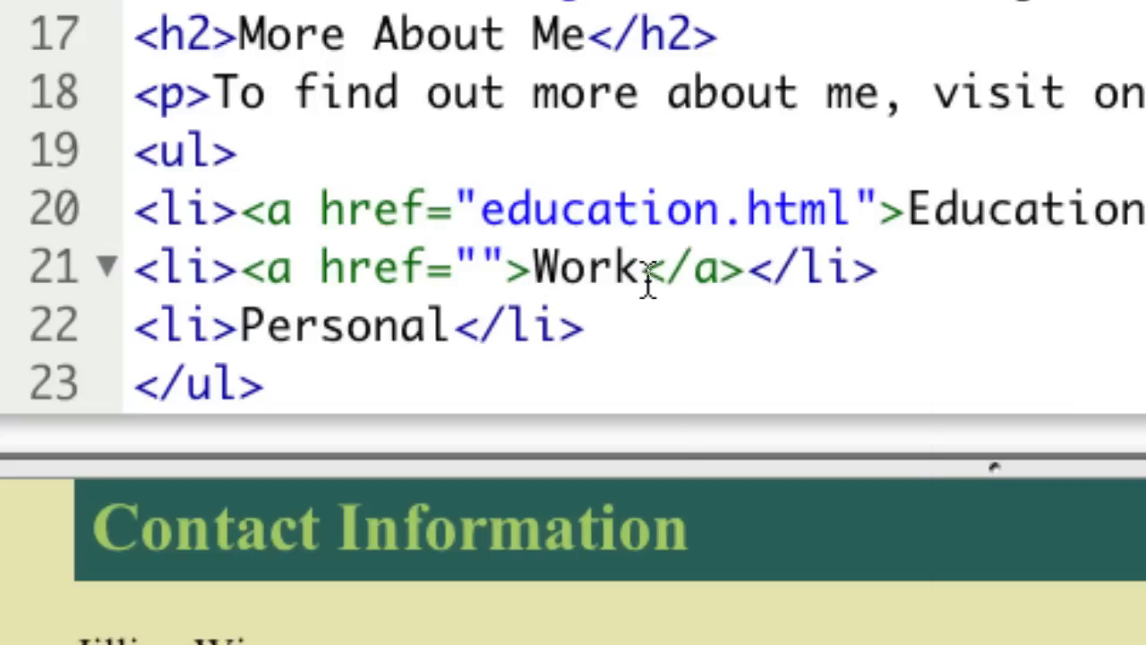
text(work)
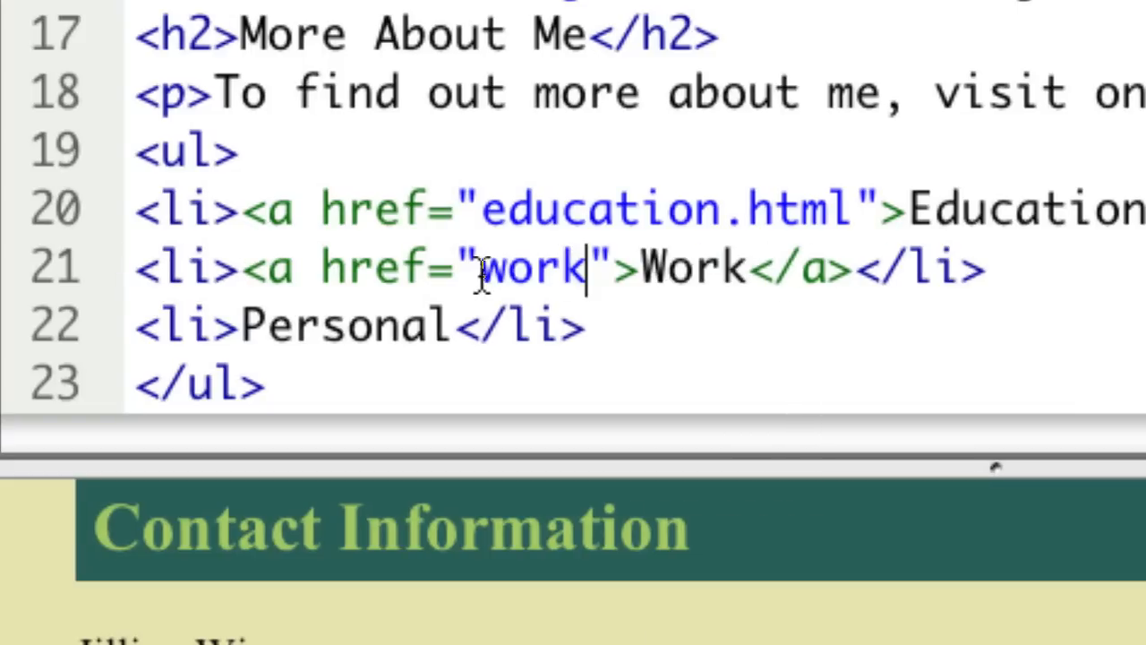
text(.htlm)
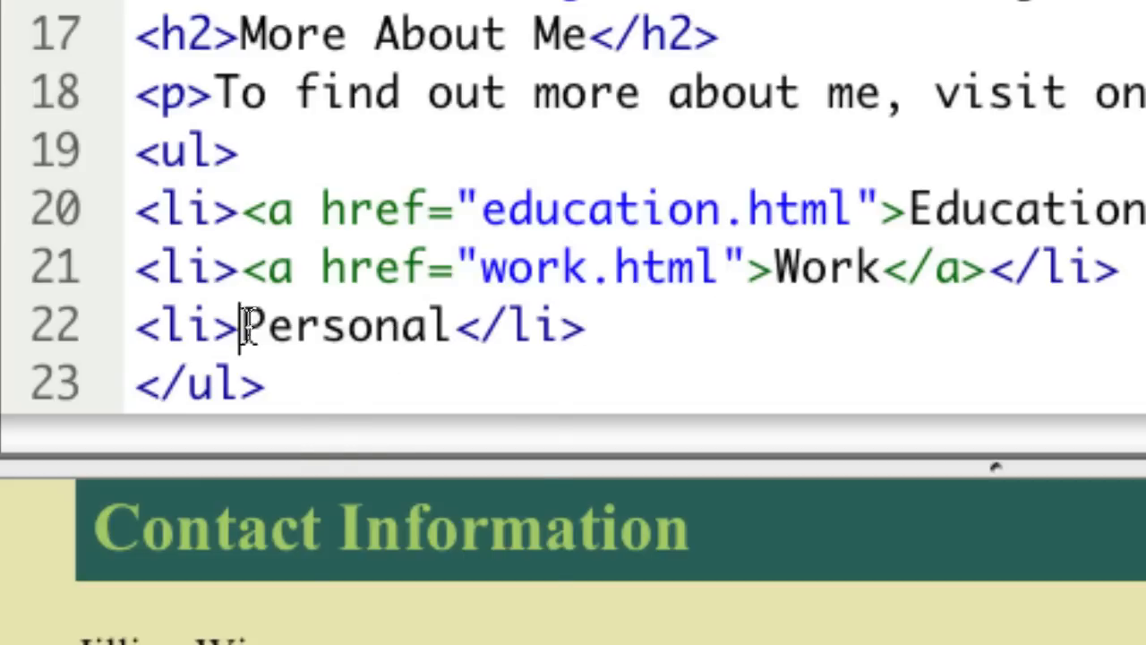
text(<a href="">)
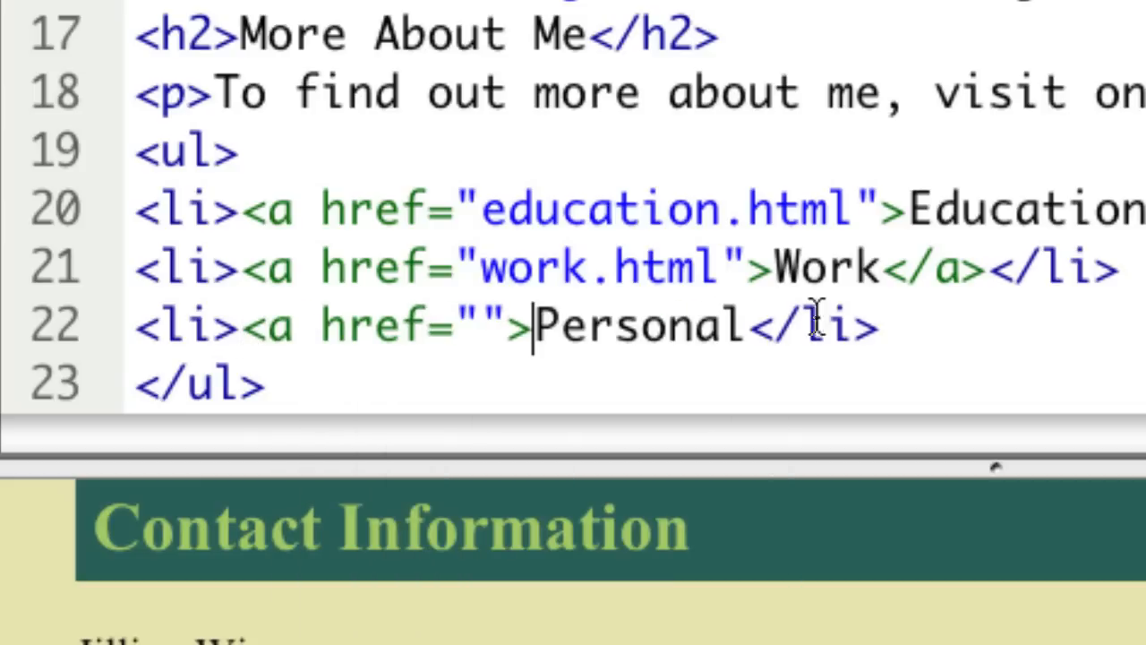
text(pers)
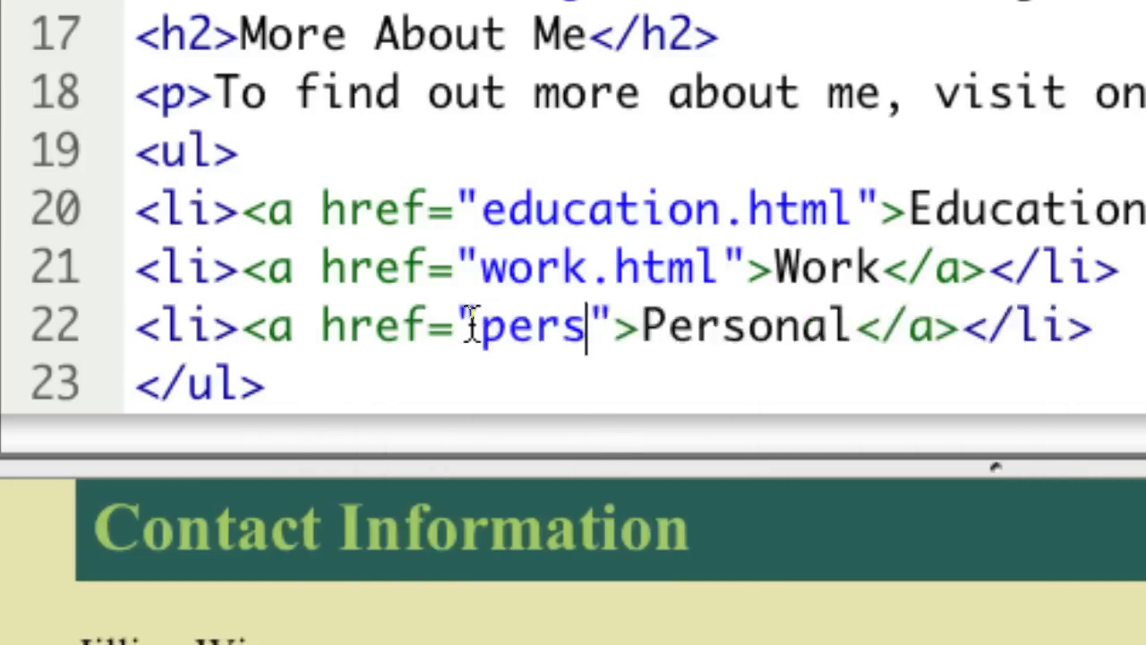
text(onal.html)
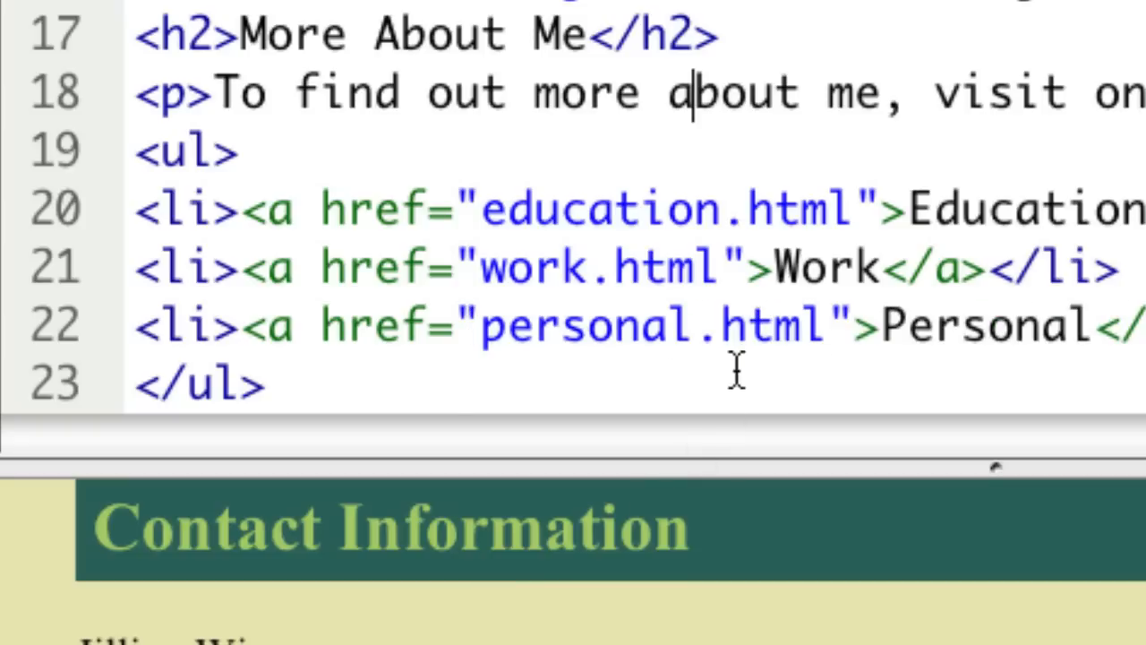
mouse_move(961, 254)
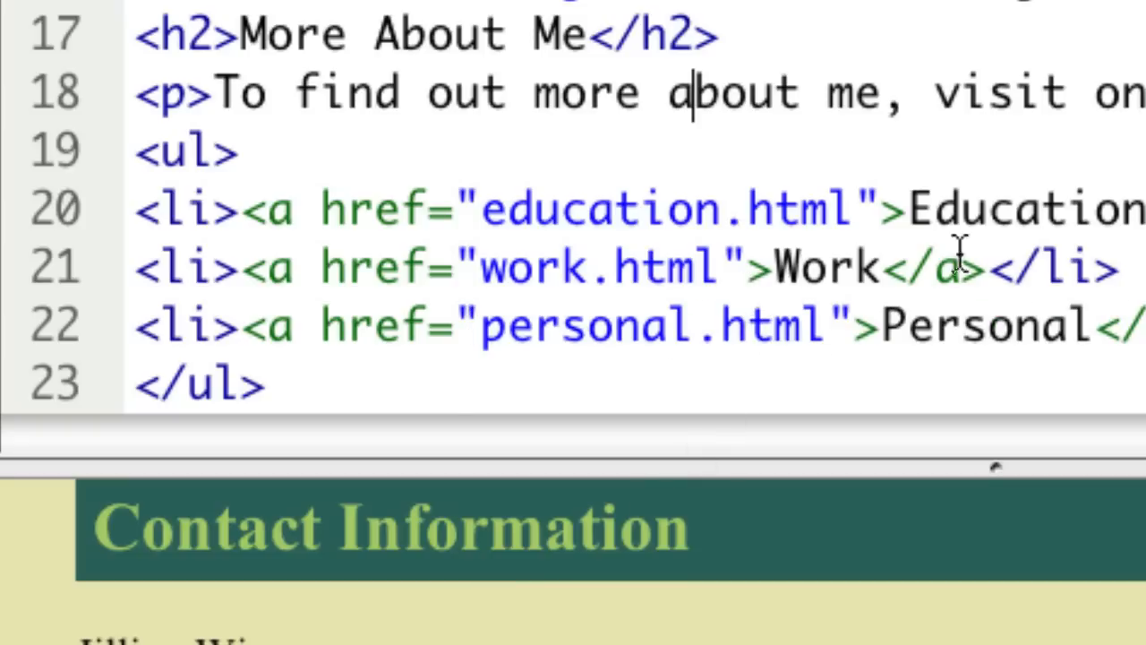
mouse_move(967, 251)
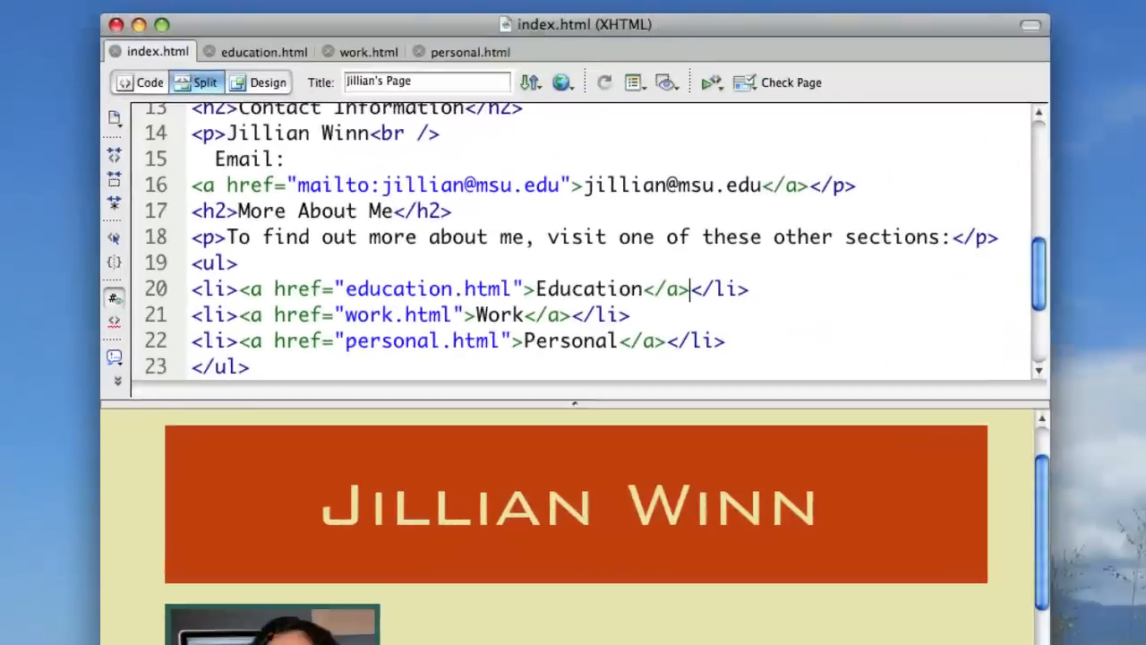
- Check the page in Design view and bring up the Preview/Debug in Browser list
scroll(down, 3)
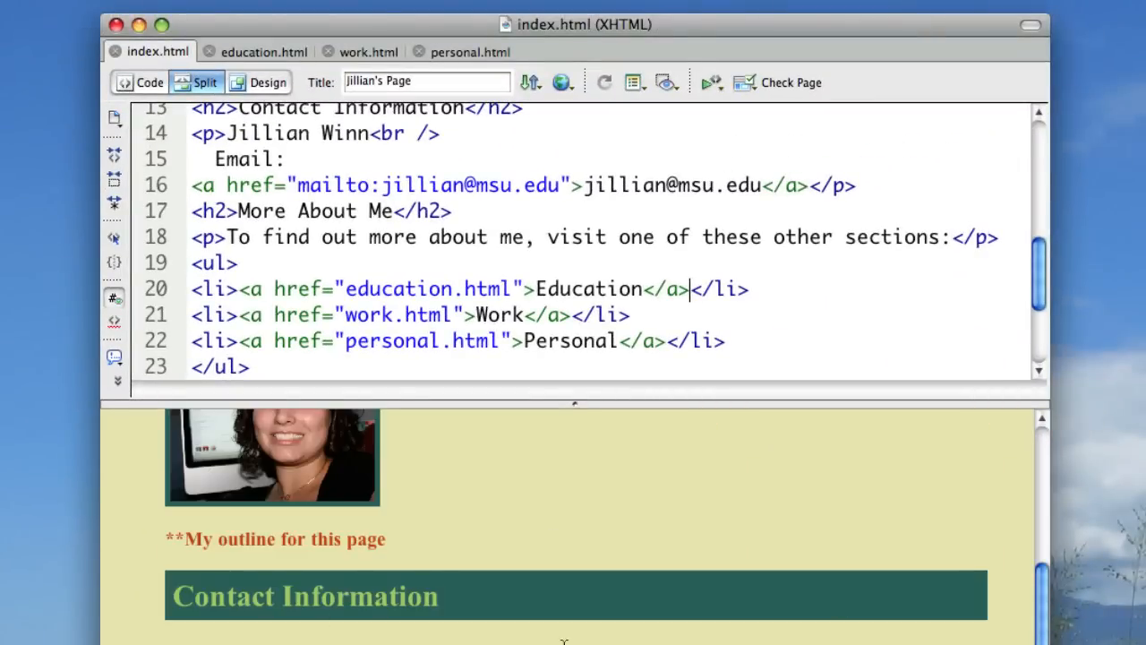
mouse_move(607, 323)
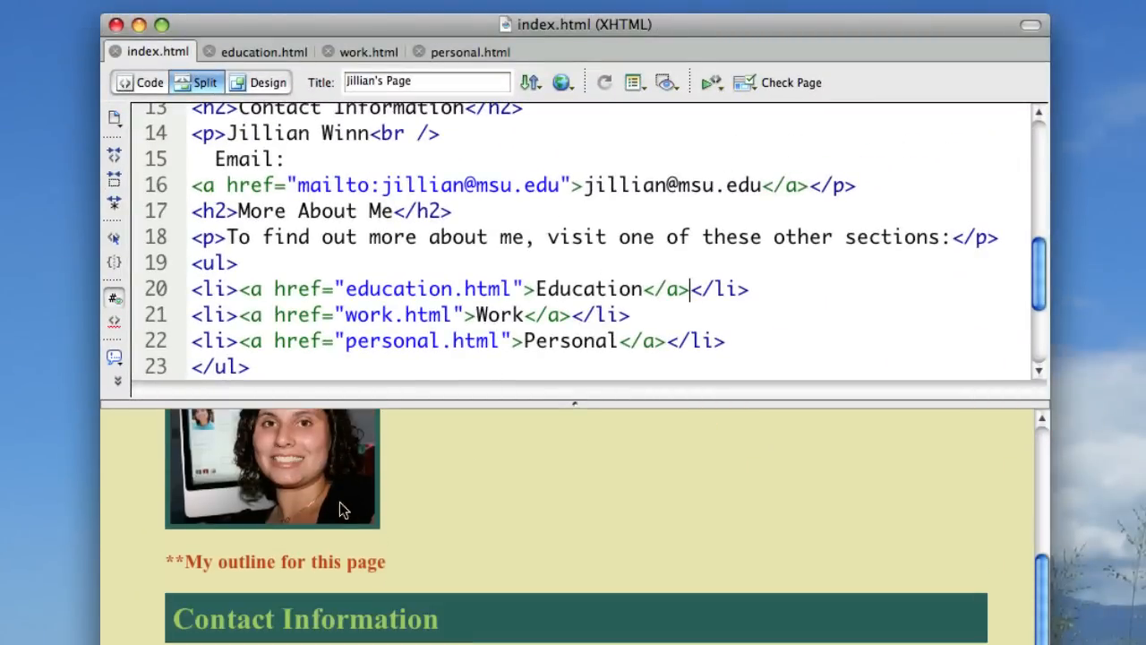
scroll(down, 3)
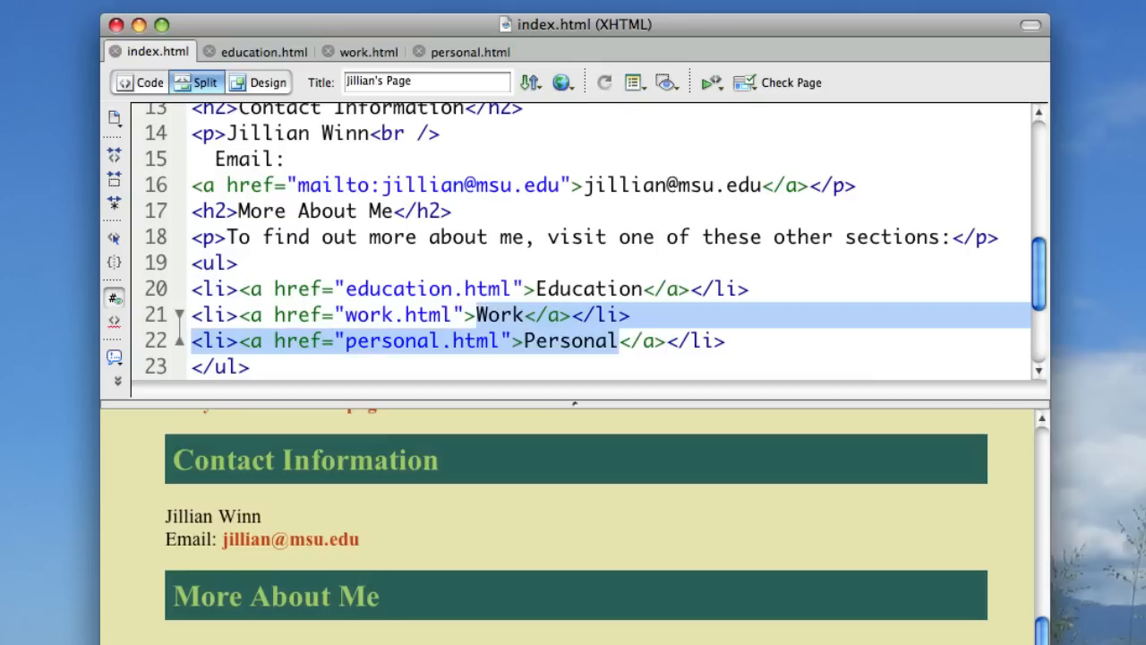
click(582, 340)
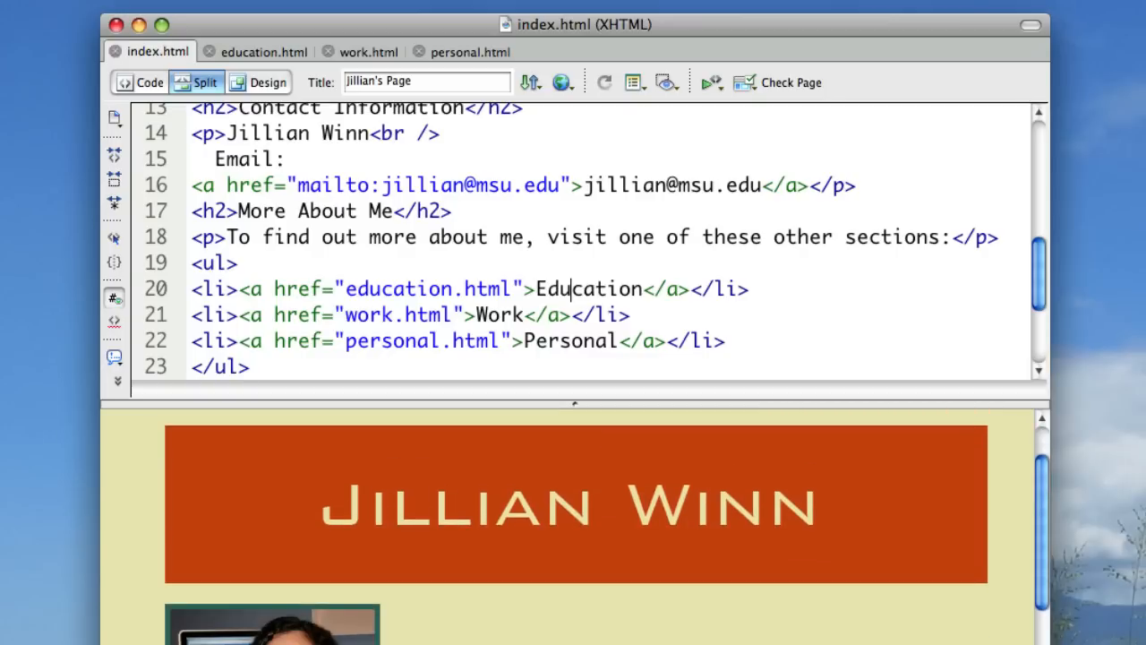
mouse_move(448, 231)
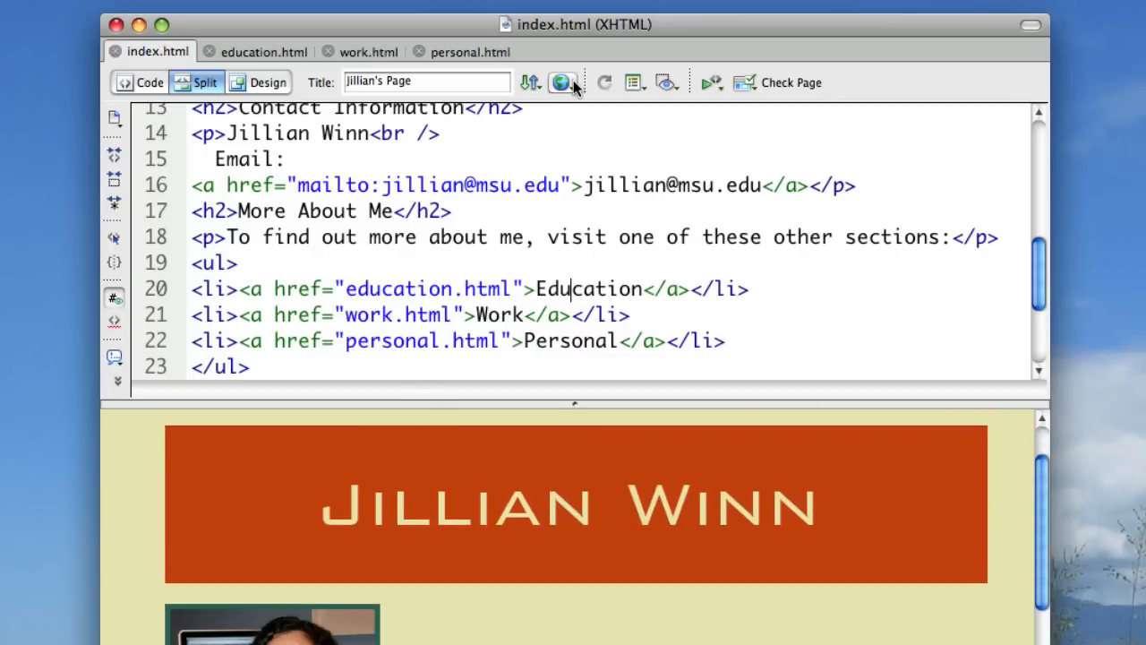
click(562, 83)
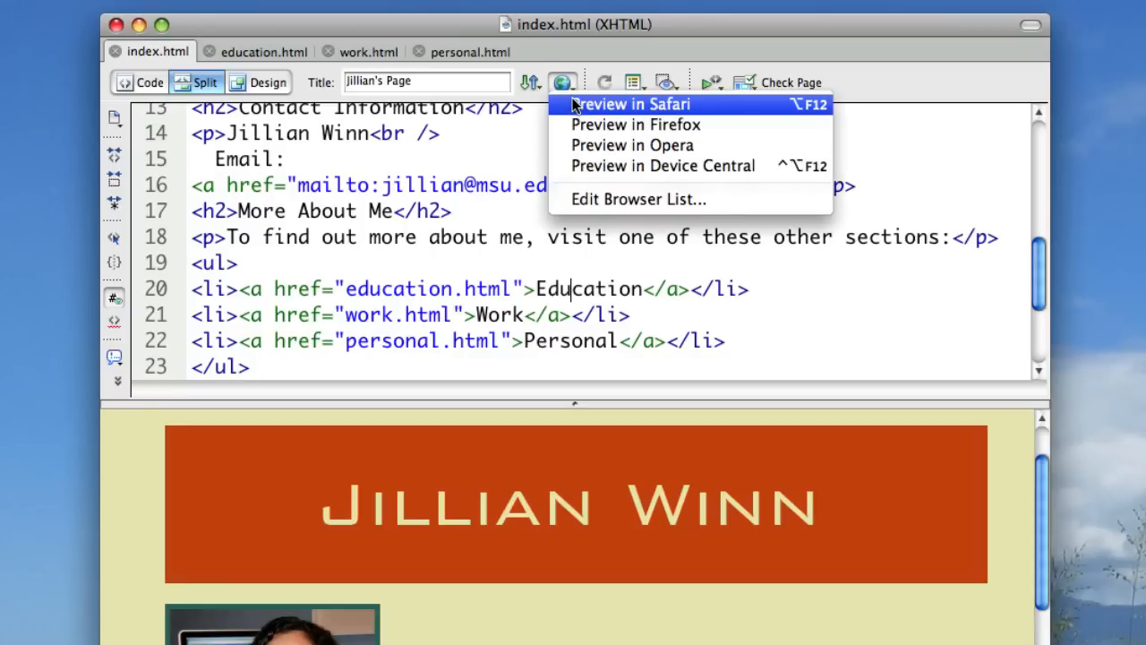
mouse_move(609, 110)
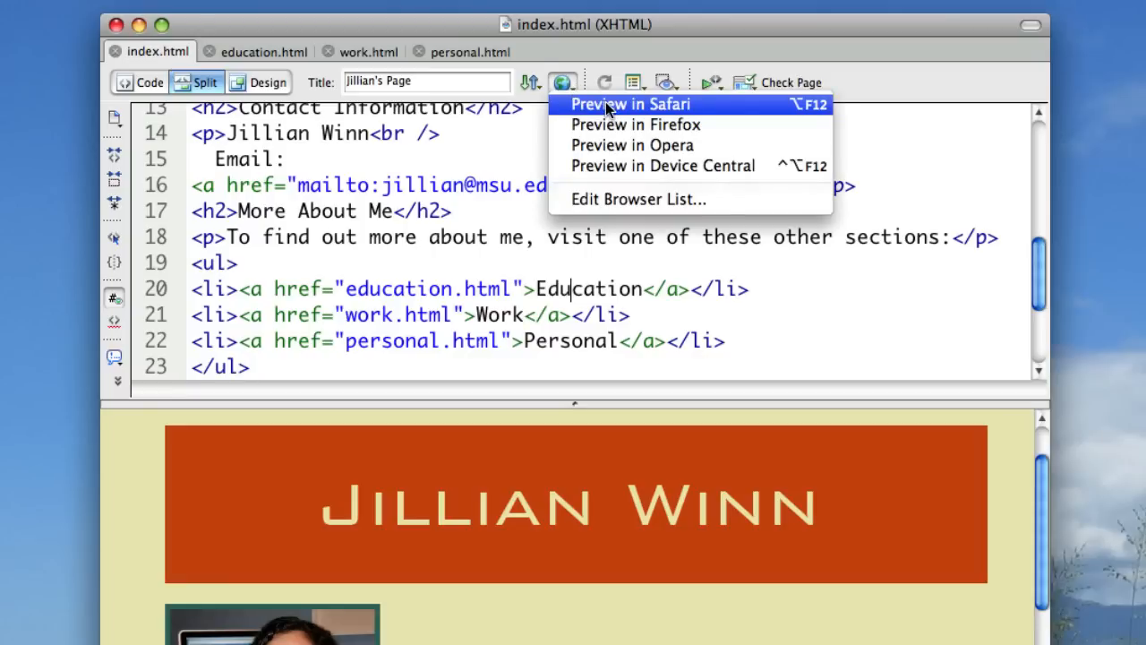
- Preview index.html in Safari and follow the Work link to its page
click(630, 104)
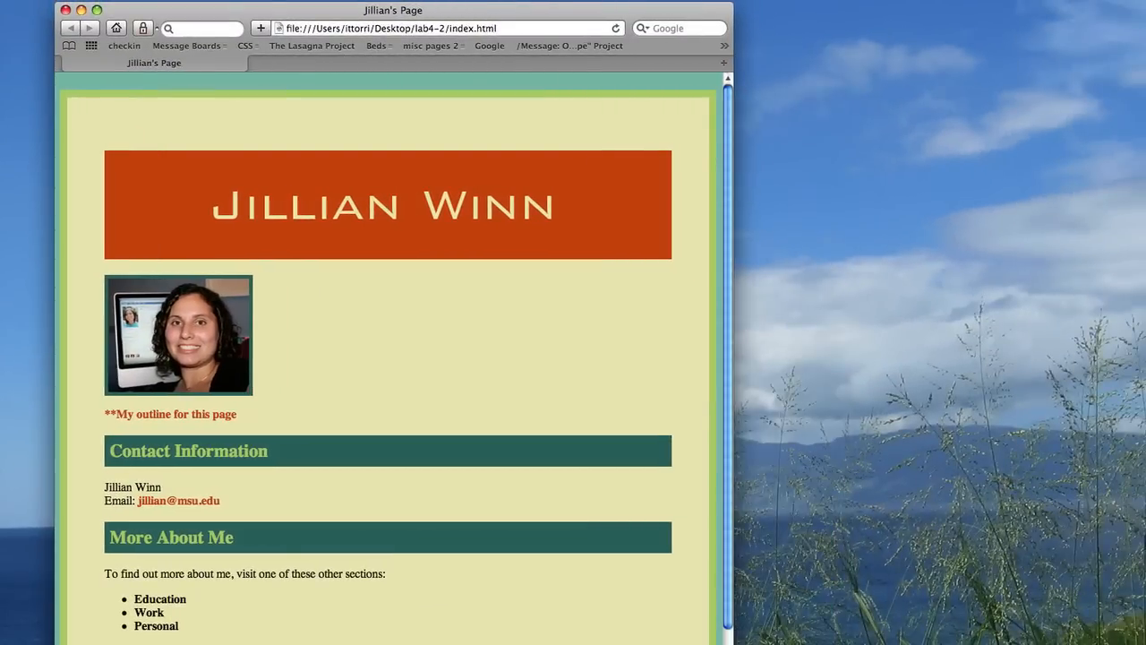
click(160, 599)
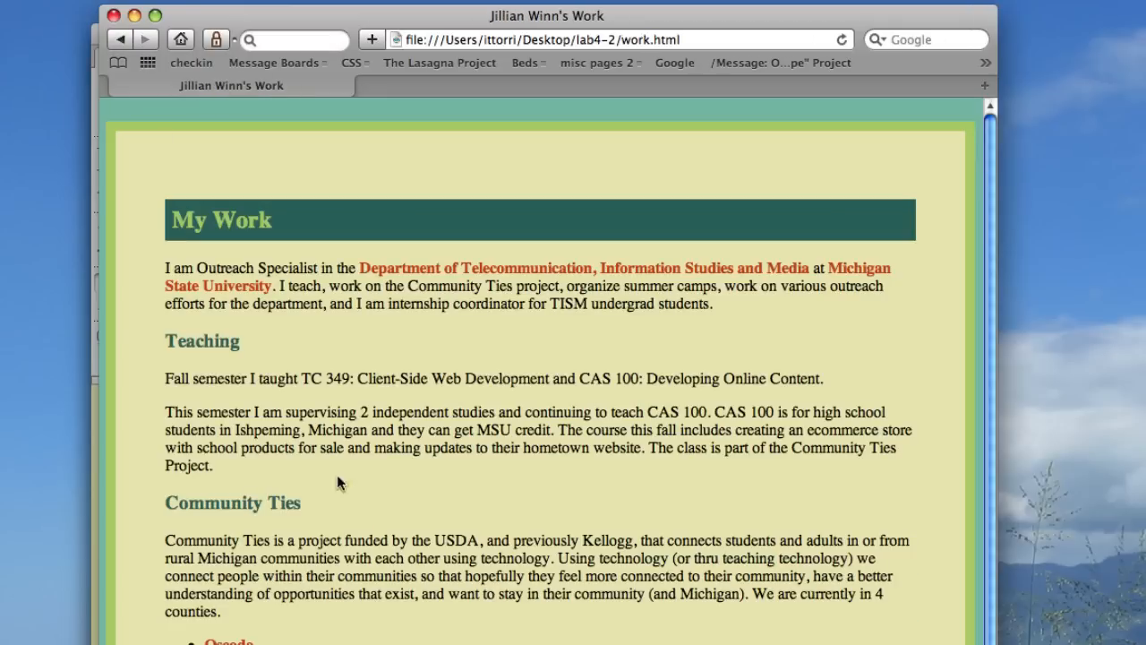
- Browse forward to the Personal page in Safari, then go back to Jillian's home page
click(120, 39)
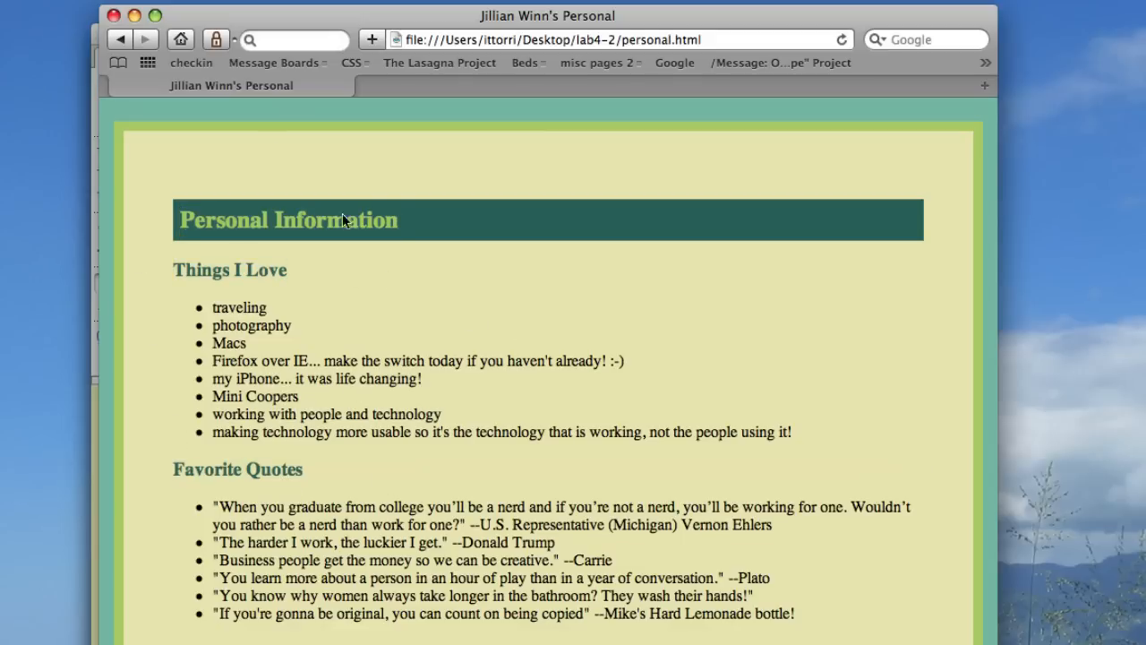
click(118, 40)
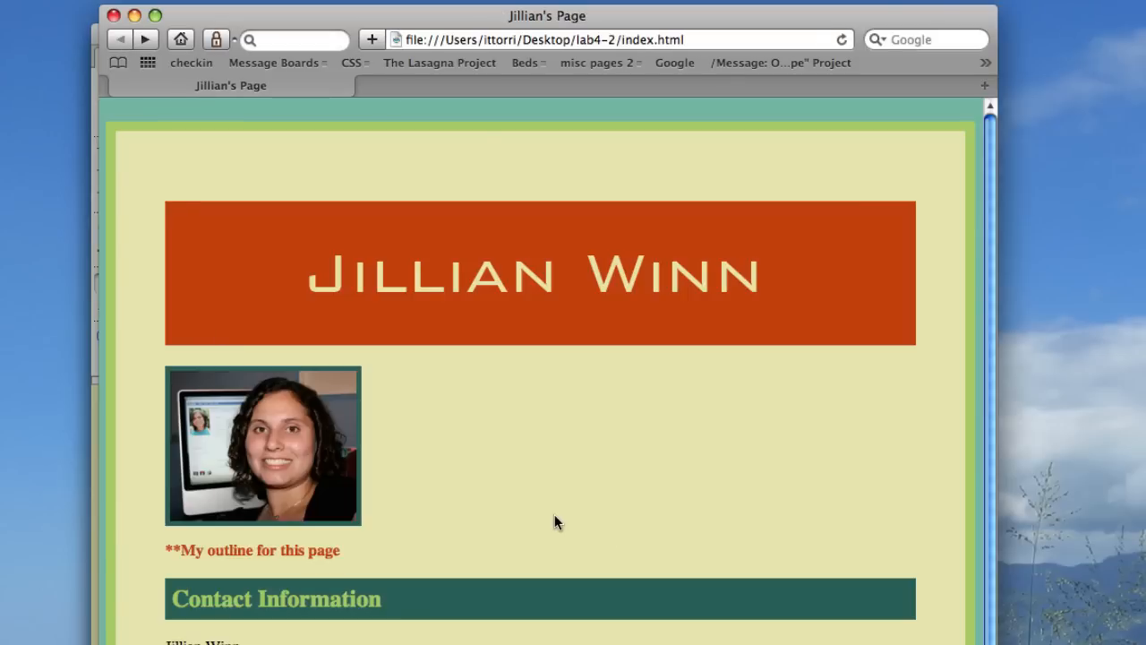
mouse_move(466, 301)
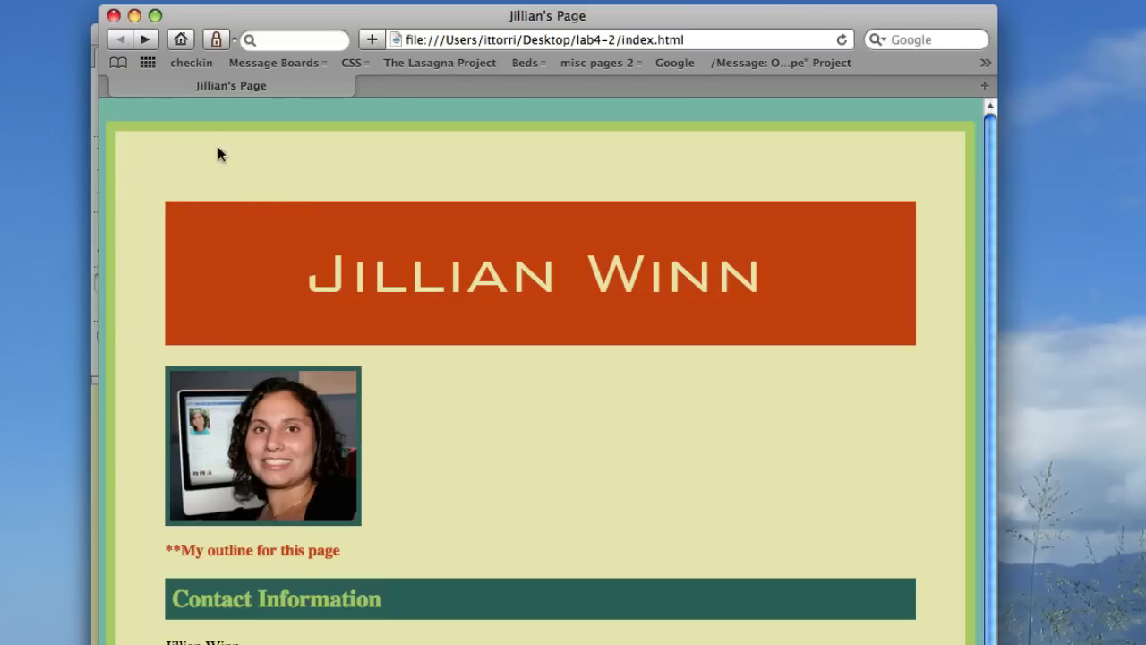
mouse_move(409, 357)
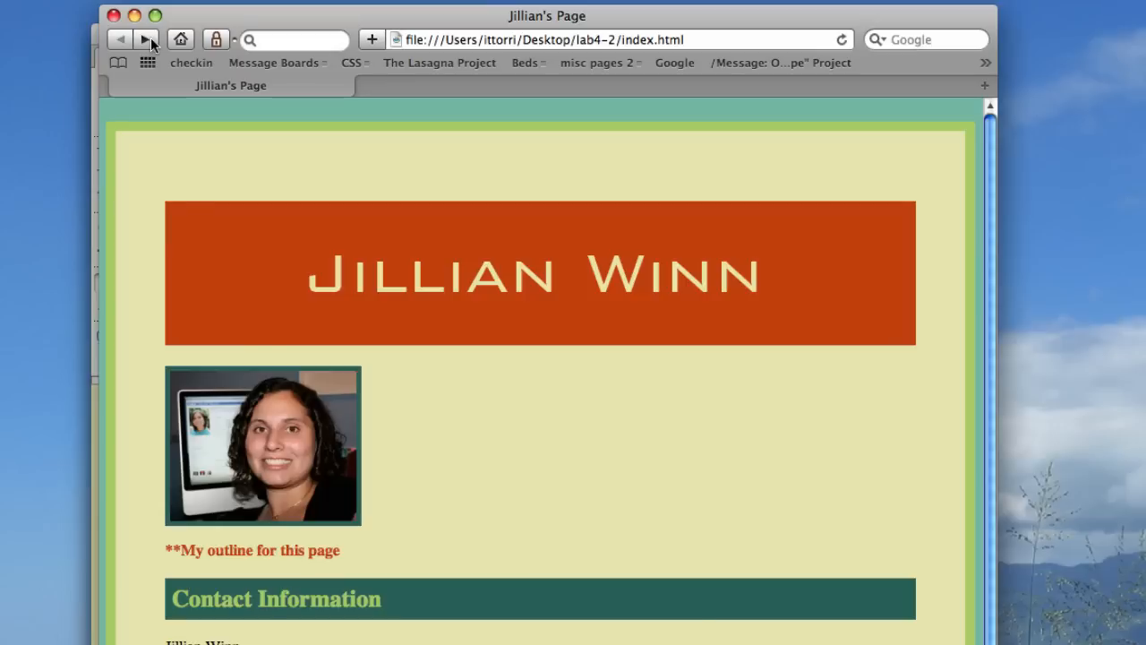
click(146, 39)
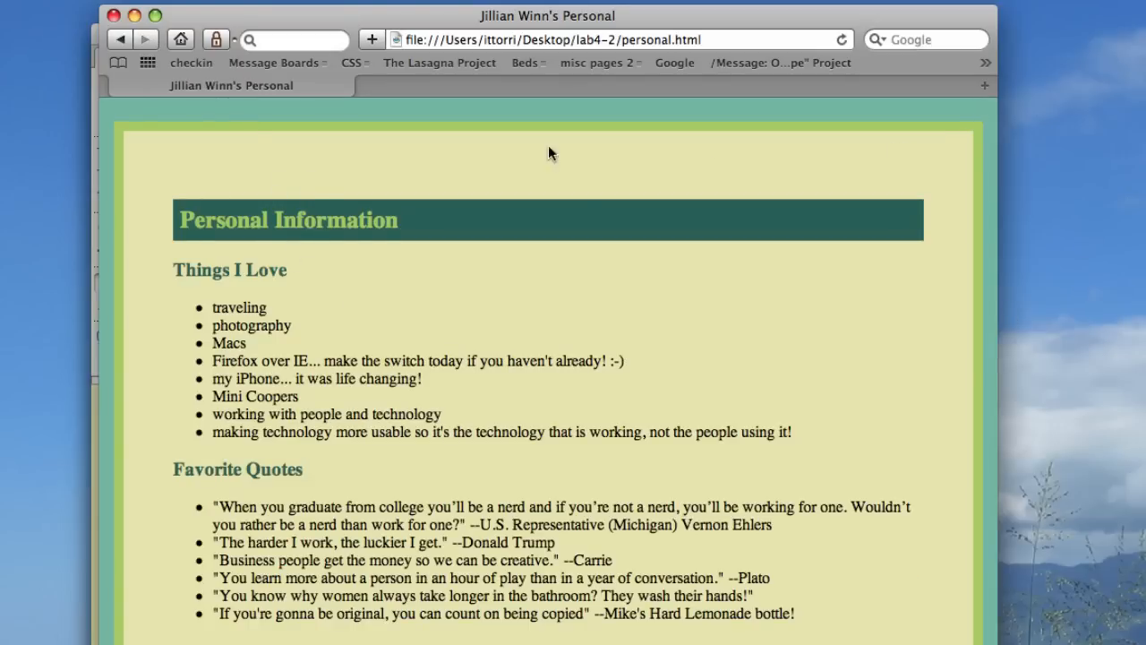
mouse_move(399, 135)
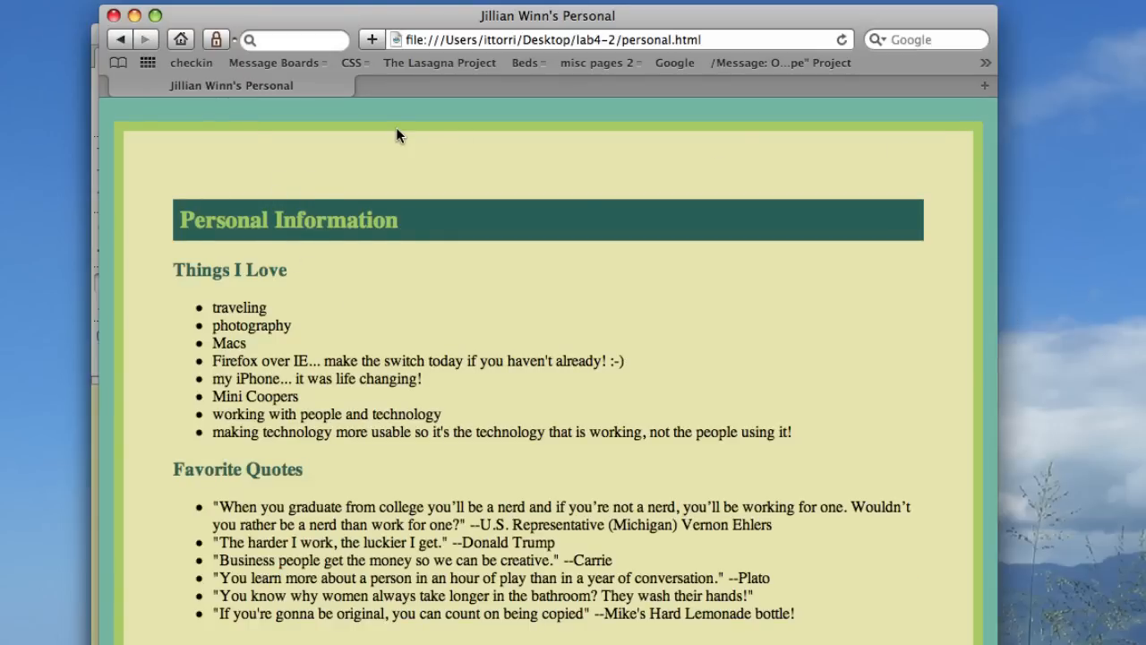
mouse_move(152, 139)
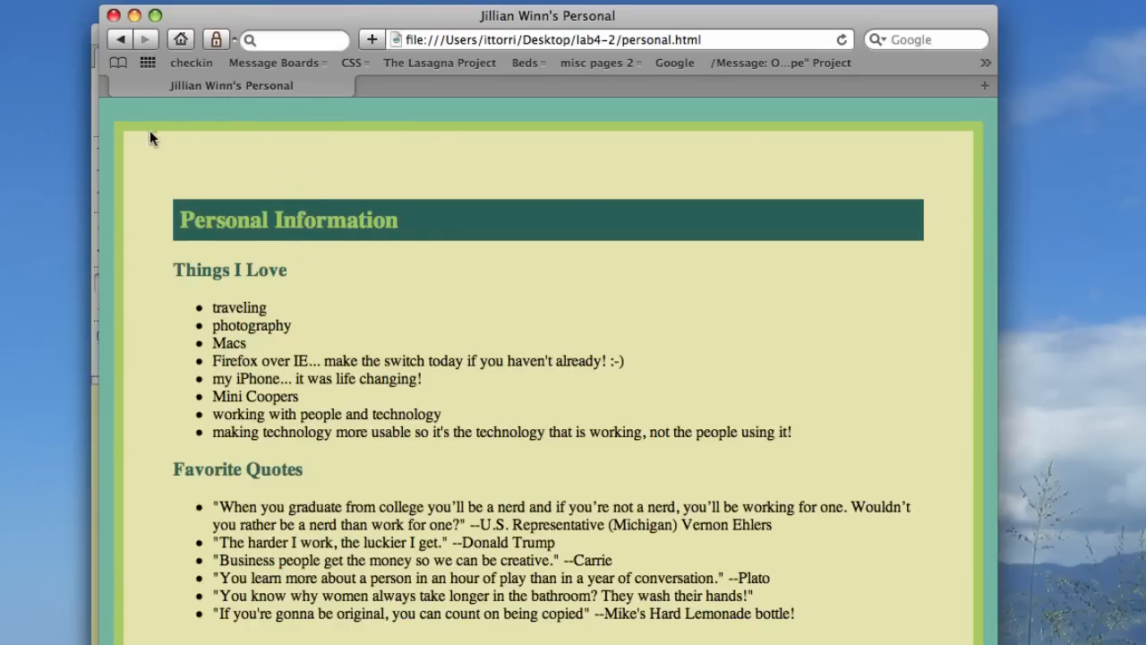
mouse_move(674, 167)
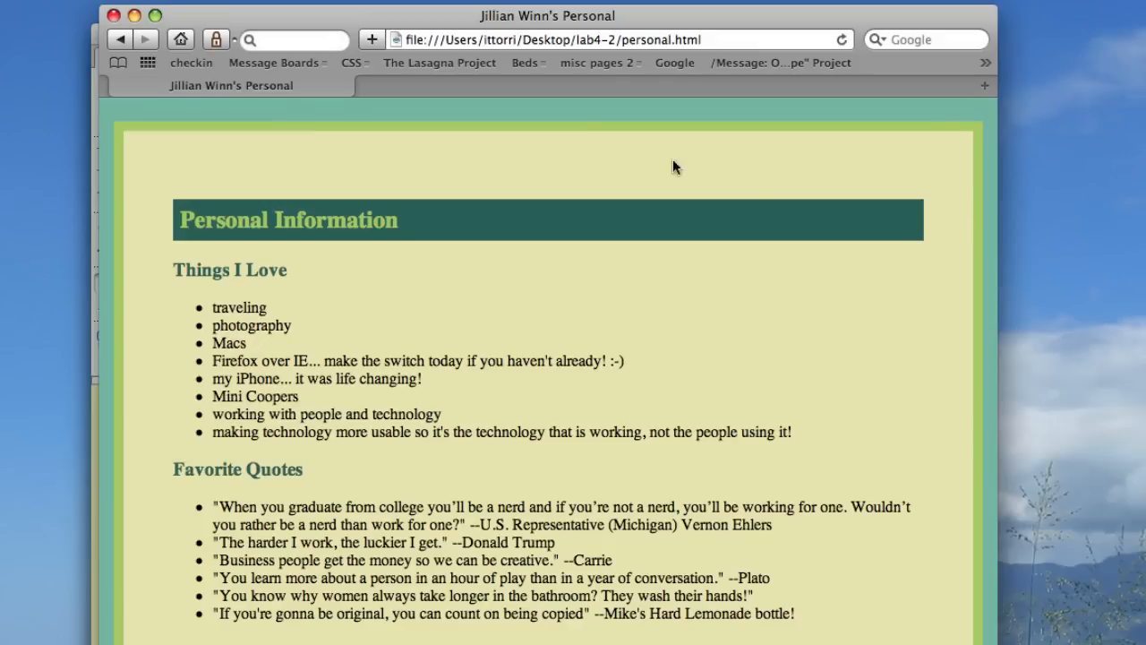
mouse_move(194, 183)
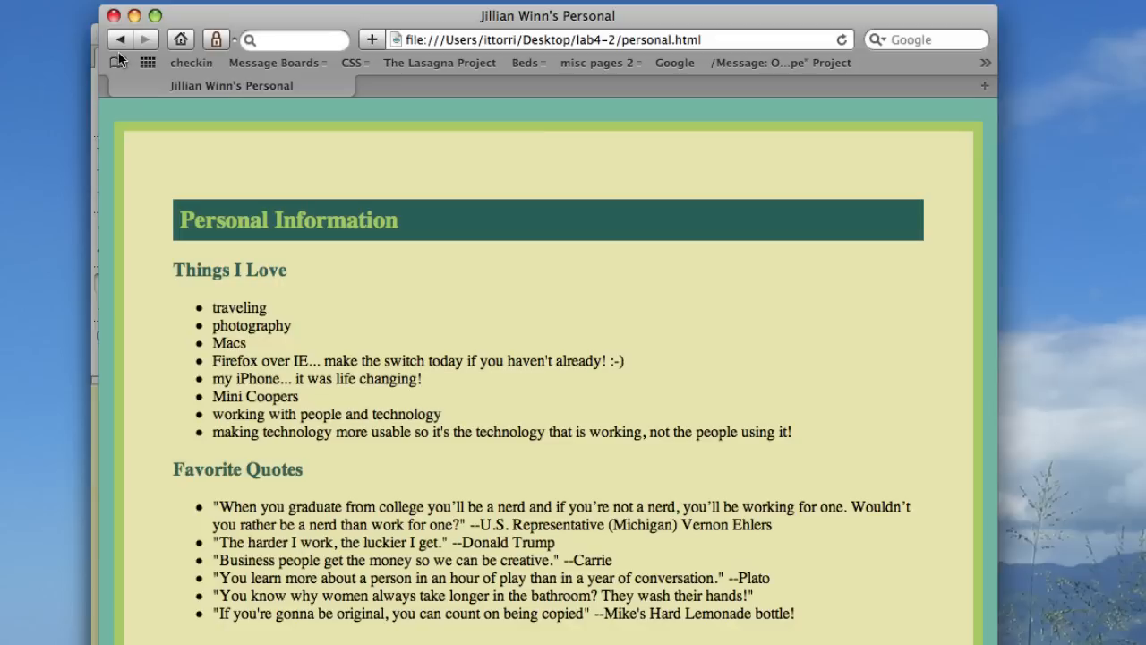
mouse_move(240, 177)
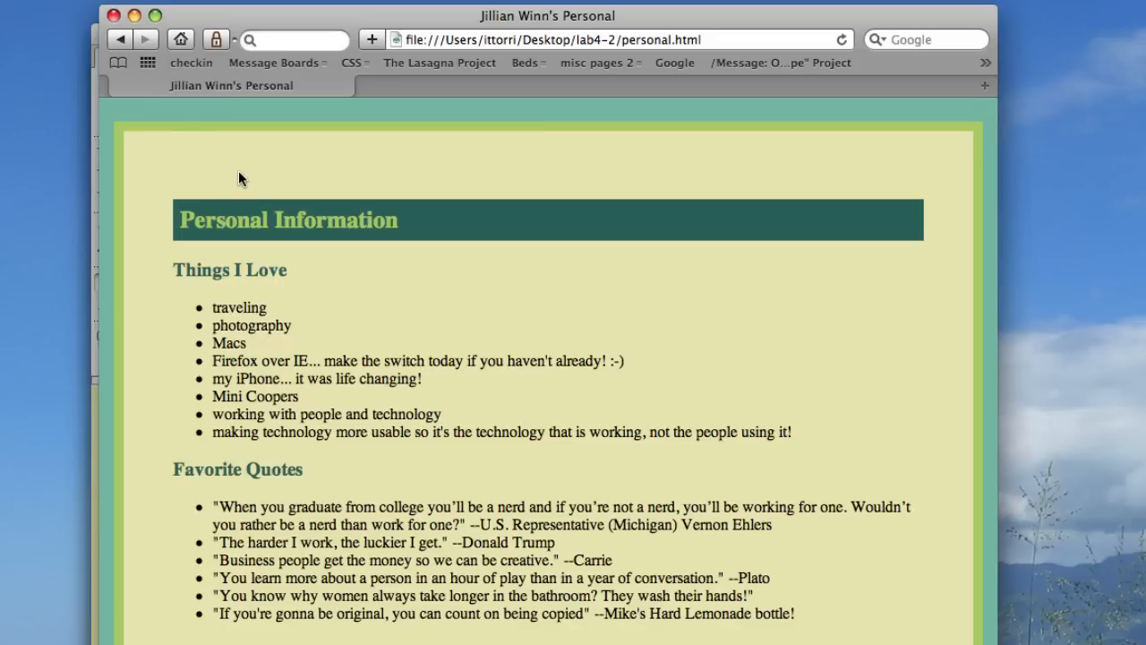
click(120, 40)
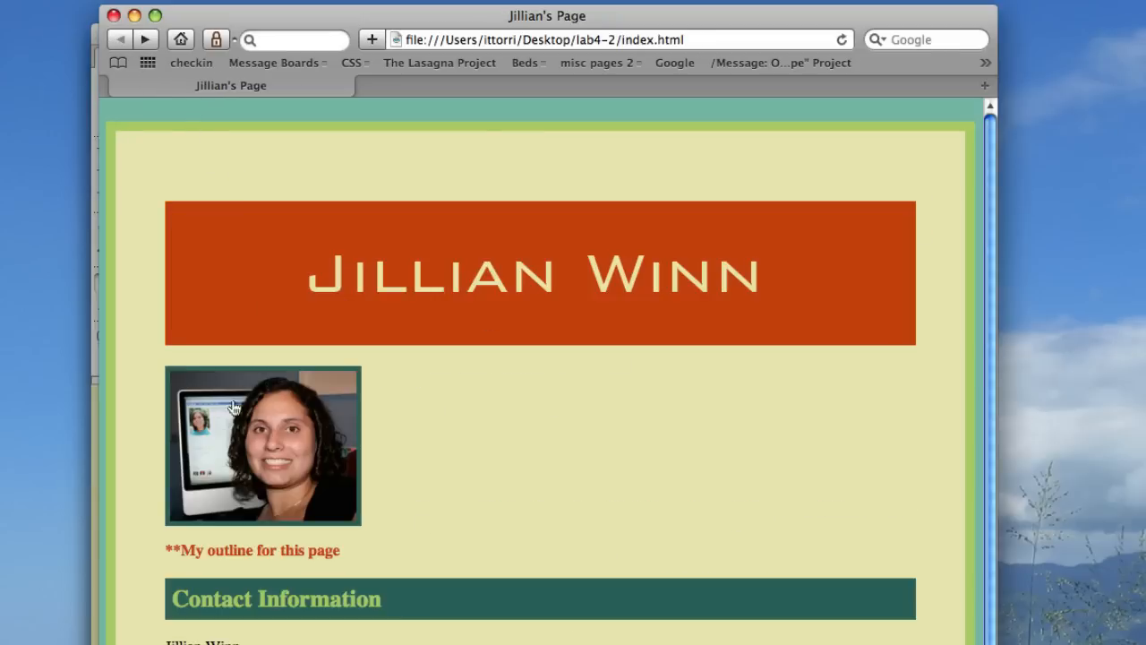
mouse_move(412, 208)
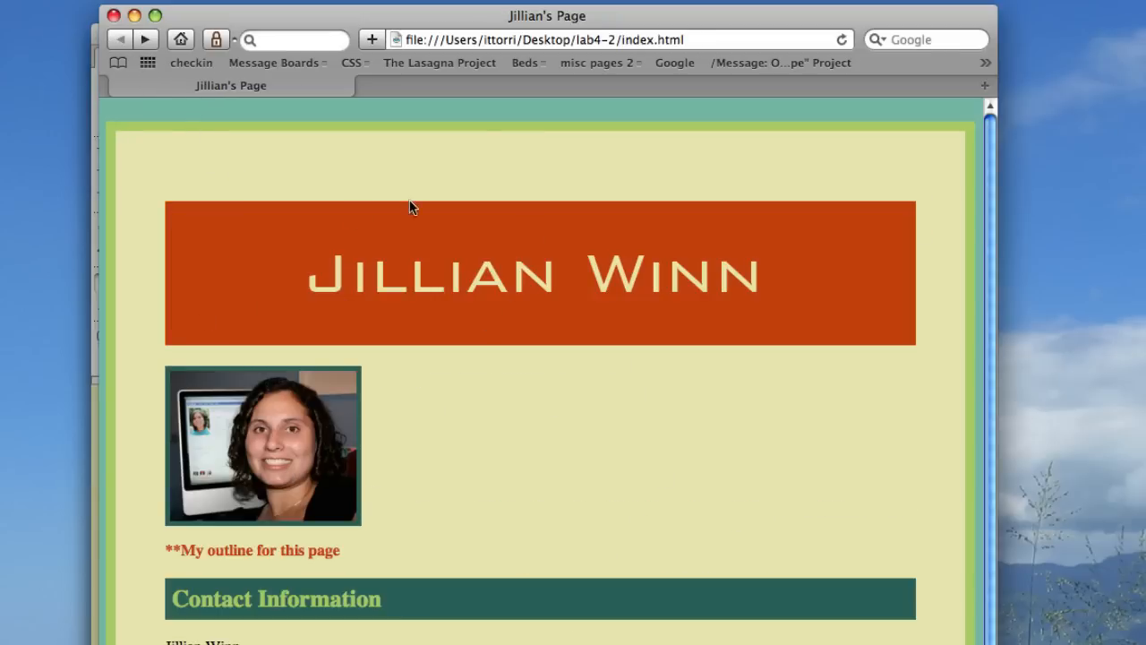
mouse_move(188, 85)
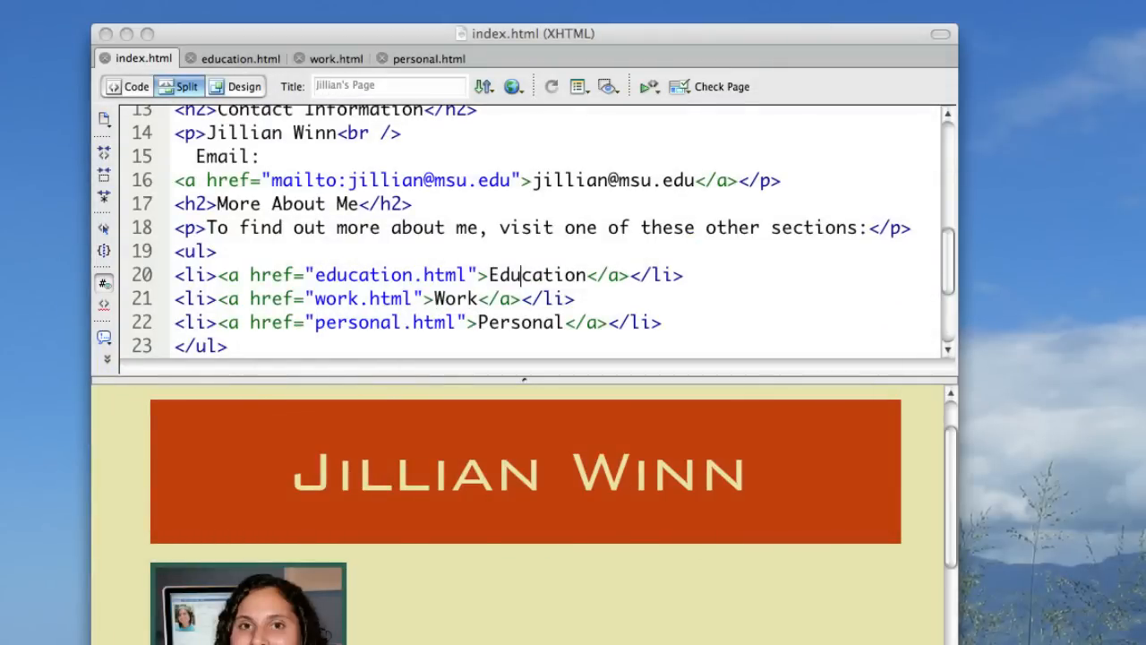
mouse_move(505, 498)
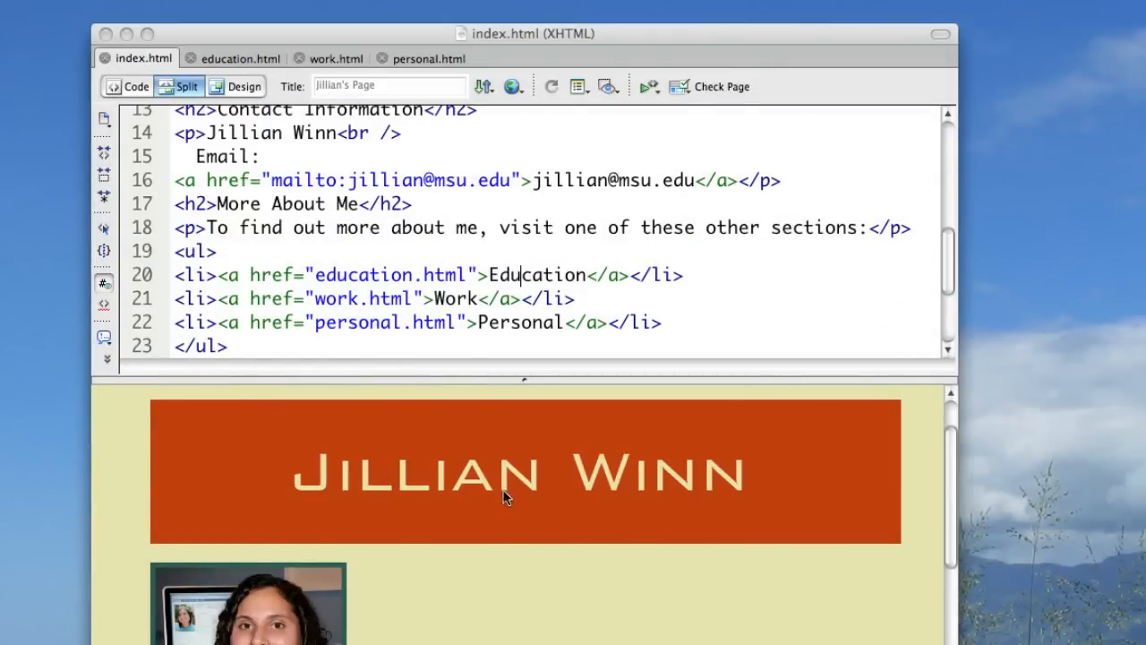
mouse_move(448, 308)
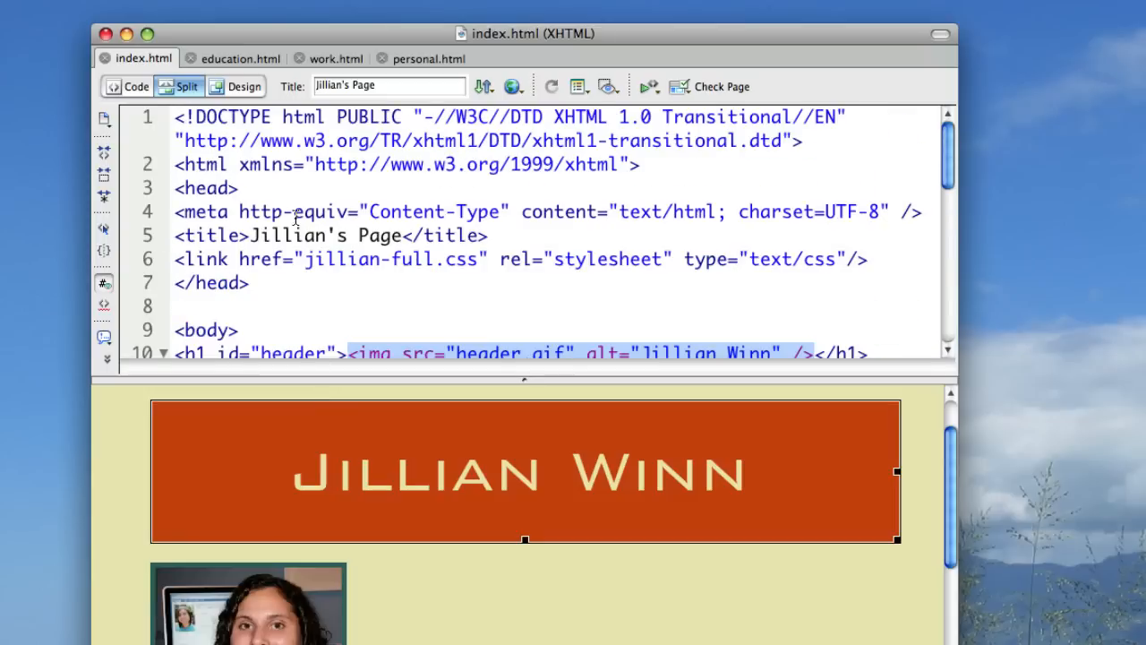
- Scroll index.html Code view to the <h1 id="header"> line built from header.gif
scroll(down, 3)
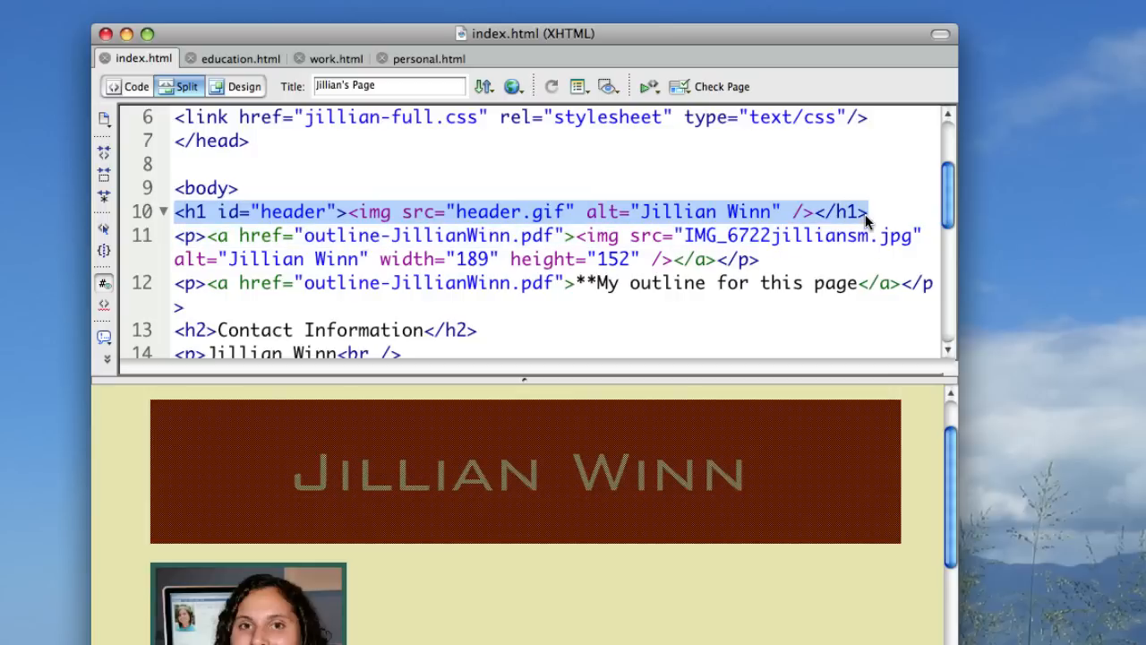
mouse_move(240, 57)
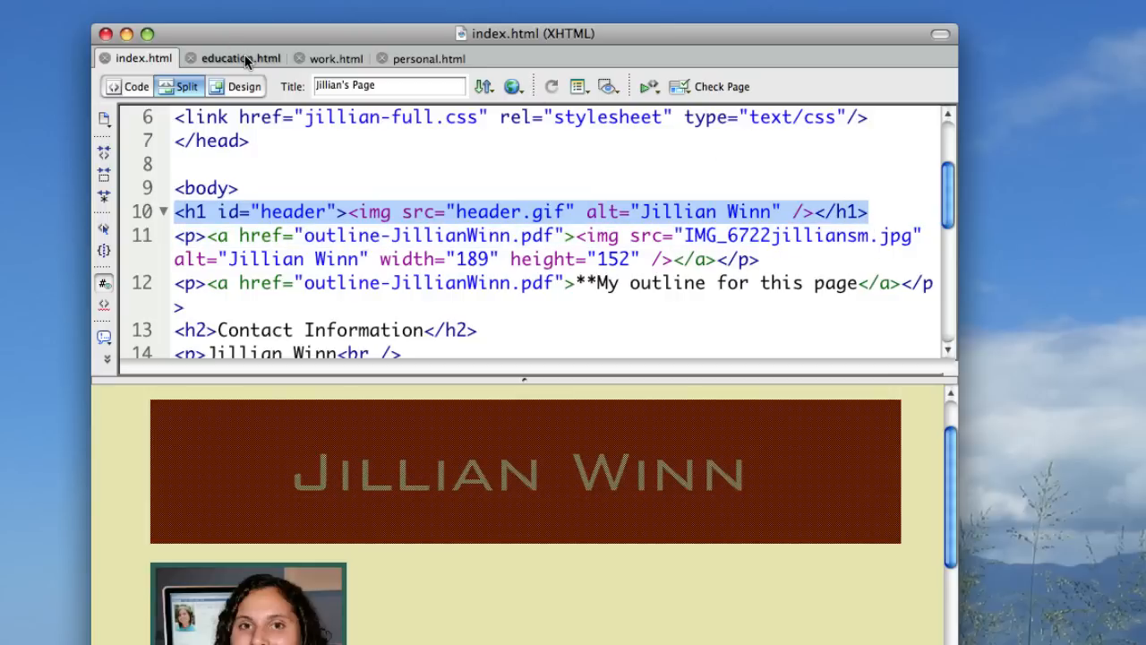
- Add the h1 header with the Jillian Winn header.gif image to education.html
click(240, 57)
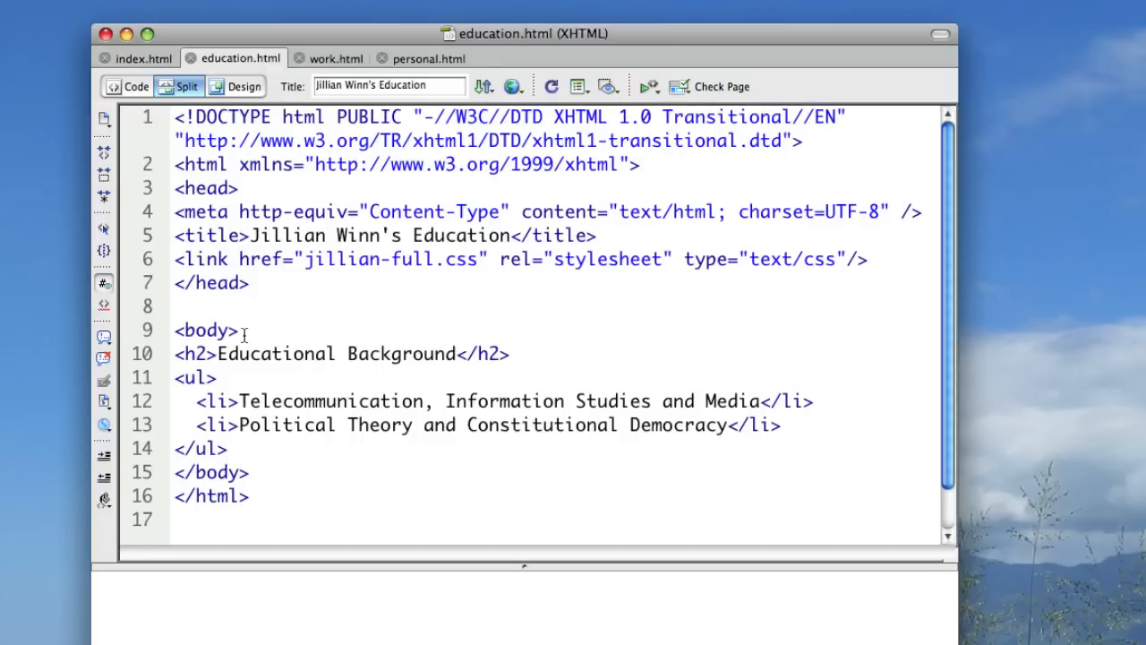
text(<h1 id="header"><img src="header.gif" alt="Jillian Winn" /></h1>)
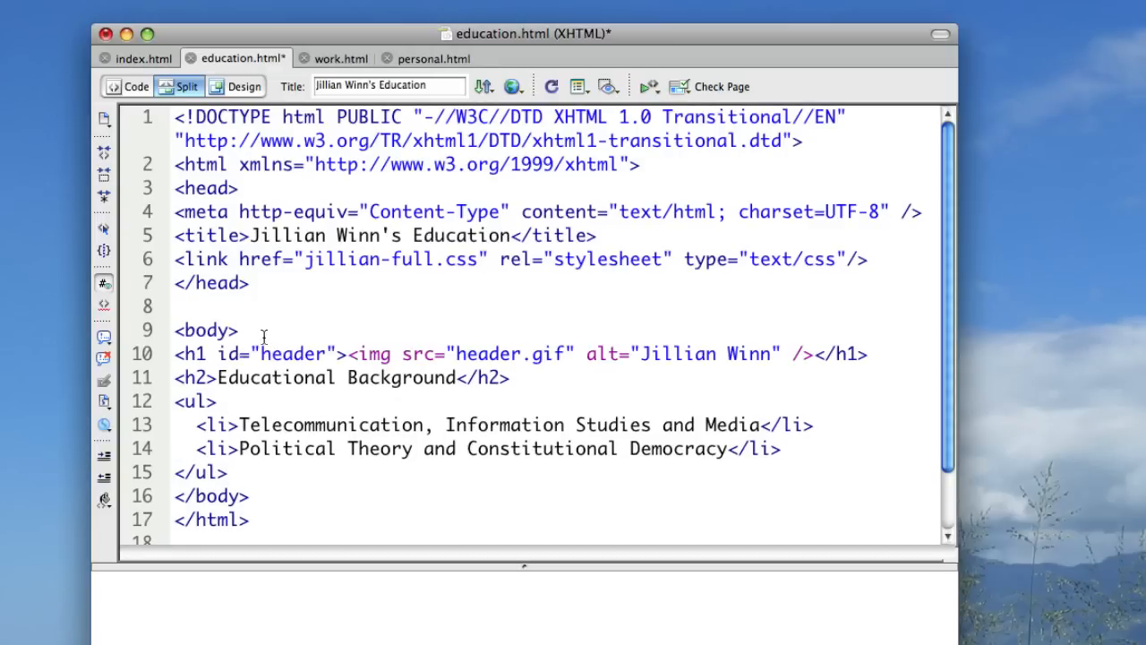
mouse_move(342, 57)
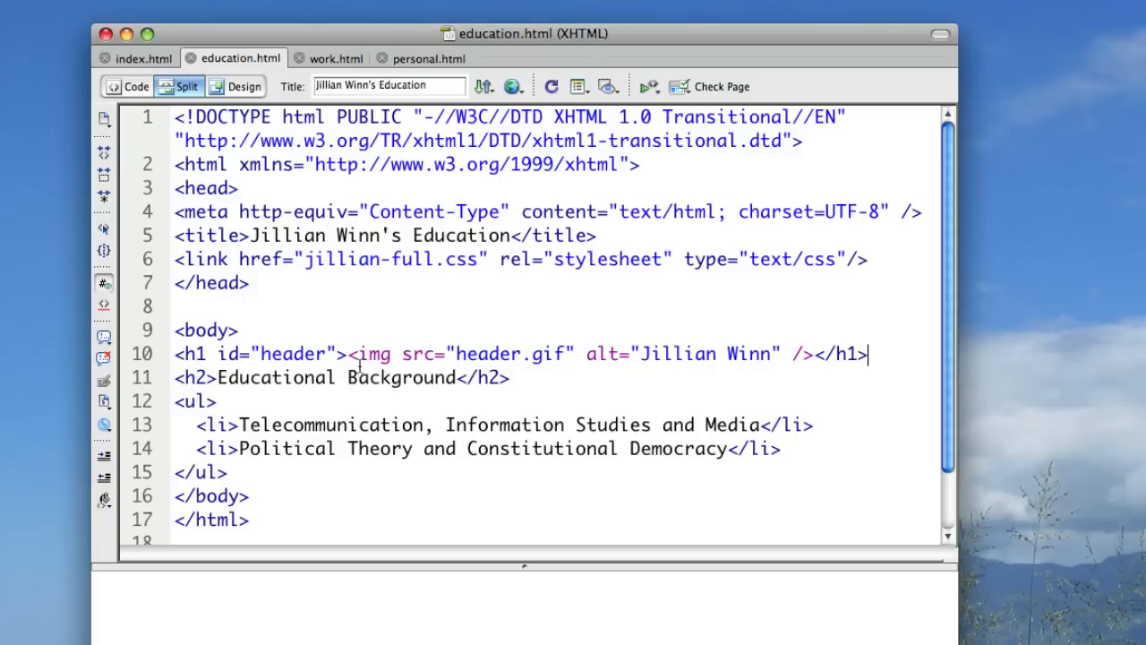
- Wrap the Education header image in a link to index.html
click(344, 355)
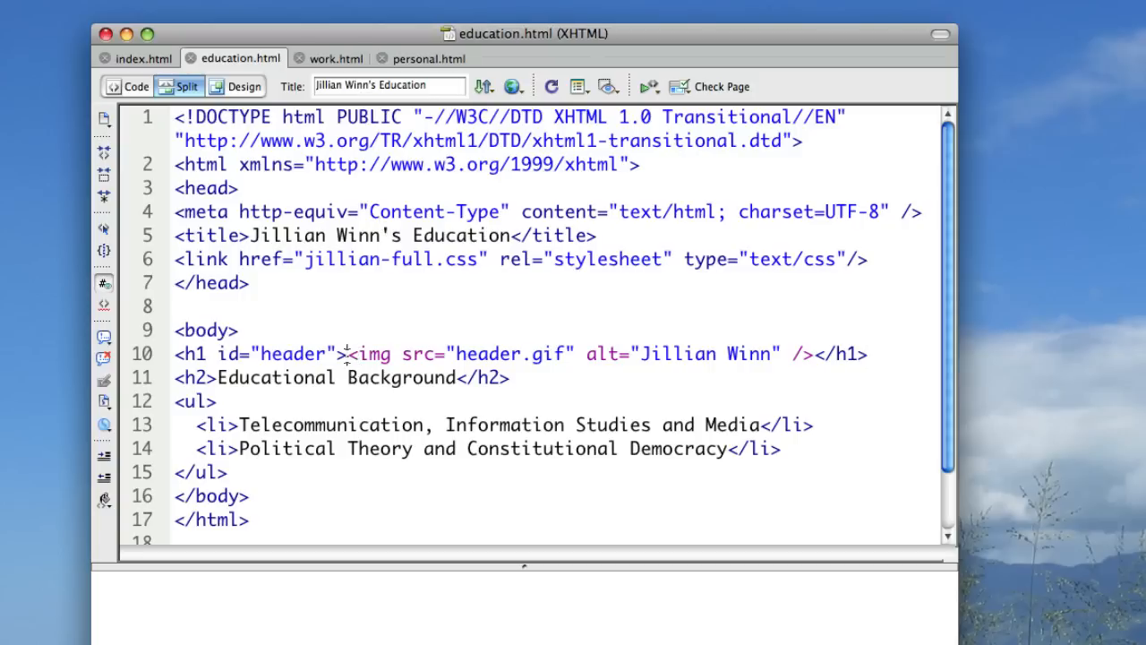
text(<a href=")
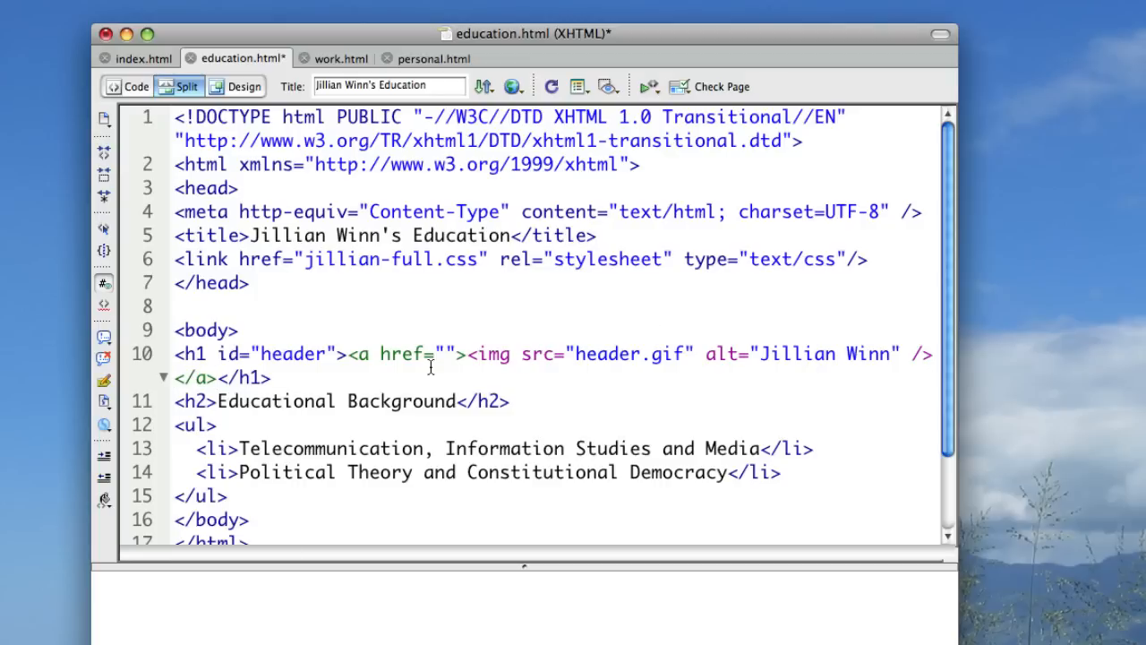
mouse_move(444, 351)
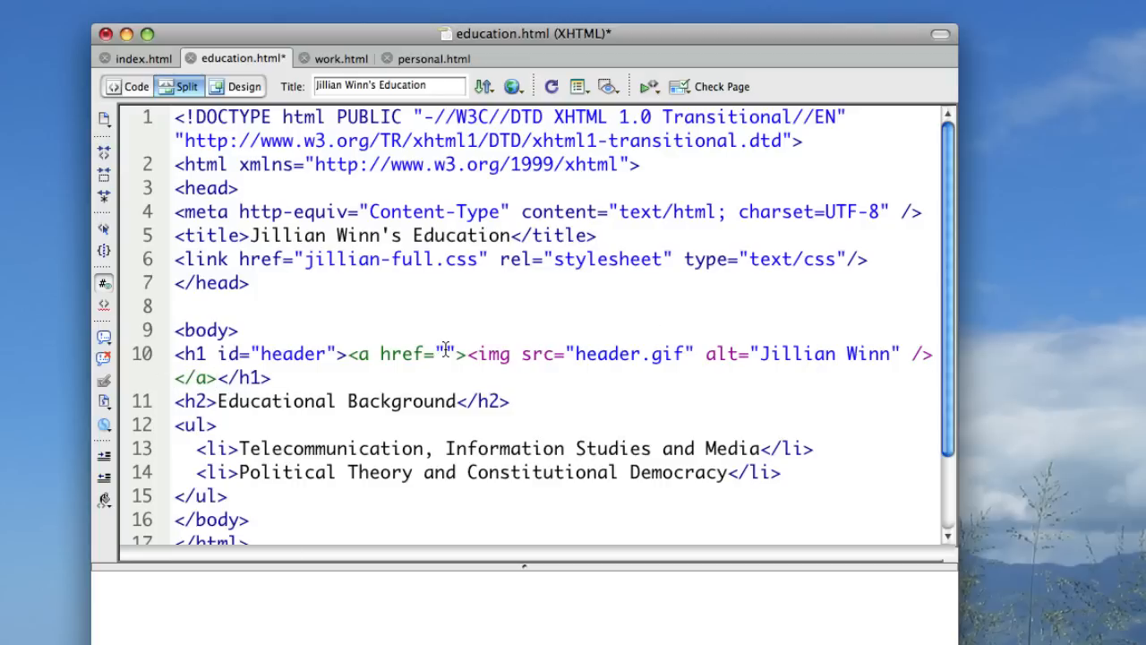
text(index.html)
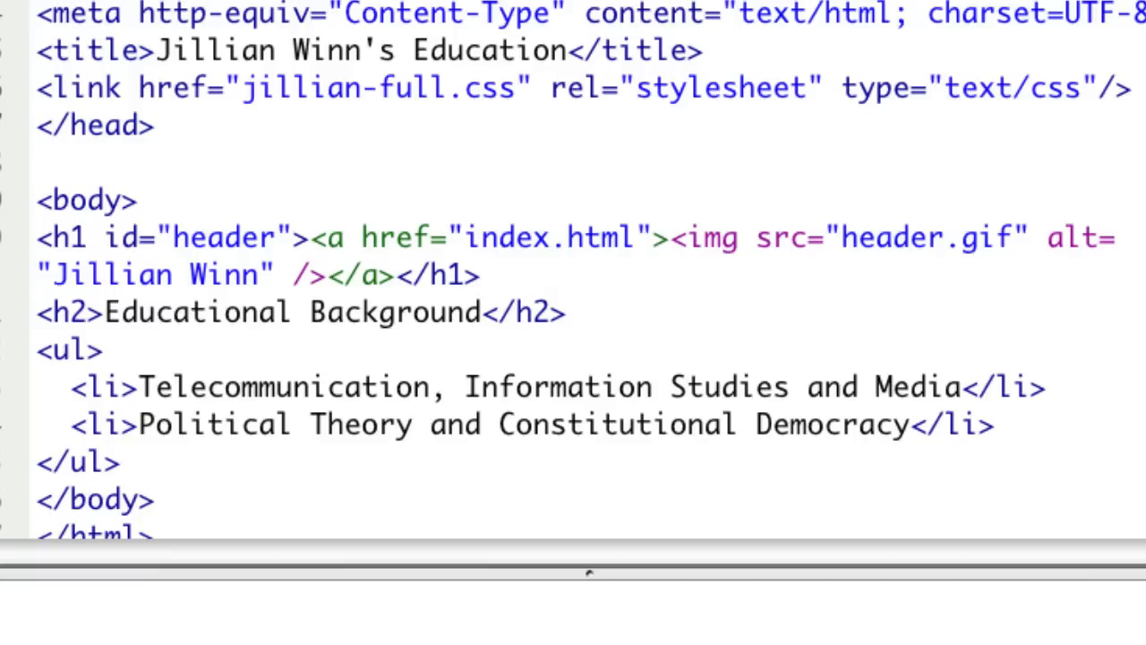
click(480, 276)
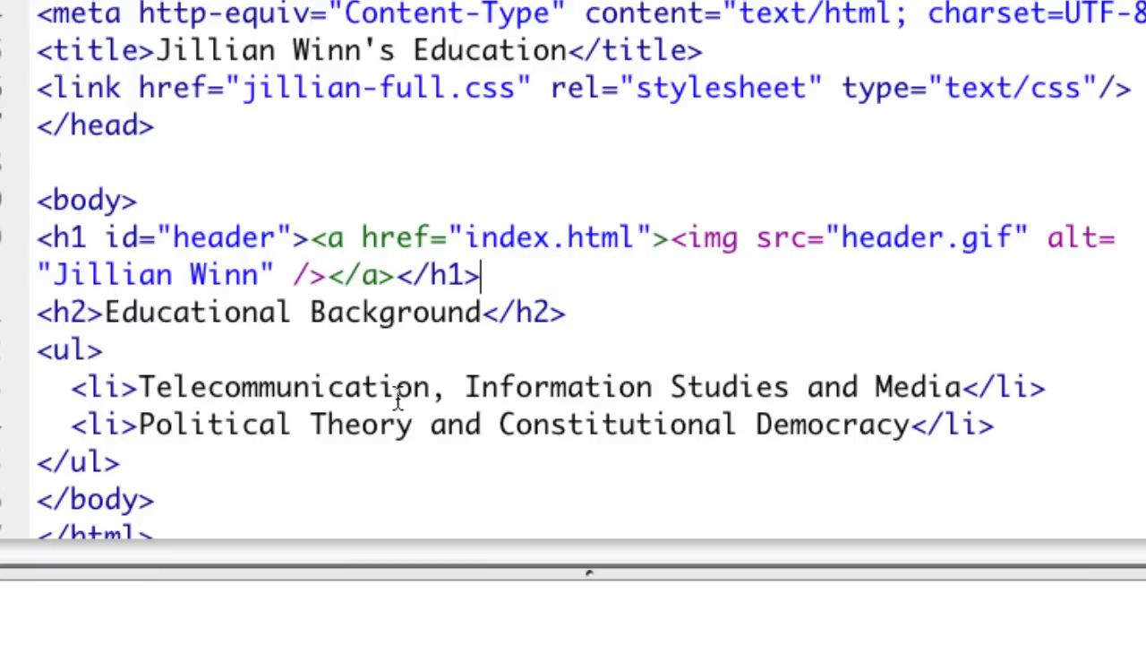
click(358, 46)
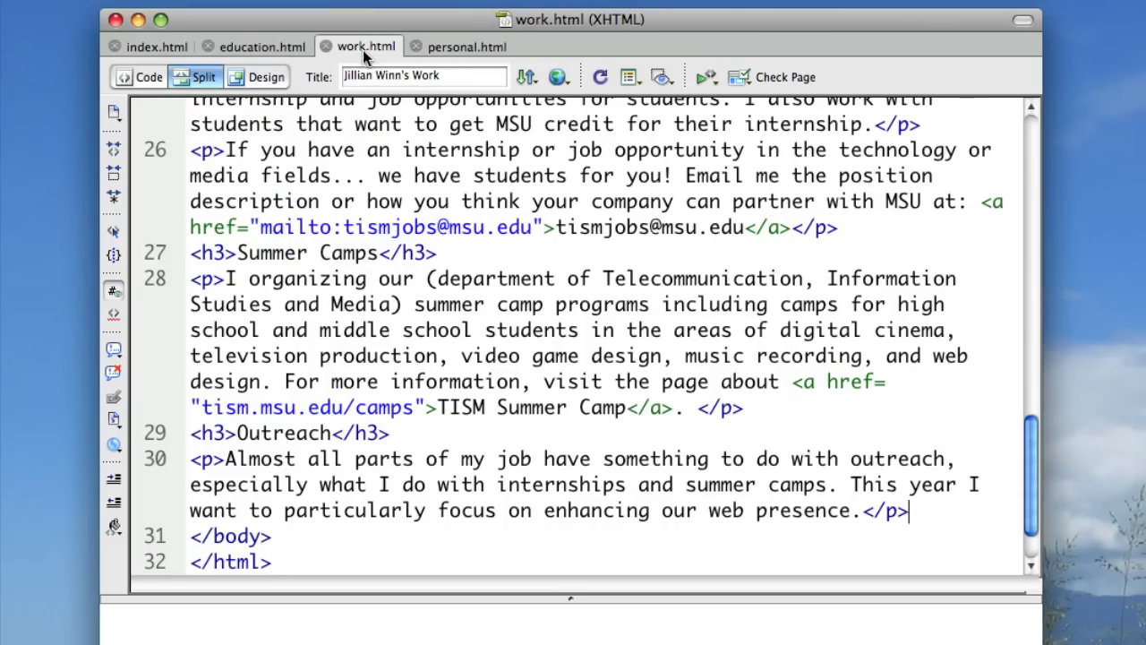
- Add the Jillian Winn header, its image linked to index.html, right after work.html's body tag
scroll(up, 3)
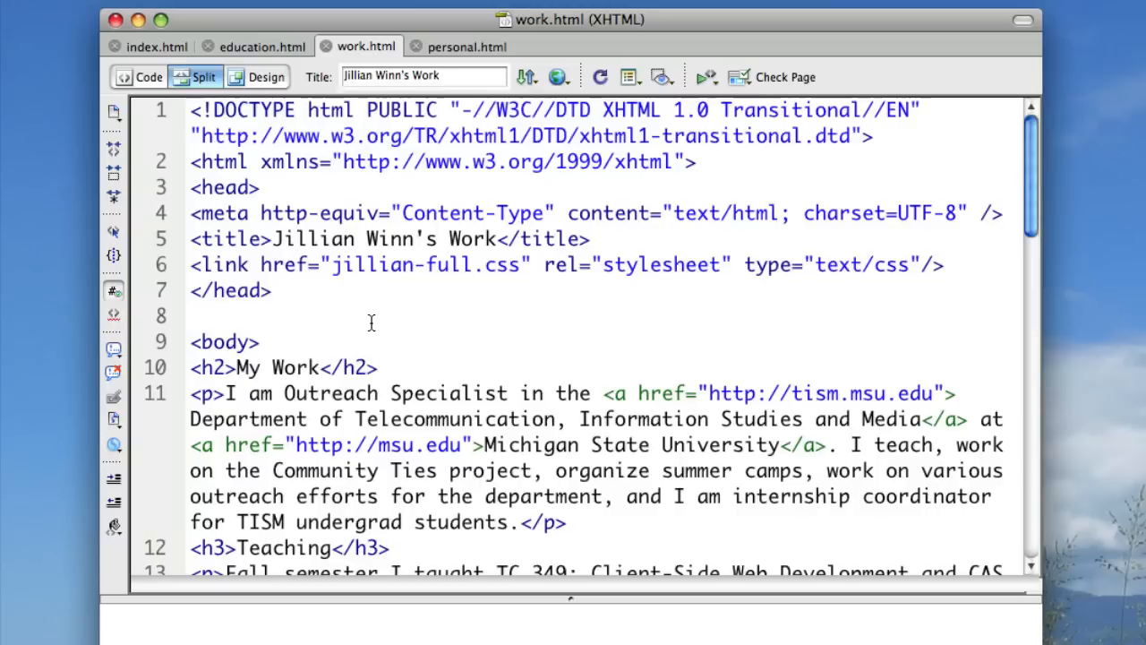
click(258, 342)
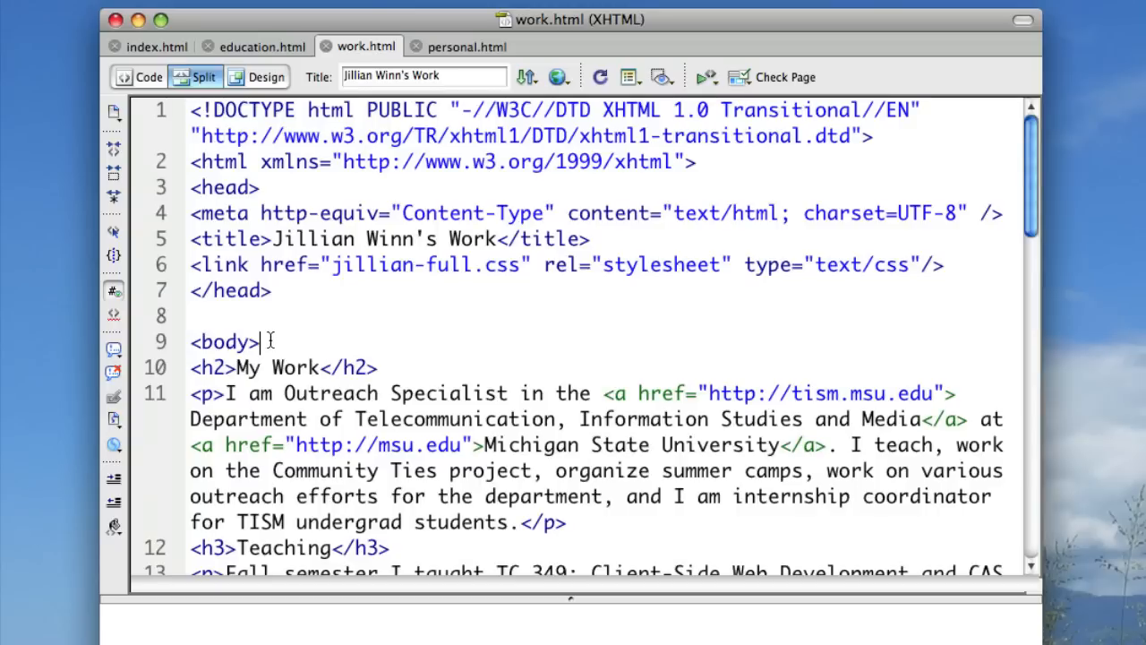
text(<h1 id="header"><a href="index.html"><img src="header.gif" alt="Jillian Winn" /></a></h1>)
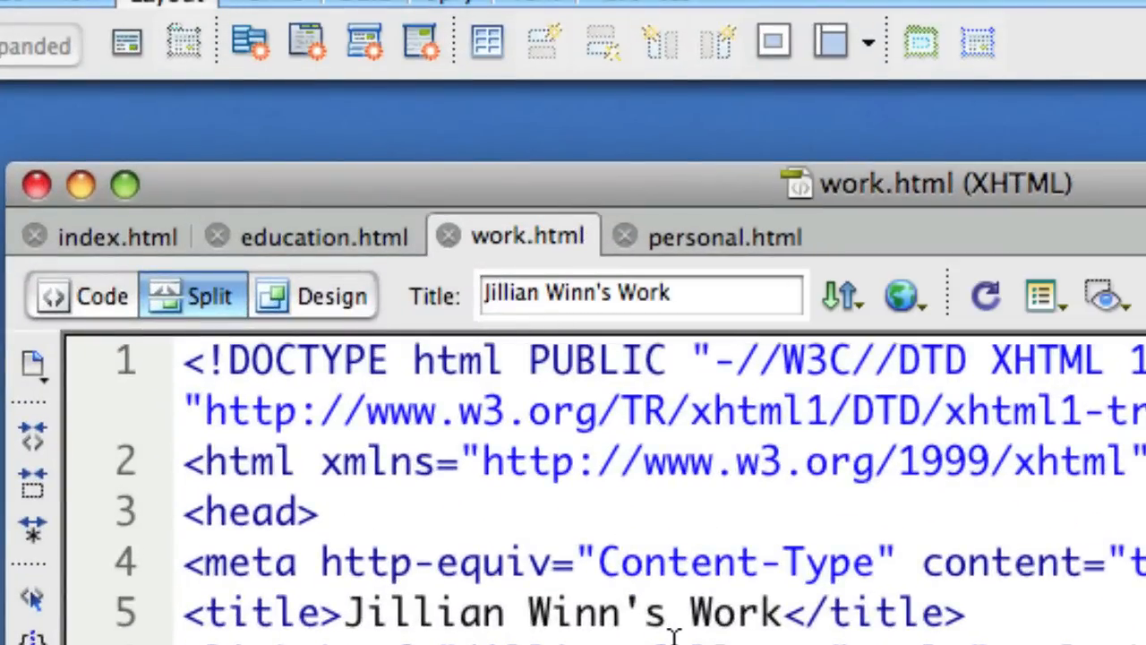
click(725, 237)
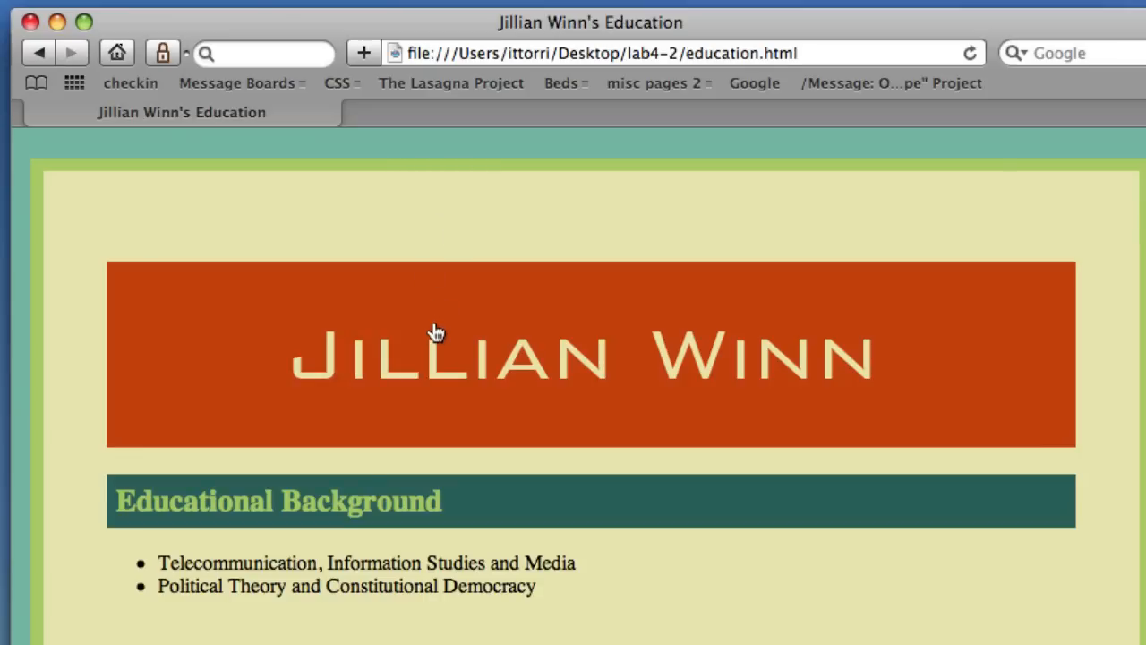
mouse_move(523, 351)
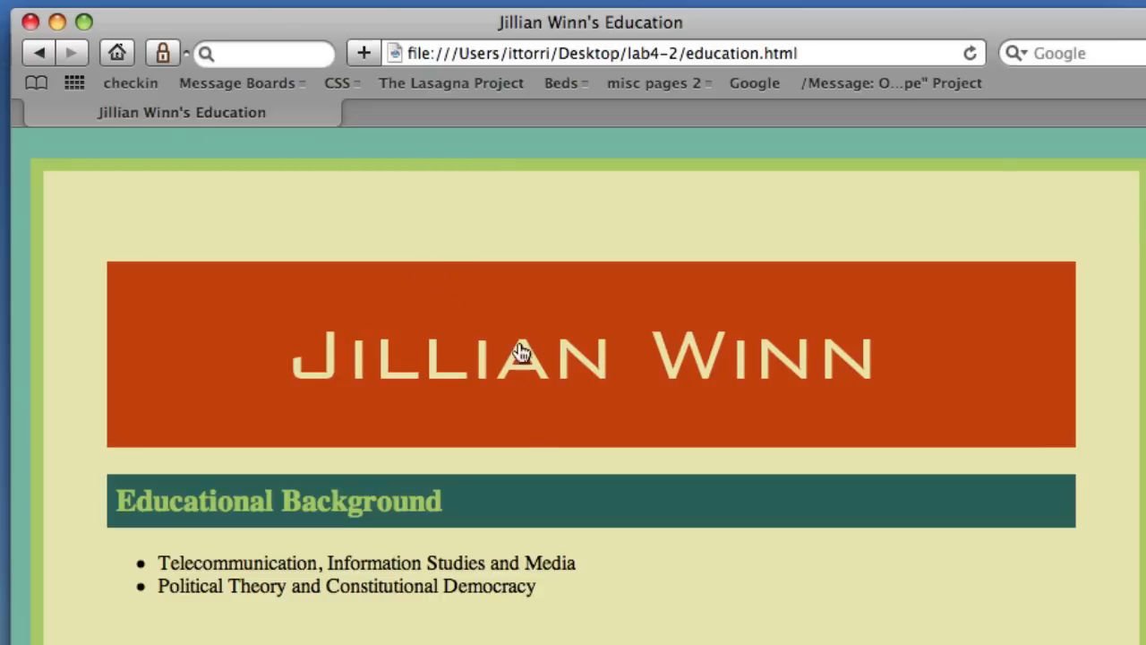
mouse_move(609, 387)
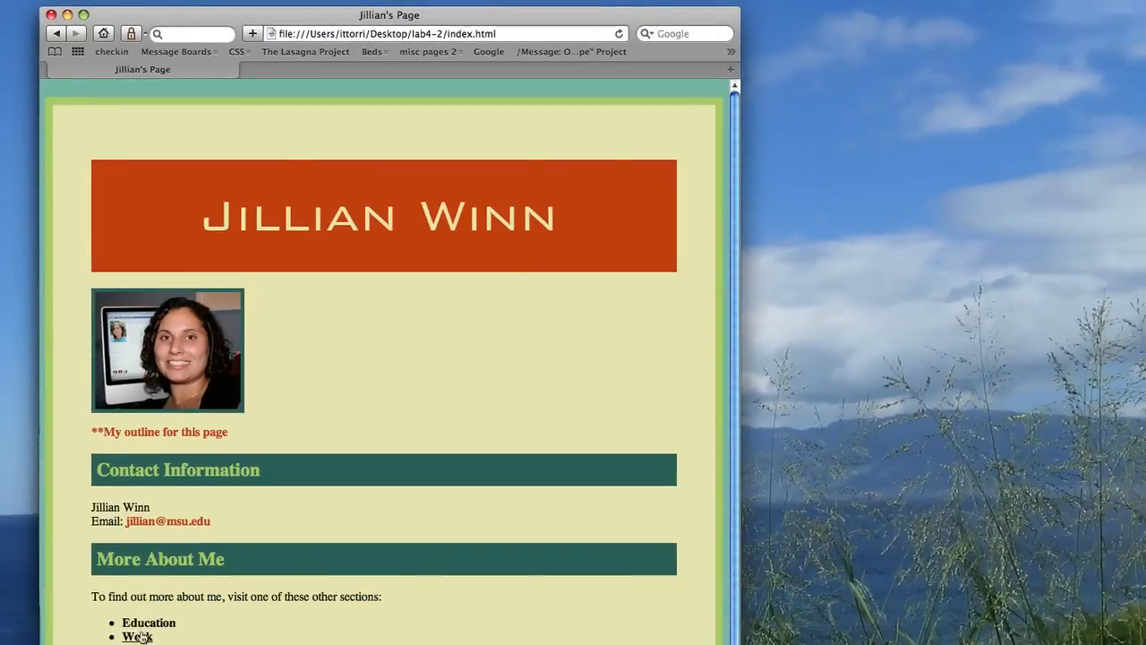
- In Safari, follow the home page's Education link to education.html, then return to Dreamweaver
click(137, 638)
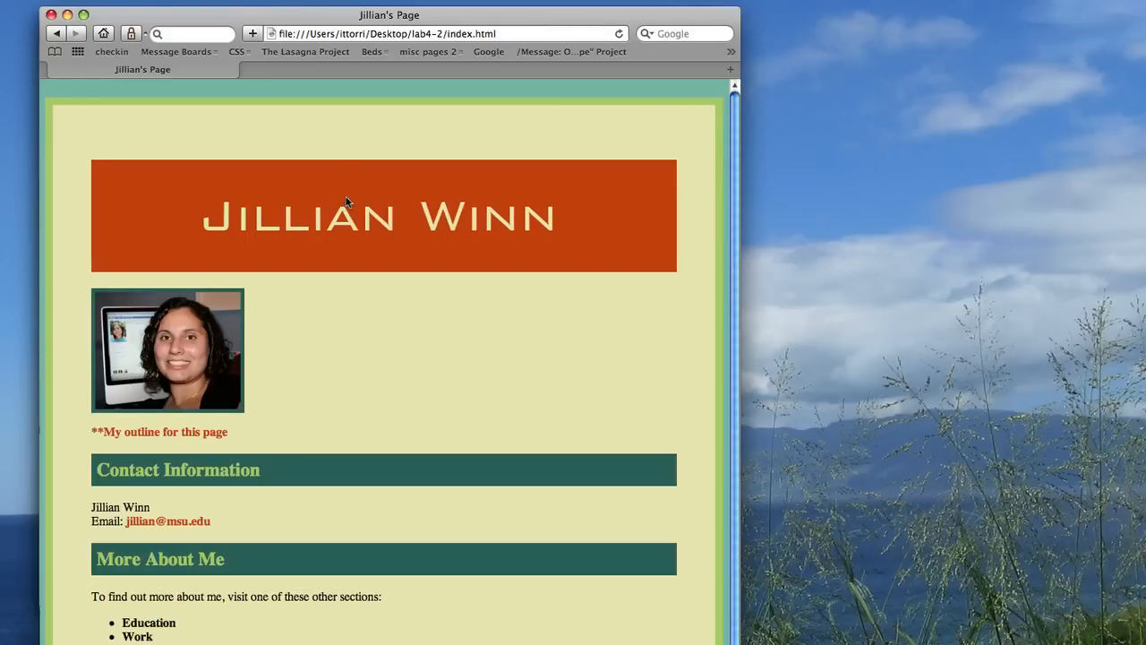
mouse_move(383, 351)
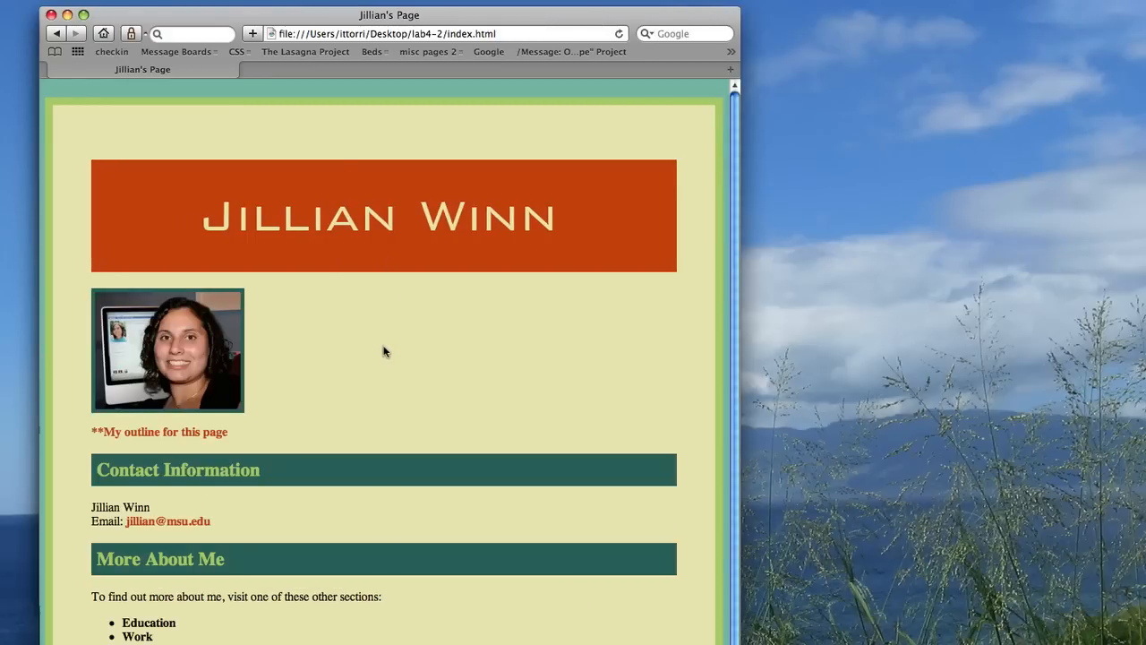
mouse_move(431, 144)
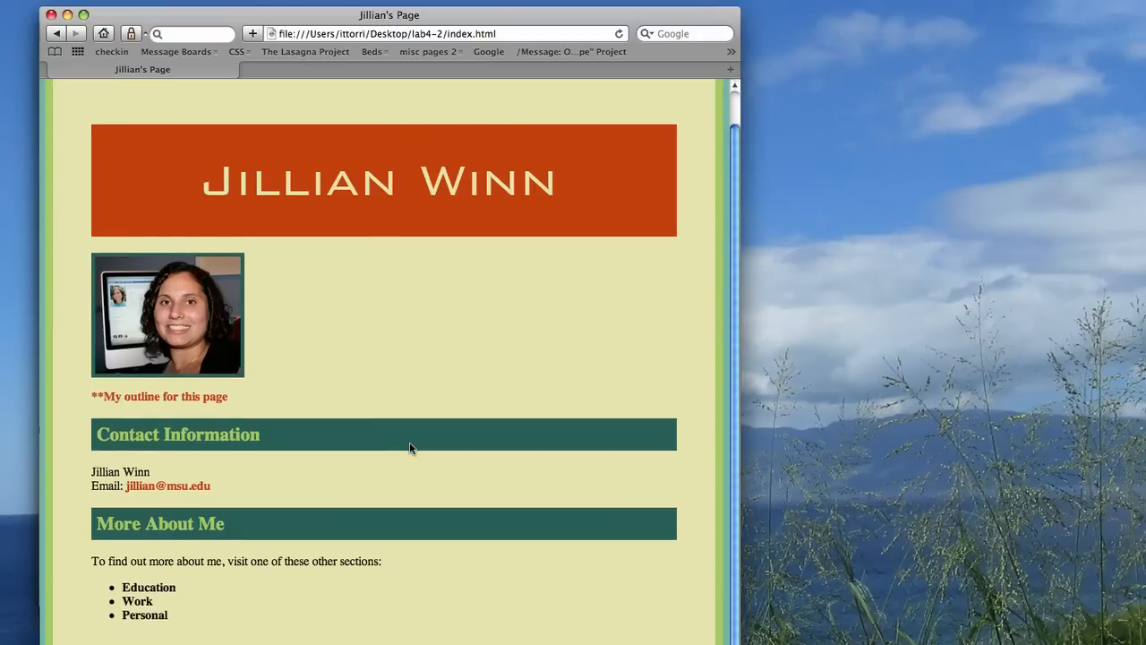
scroll(up, 3)
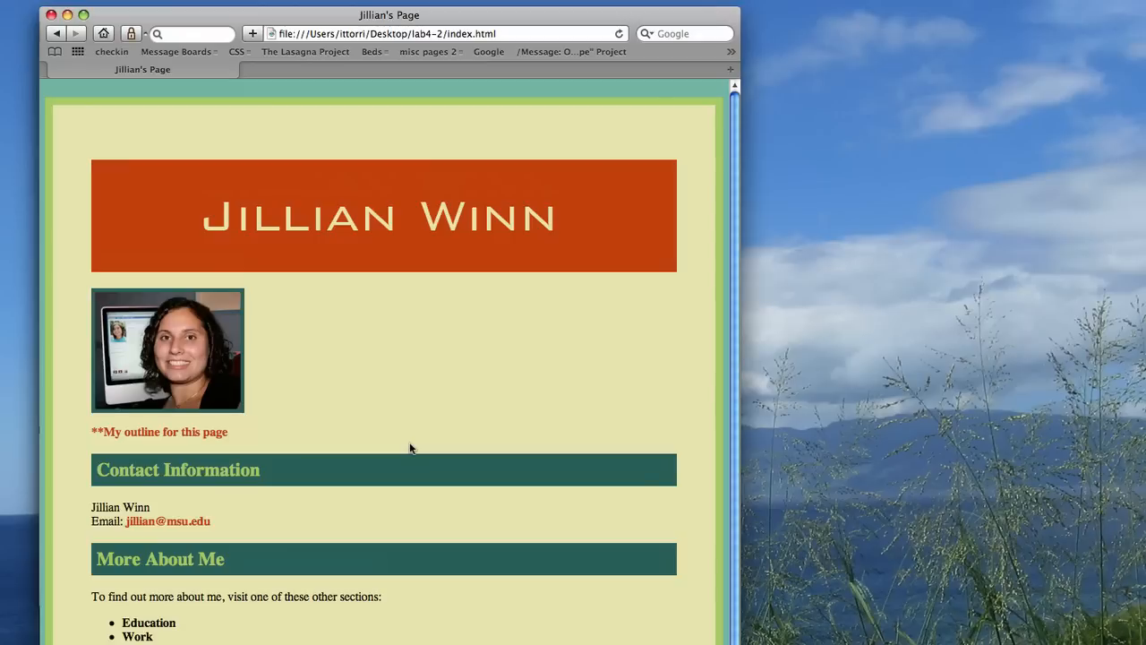
mouse_move(226, 634)
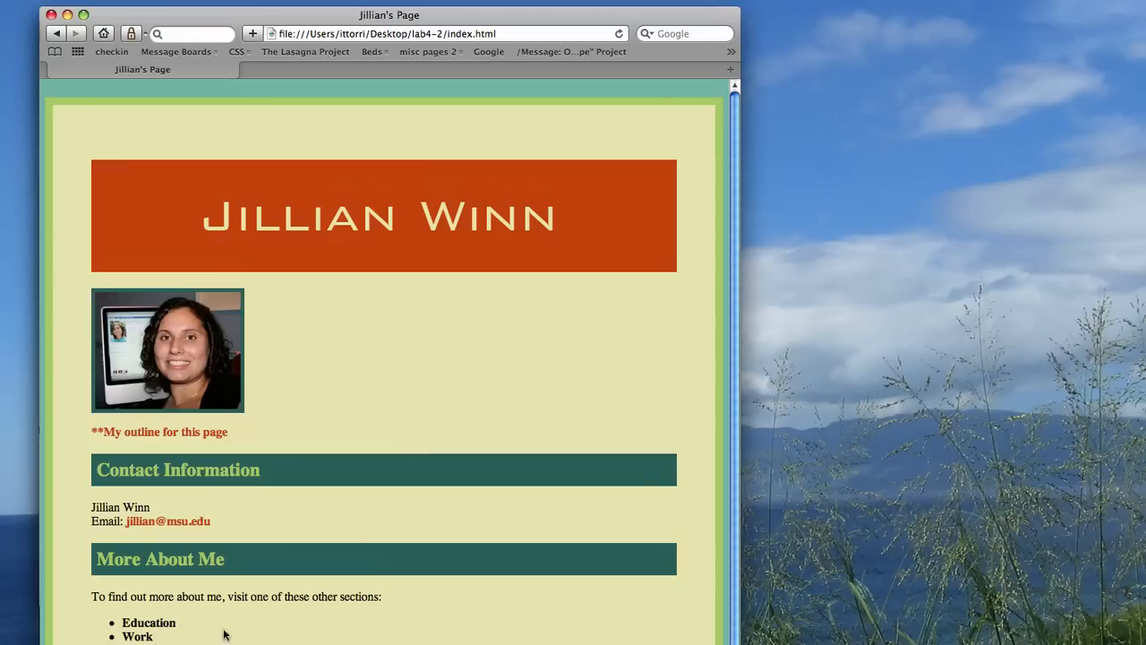
click(149, 624)
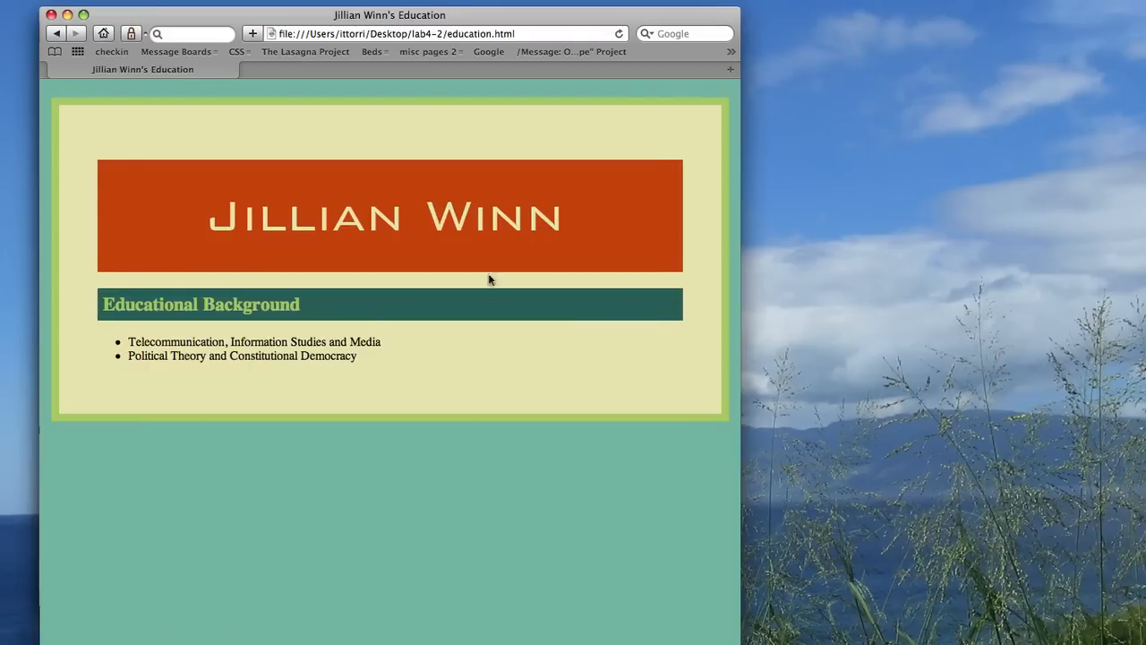
mouse_move(39, 40)
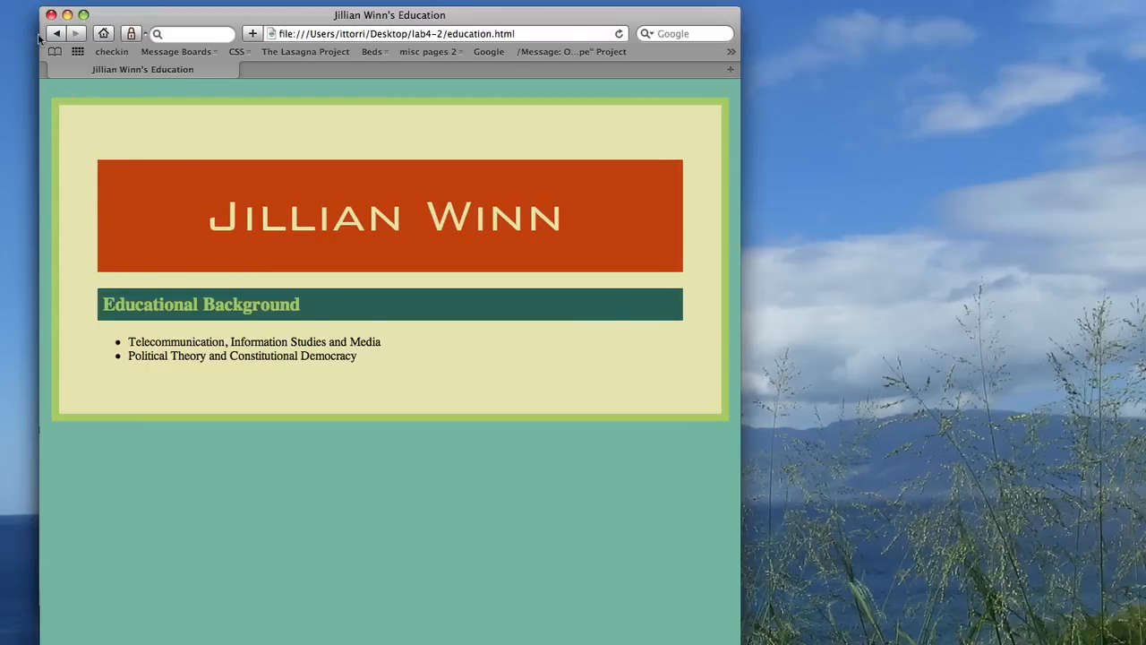
mouse_move(196, 358)
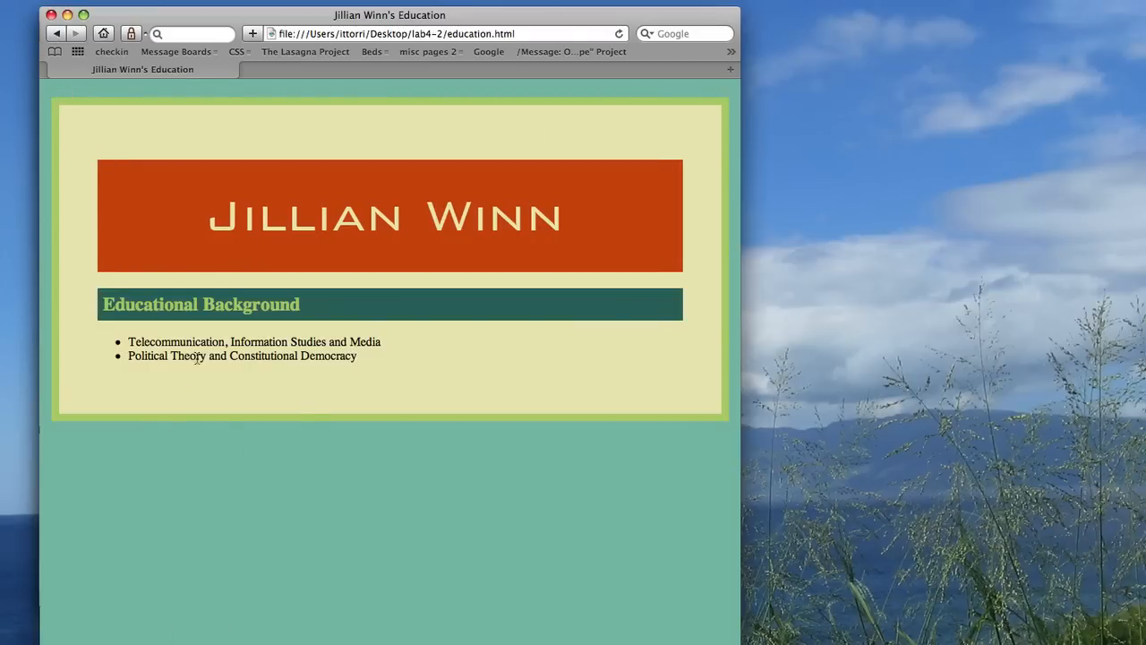
mouse_move(204, 400)
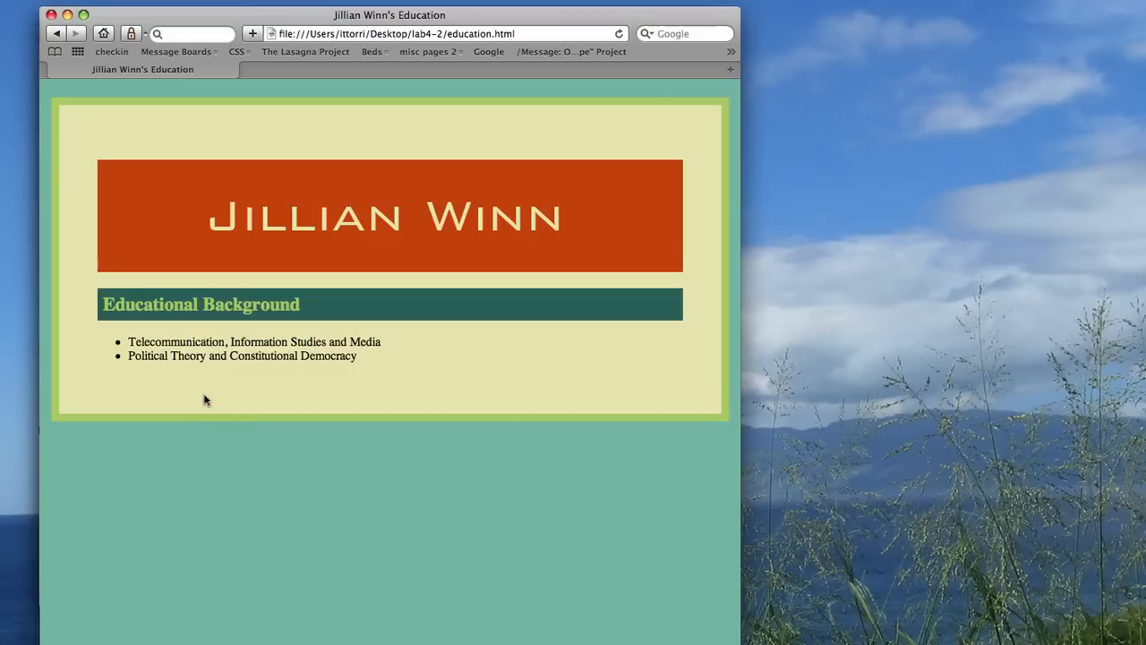
mouse_move(175, 162)
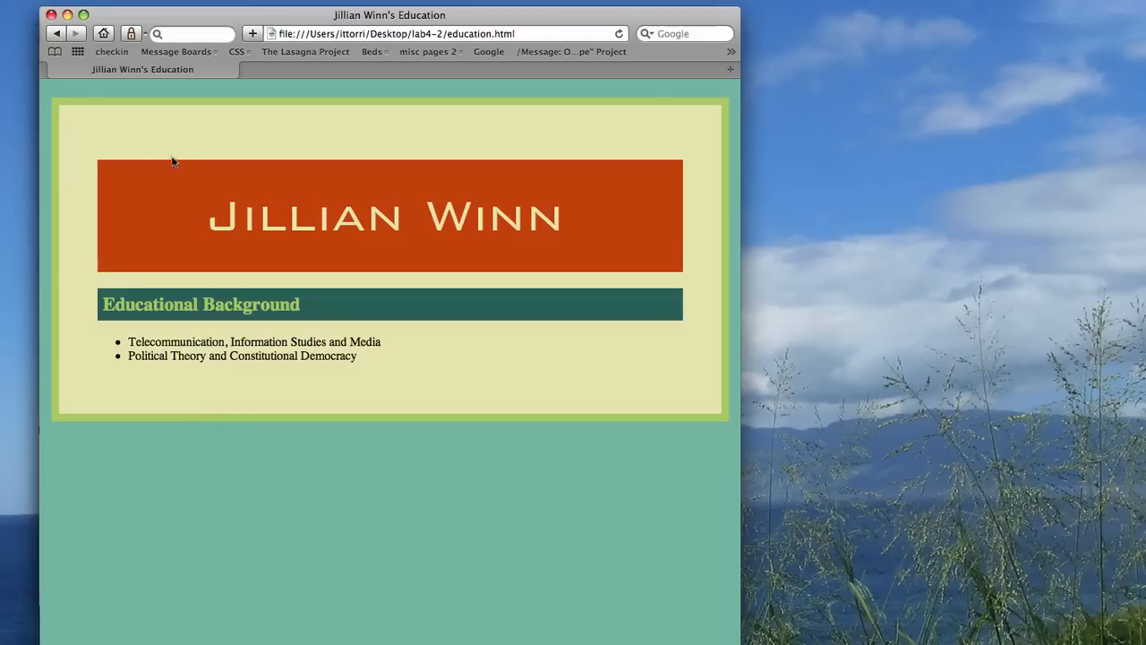
click(55, 33)
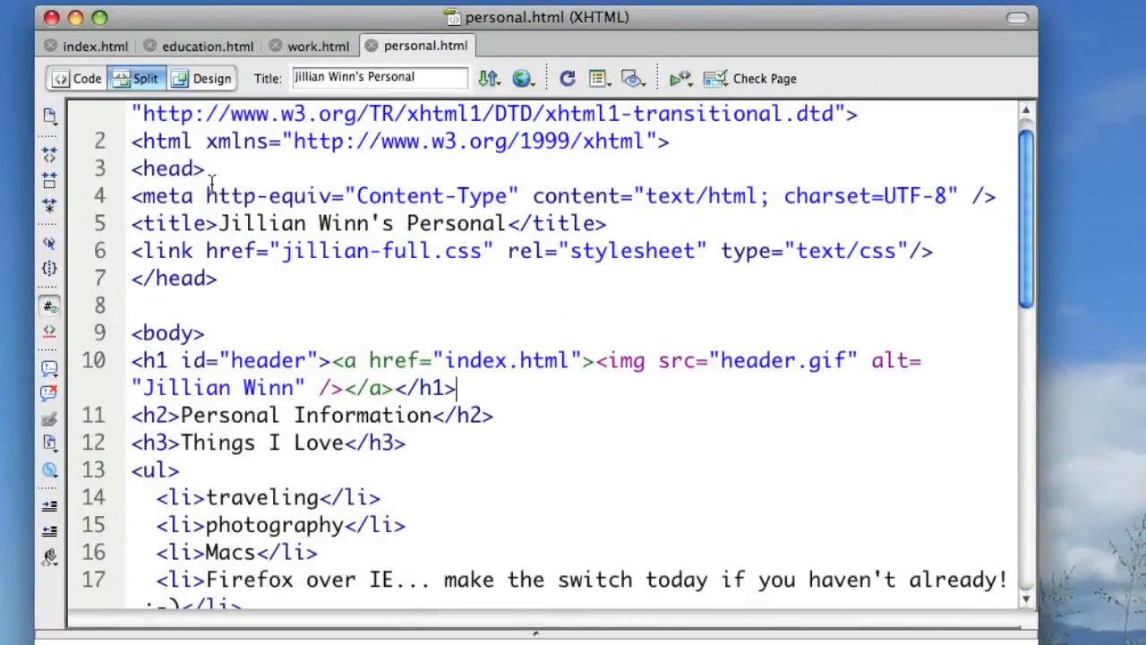
- Cut the Education/Work/Personal link list from the bottom of index.html
click(97, 47)
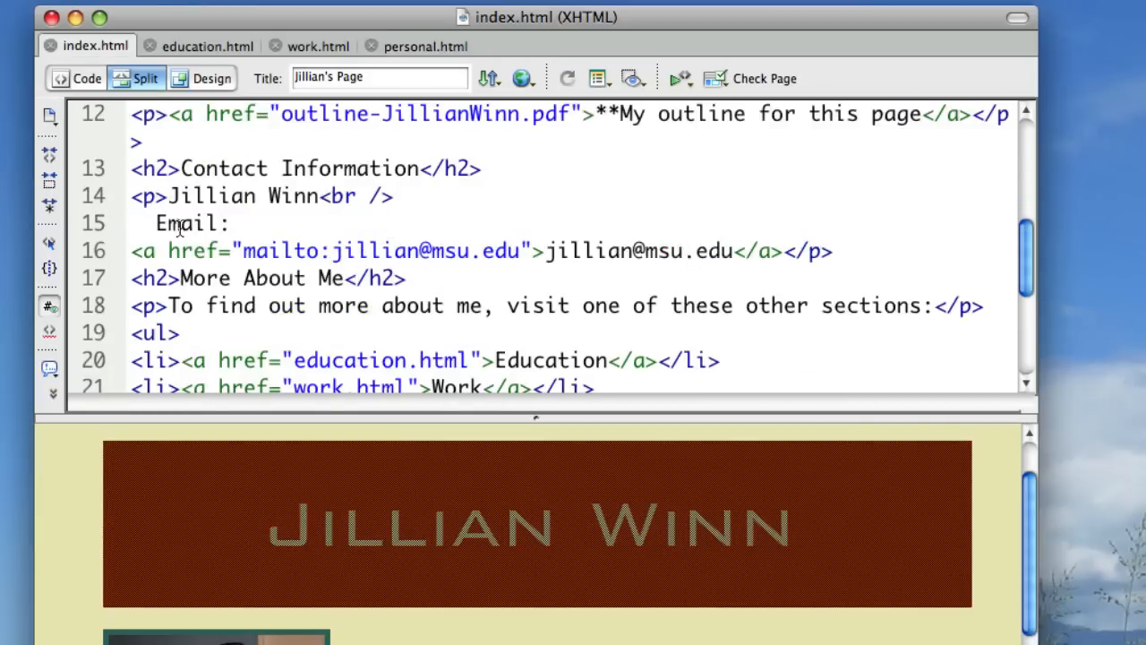
scroll(down, 3)
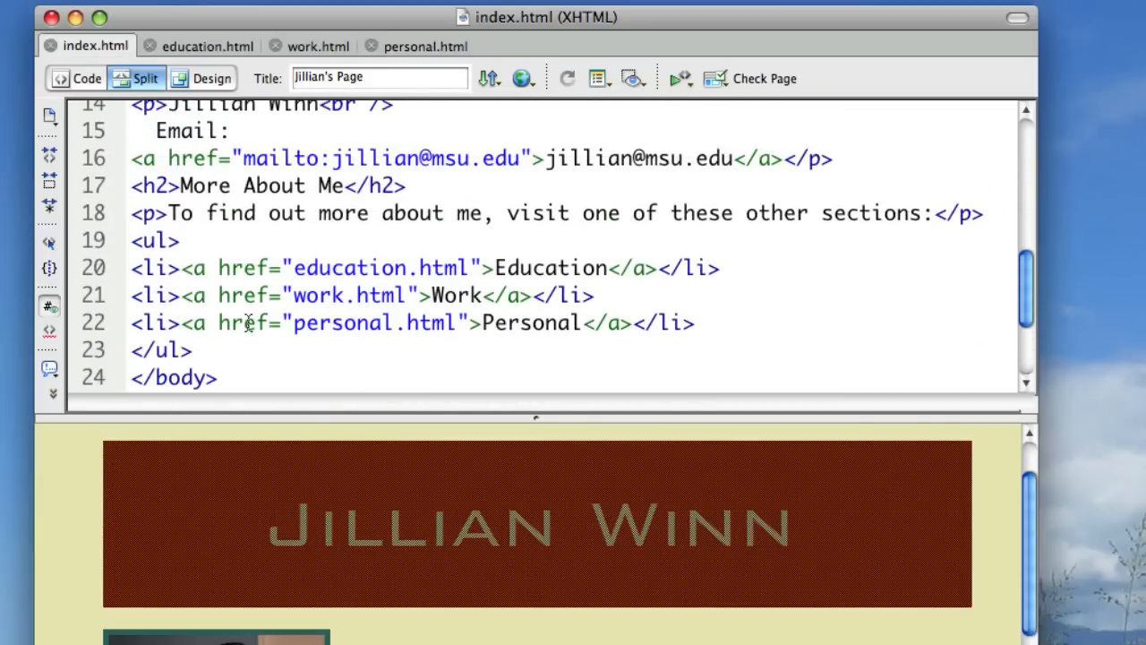
drag(131, 240, 190, 349)
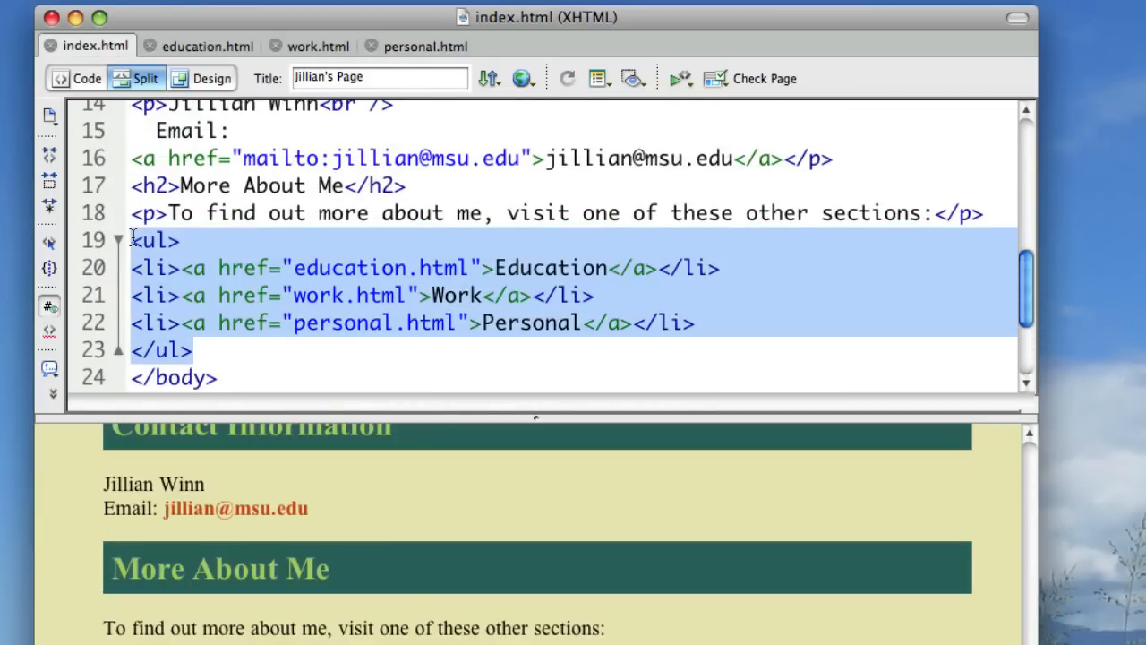
key(Delete)
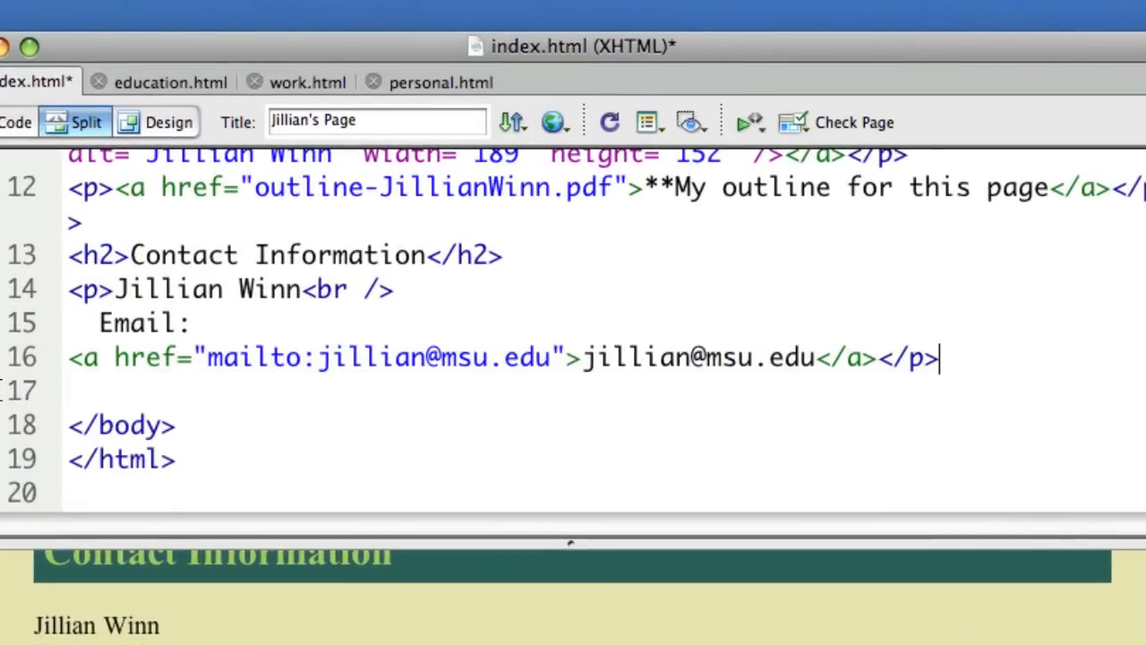
- Place the link list directly under the Jillian Winn header on index.html
scroll(up, 3)
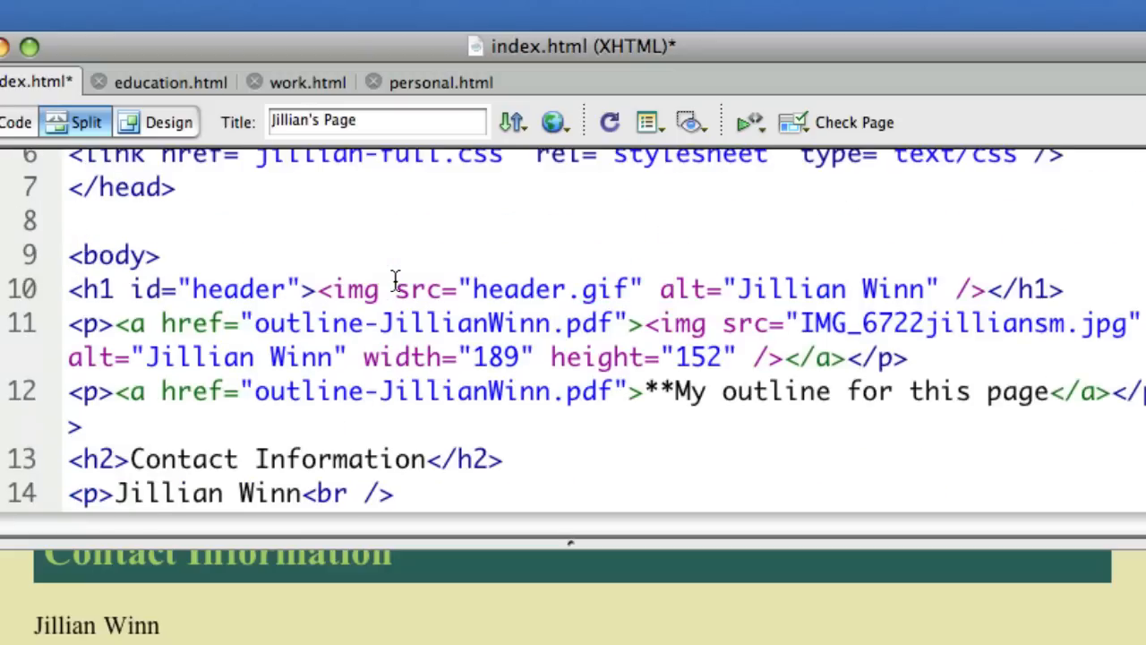
scroll(up, 3)
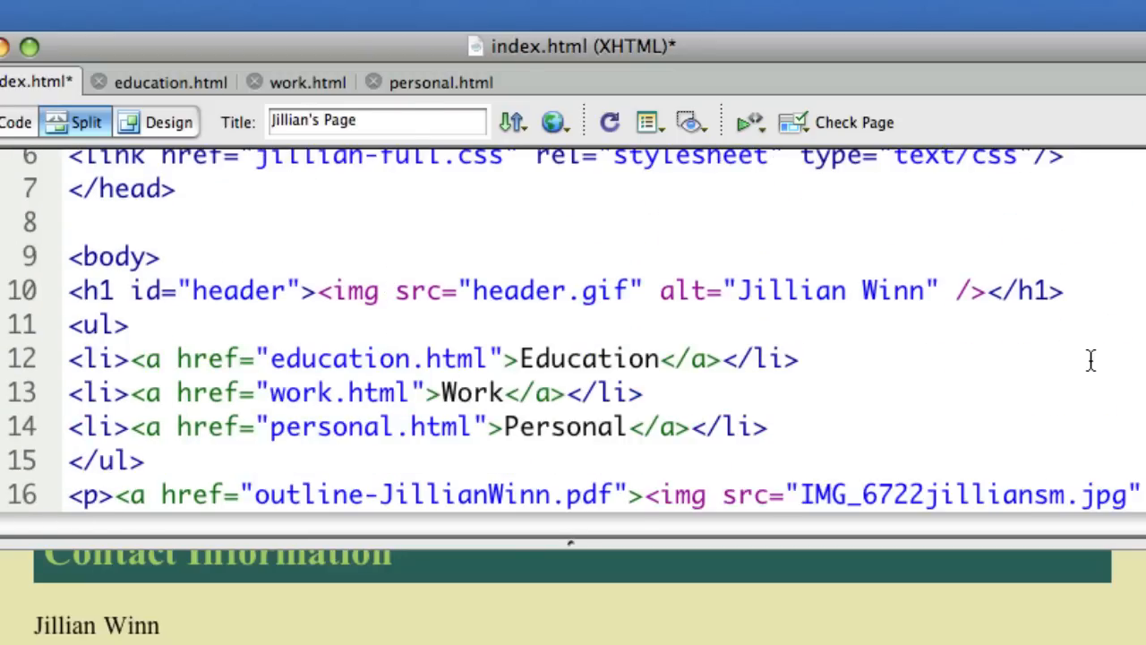
scroll(down, 3)
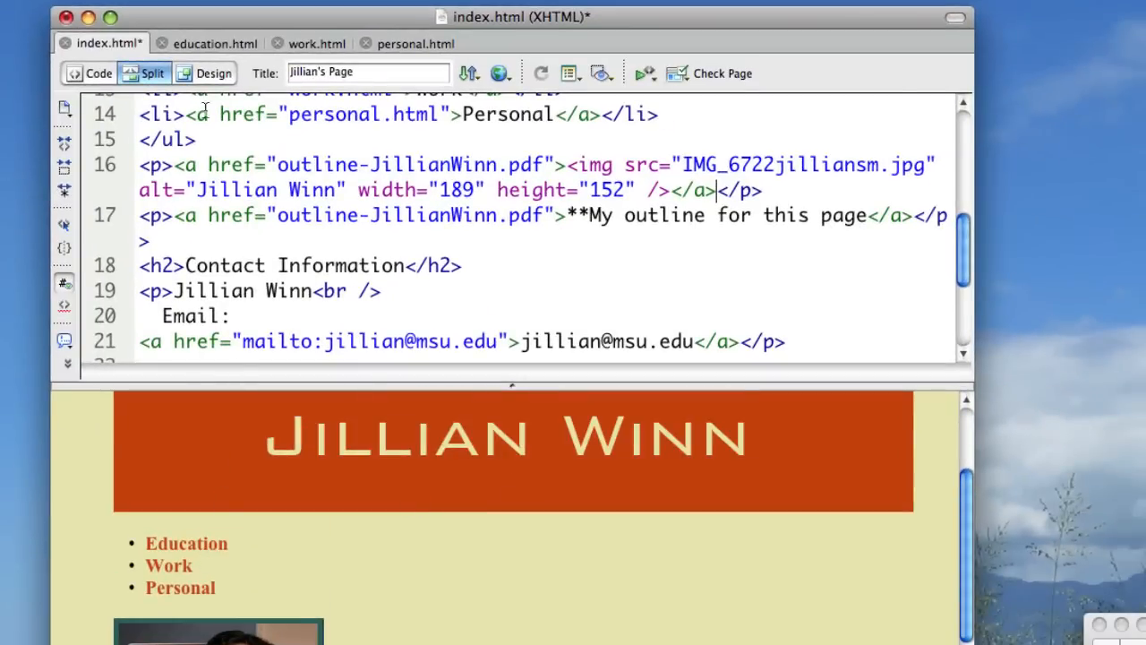
click(211, 43)
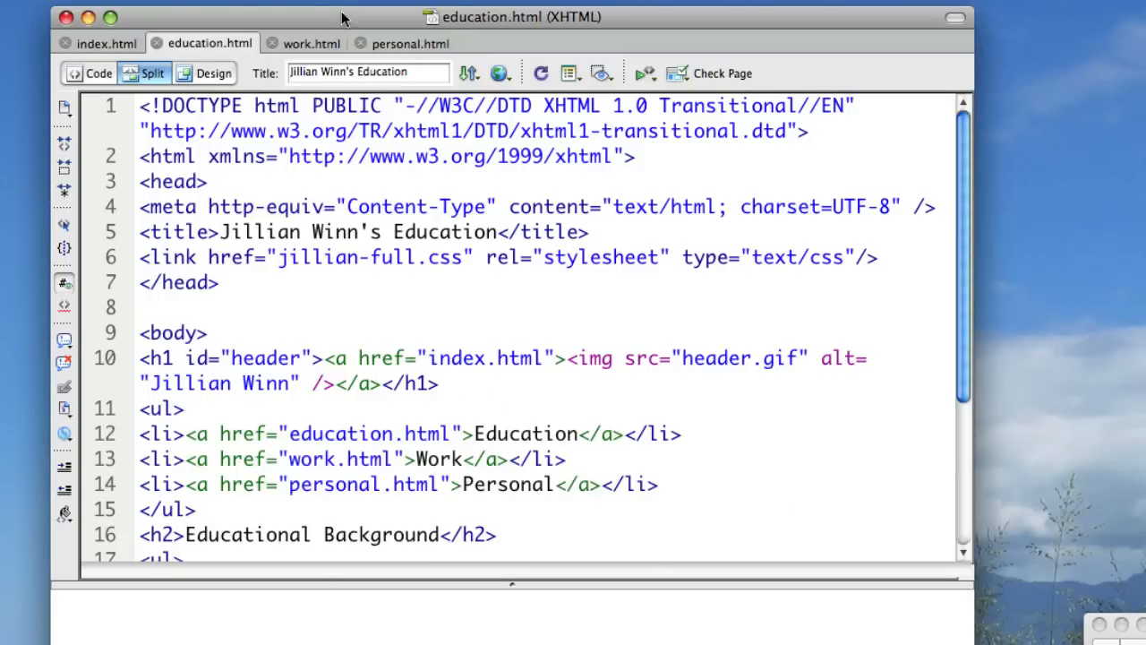
- Check that work.html and personal.html each carry the link list under the header
click(311, 43)
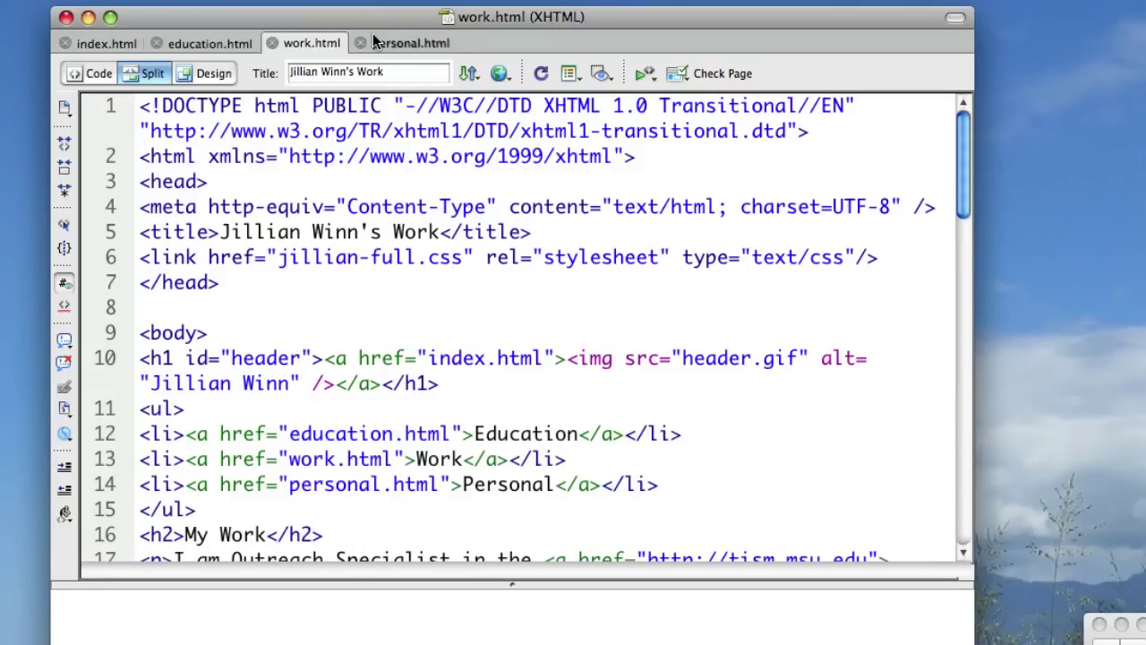
click(412, 43)
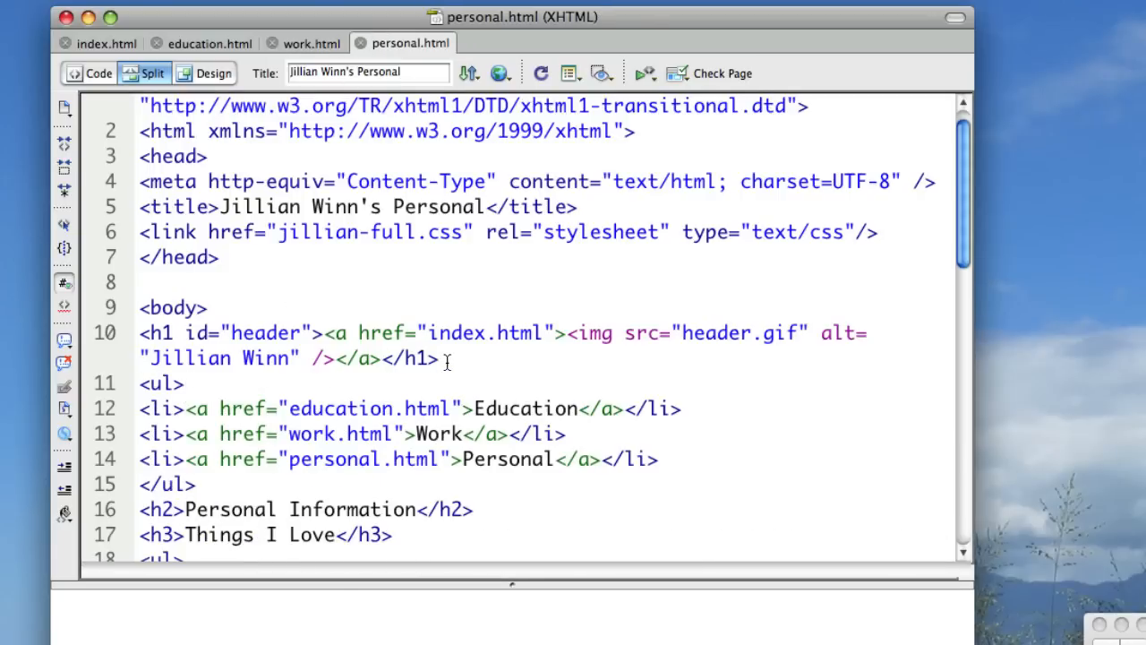
scroll(down, 3)
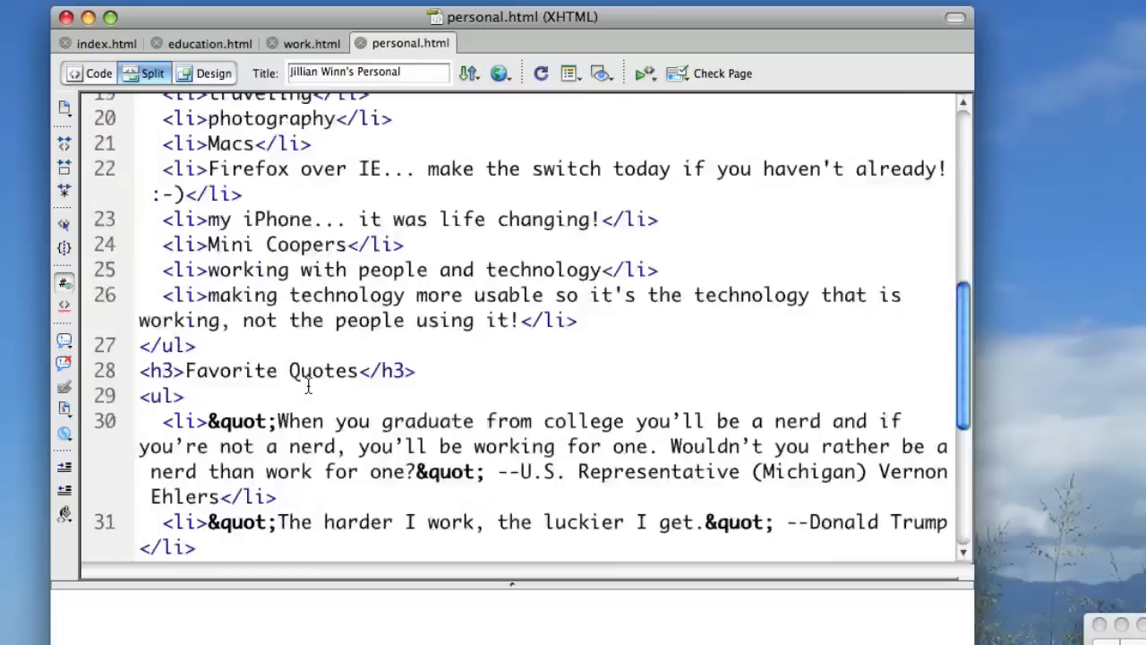
scroll(up, 3)
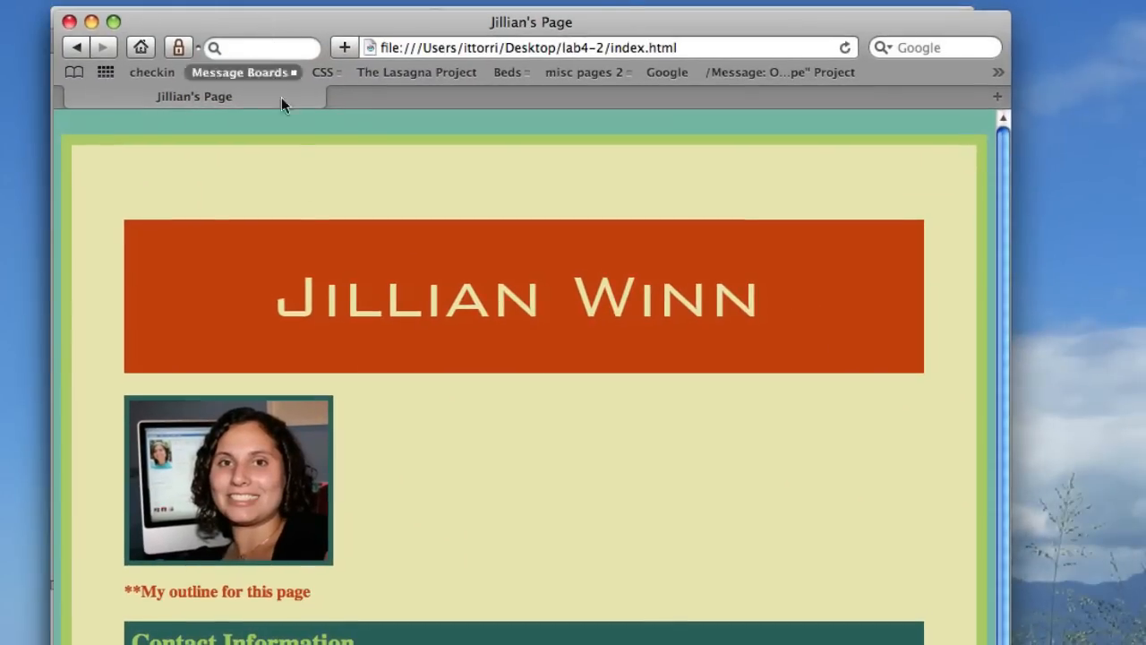
mouse_move(402, 222)
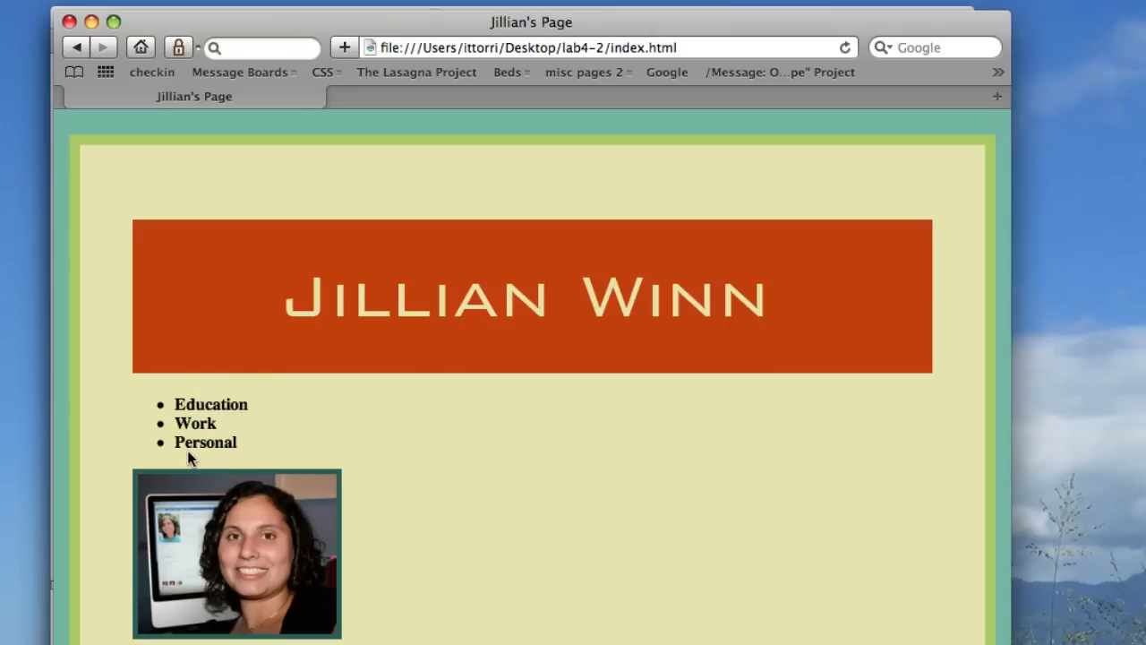
mouse_move(211, 405)
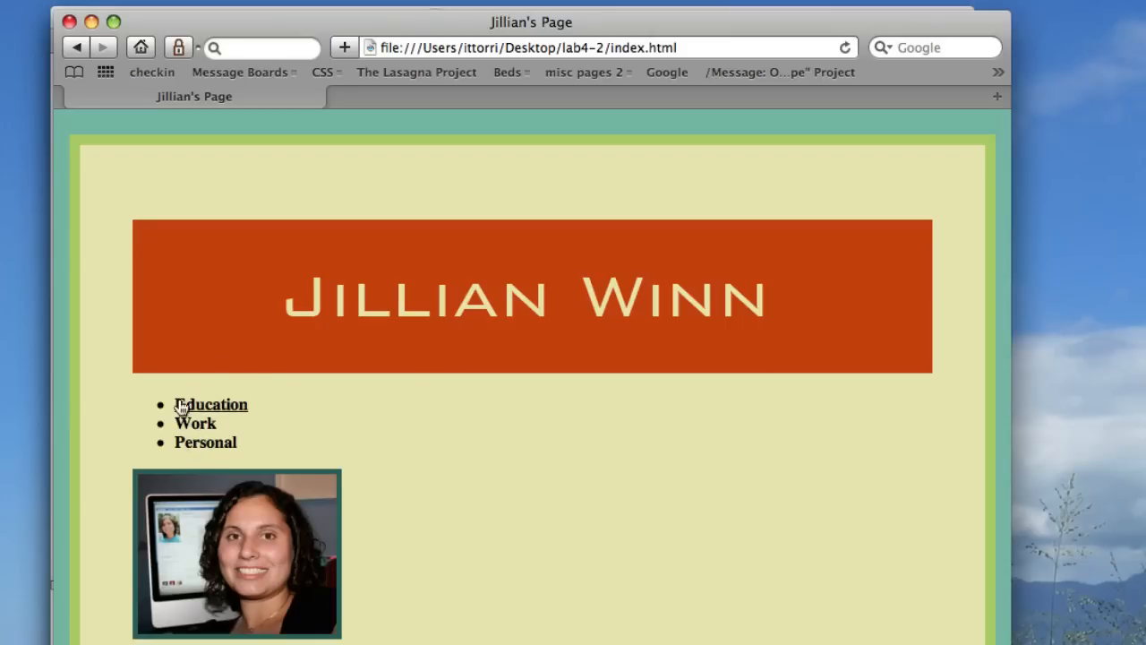
- In Safari, follow the Education and Work menu links from the Education page
click(212, 405)
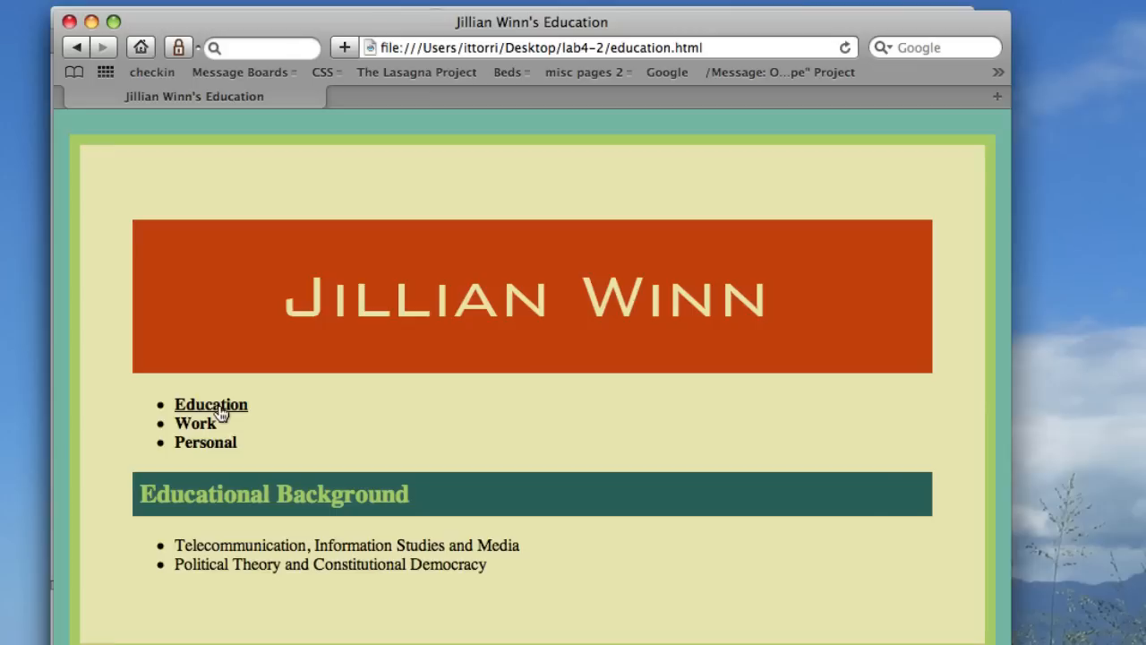
click(193, 422)
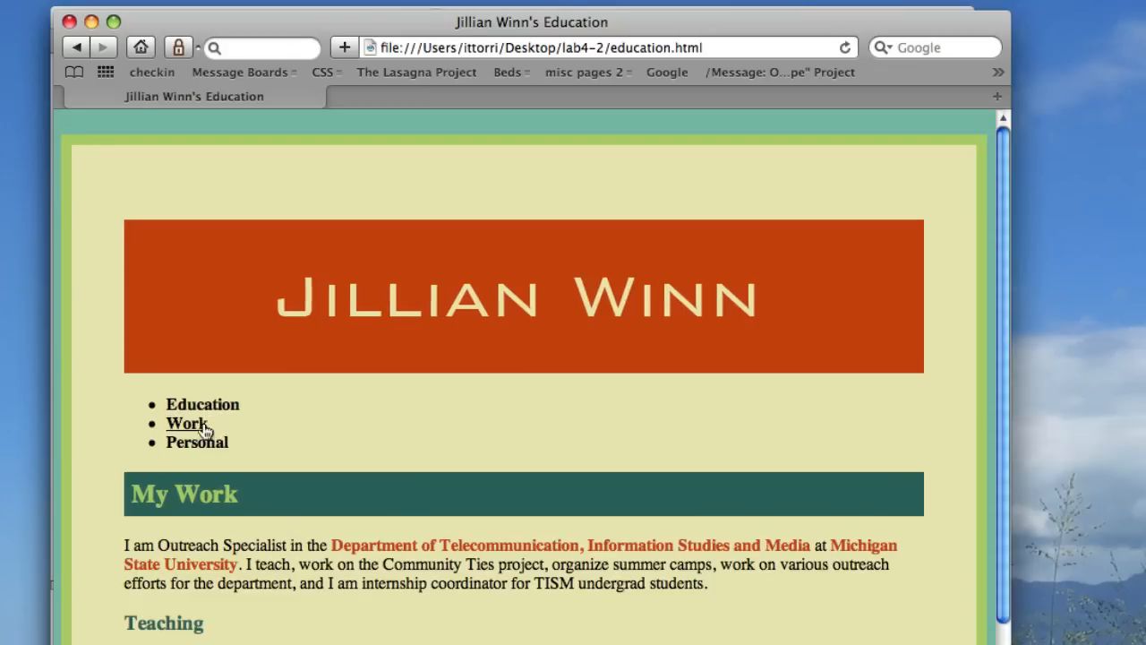
click(211, 405)
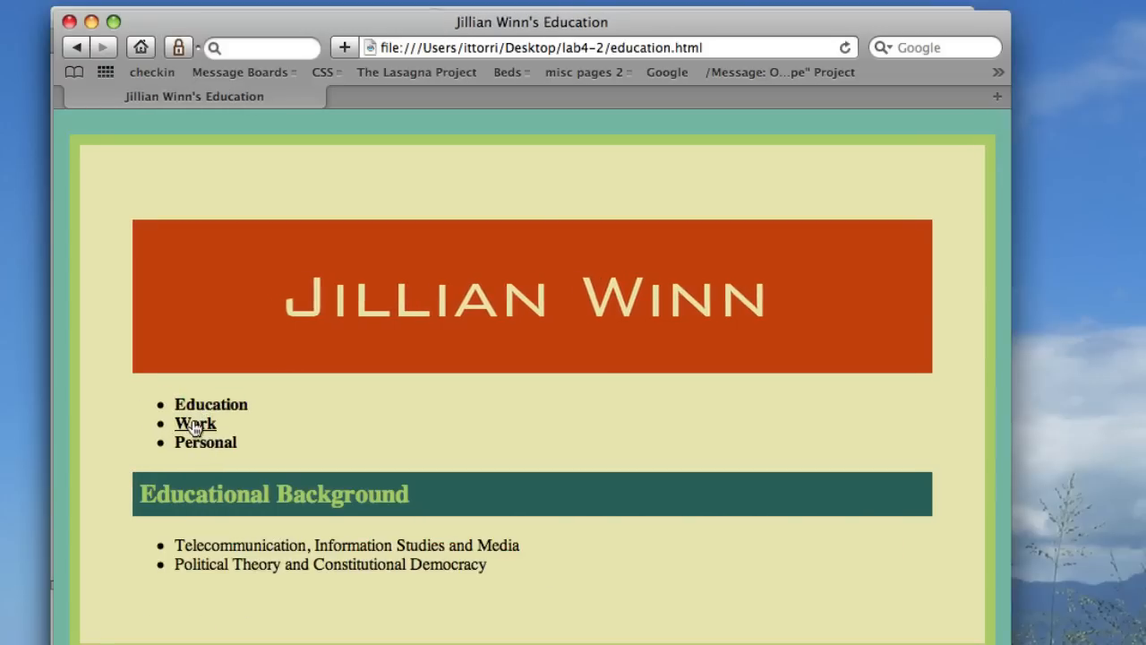
mouse_move(212, 405)
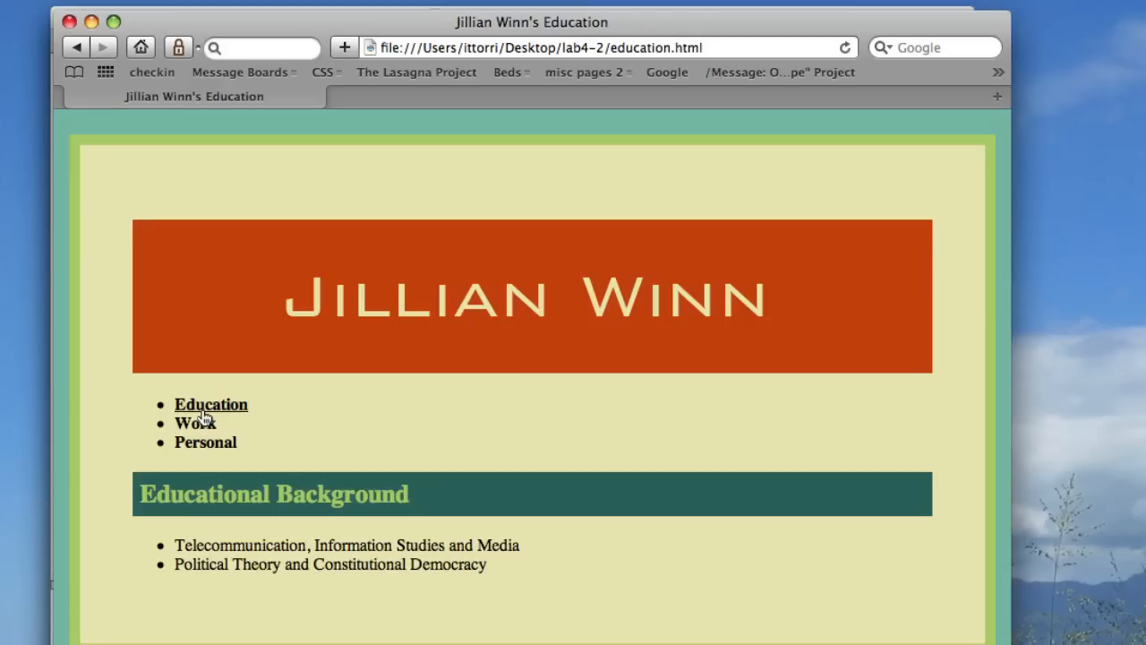
mouse_move(195, 422)
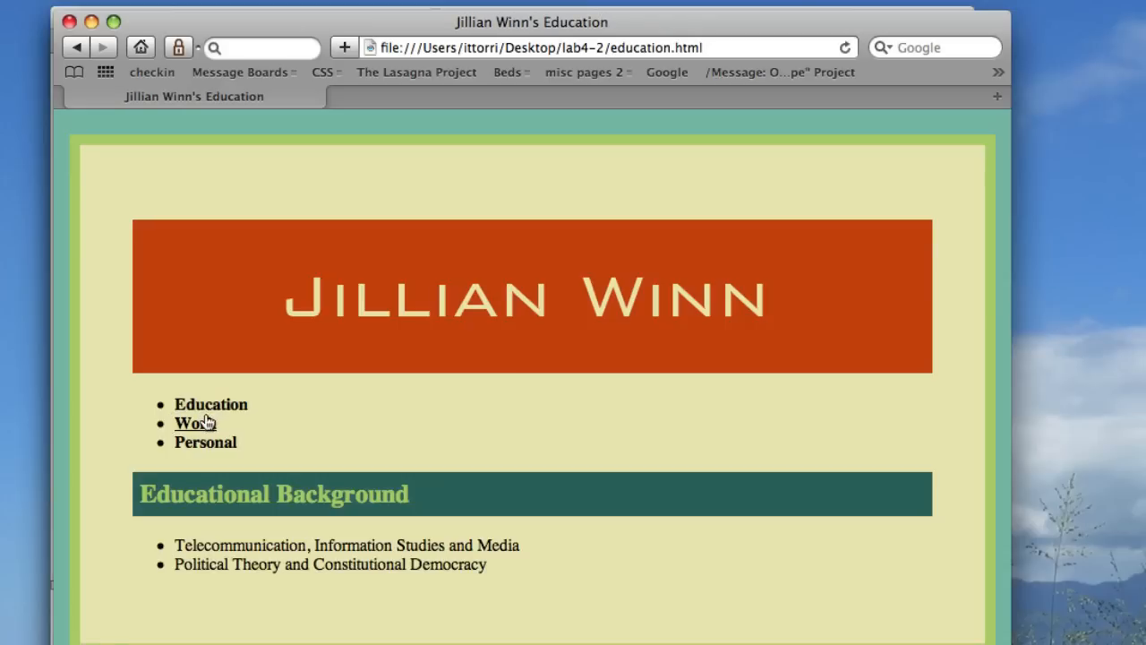
click(205, 440)
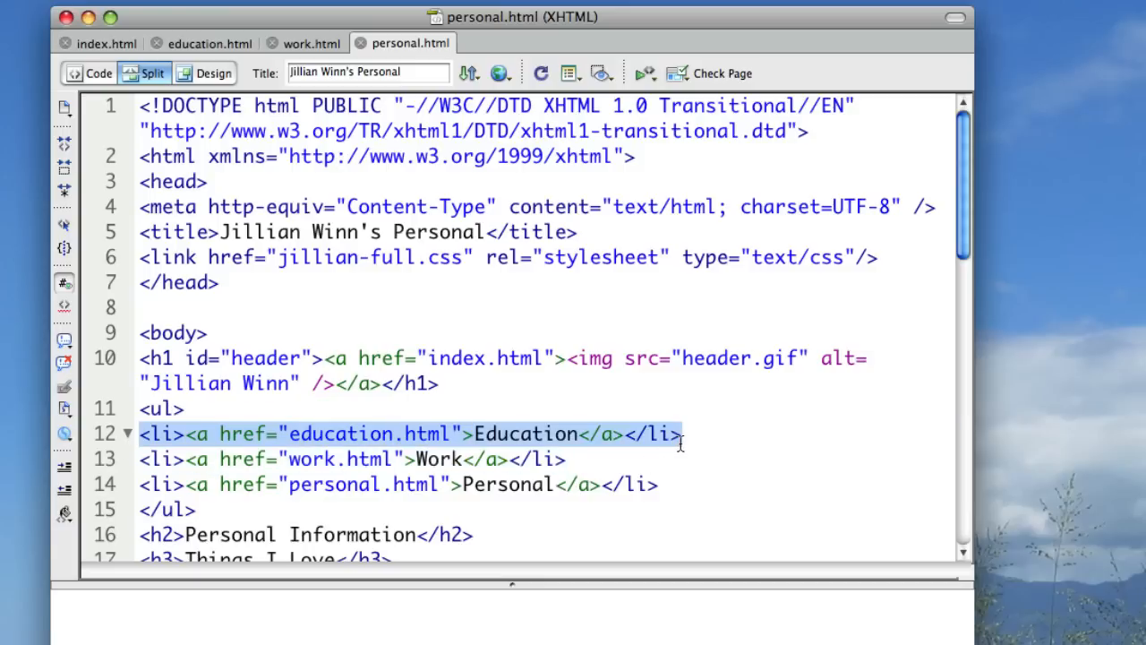
- Duplicate the first menu item and turn it into a Home item linking to index.html
click(188, 409)
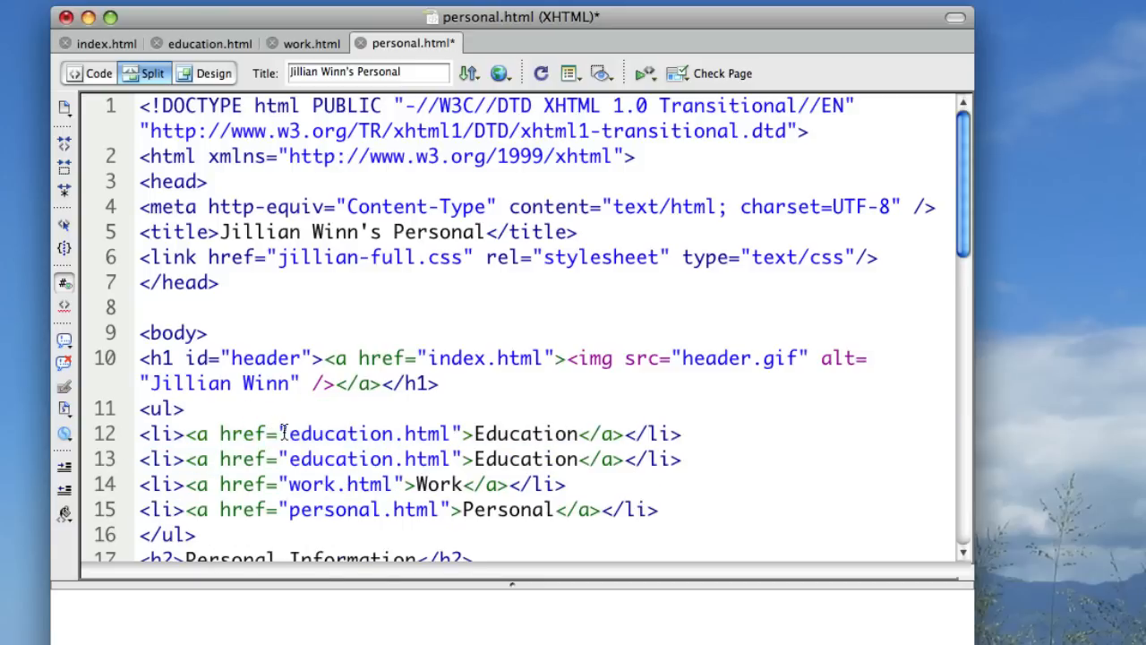
double_click(358, 433)
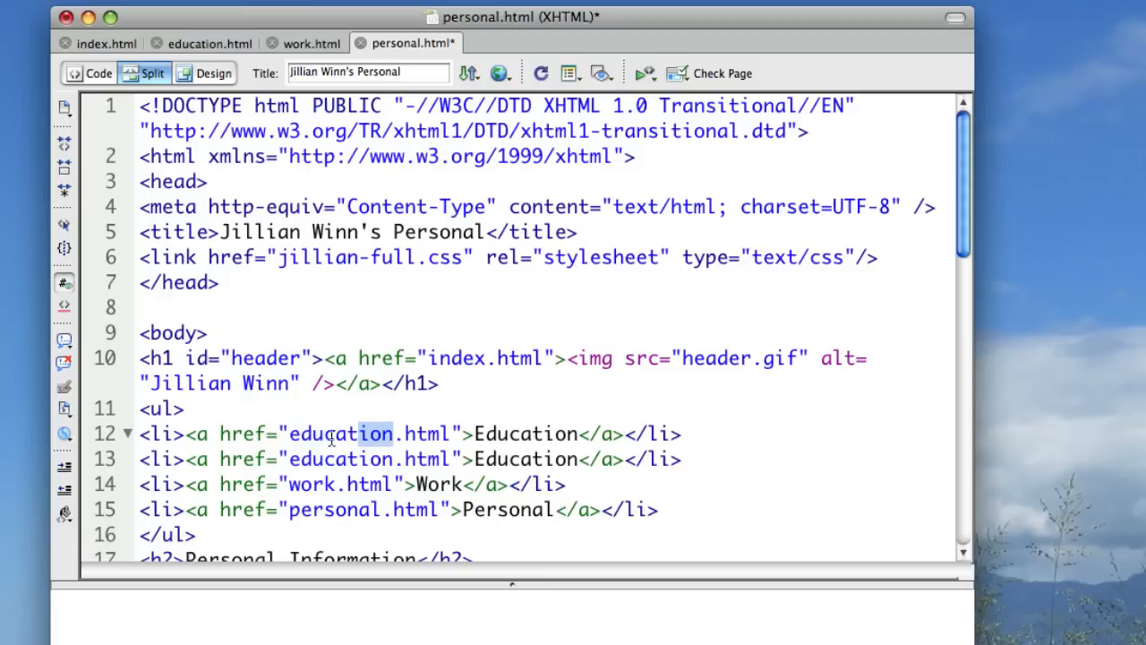
text(in)
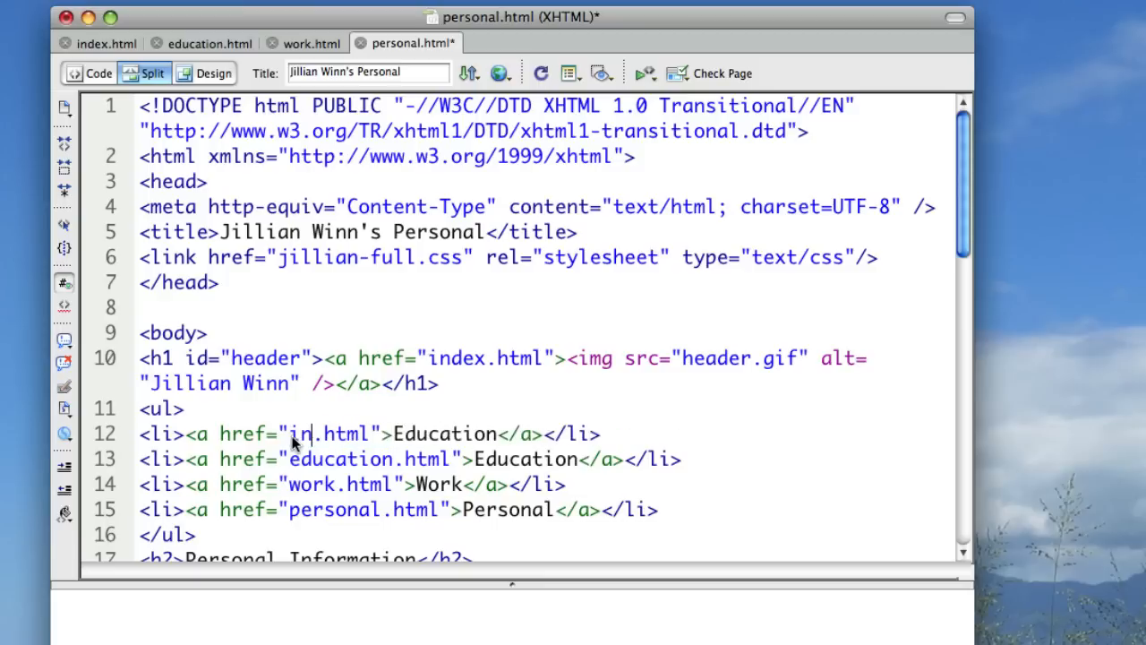
text(dex)
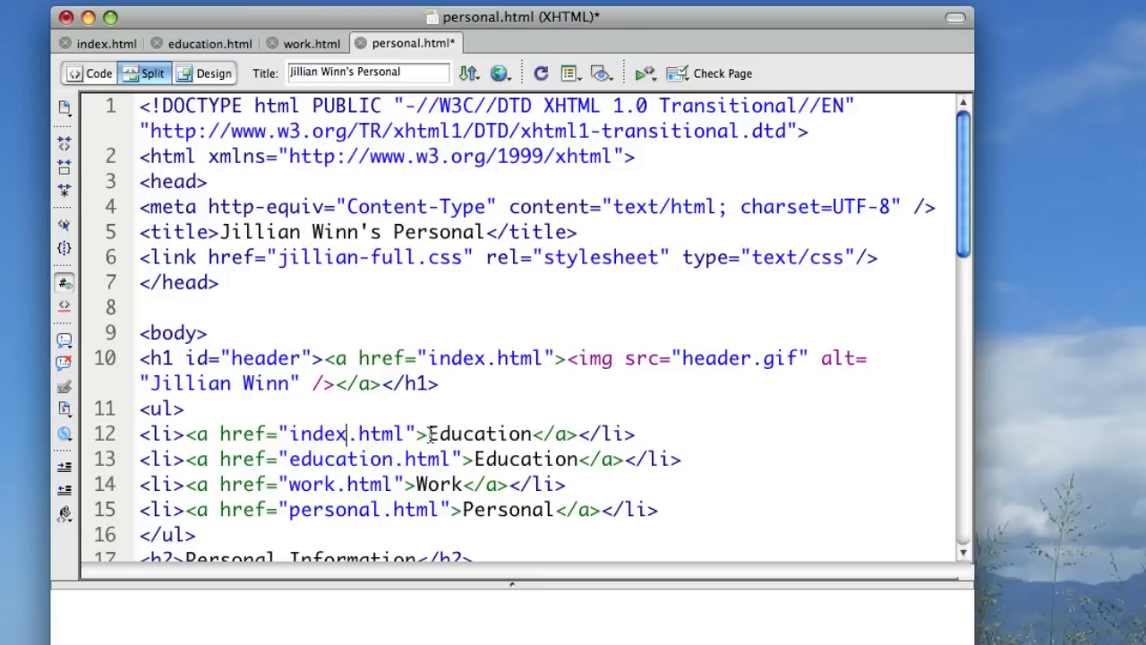
double_click(480, 434)
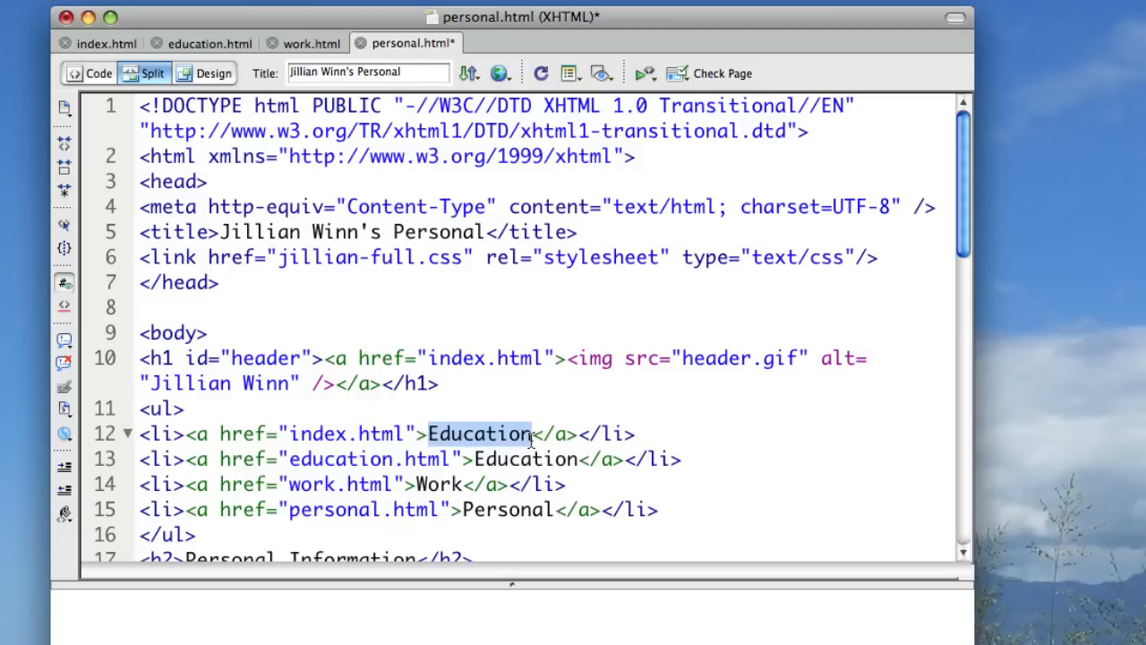
text(HO)
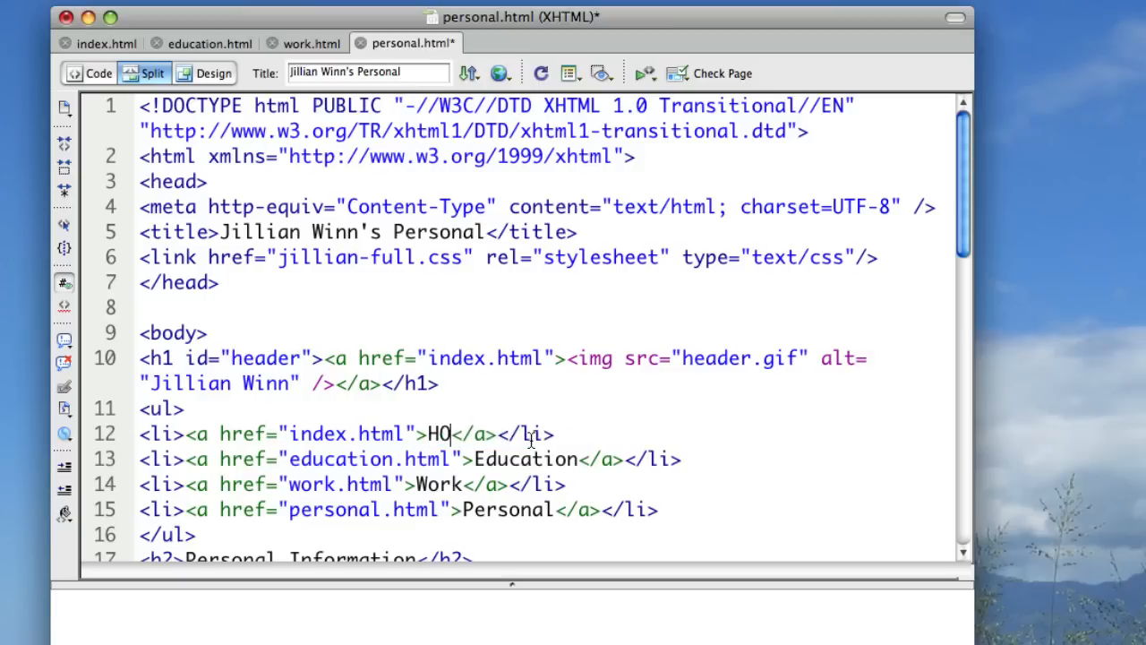
text(me)
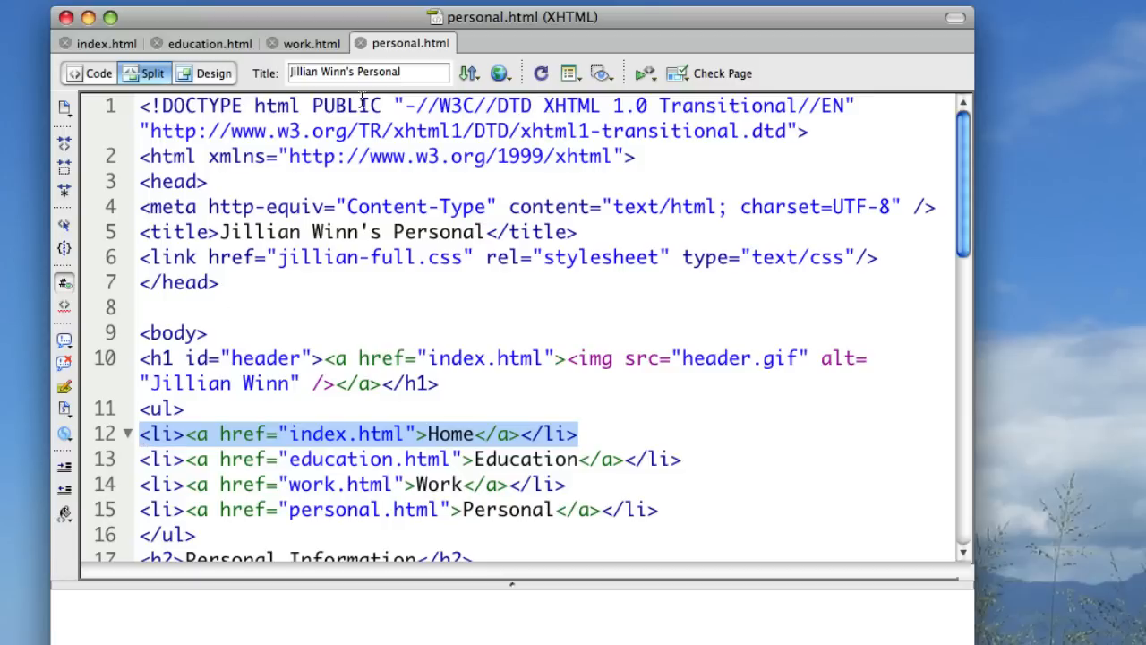
- Add the Home list item to the menus of work.html, education.html and index.html
click(312, 43)
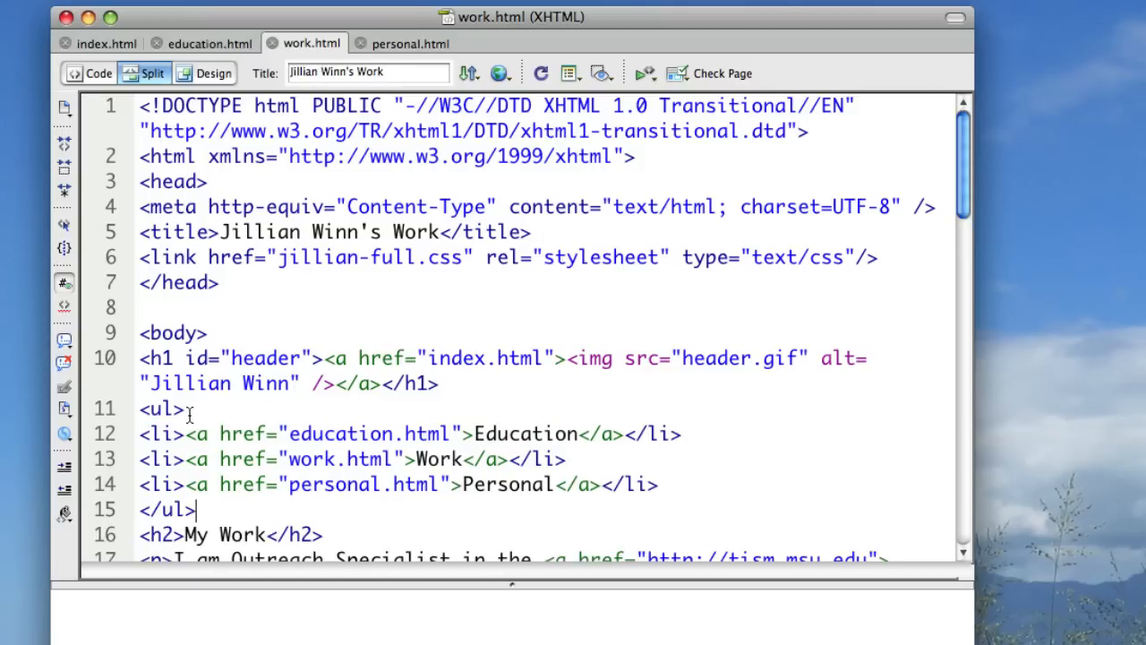
text(<li><a href="index.html">Home</a></li>)
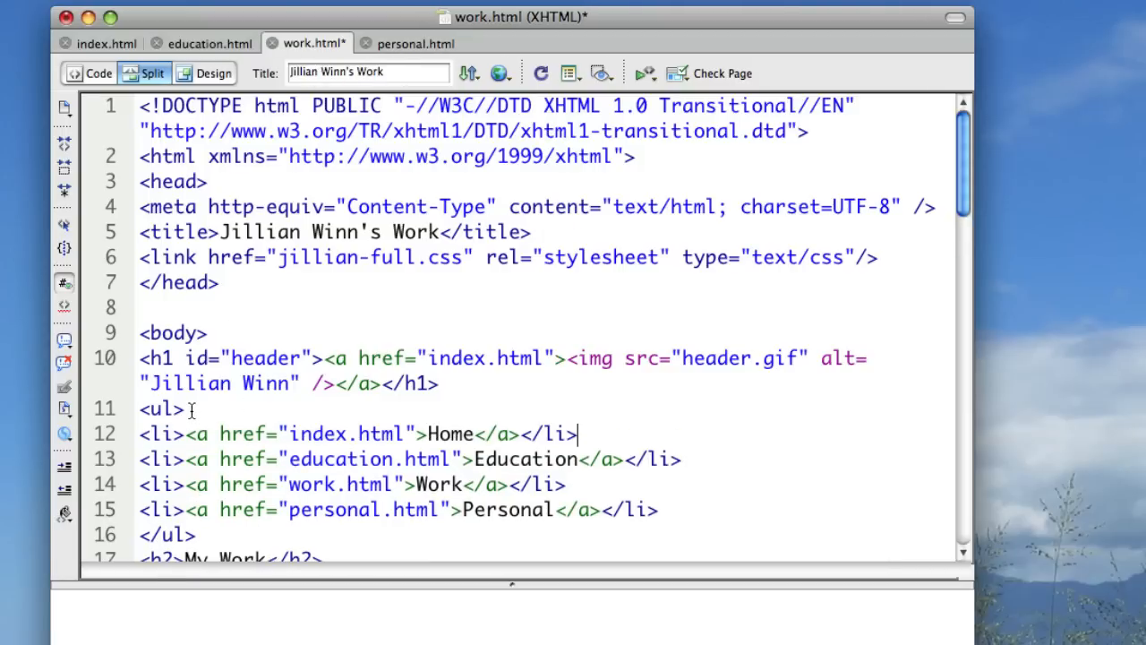
click(211, 43)
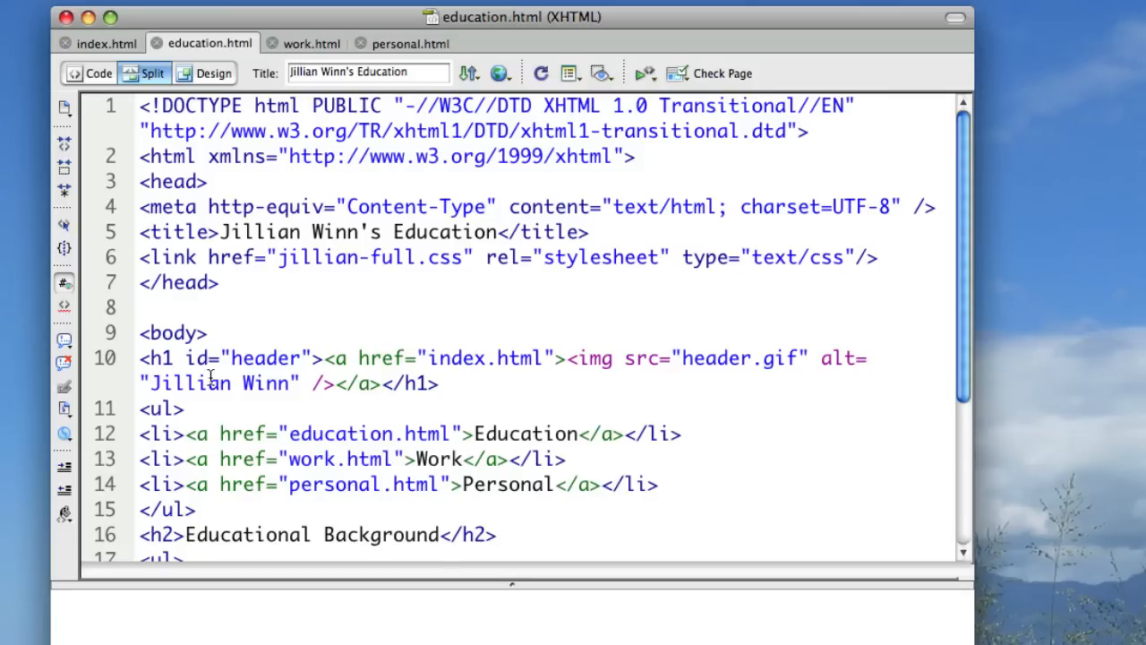
text(<li><a href="index.html">Home</a></li>)
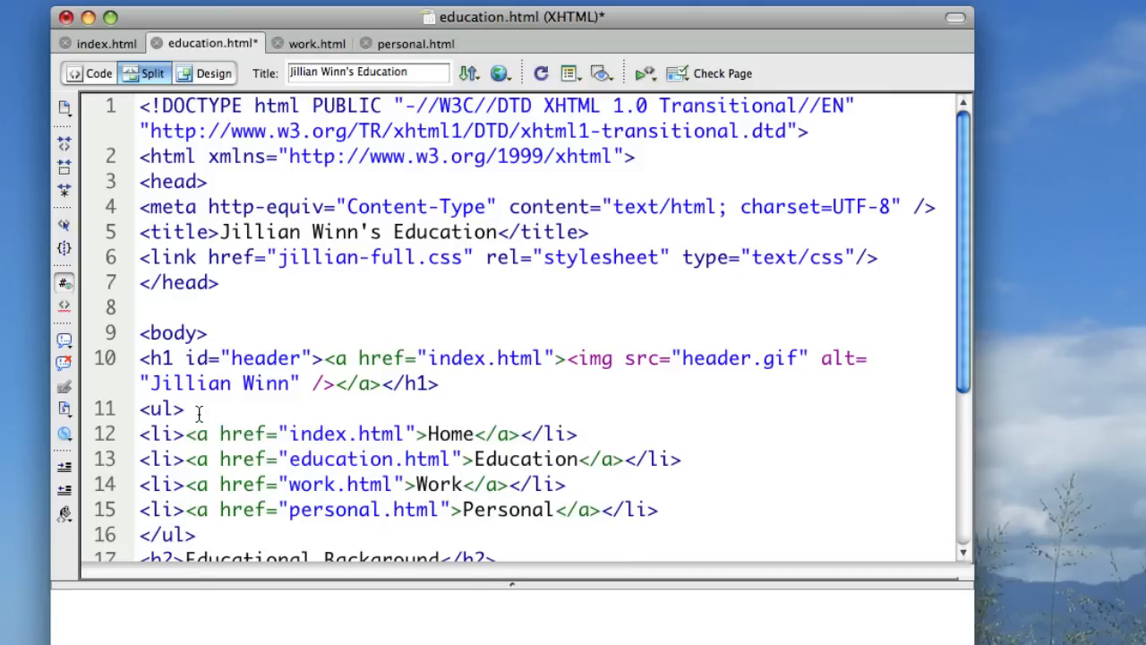
click(106, 43)
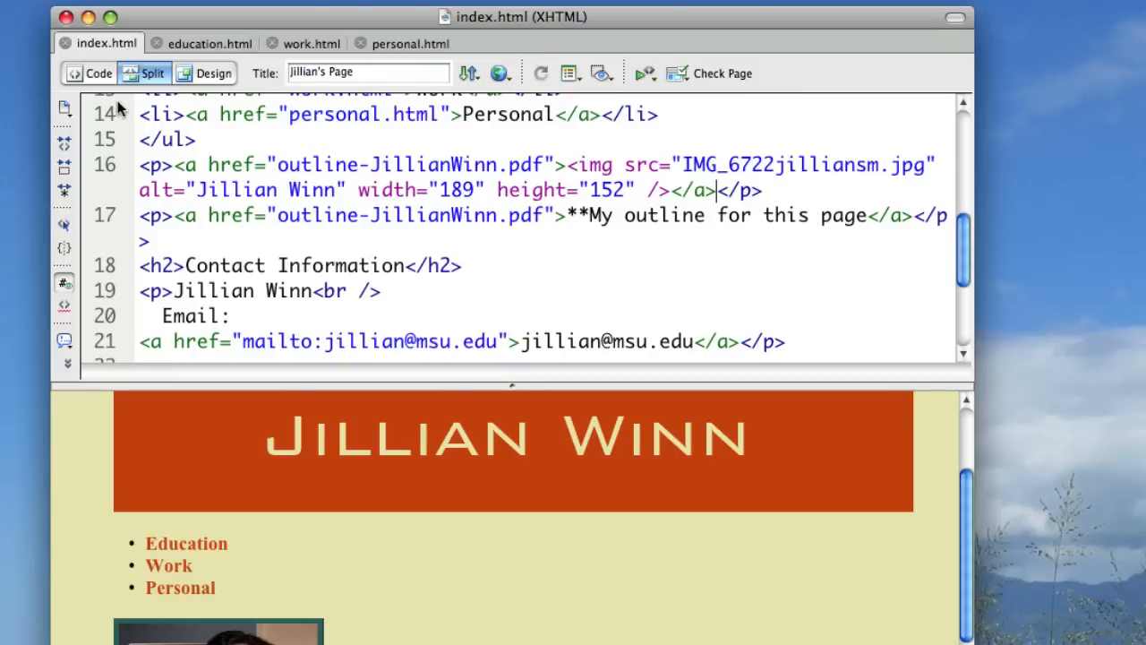
scroll(up, 3)
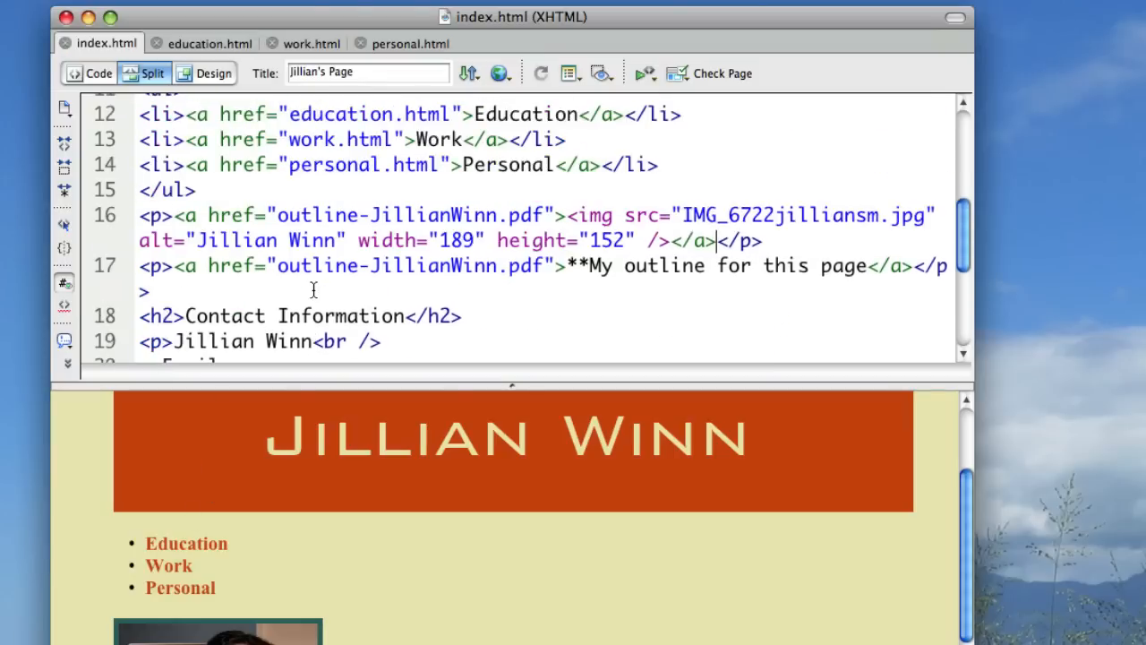
scroll(up, 3)
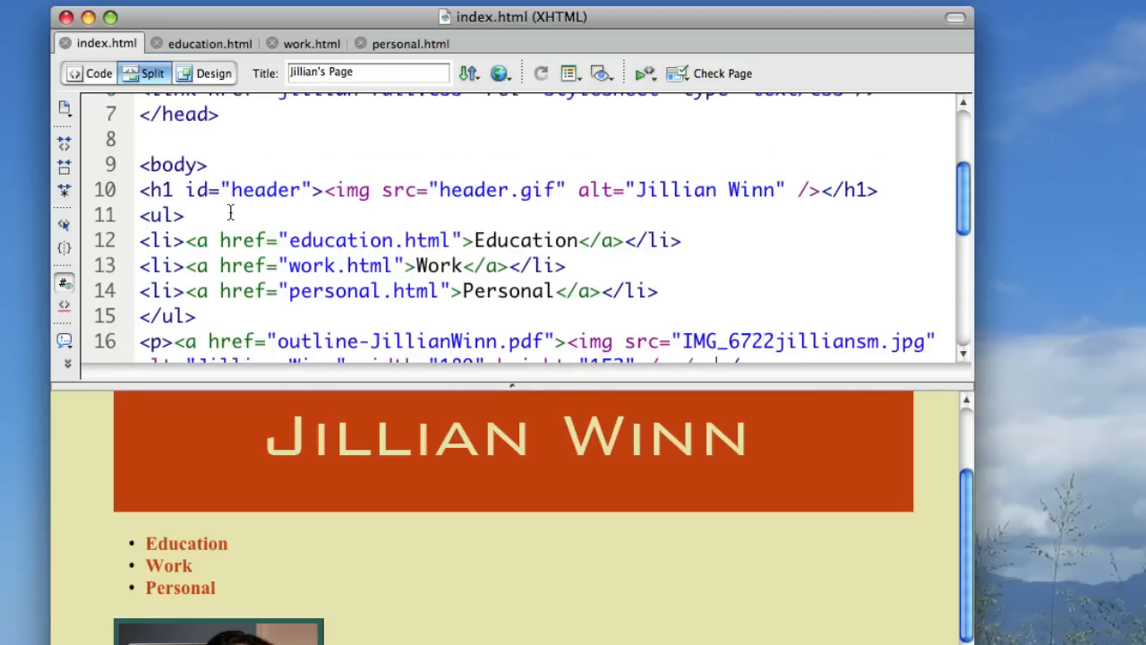
text(<li><a href="index.html">Home</a></li>)
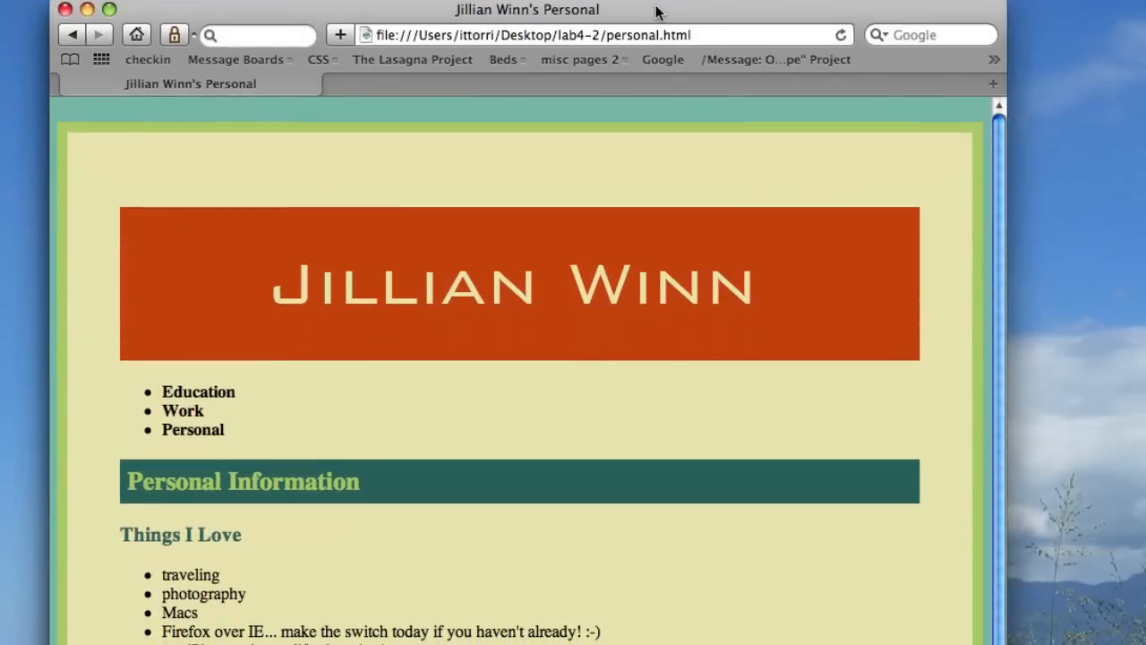
mouse_move(553, 401)
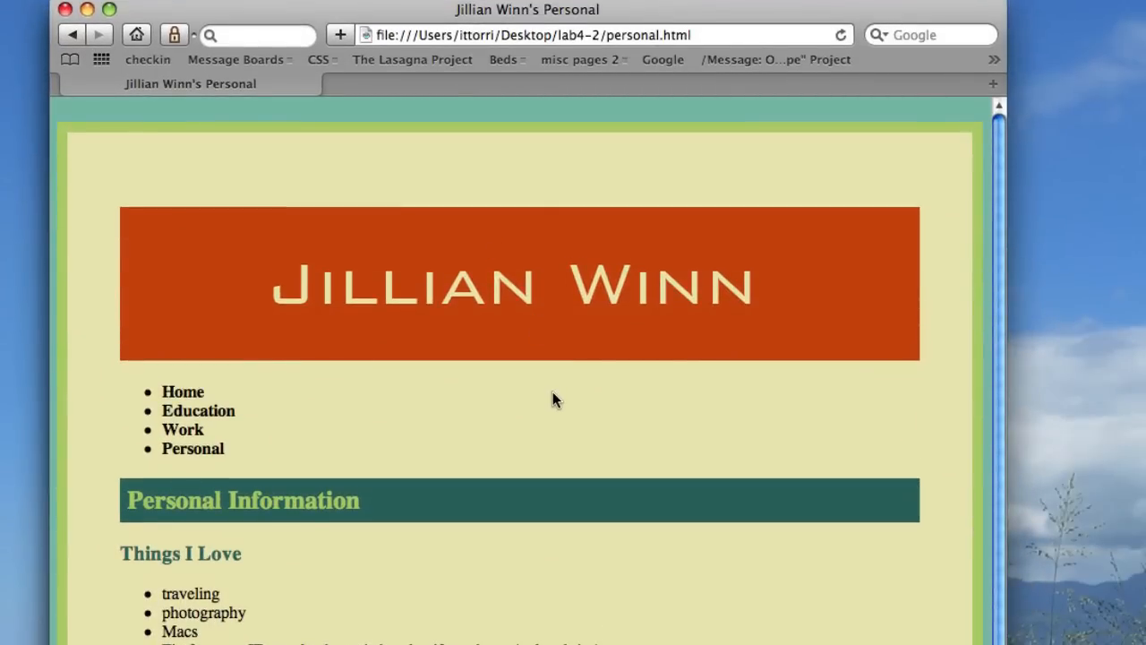
- In Safari, follow the new Home link, then the Personal and Education menu links
click(182, 391)
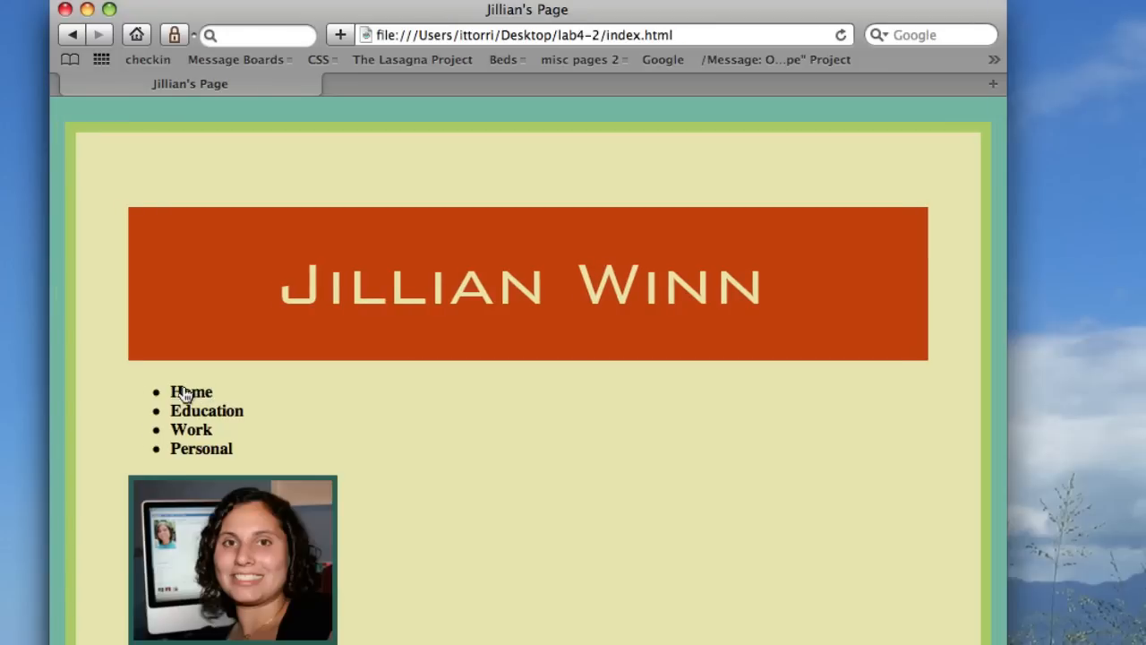
click(200, 448)
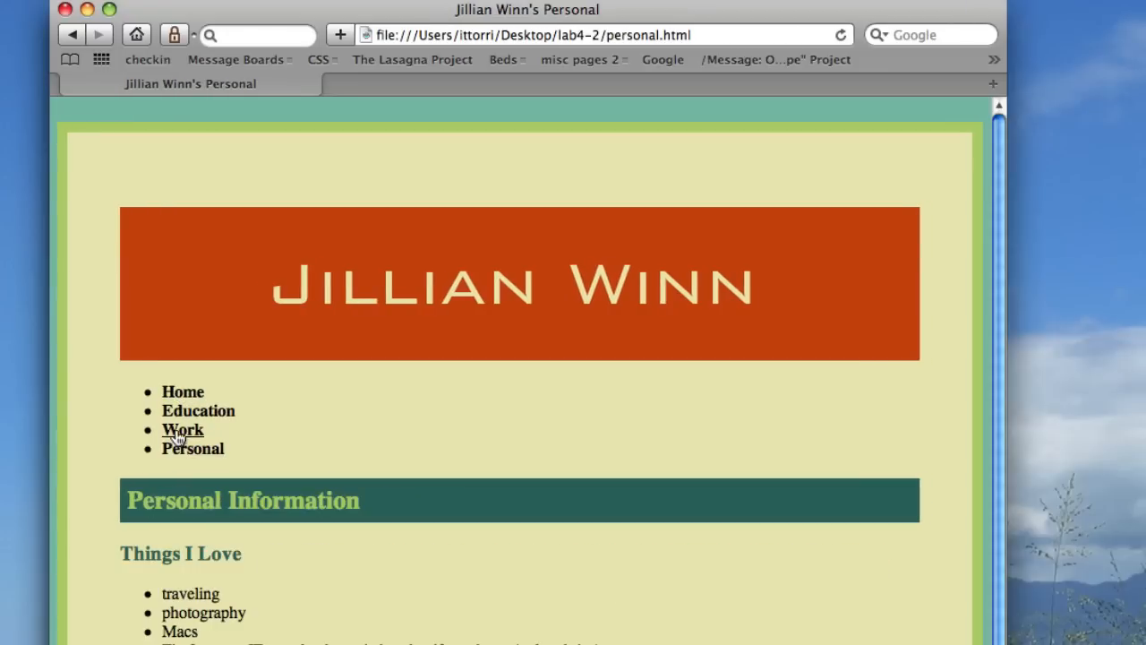
click(197, 410)
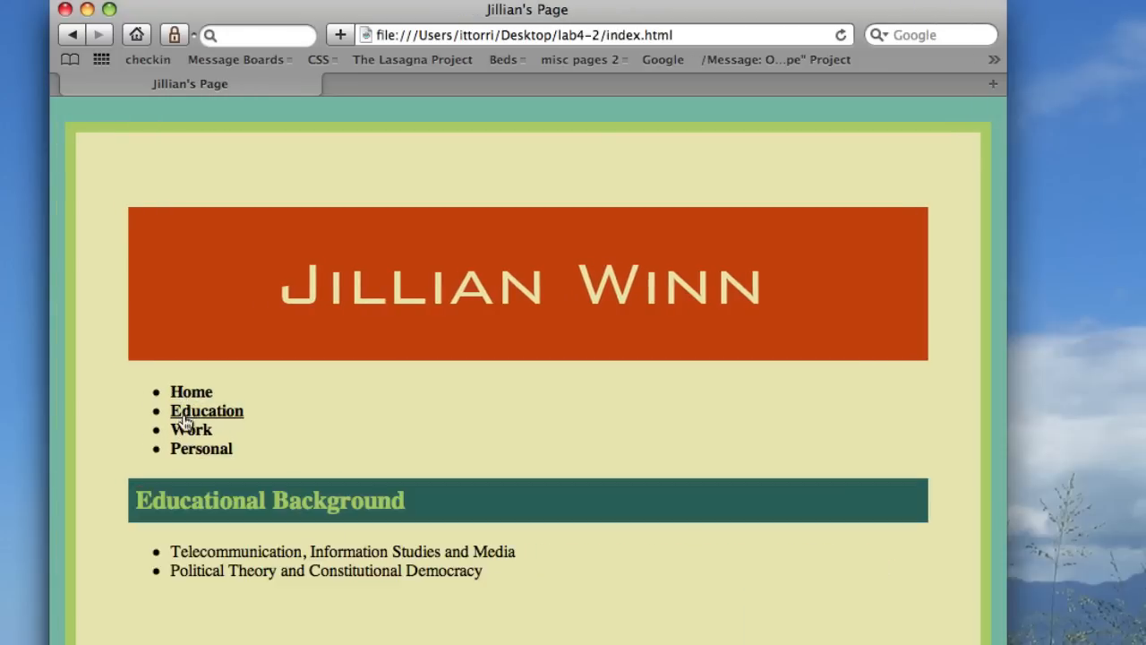